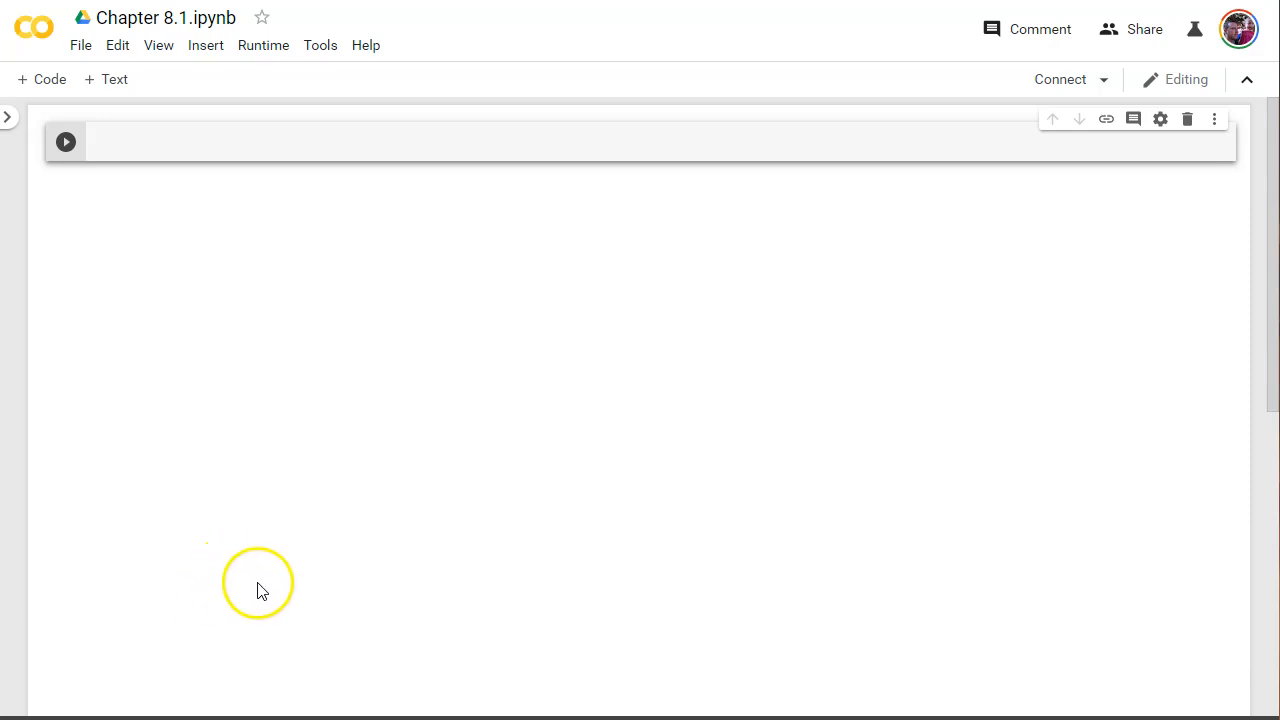
mouse_move(232, 380)
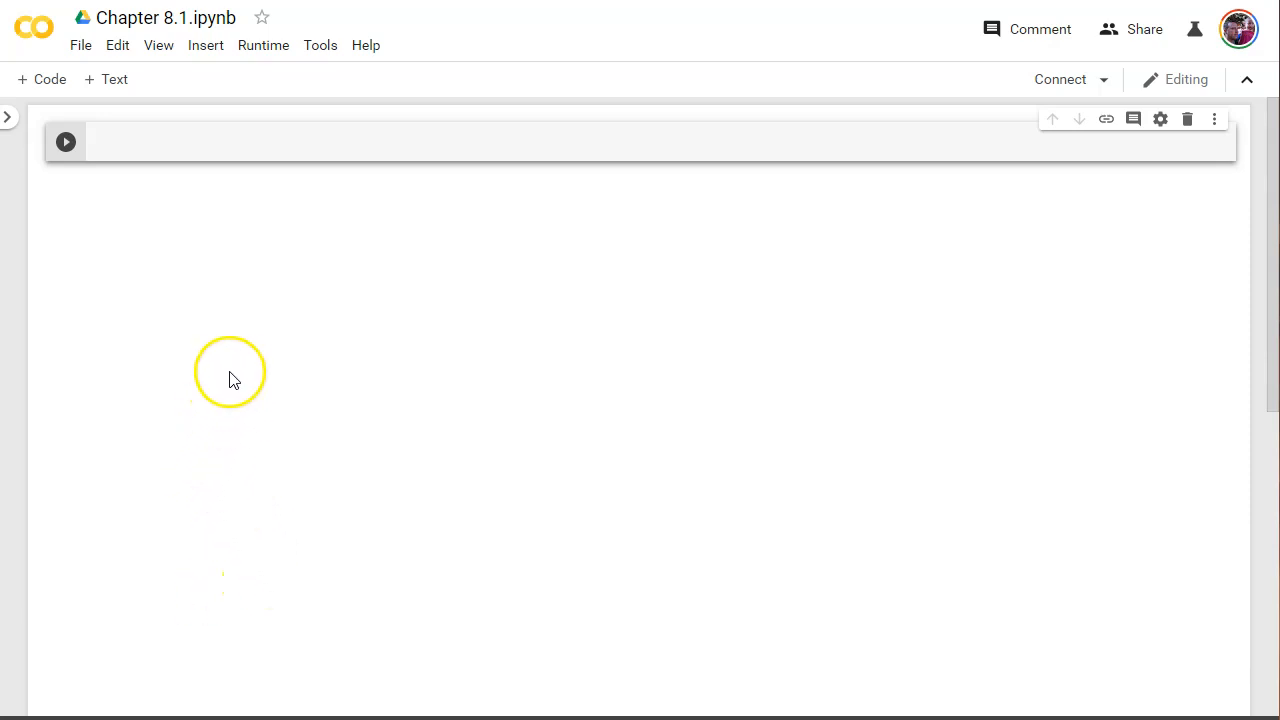
mouse_move(276, 392)
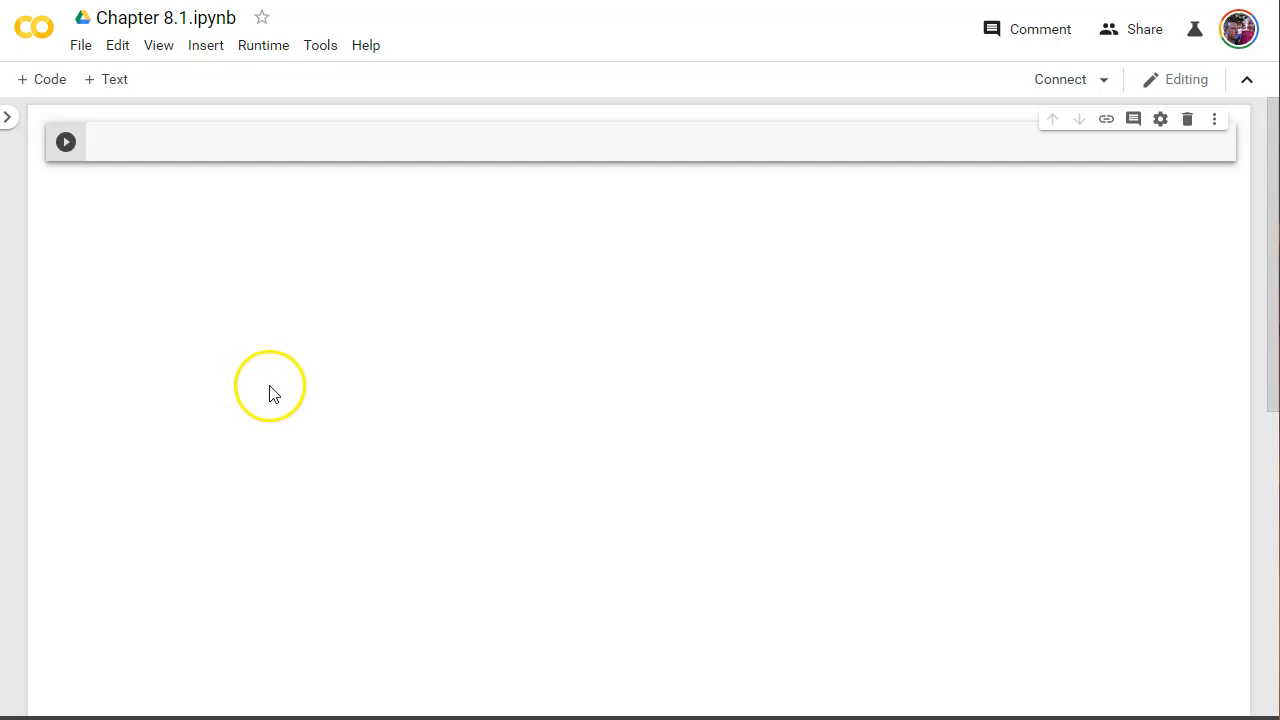
mouse_move(308, 408)
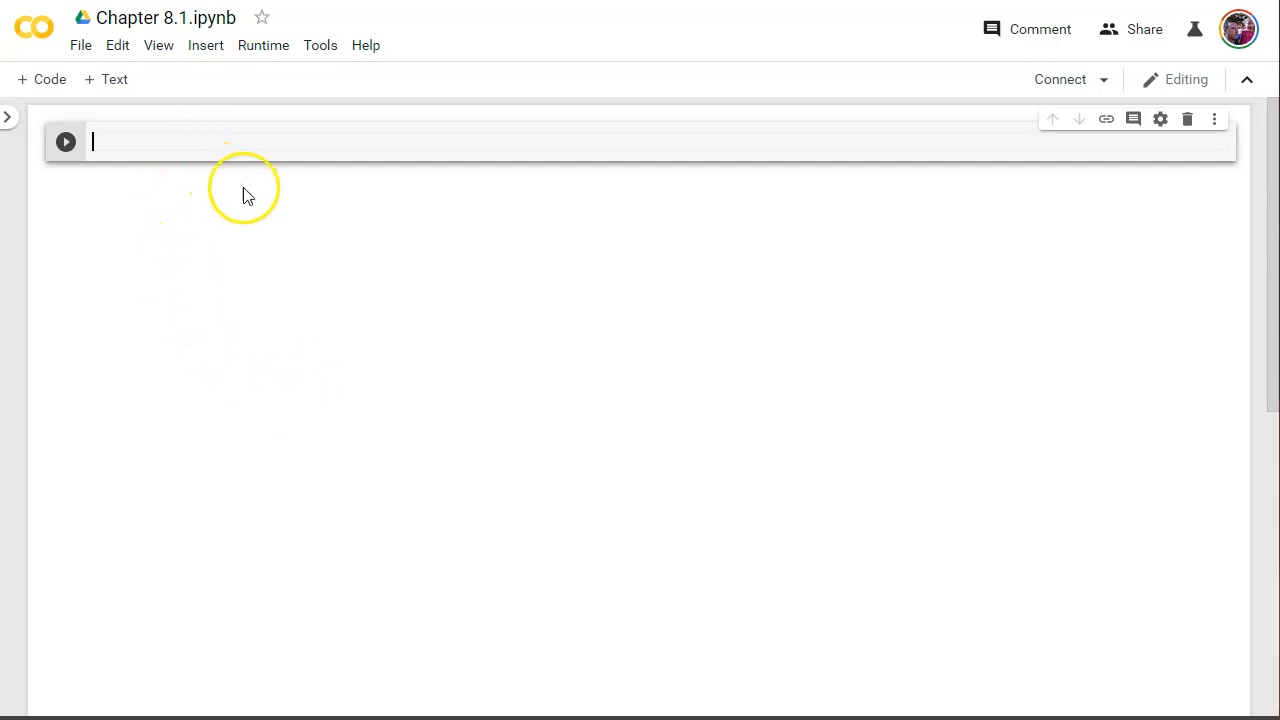
mouse_move(222, 300)
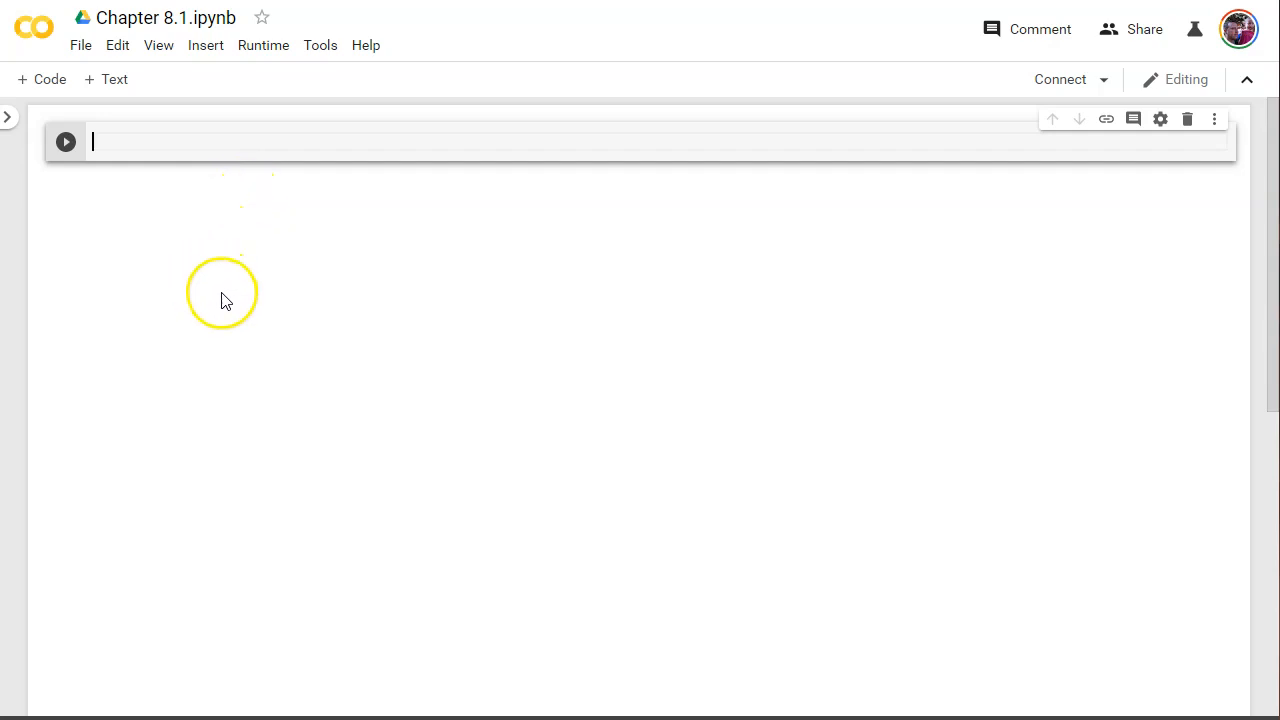
mouse_move(238, 278)
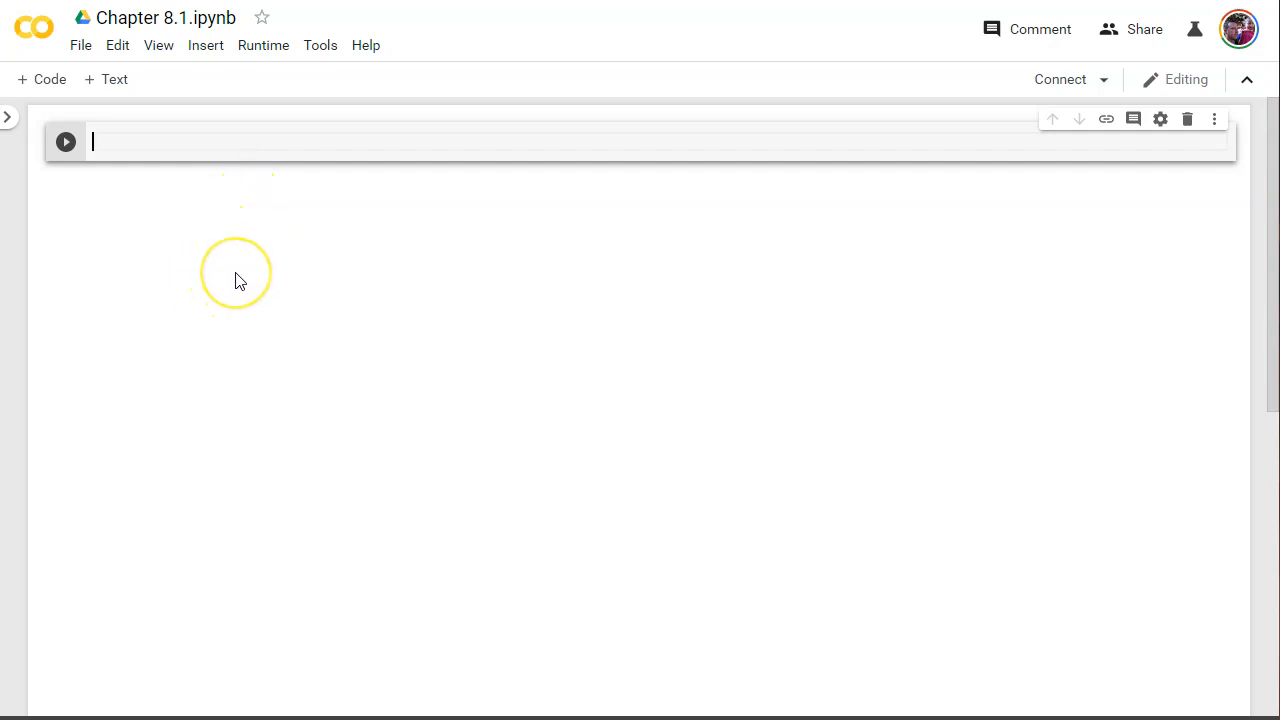
mouse_move(240, 280)
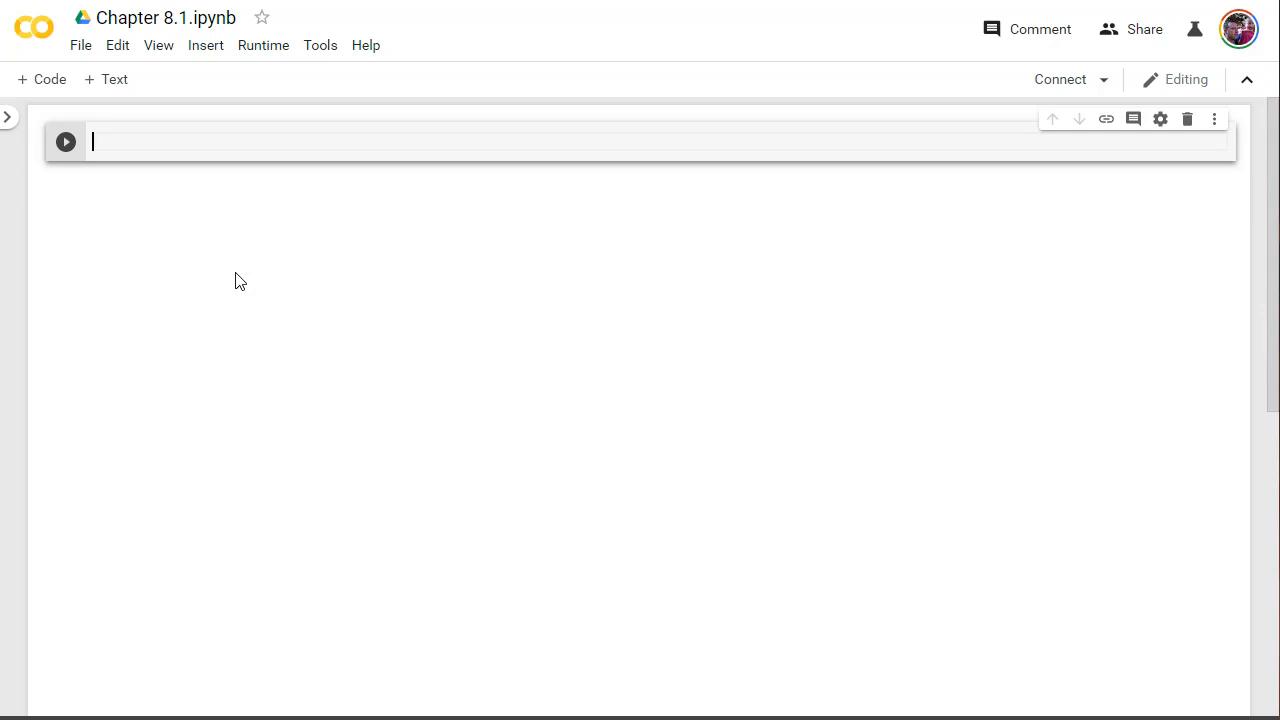
- Write the header def sum(list_to_sum): in the first code cell
type("def")
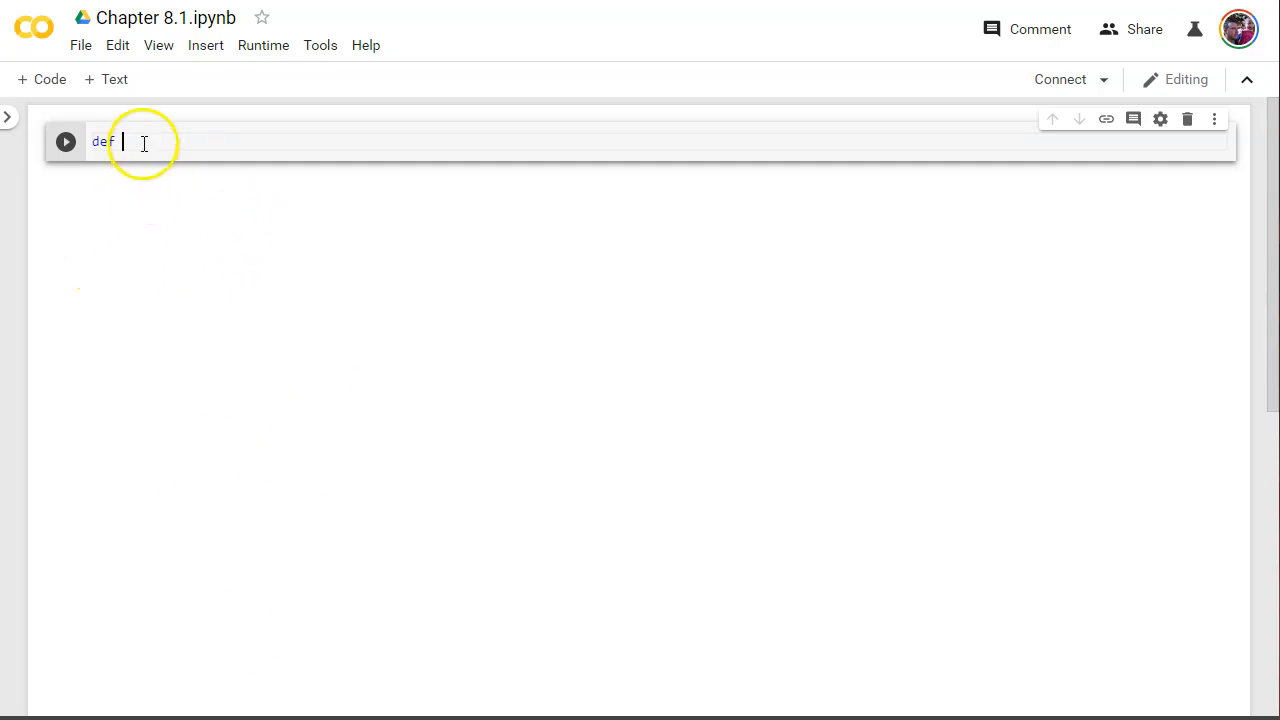
mouse_move(264, 44)
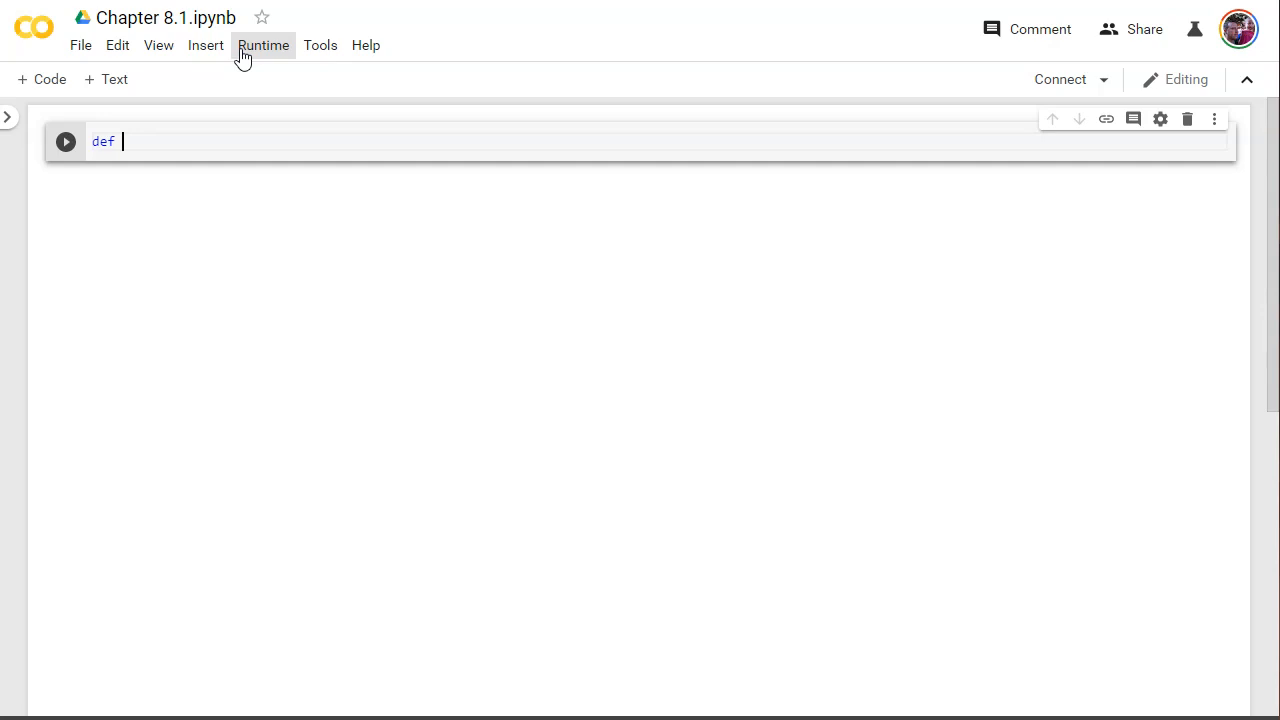
type("sum")
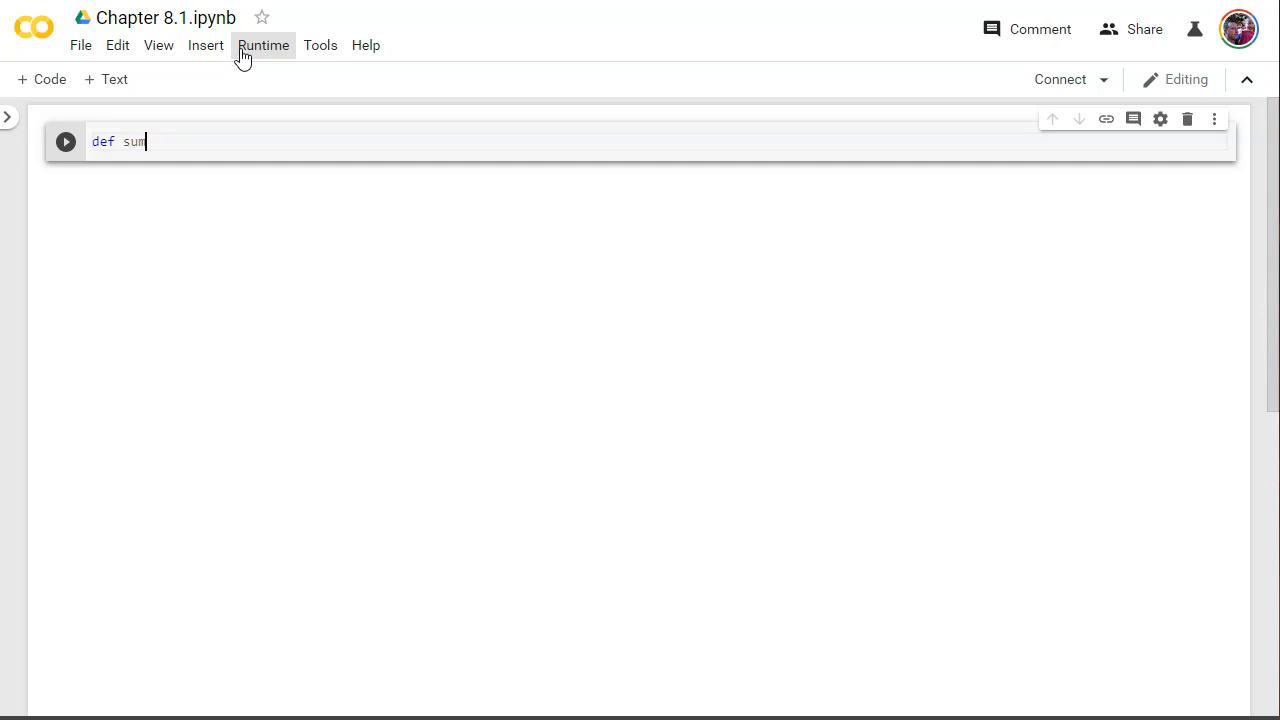
type("()")
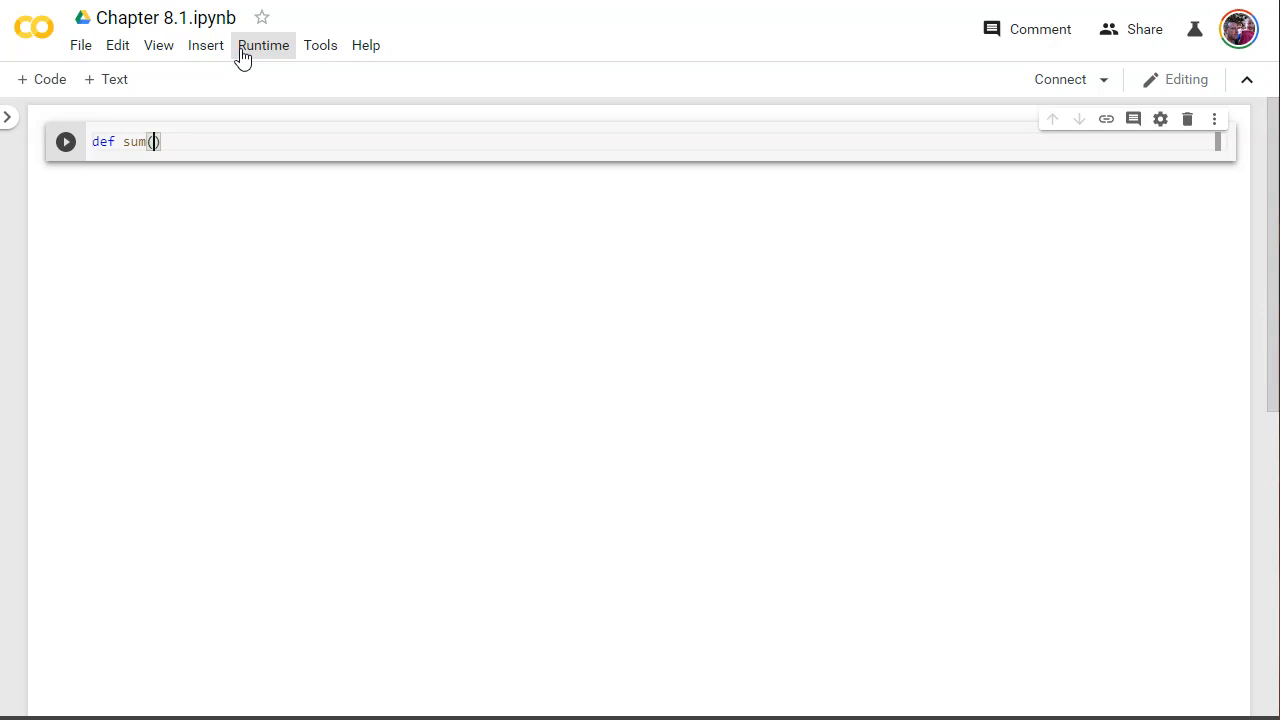
type("list_to_su")
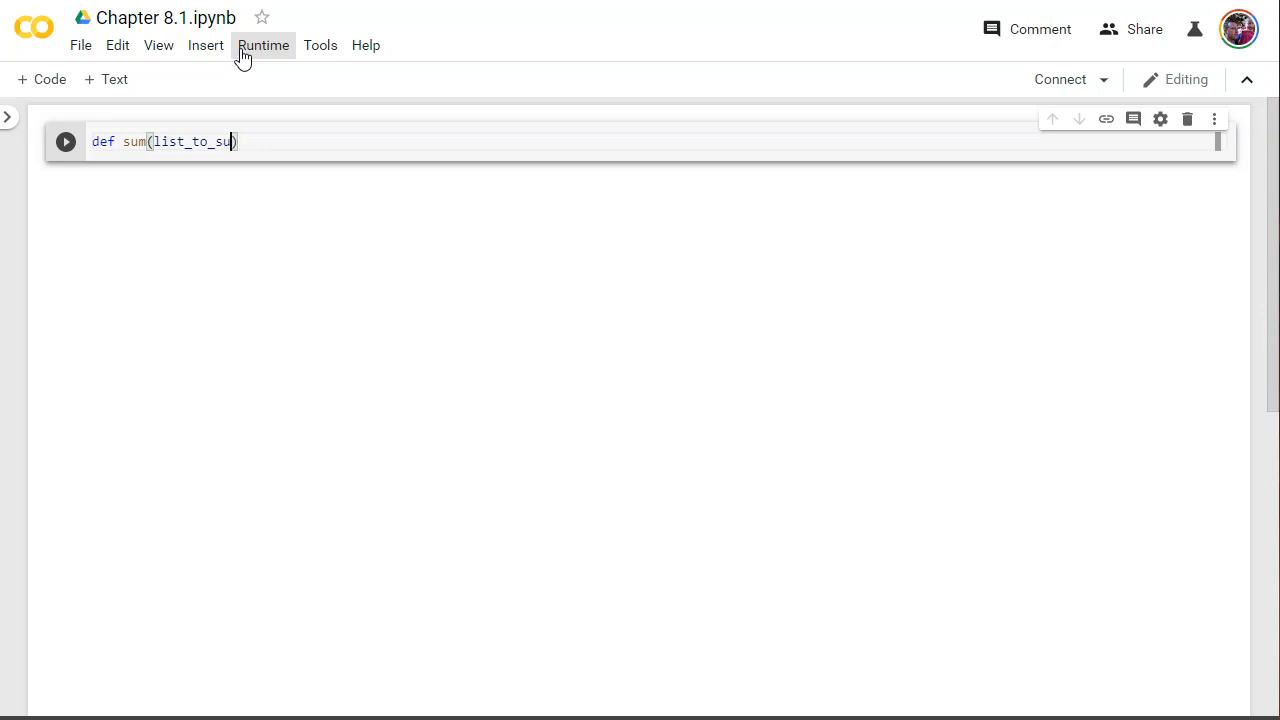
type("m)")
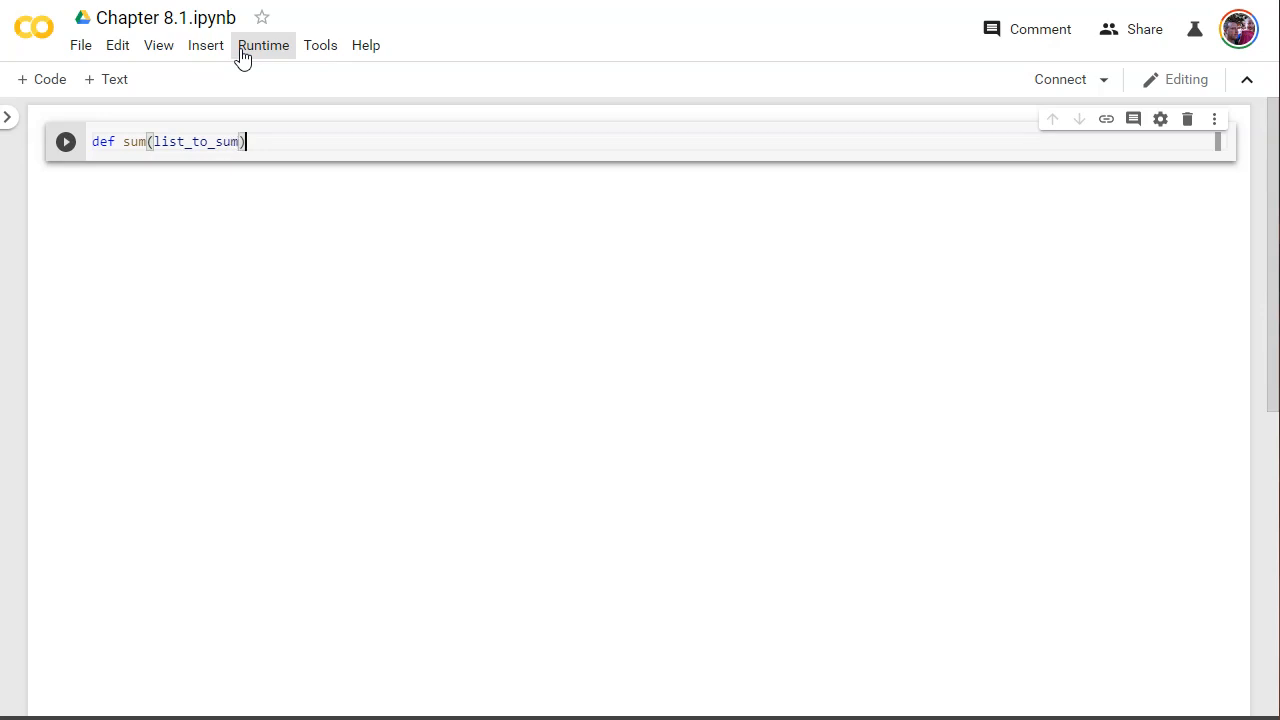
type(":")
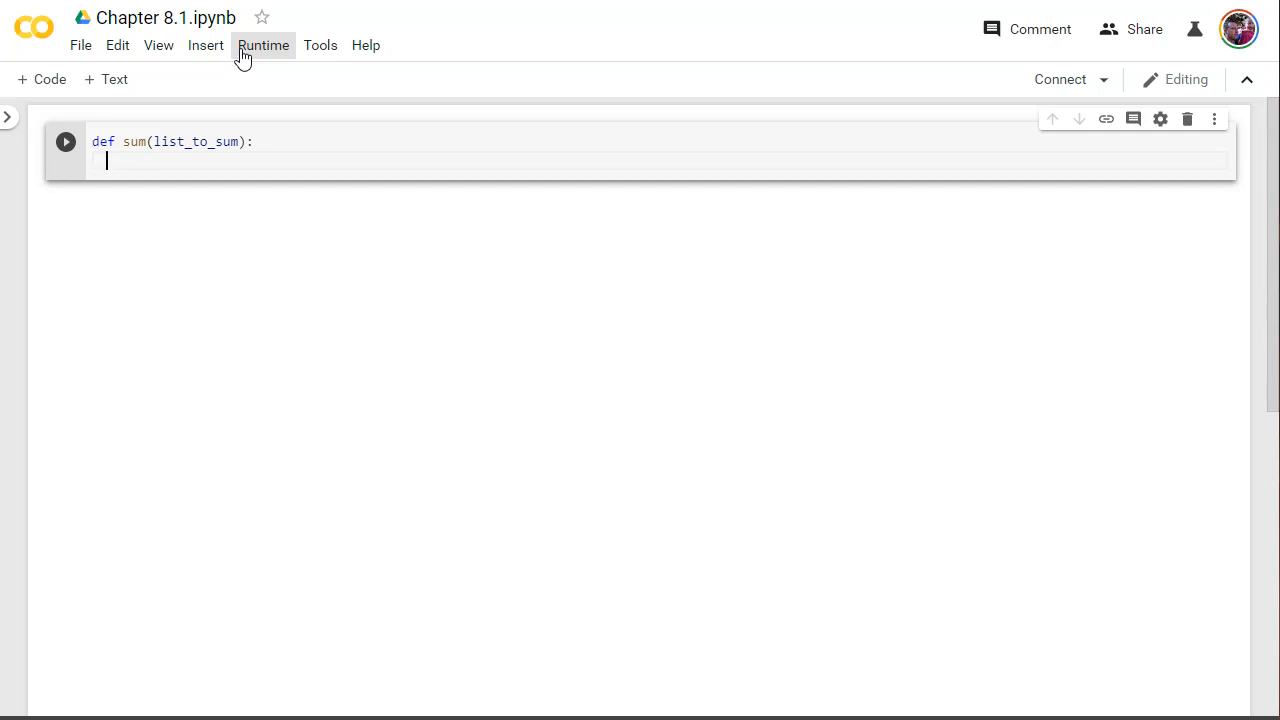
- Initialise the running total with number_to_return = 0
type("number")
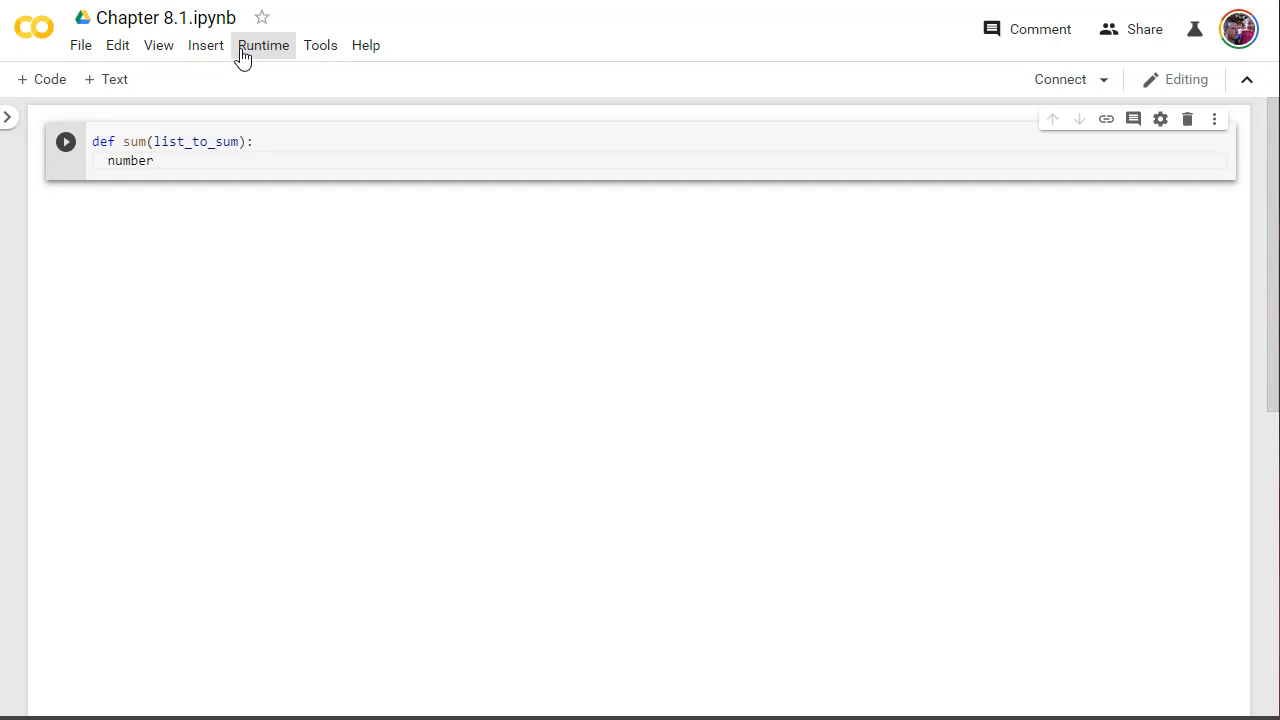
type("_to_return")
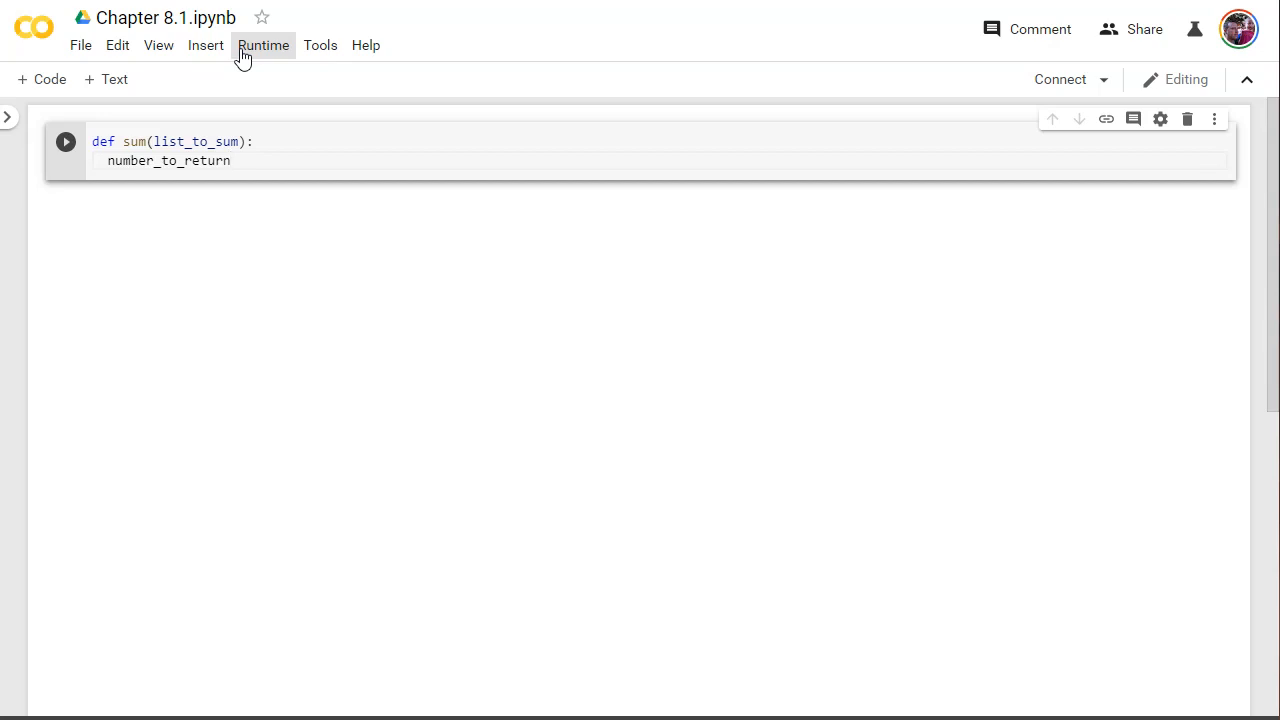
type("=")
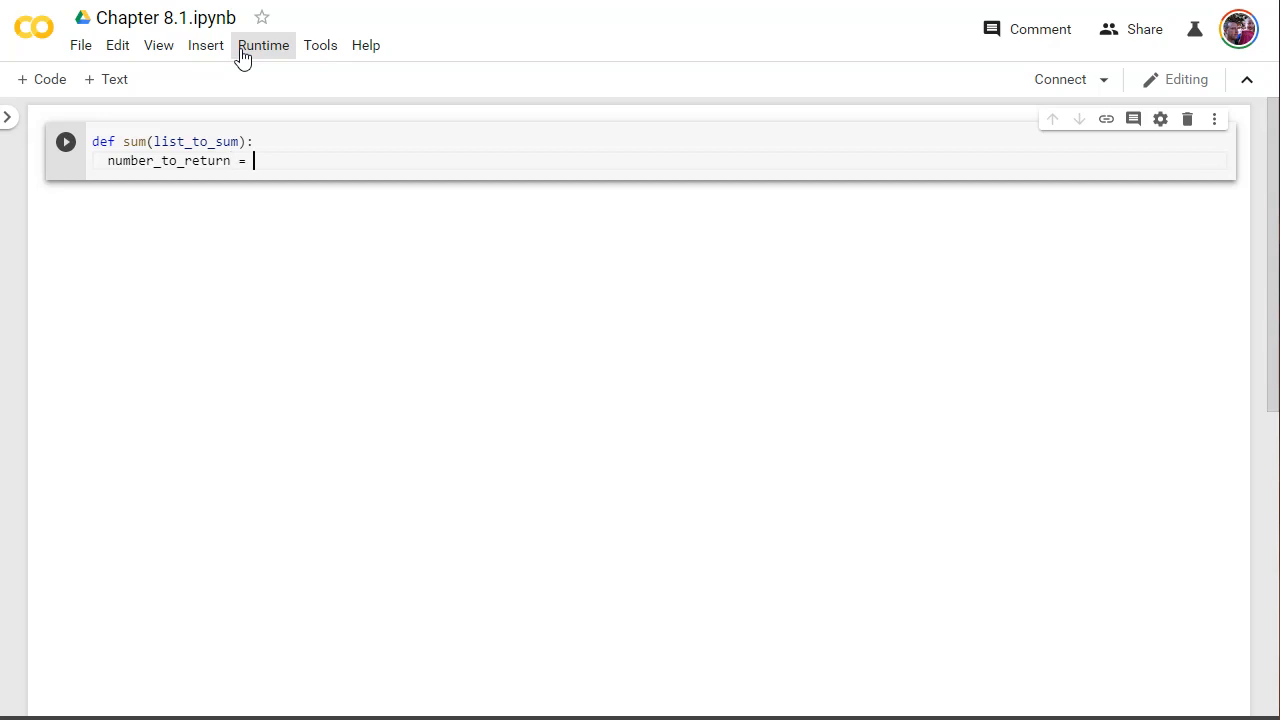
type("0")
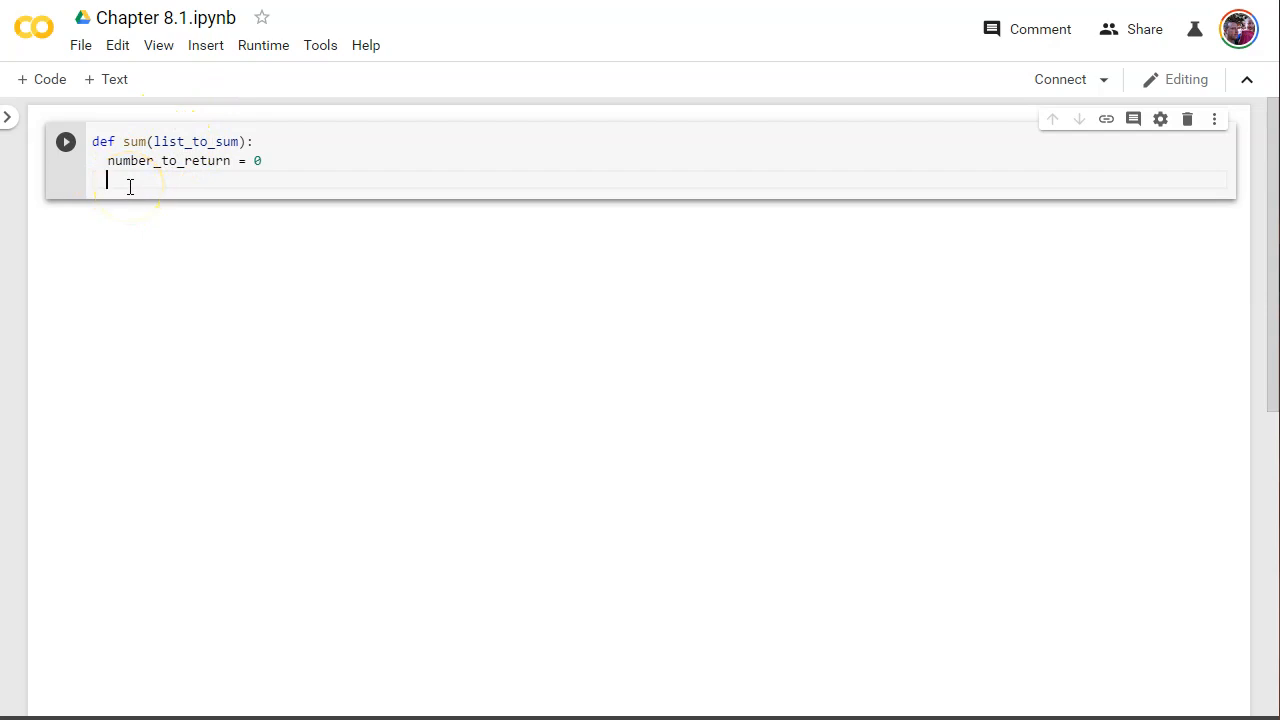
- Open the loop for number in list_to_sum: below the initialisation
type("for")
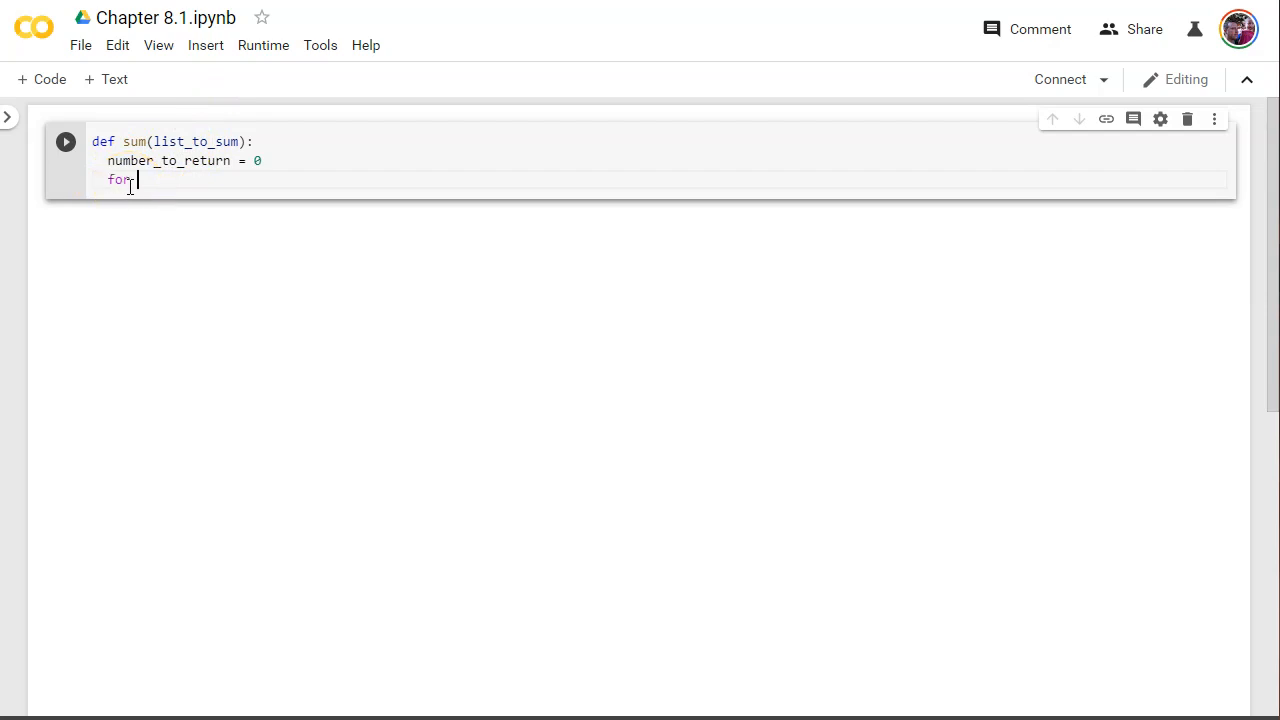
type("number")
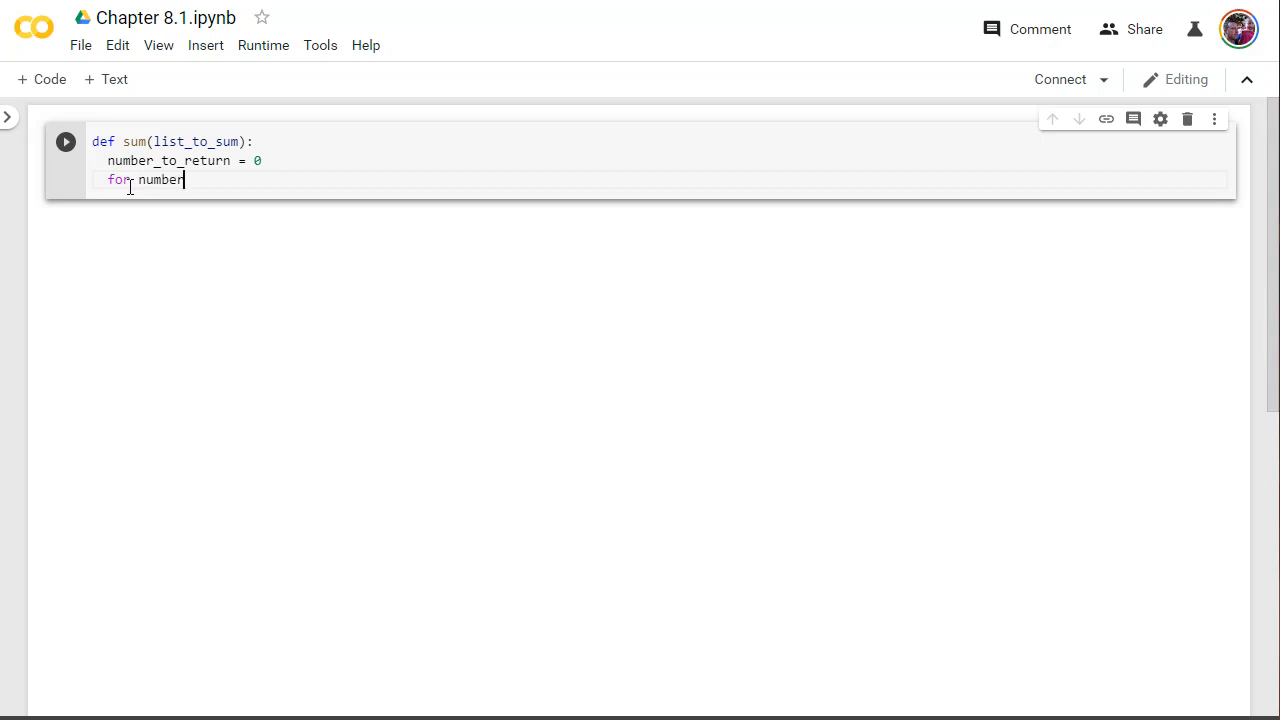
key("Backspace")
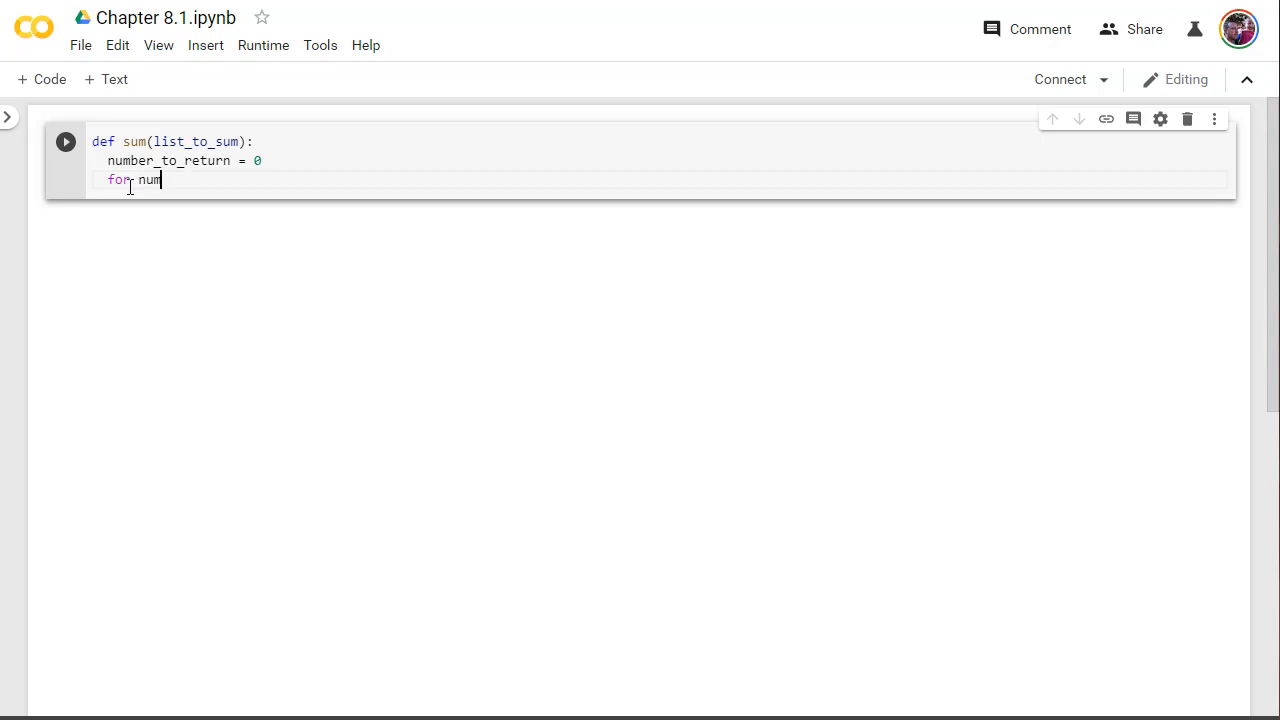
type("ber")
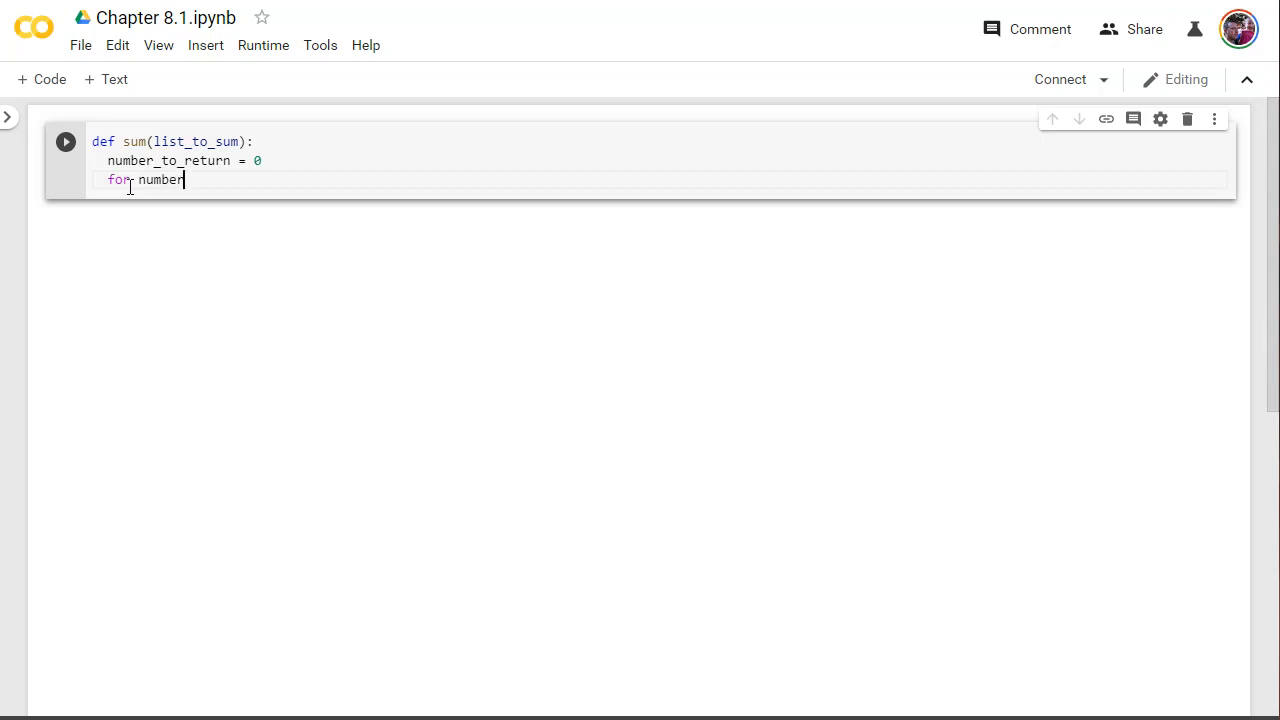
type("in list")
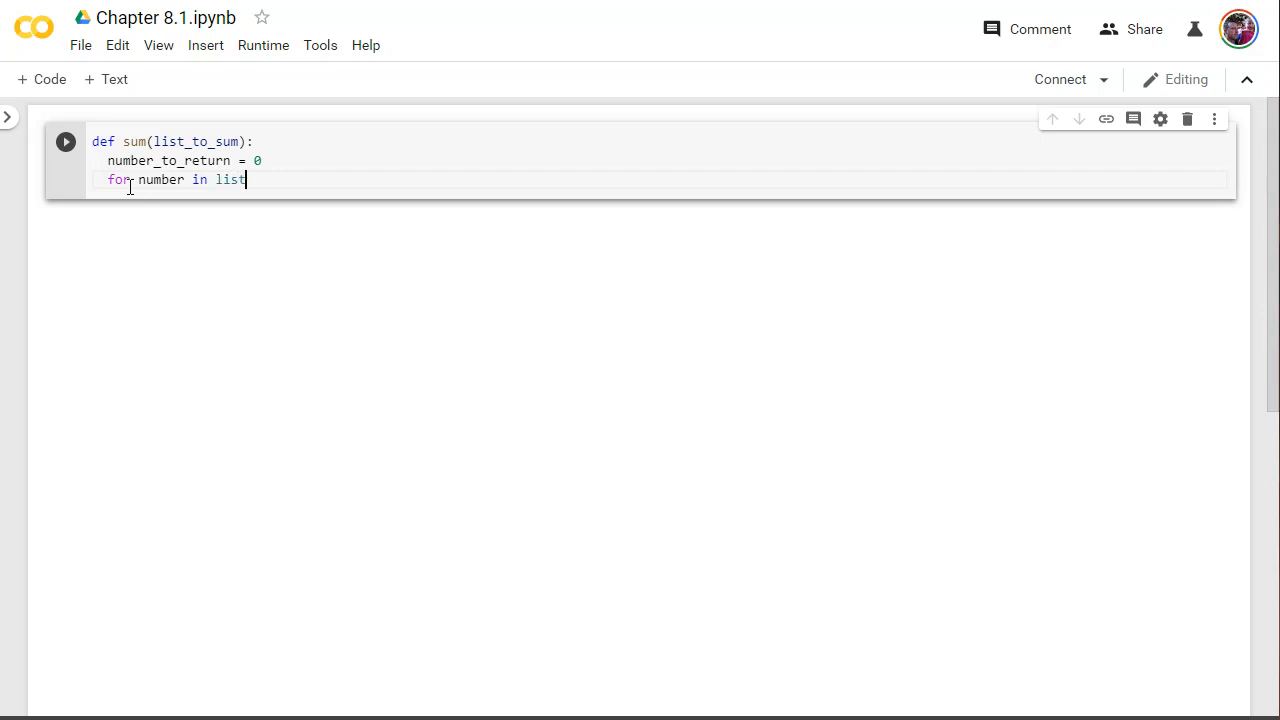
type("_to_sum")
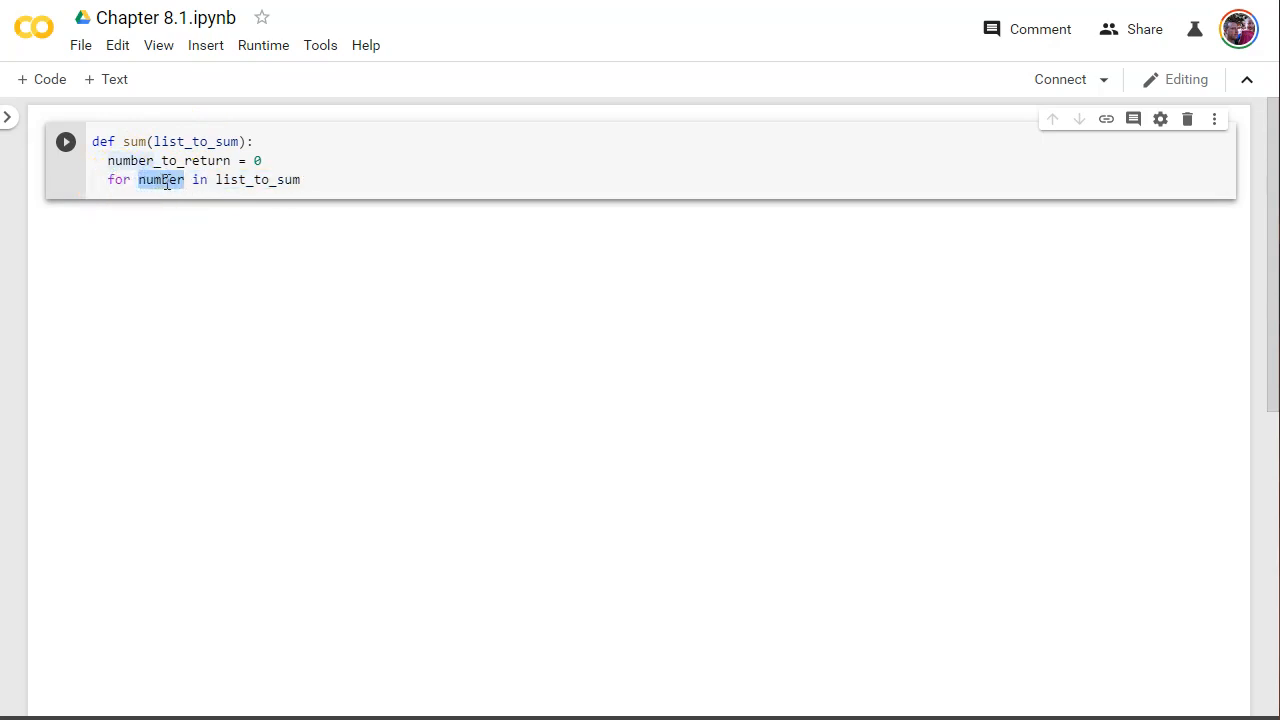
double_click(256, 180)
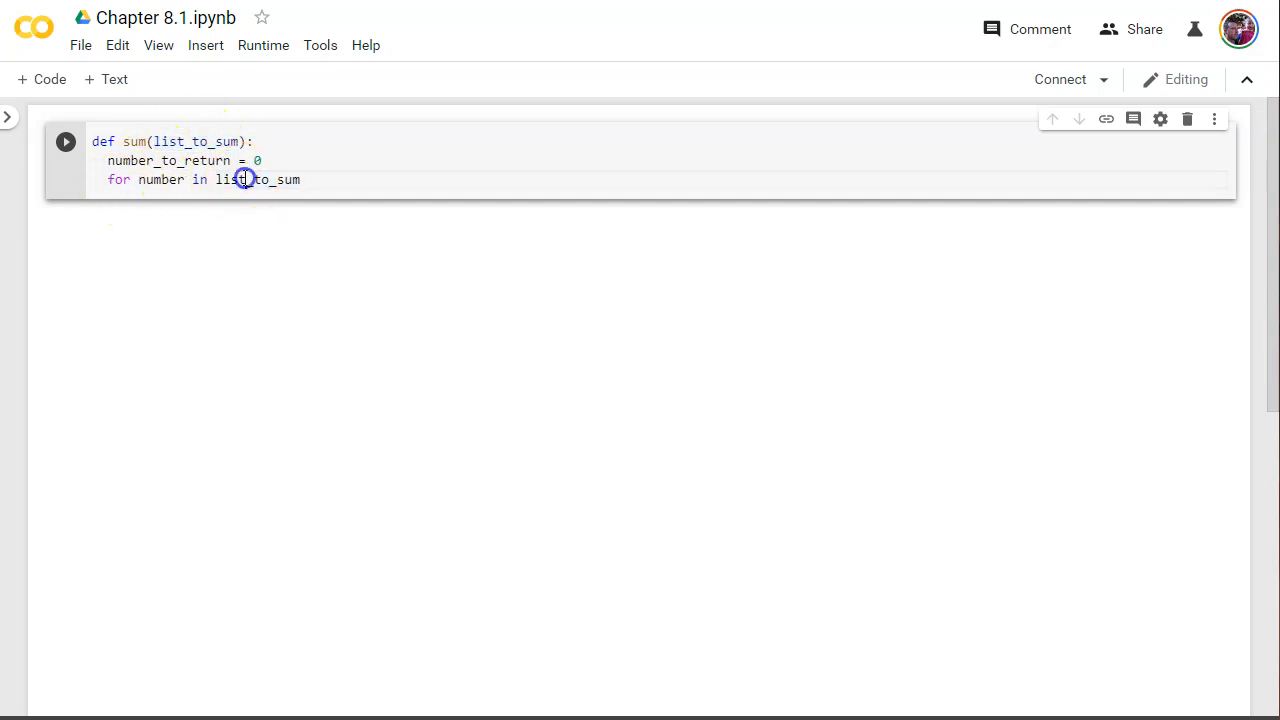
double_click(256, 180)
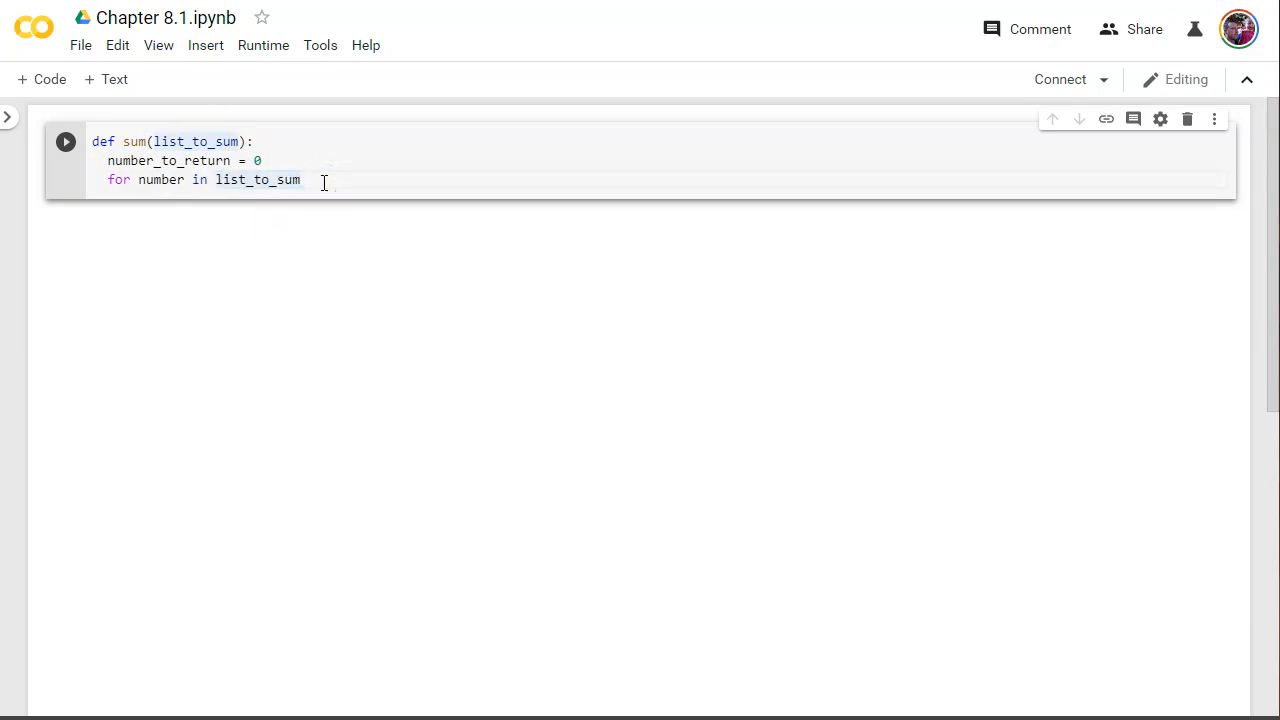
type(":")
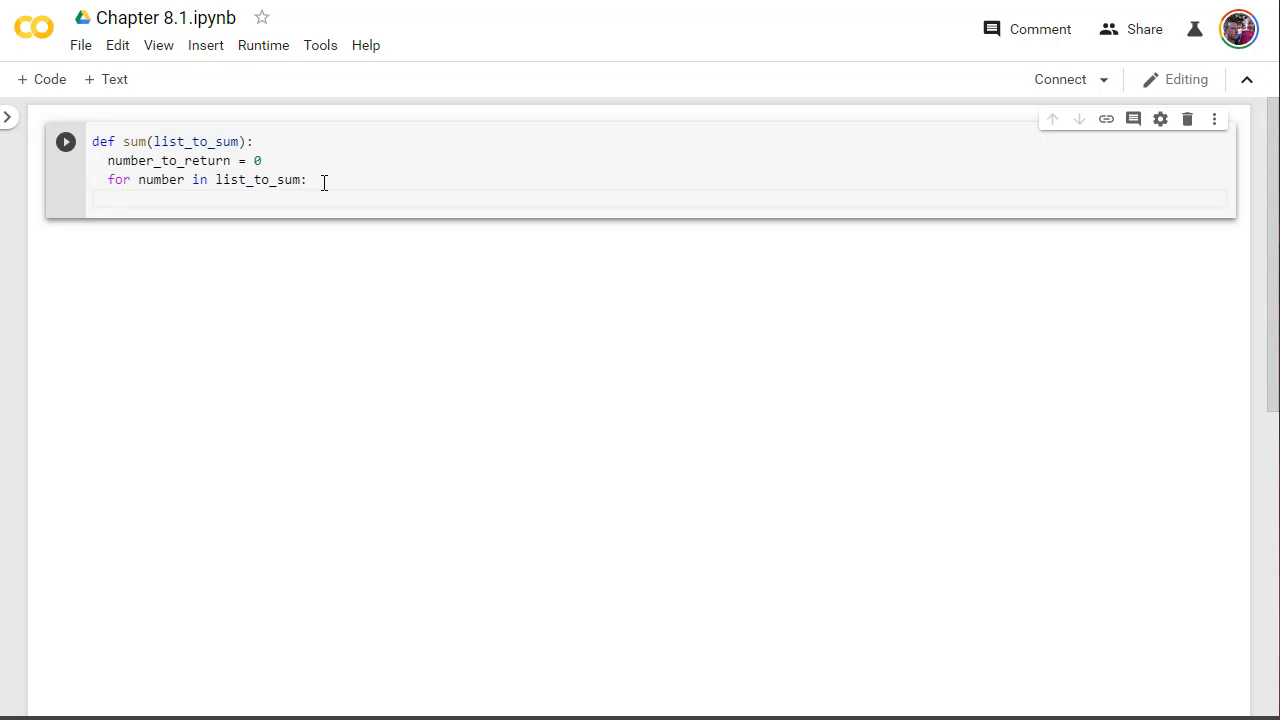
- Add the loop body number_to_return += number to accumulate each value
type("number_to")
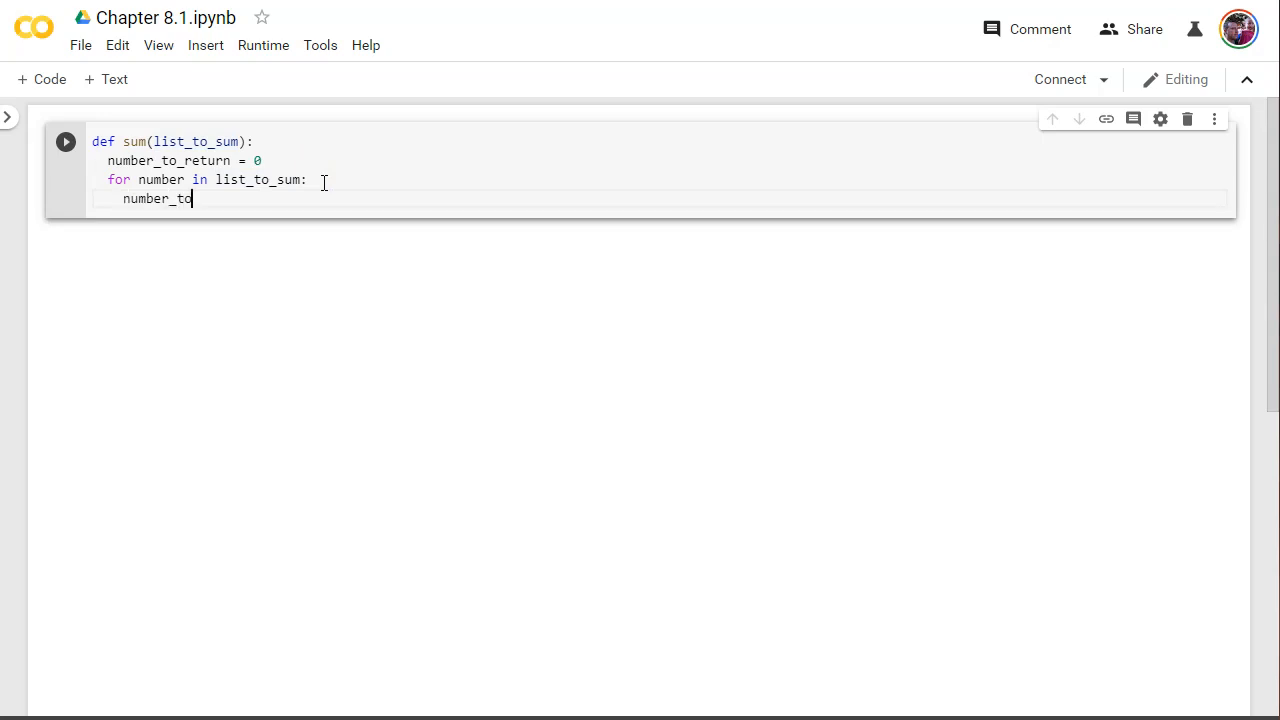
type("_return")
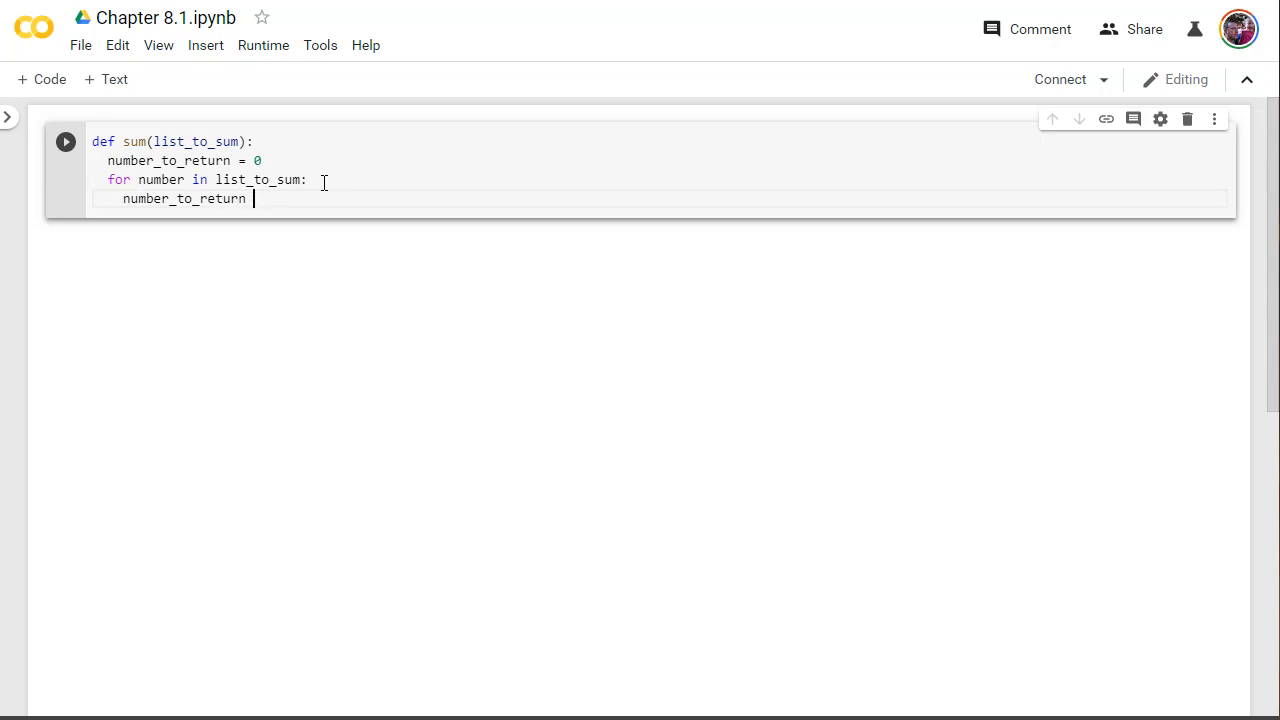
type("+=")
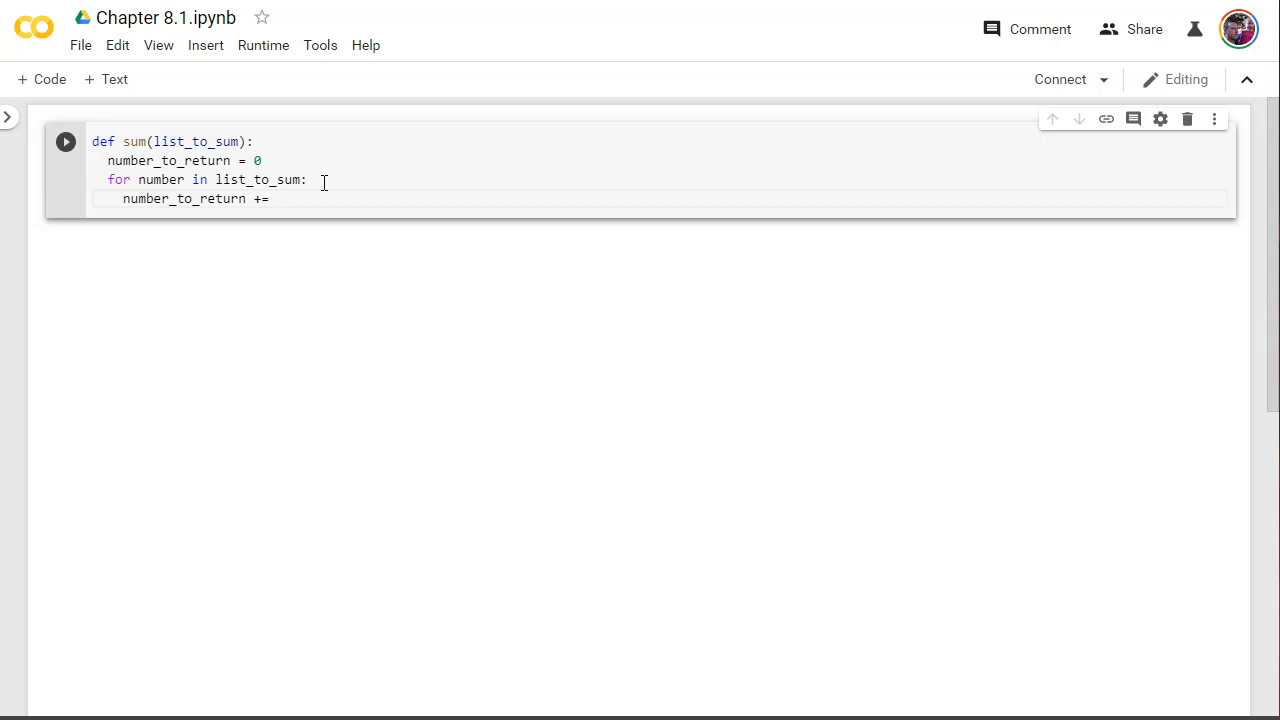
type("nu")
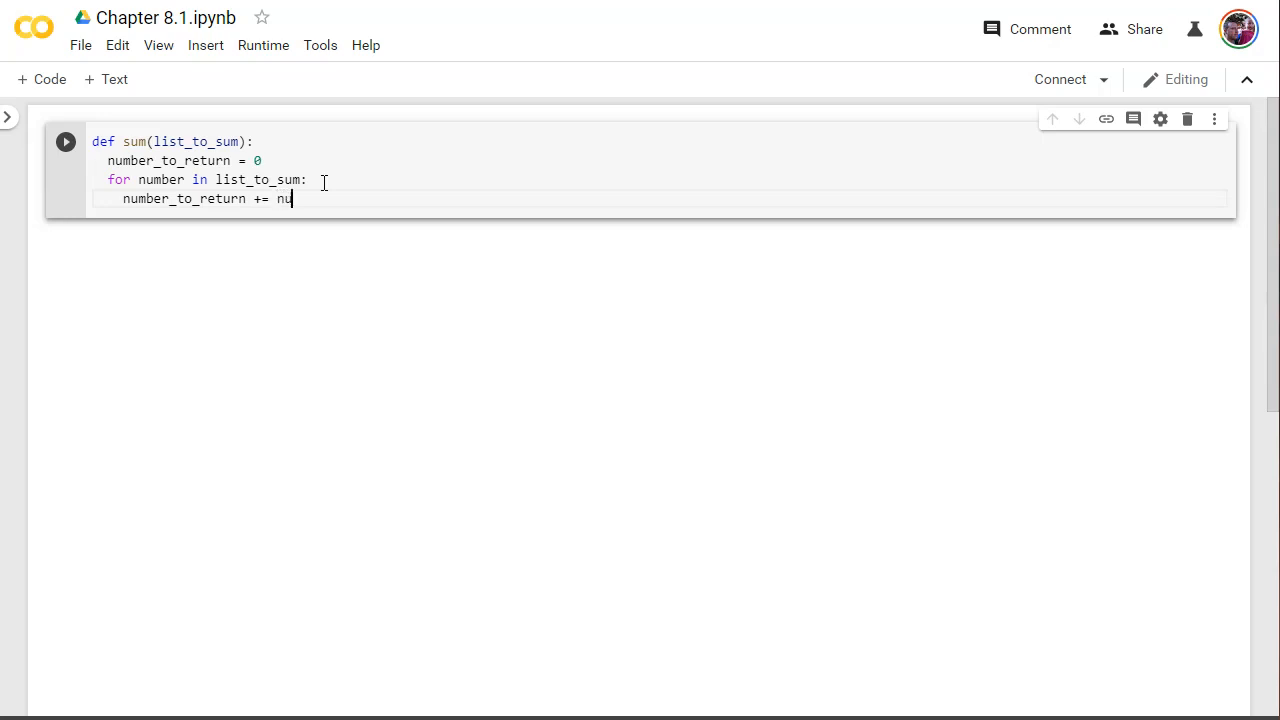
type("mber")
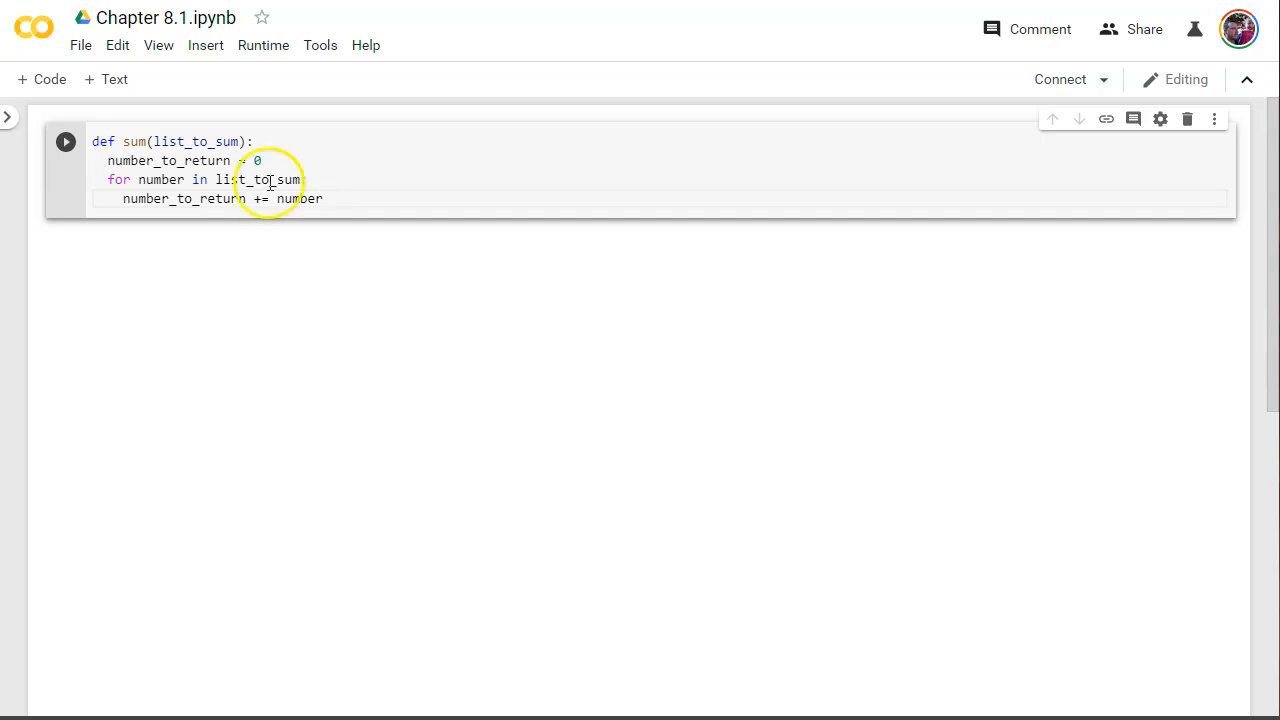
double_click(182, 198)
type("return")
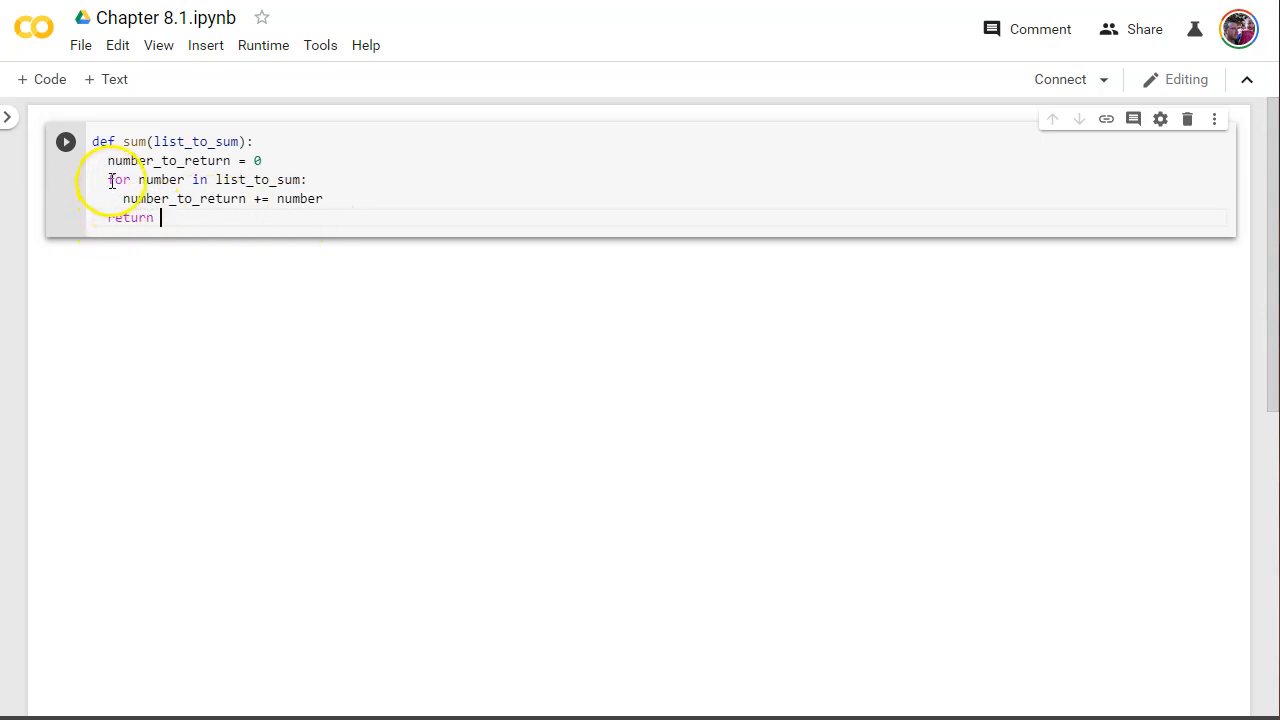
- Finish sum with the line return number_to_return
left_click_drag(108, 180, 324, 198)
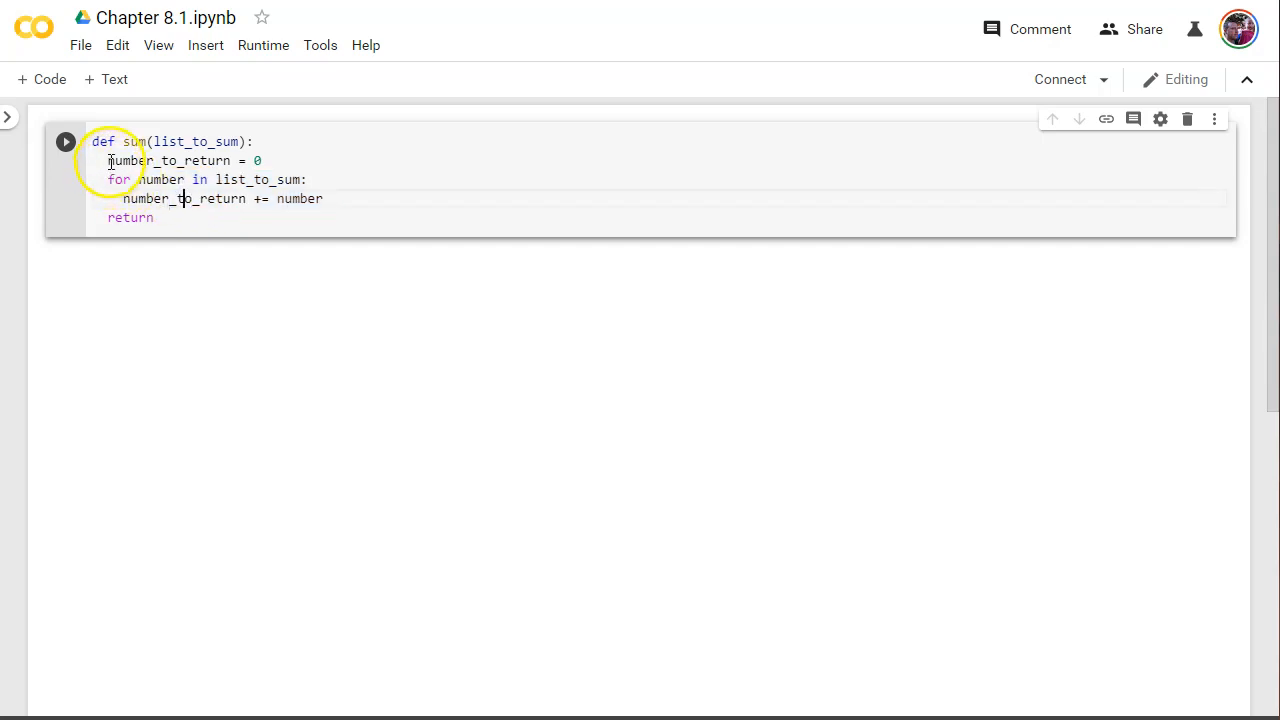
left_click_drag(108, 160, 324, 198)
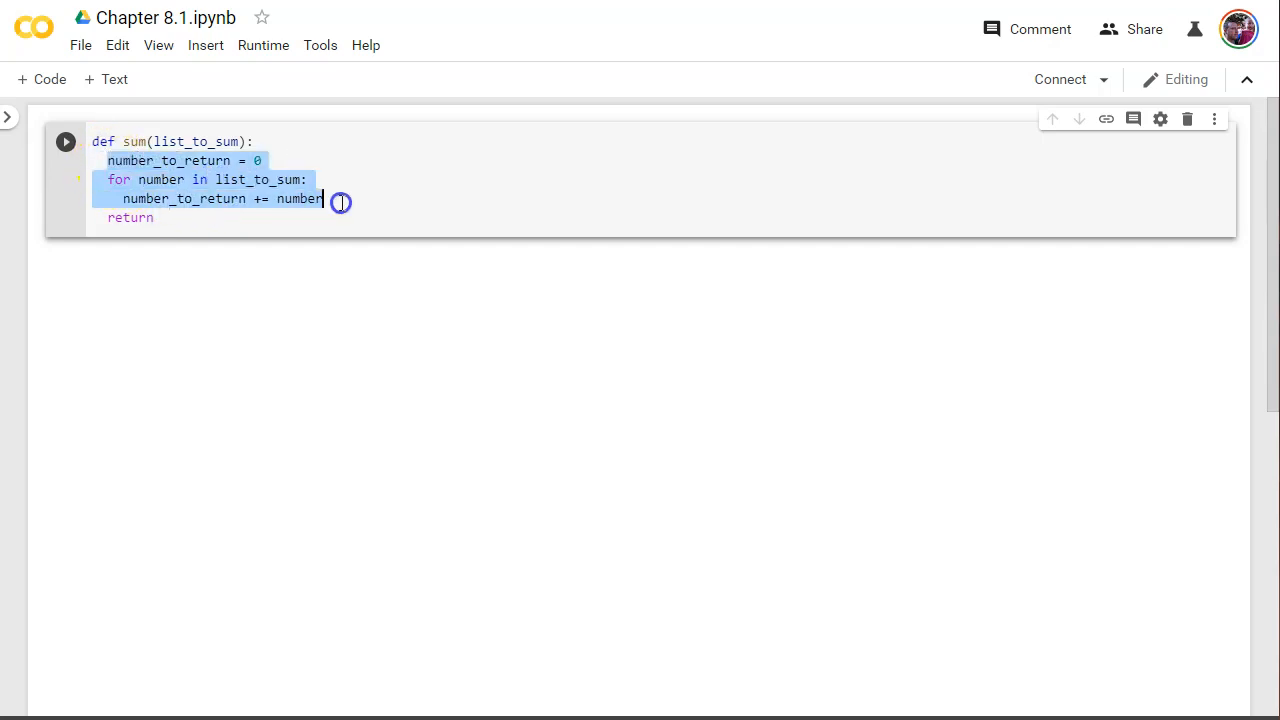
mouse_move(164, 180)
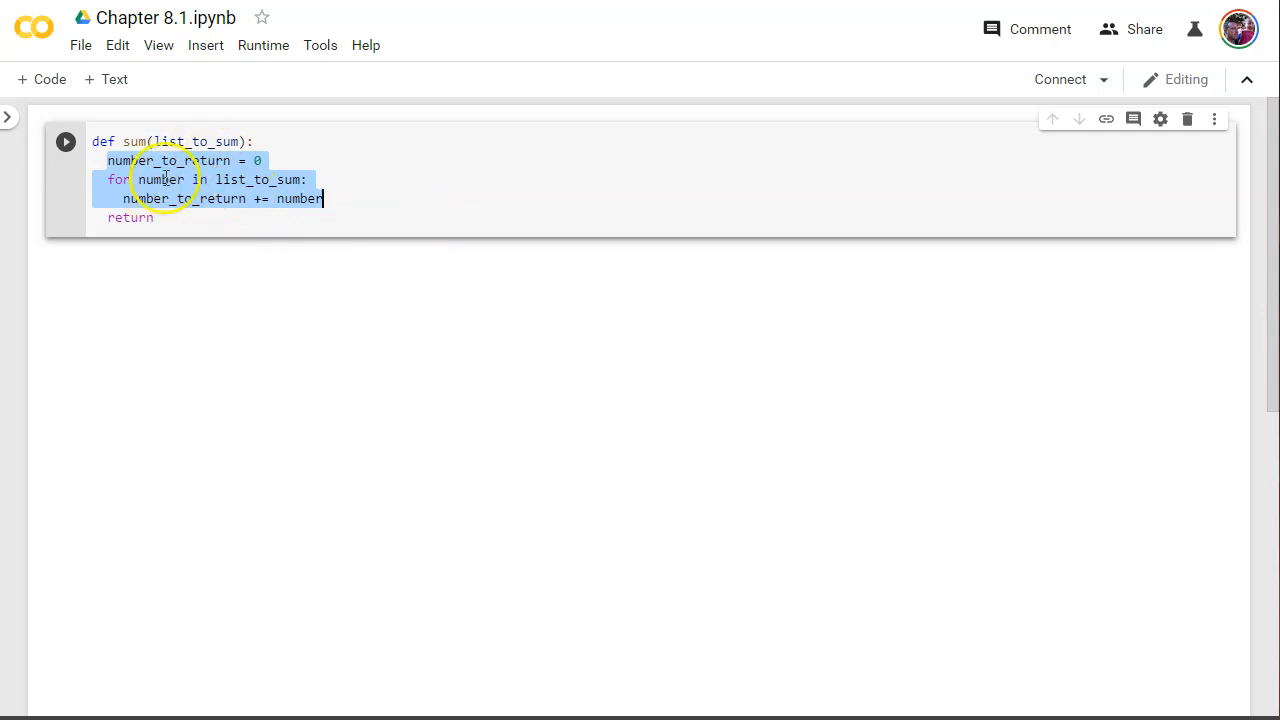
left_click(160, 216)
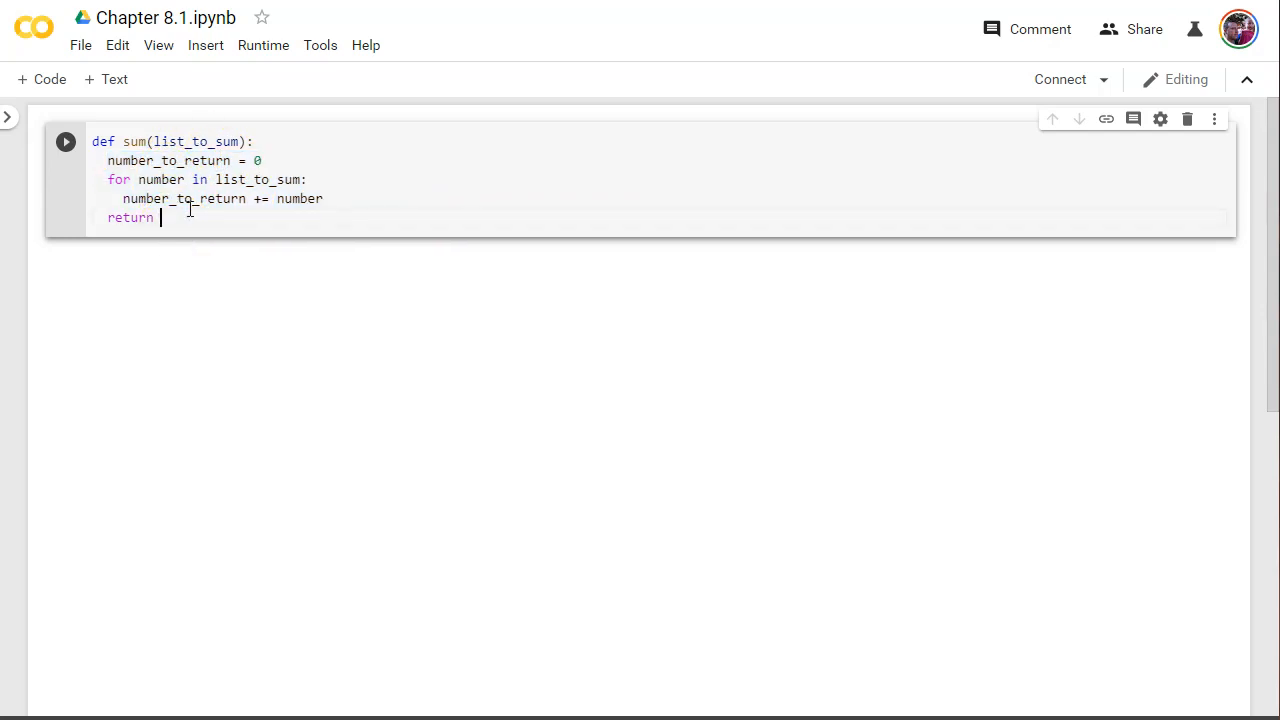
type("number_t")
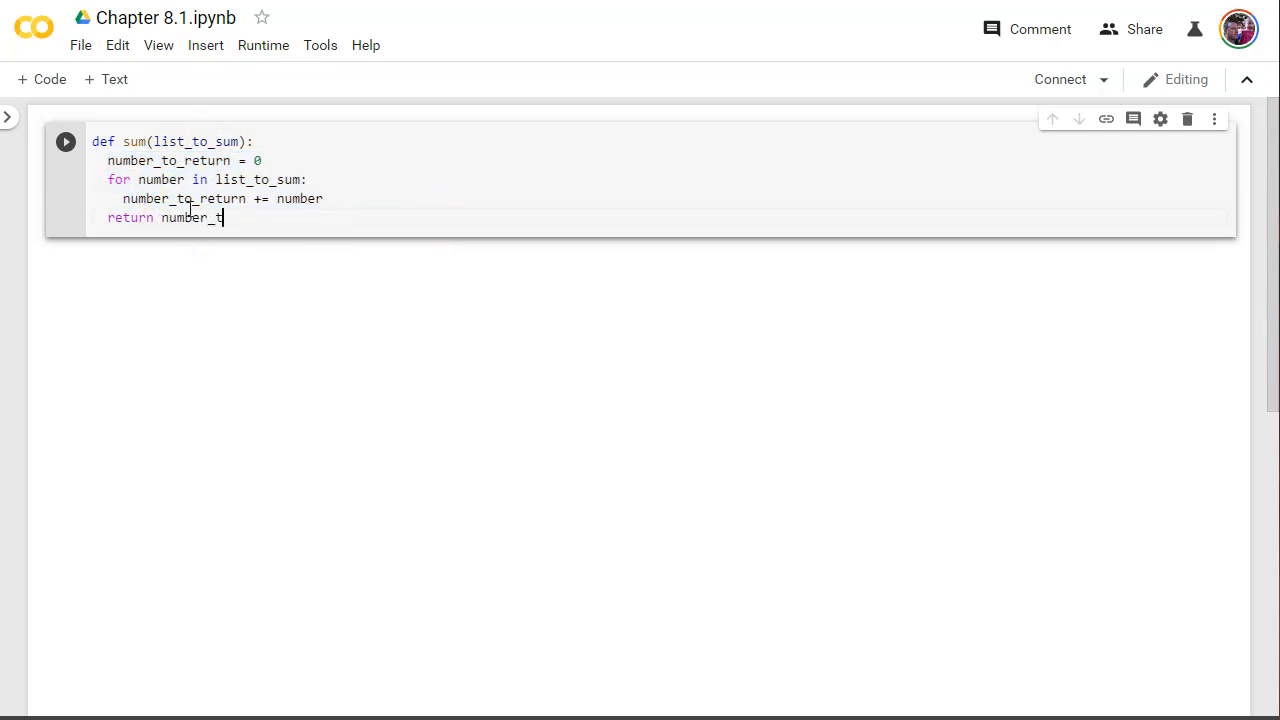
type("o_return")
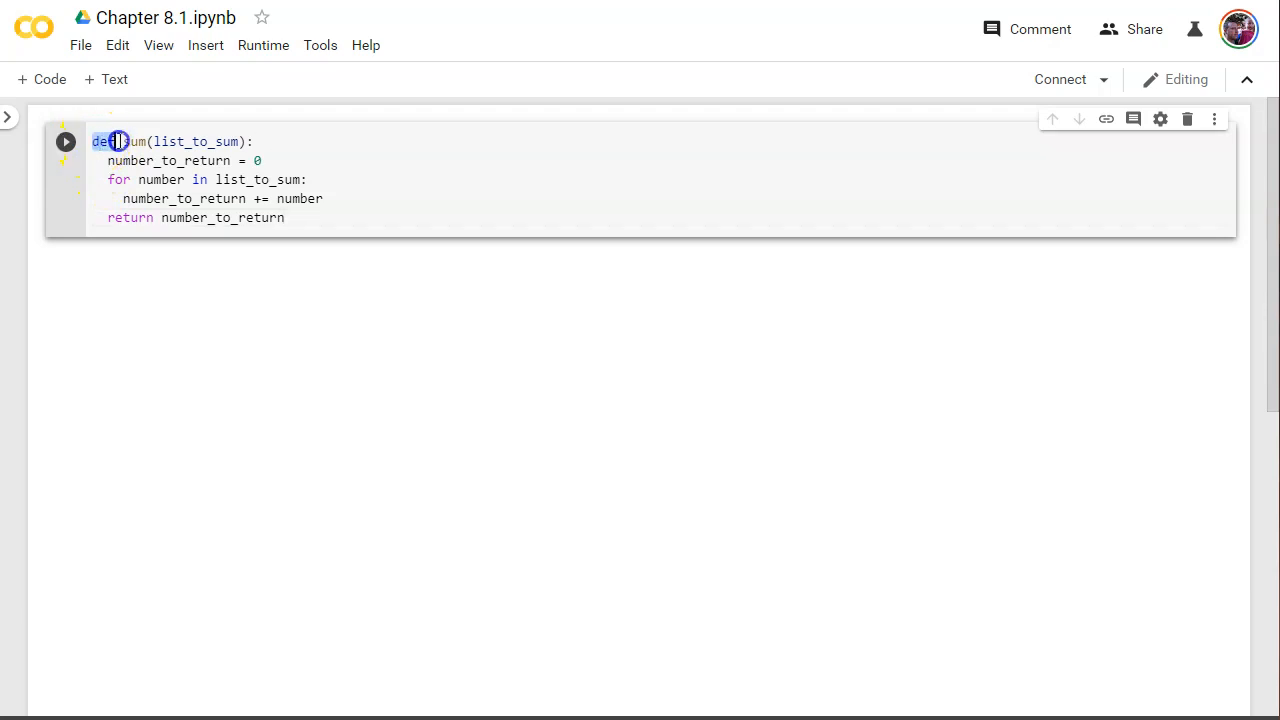
double_click(134, 140)
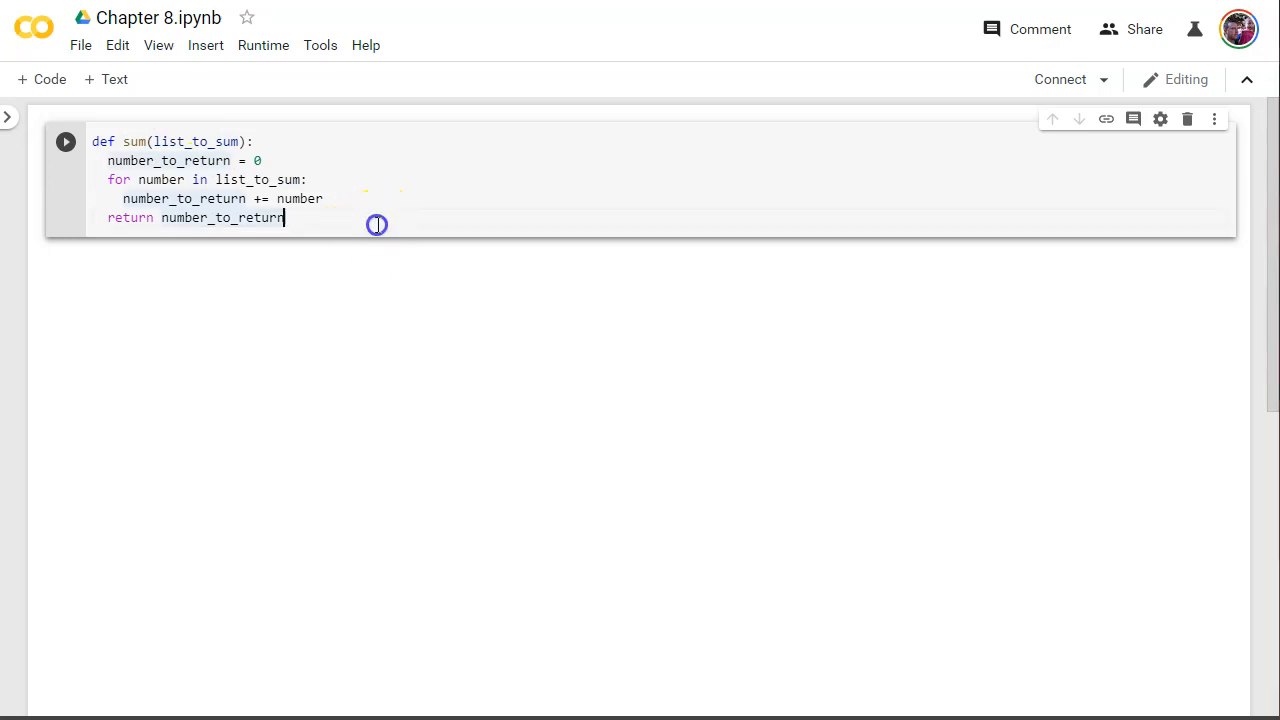
mouse_move(436, 280)
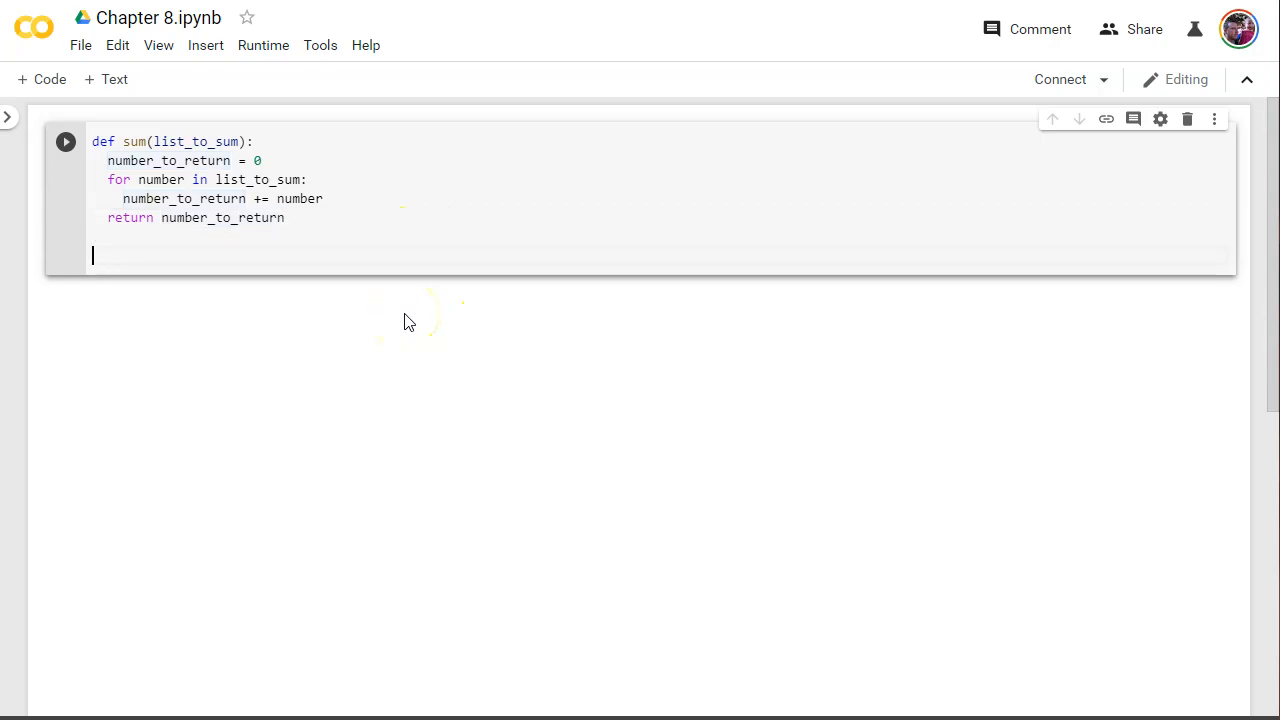
- Write the second header def find_matching(list_to_search, query): below sum
type("def")
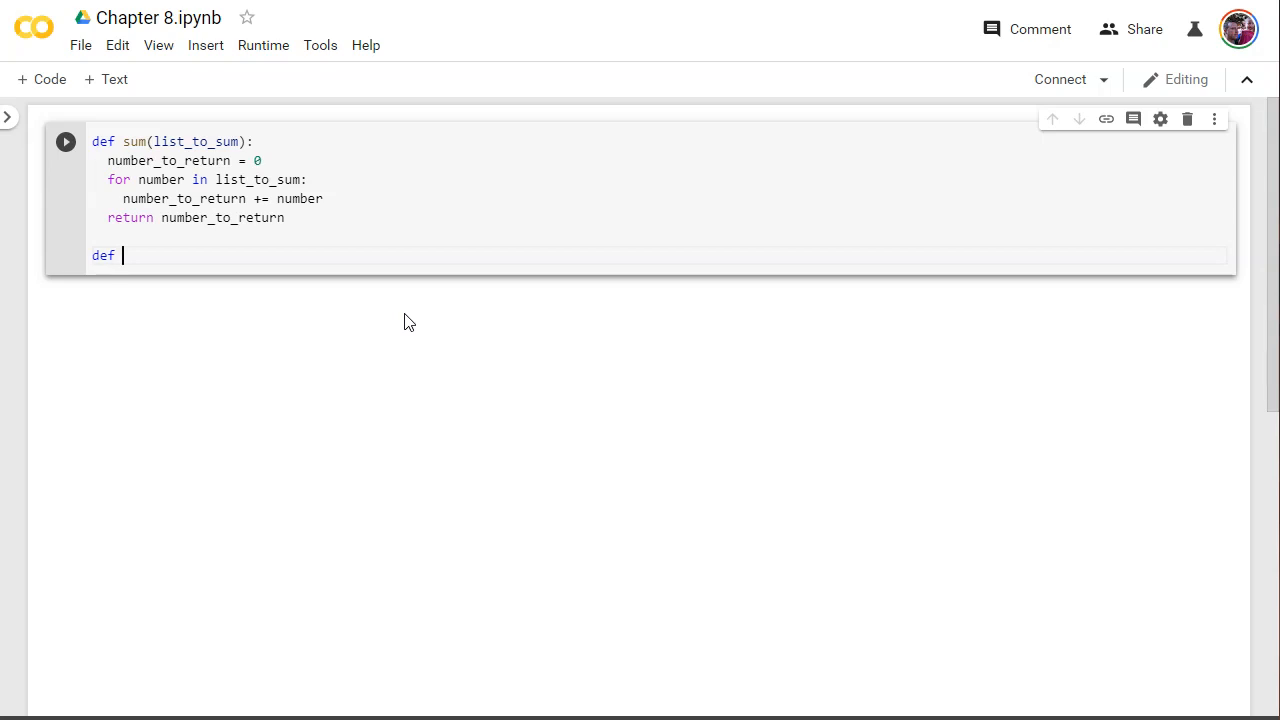
type("find_mat")
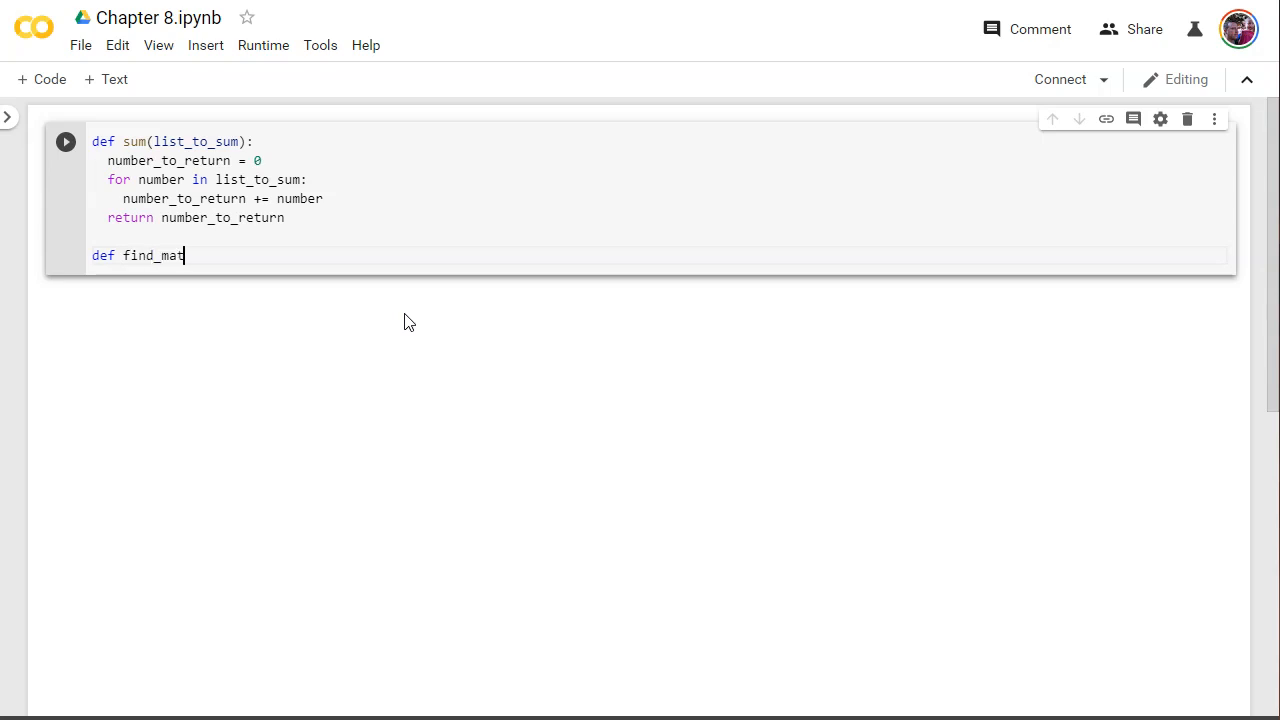
type("ching(")
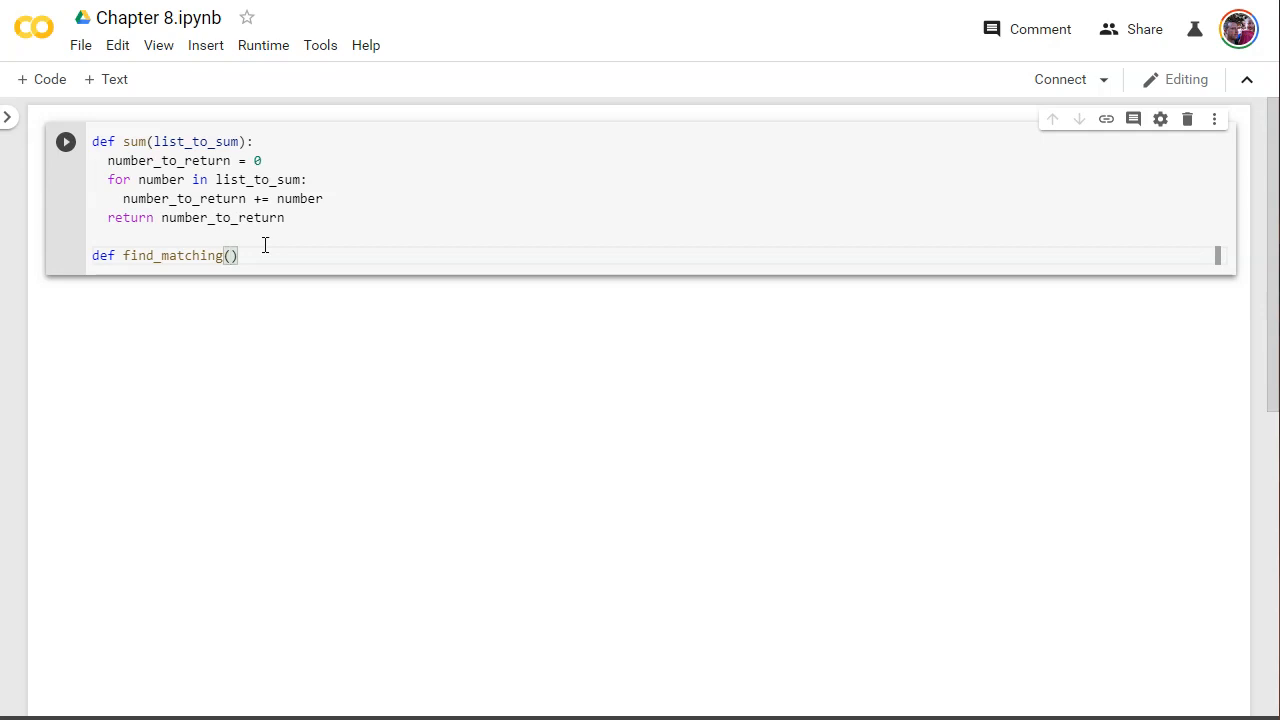
type("list")
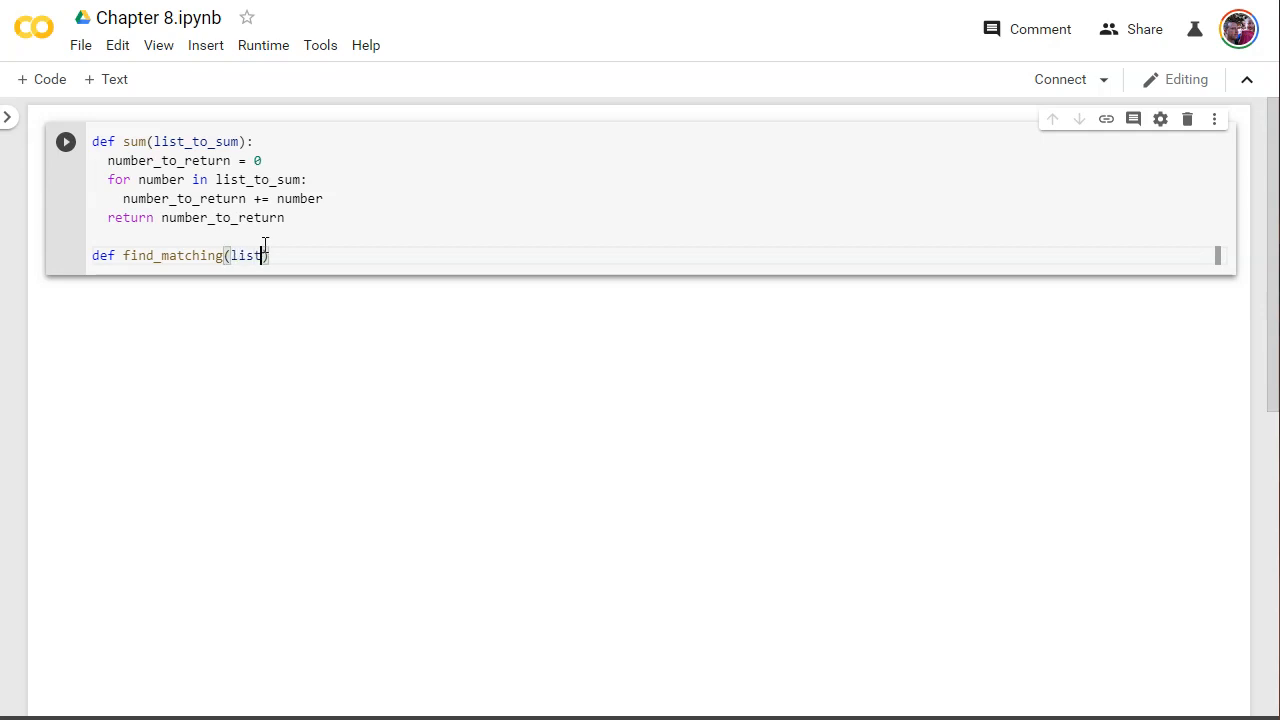
type("_to")
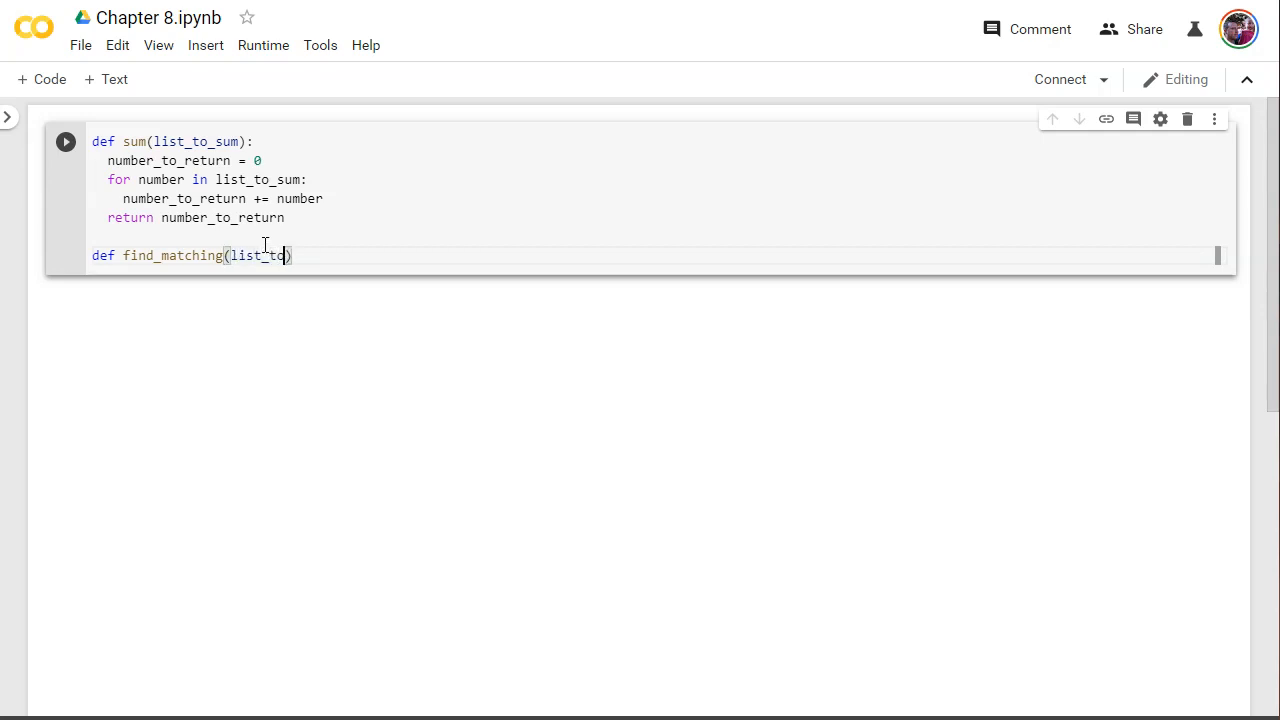
type("_search,")
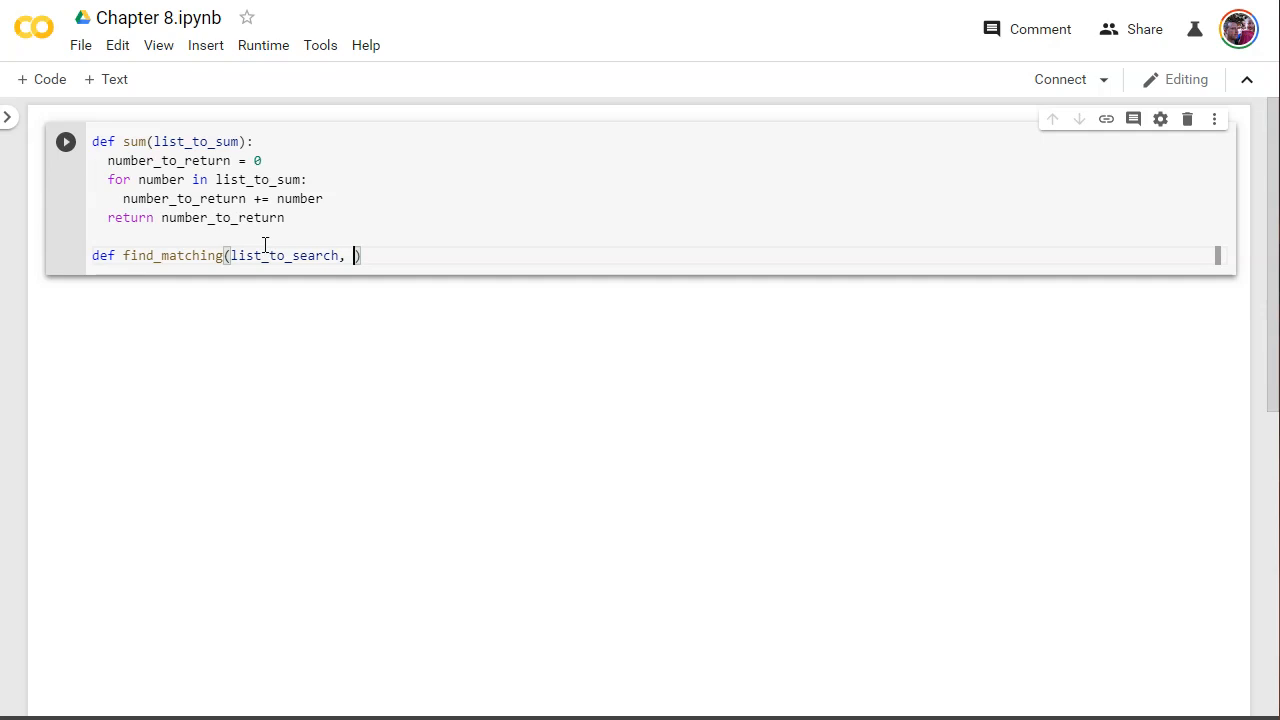
type("q")
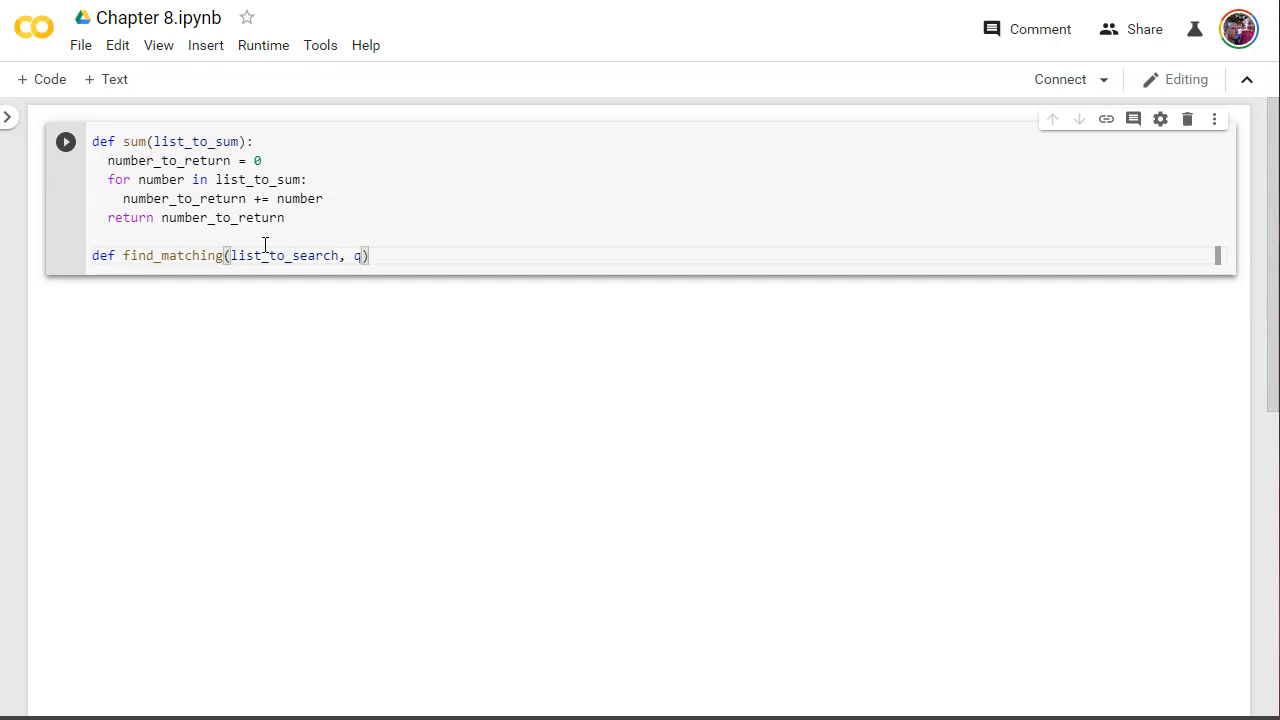
type("uery")
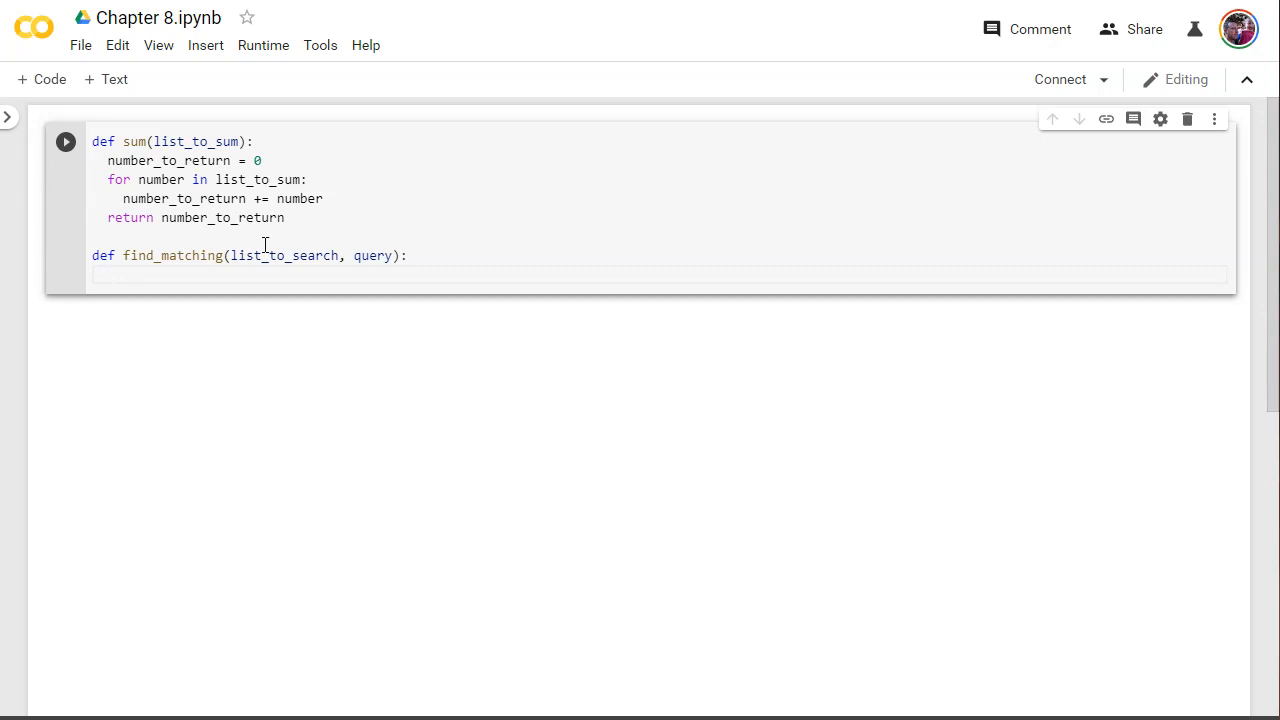
- Initialise an empty result list with matching_items = []
type("matching_ite")
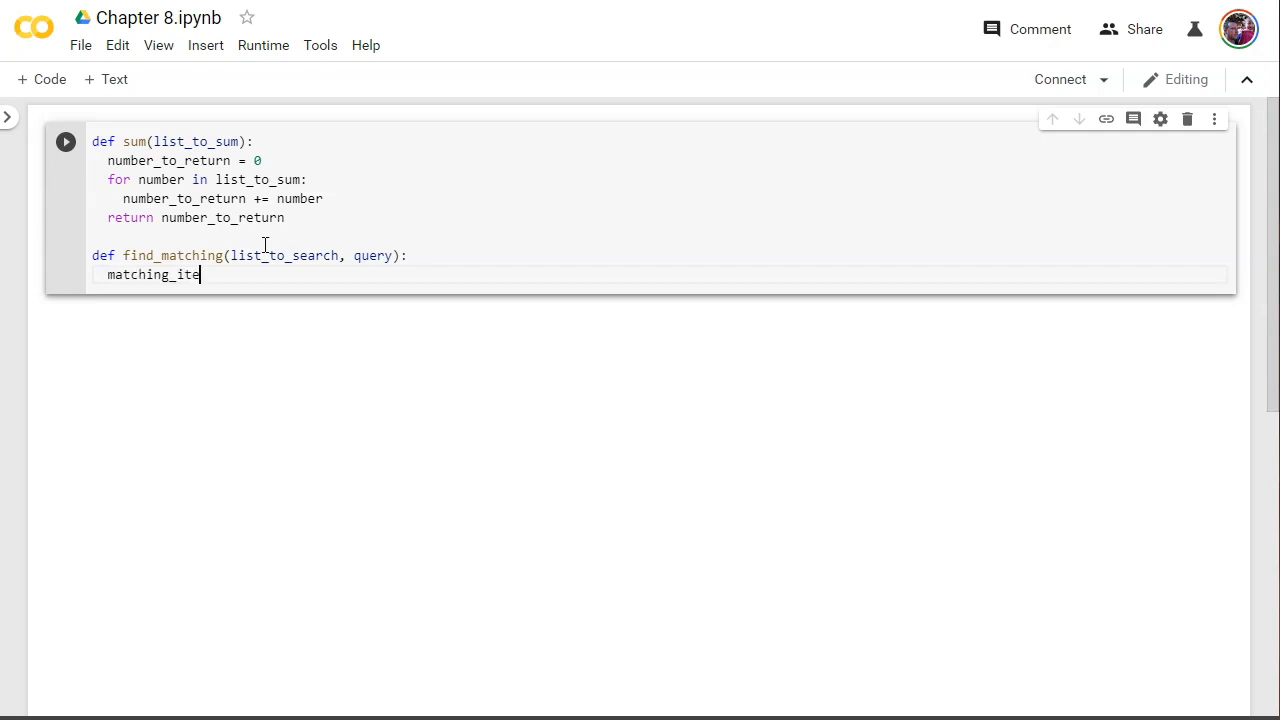
type("ms")
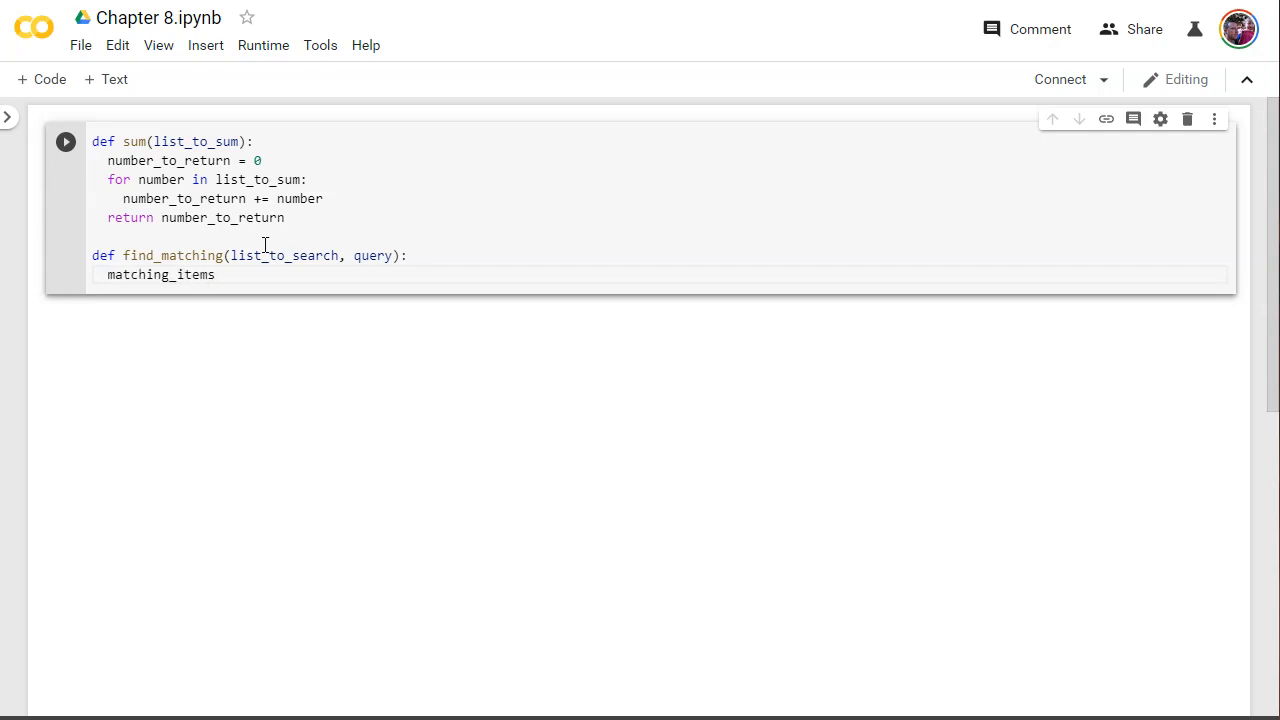
type("= [")
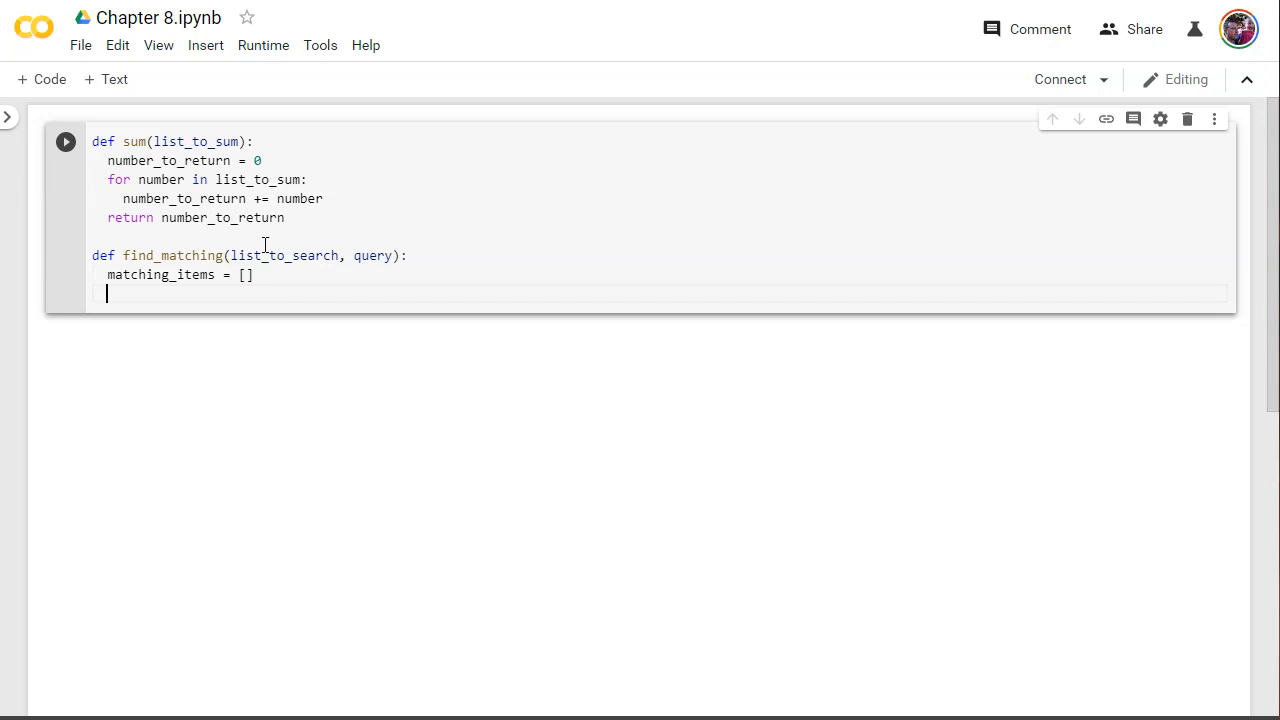
- Open the loop for item in list_to_search: inside find_matching
type("for ite")
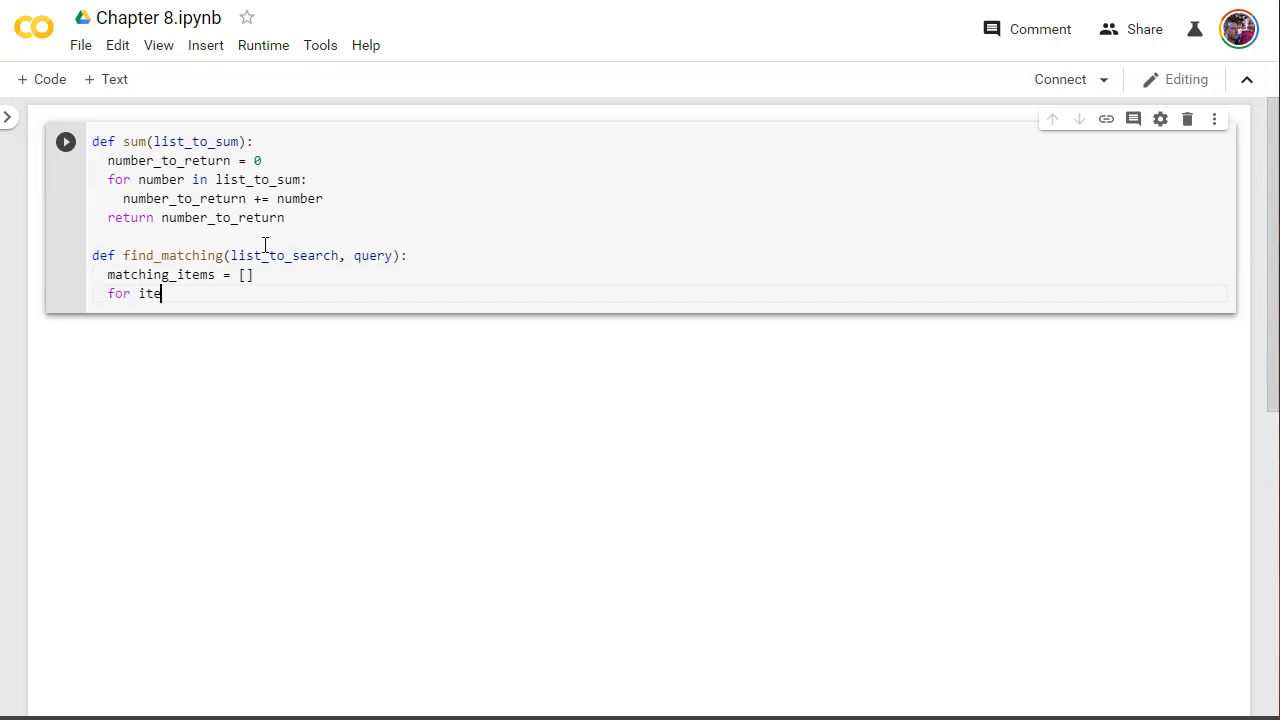
key("BackSpace")
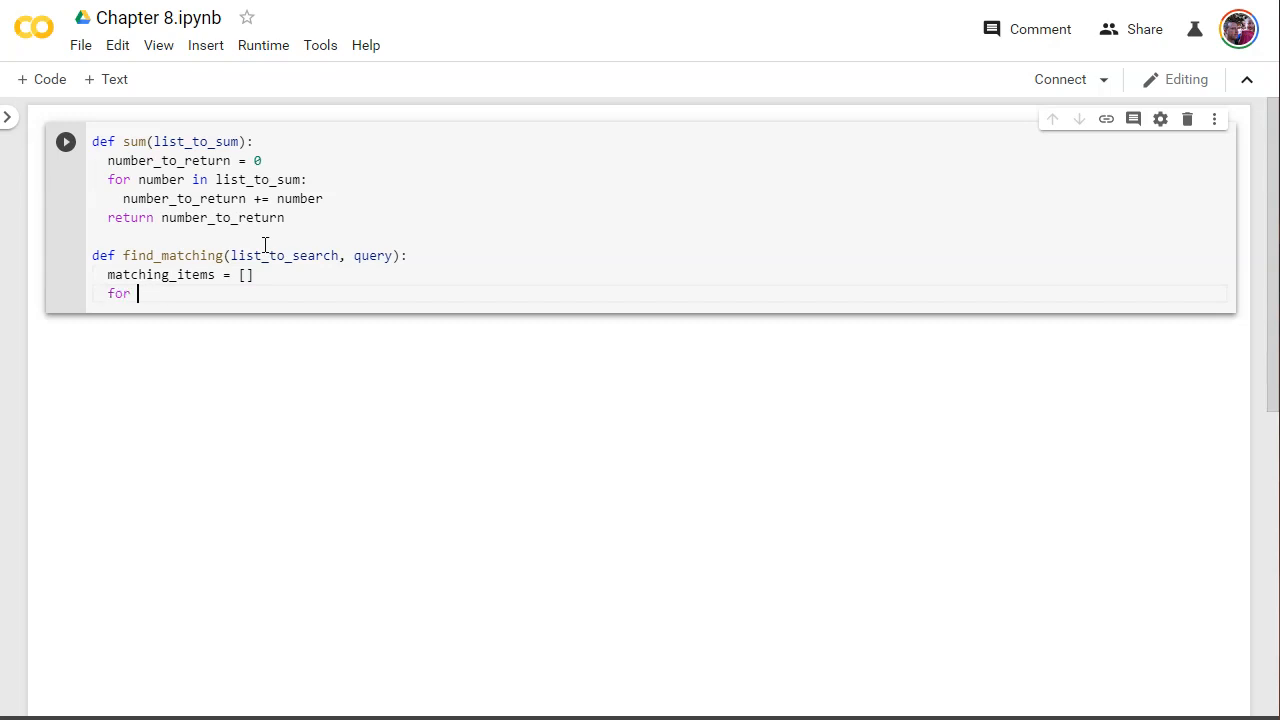
type("item in")
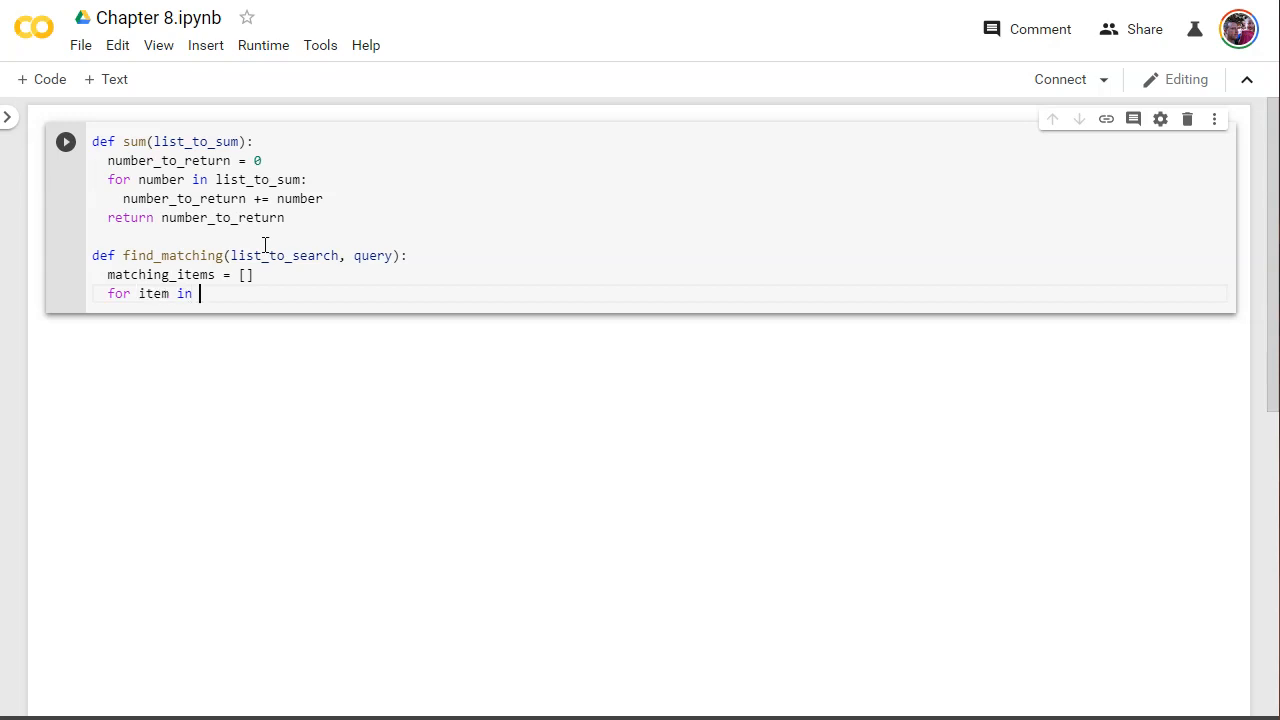
type("list_to")
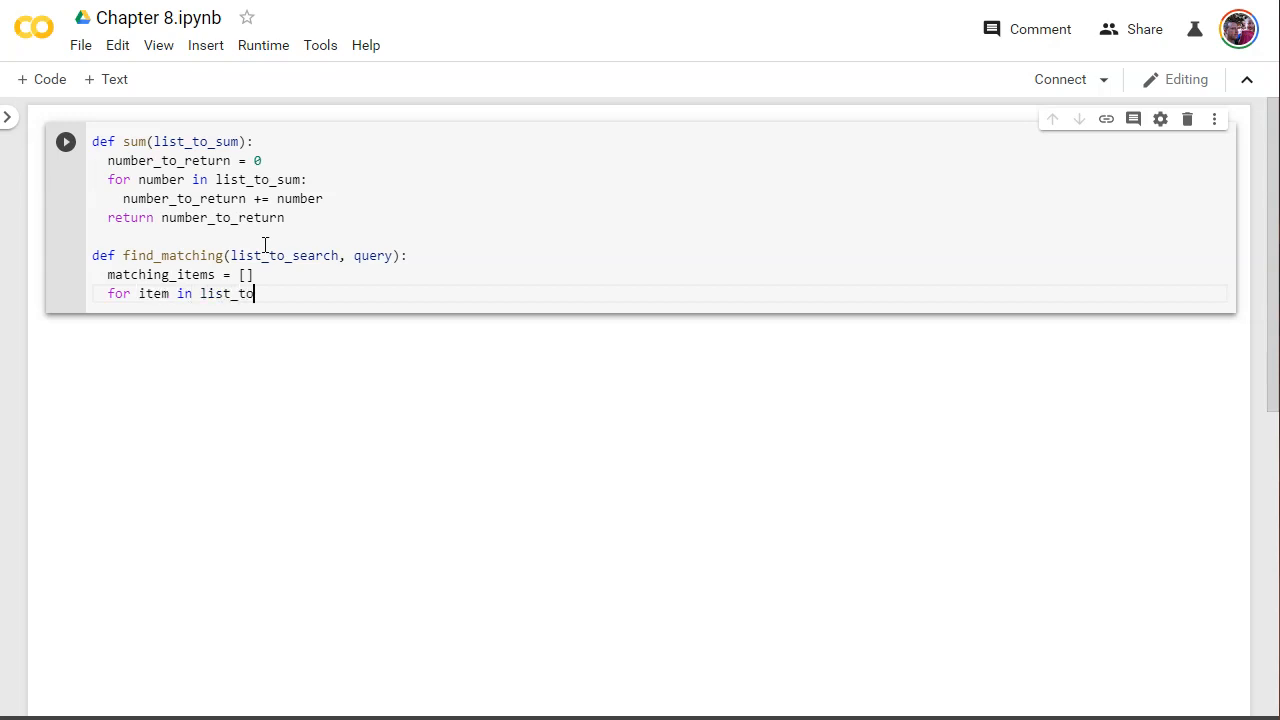
type("_search:")
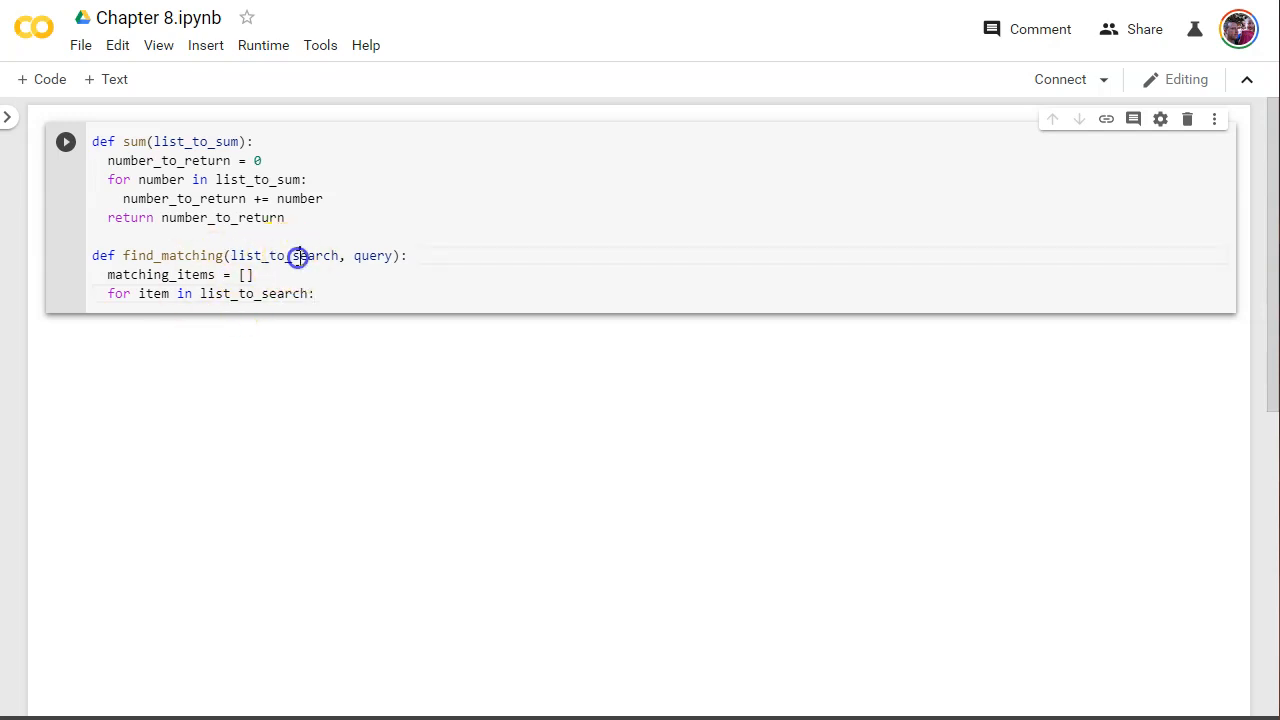
double_click(284, 256)
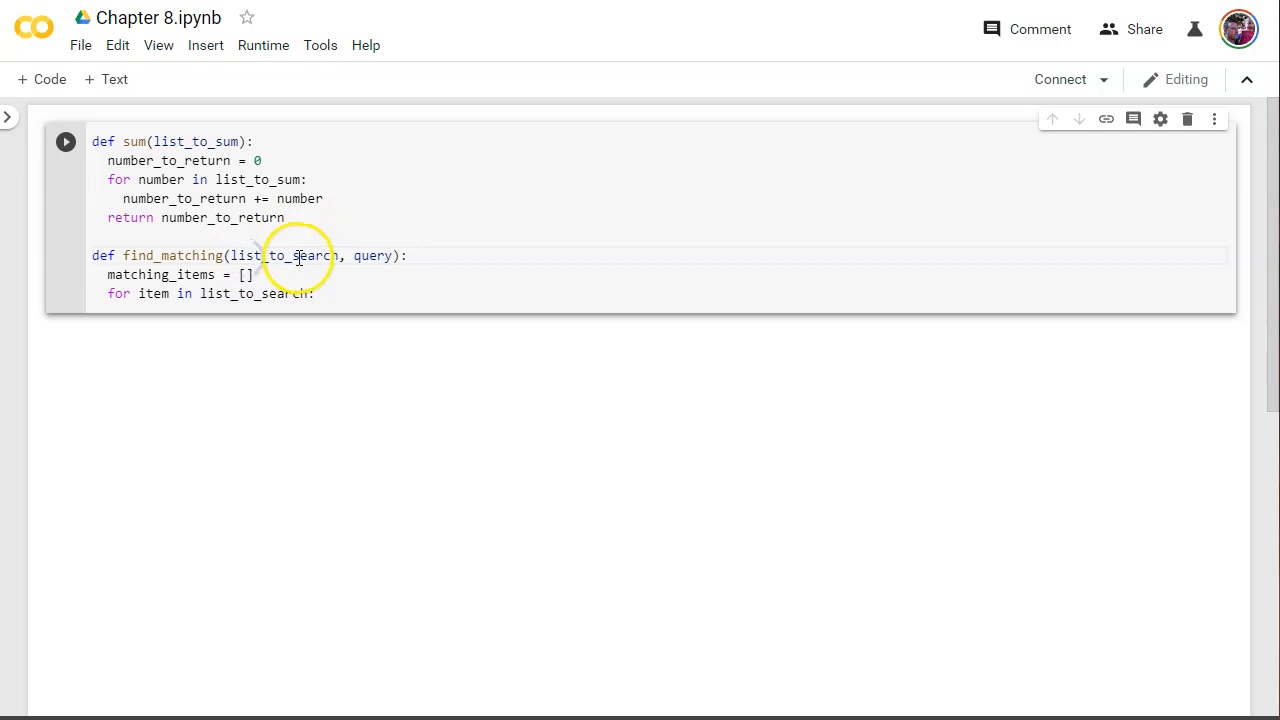
double_click(284, 256)
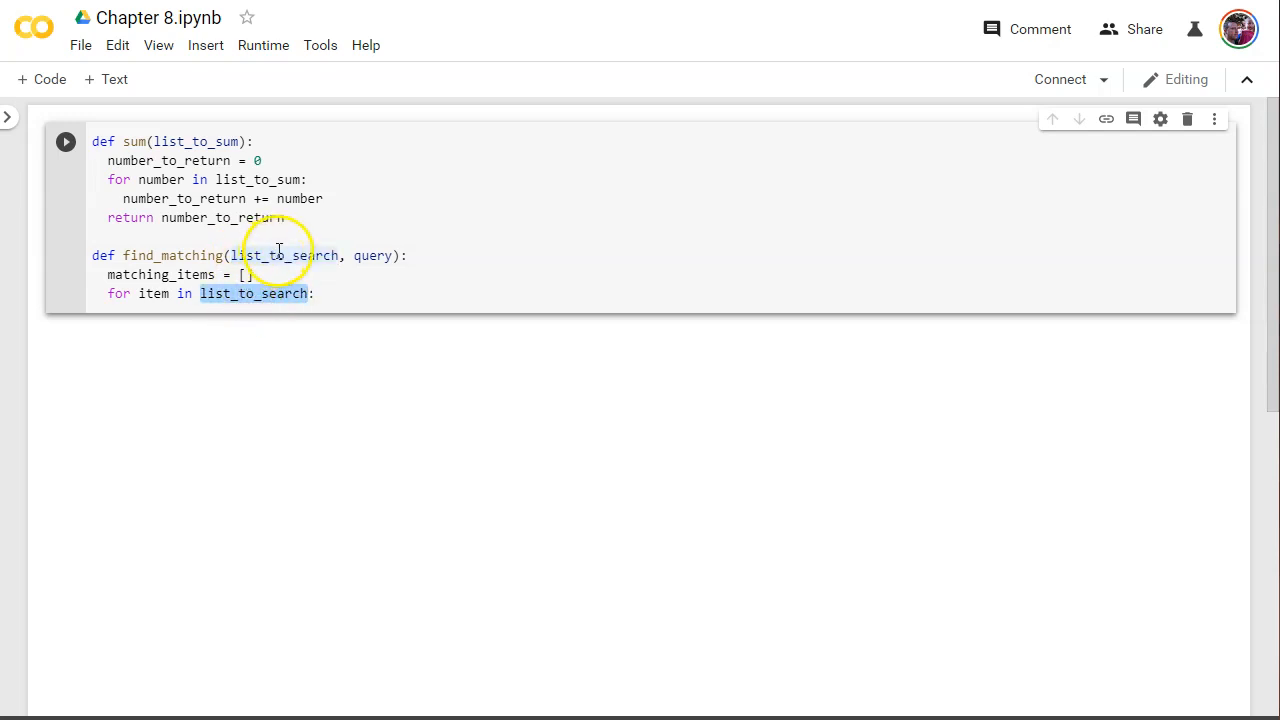
mouse_move(150, 268)
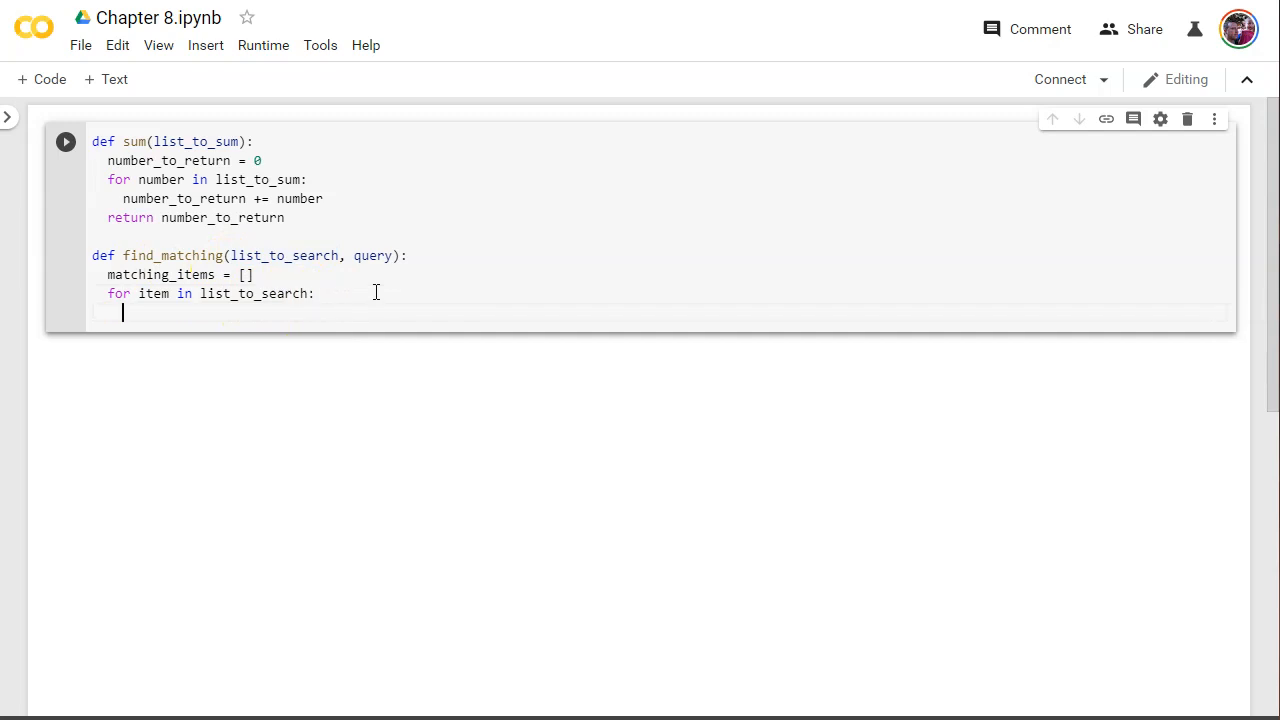
- Add the condition if query in item: inside the loop
type("if")
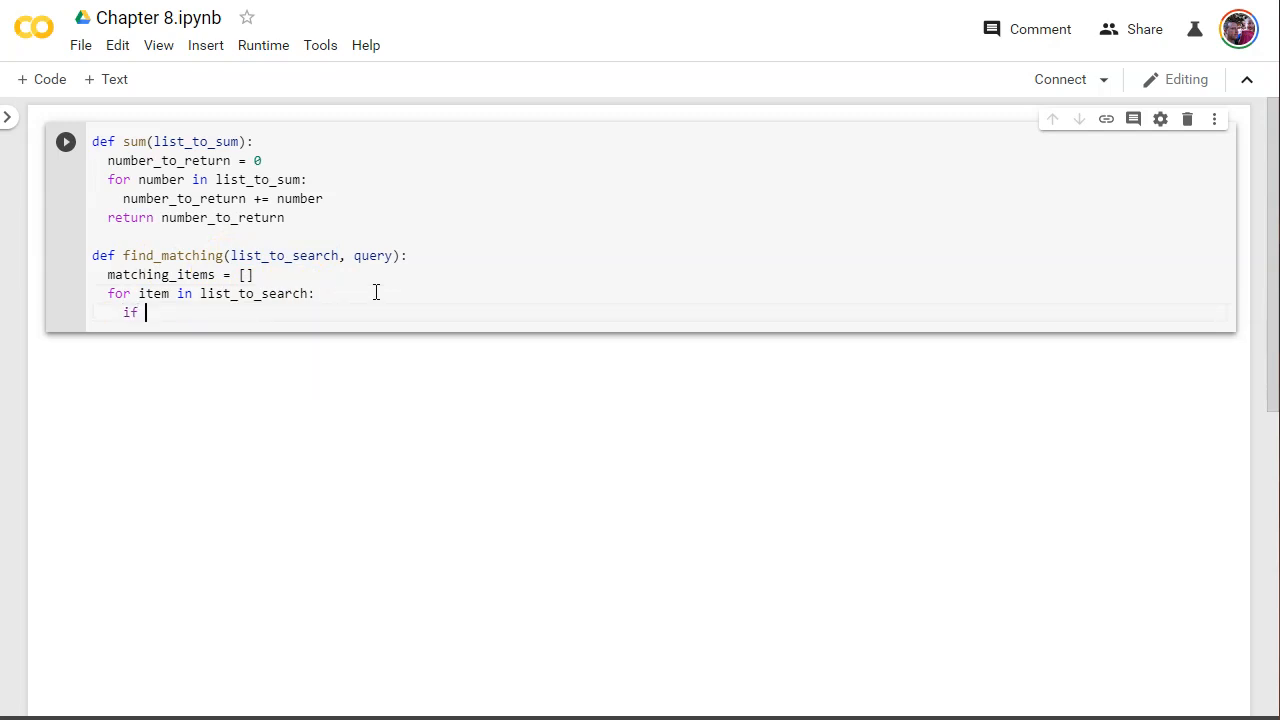
type("query")
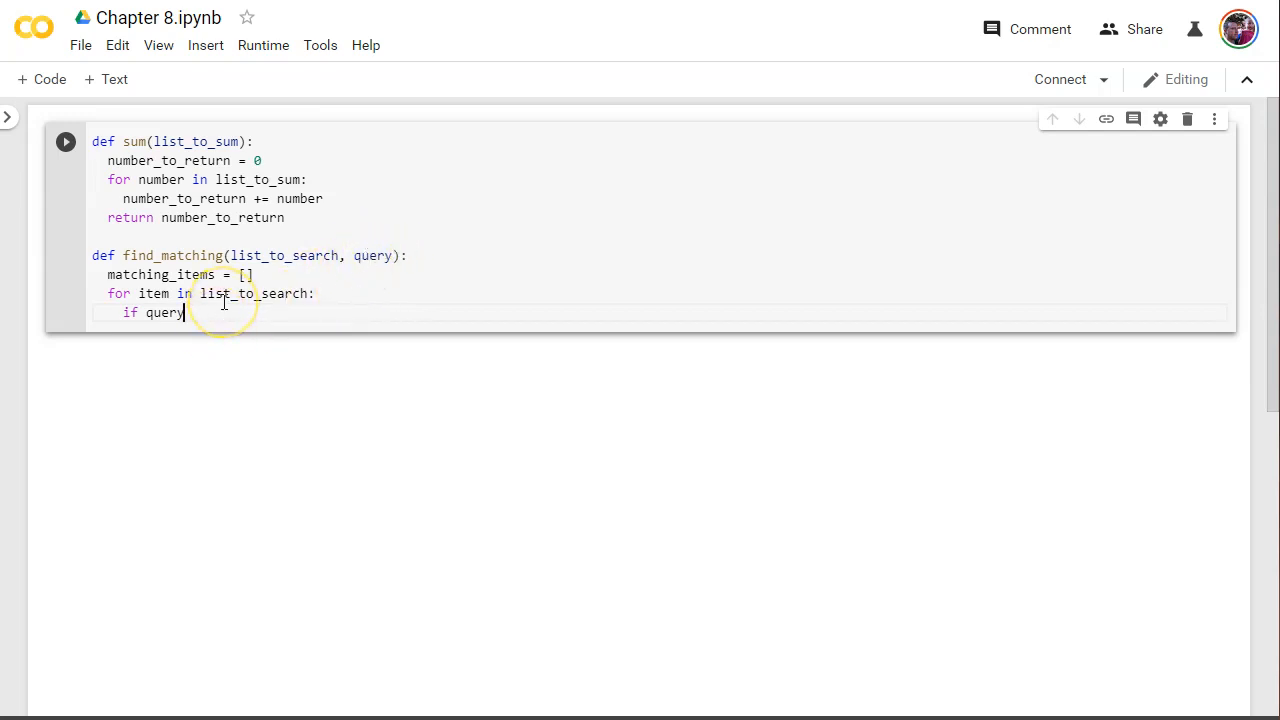
type("in item")
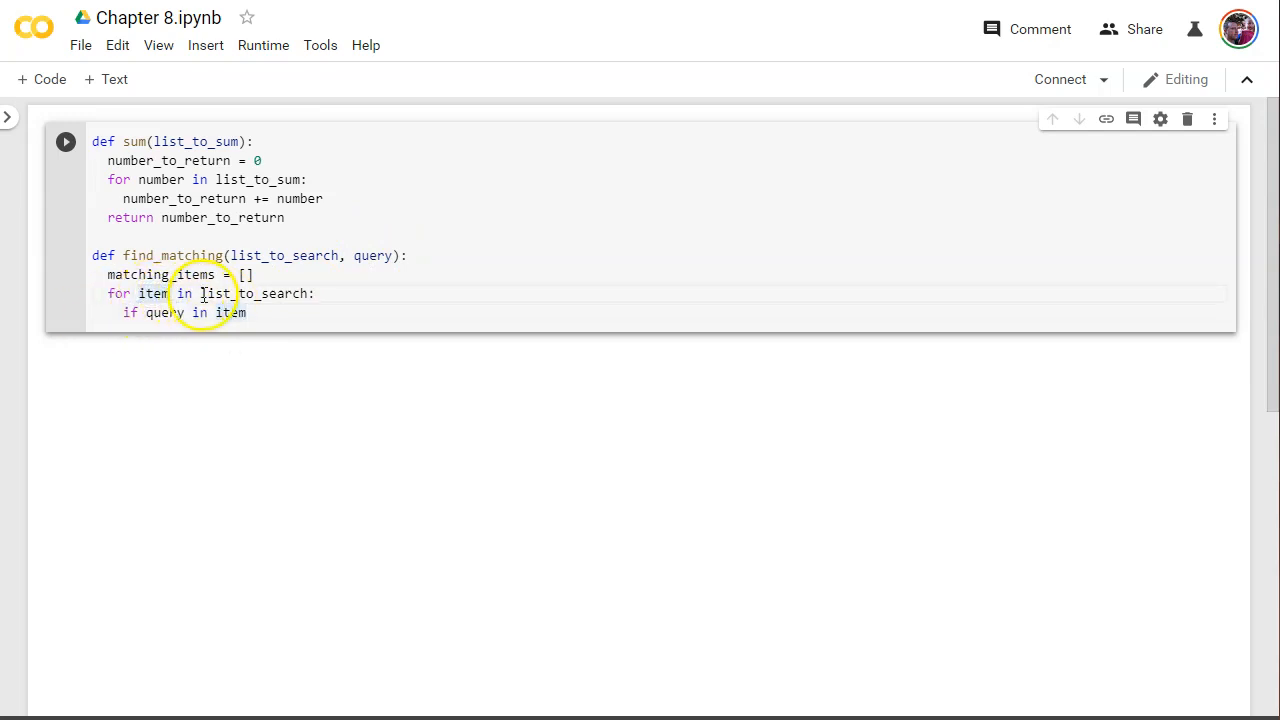
double_click(256, 292)
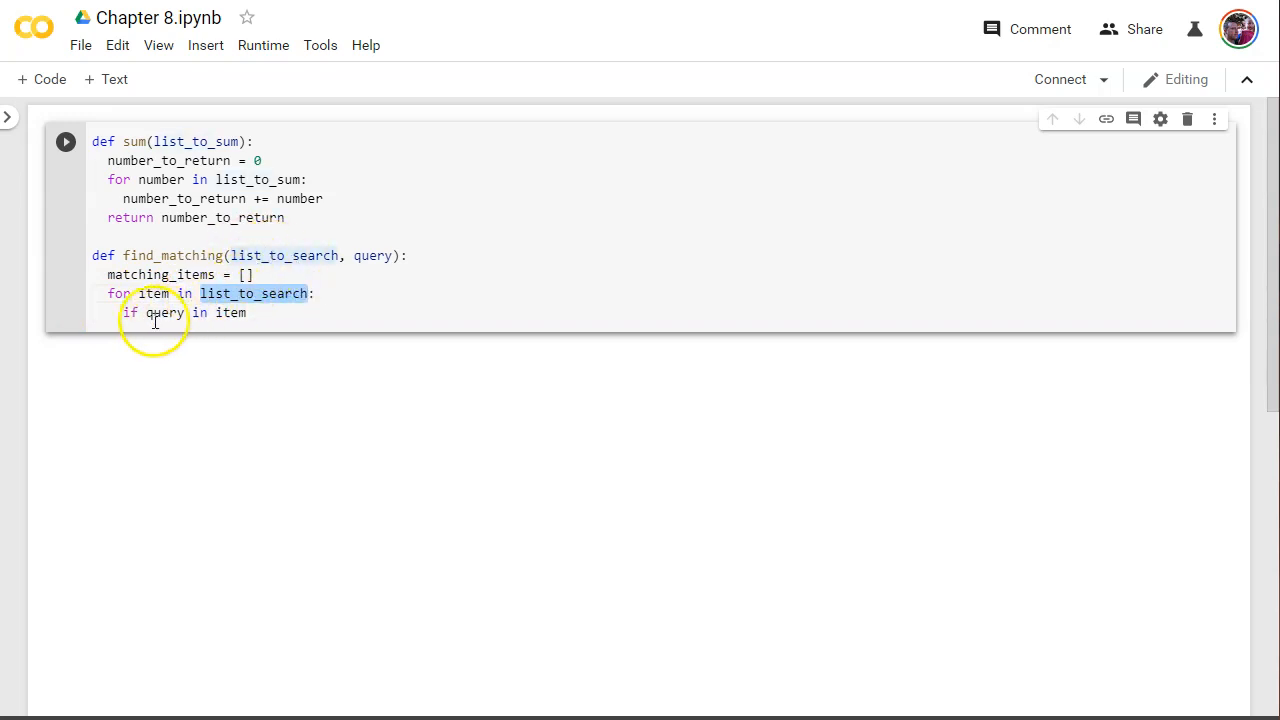
double_click(372, 256)
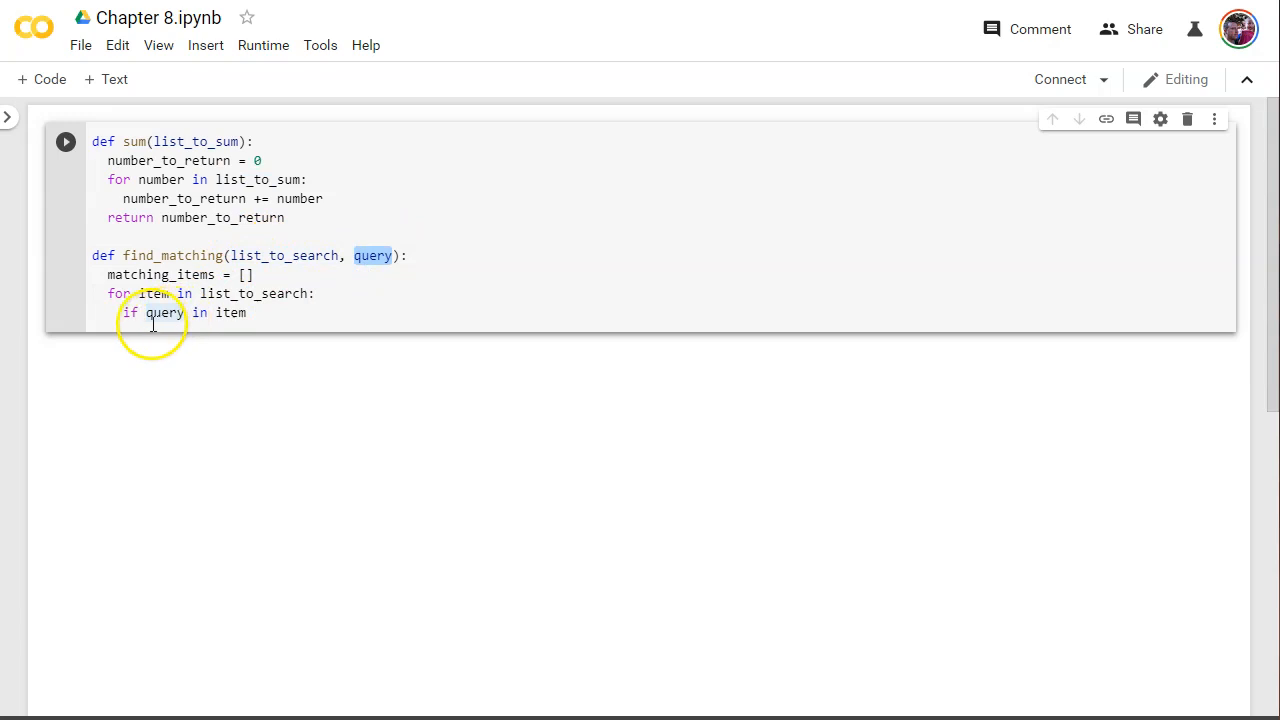
mouse_move(236, 312)
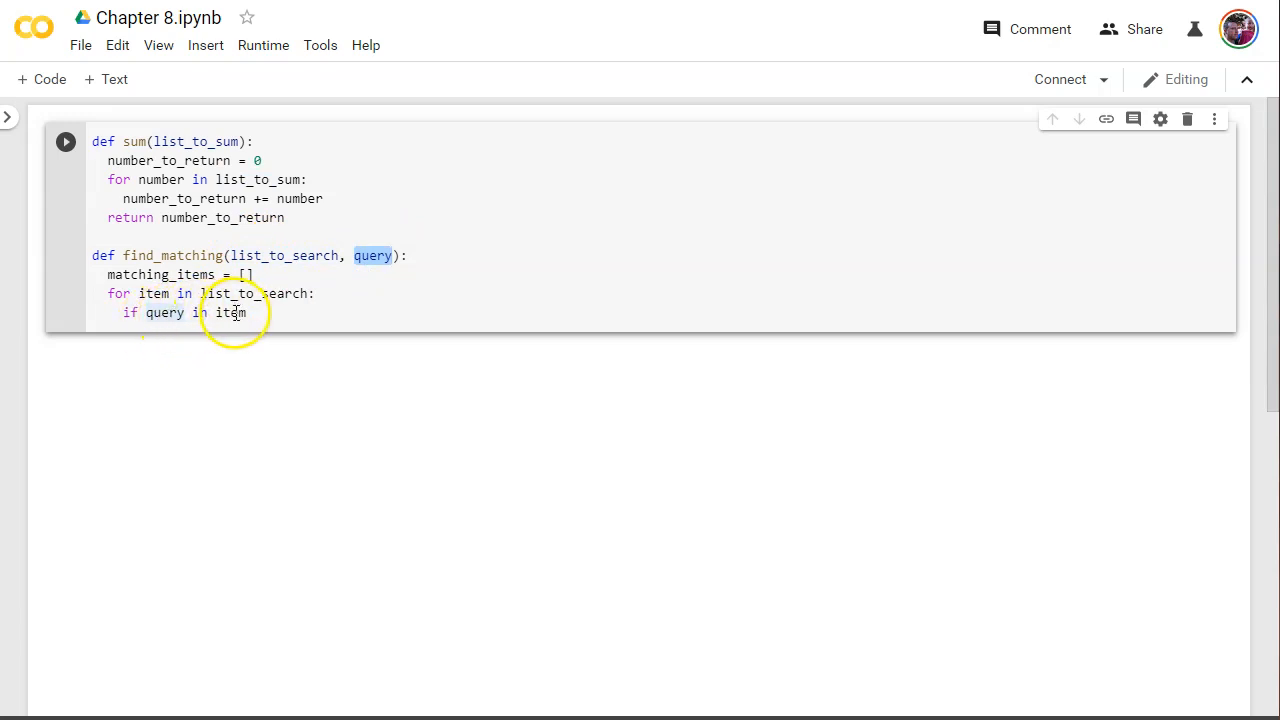
mouse_move(160, 300)
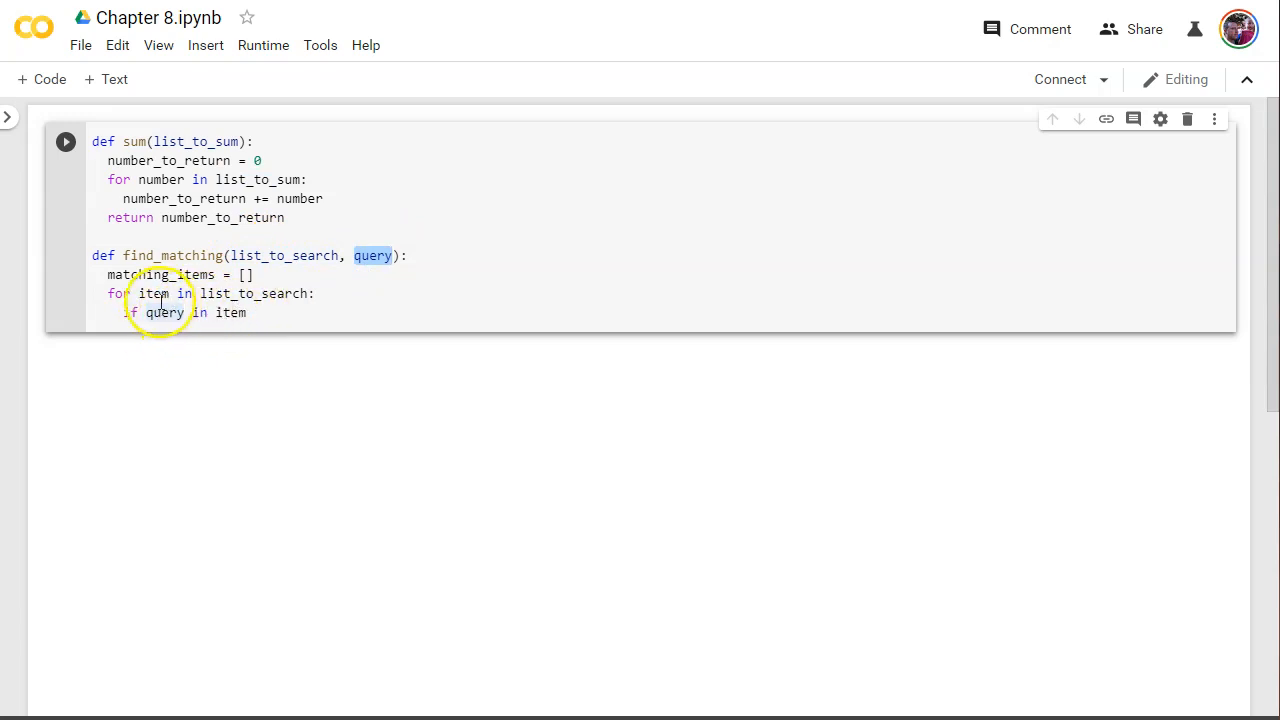
left_click(268, 312)
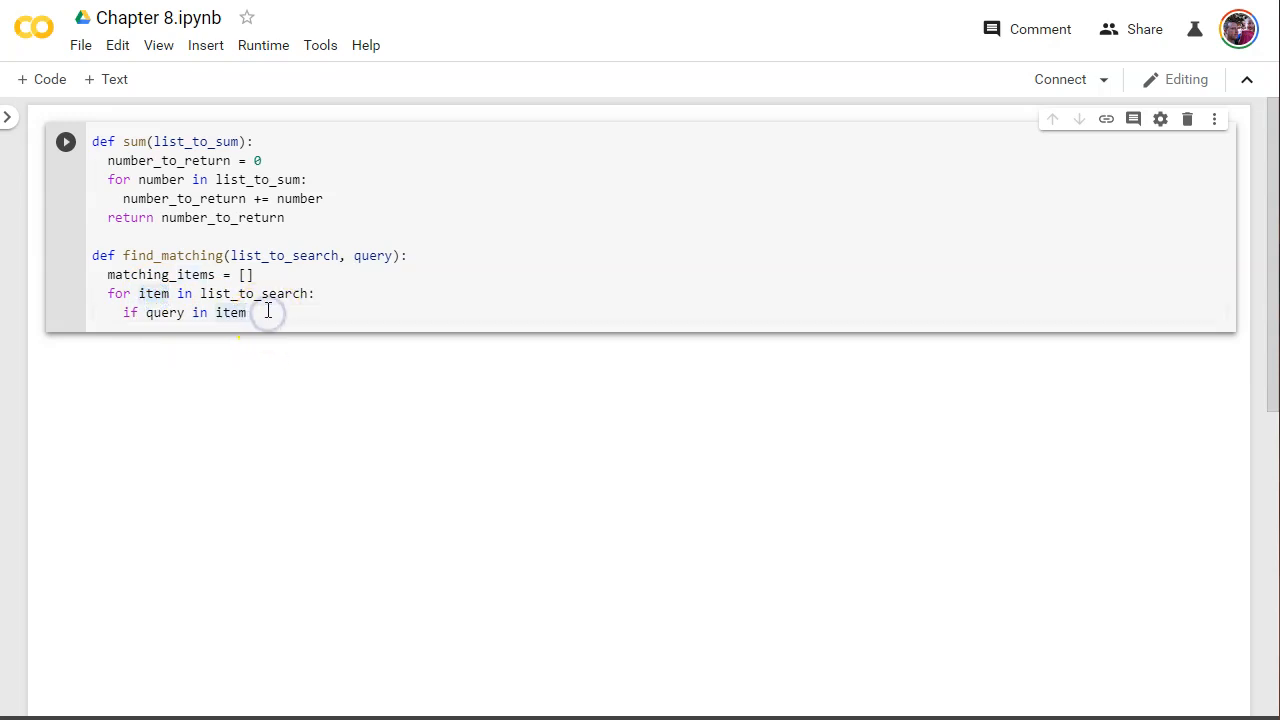
type(":")
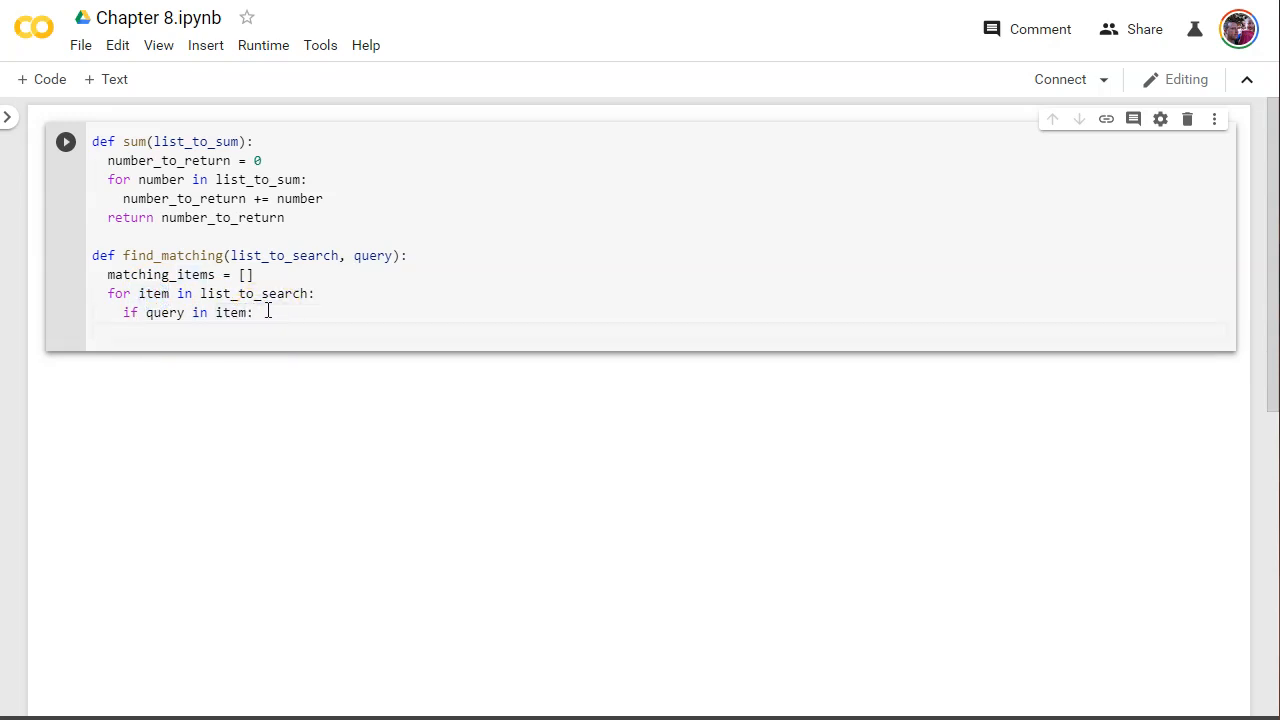
- Append matching items with matching_items.append(item) and add return matching_items
type("matching_items")
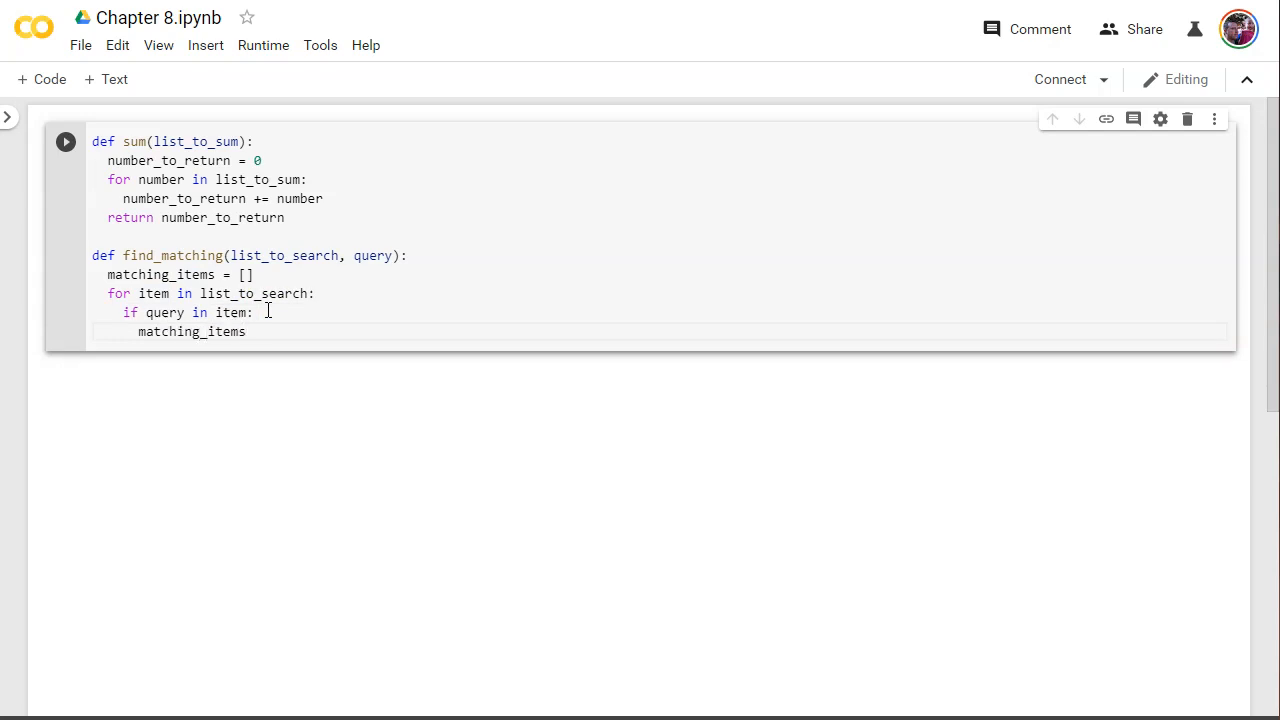
type(".append")
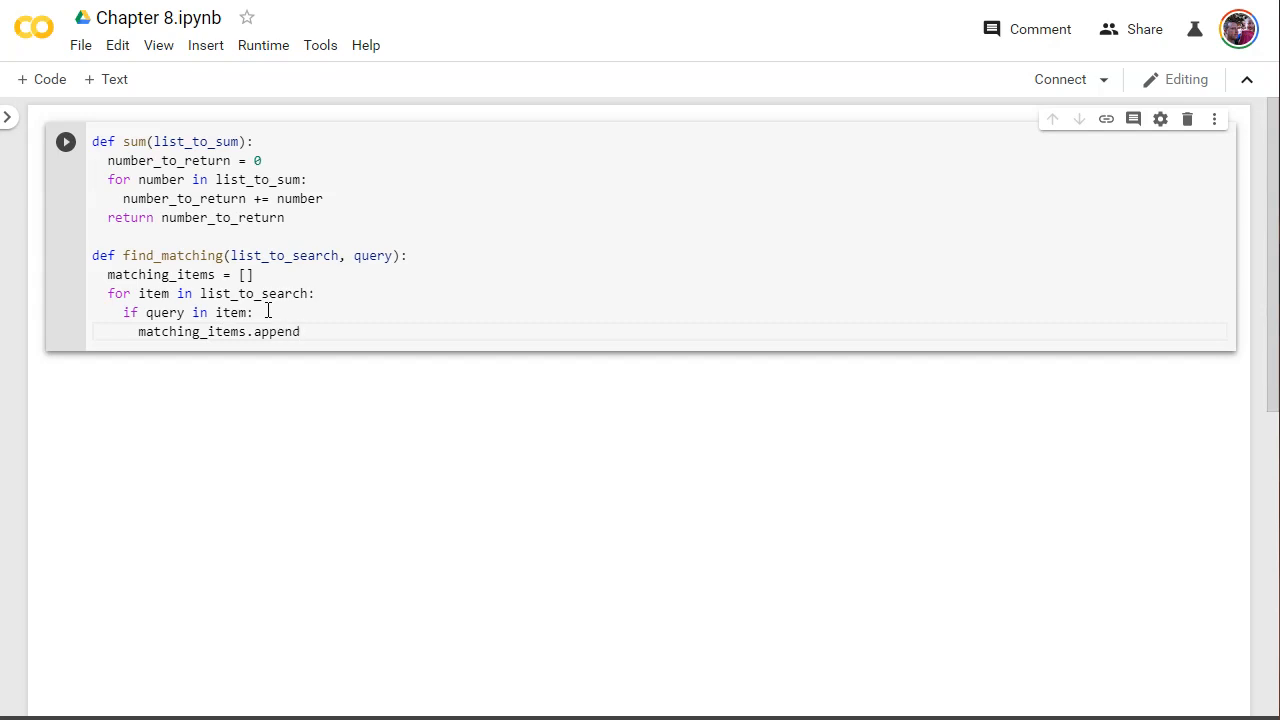
type("(item)")
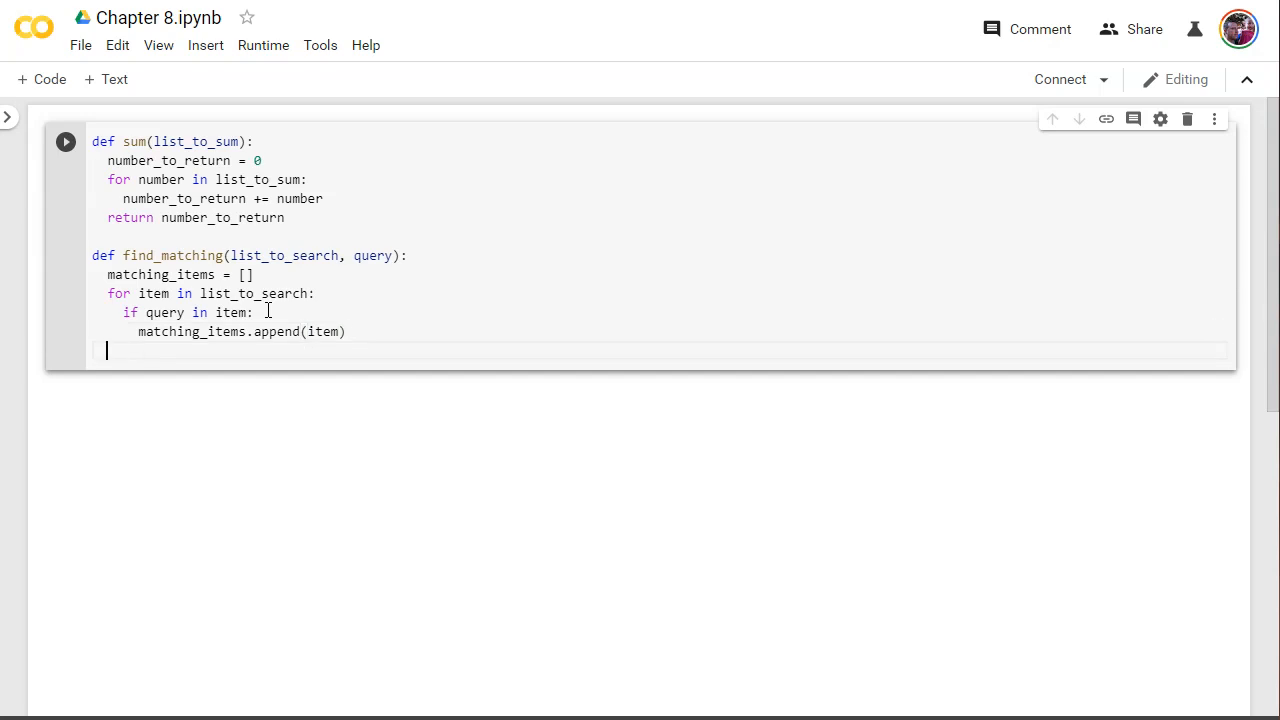
type("return matching_ite")
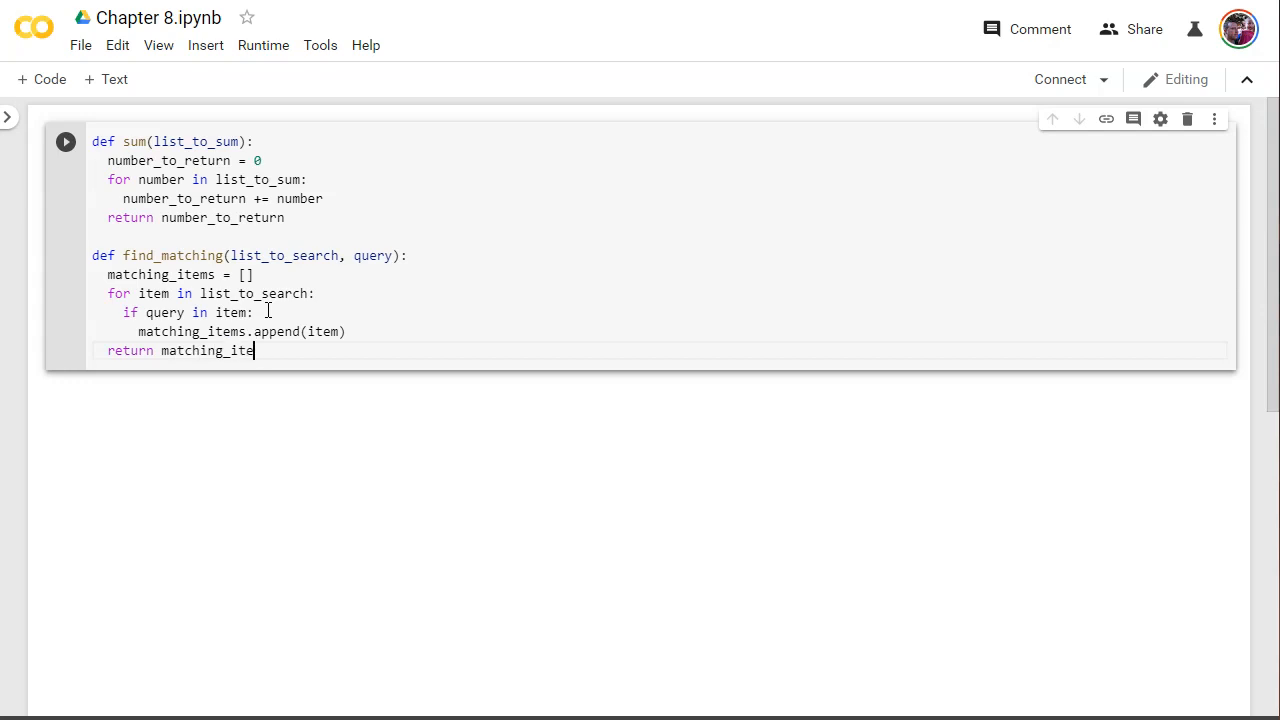
type("ms:")
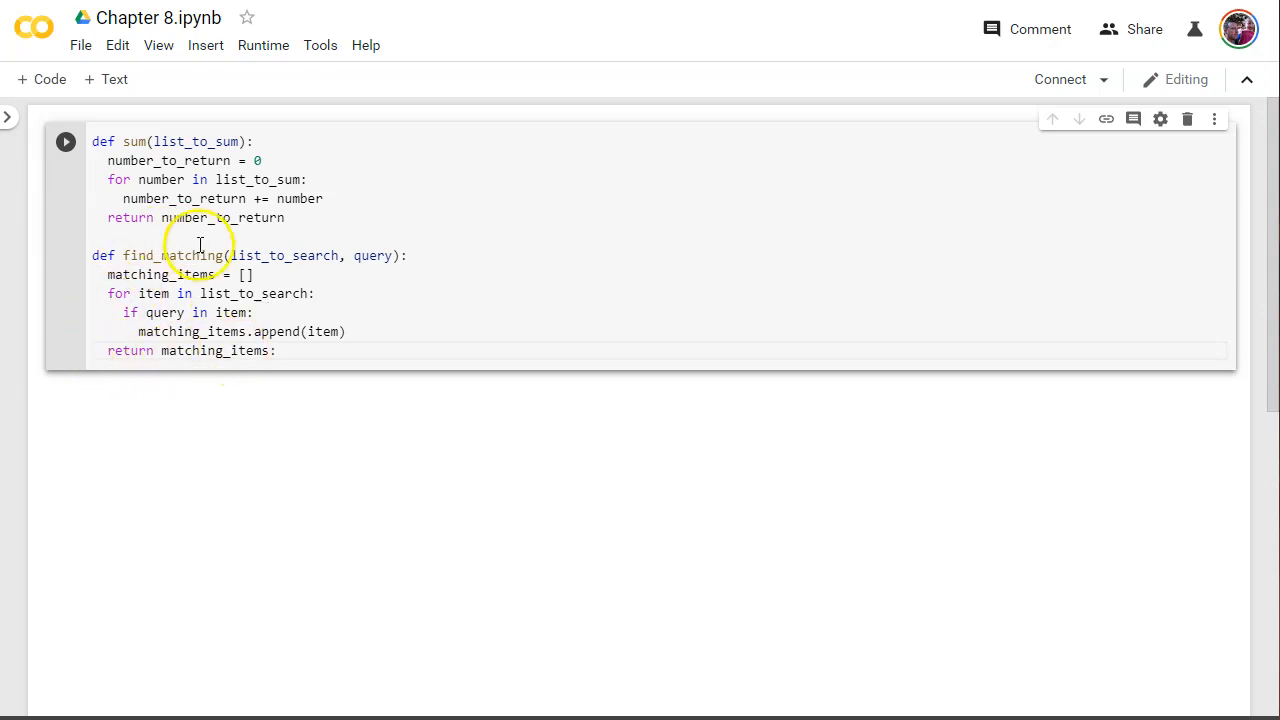
mouse_move(370, 364)
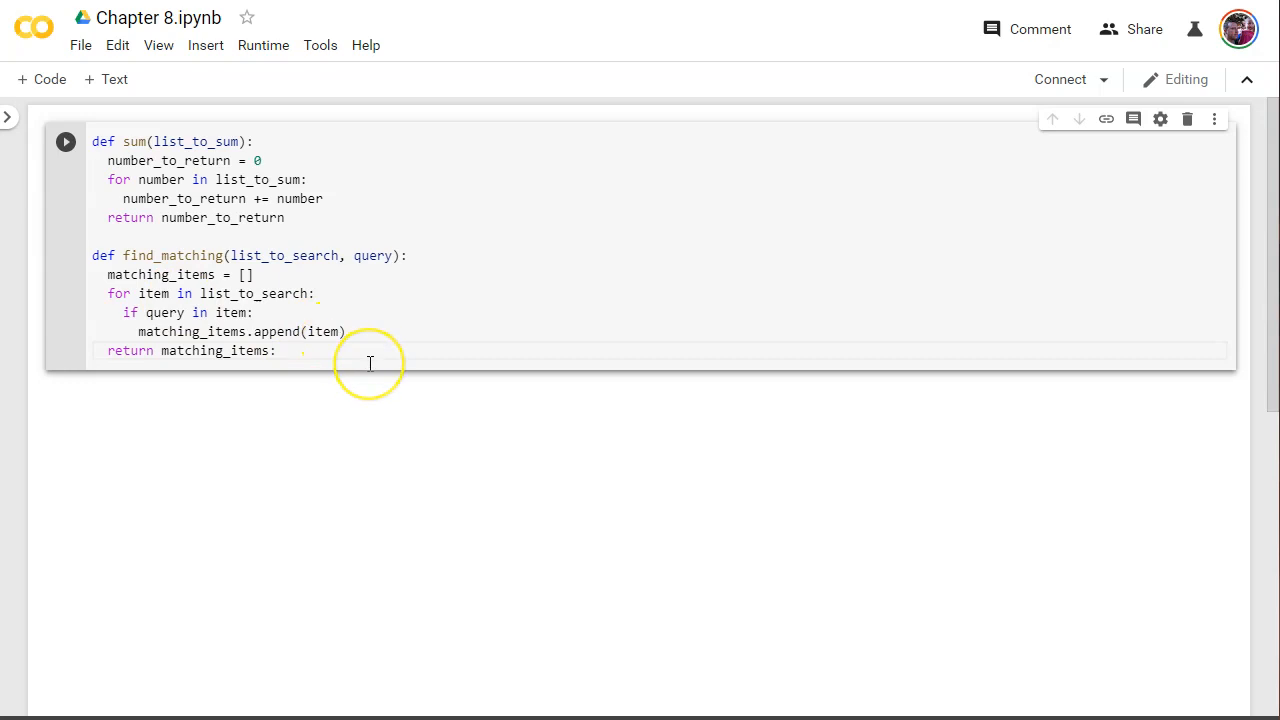
mouse_move(444, 300)
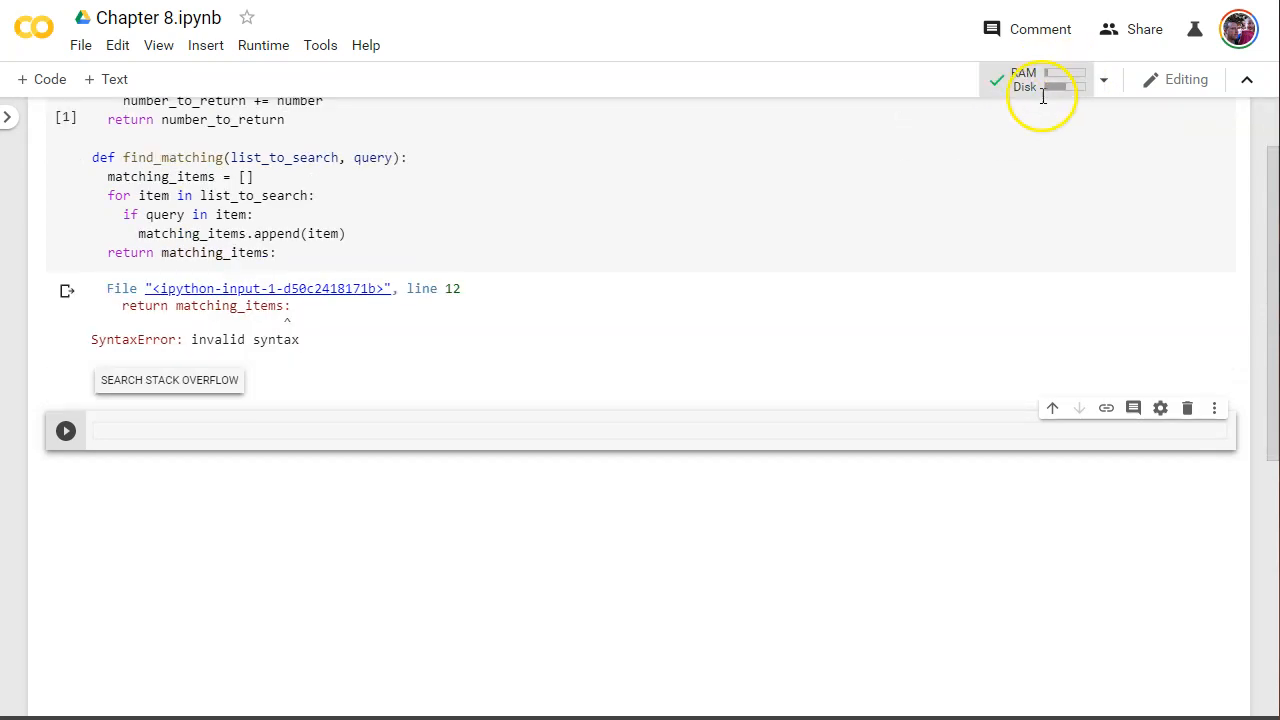
- Remove the stray colon after return matching_items and run the cell cleanly
scroll("up", 3)
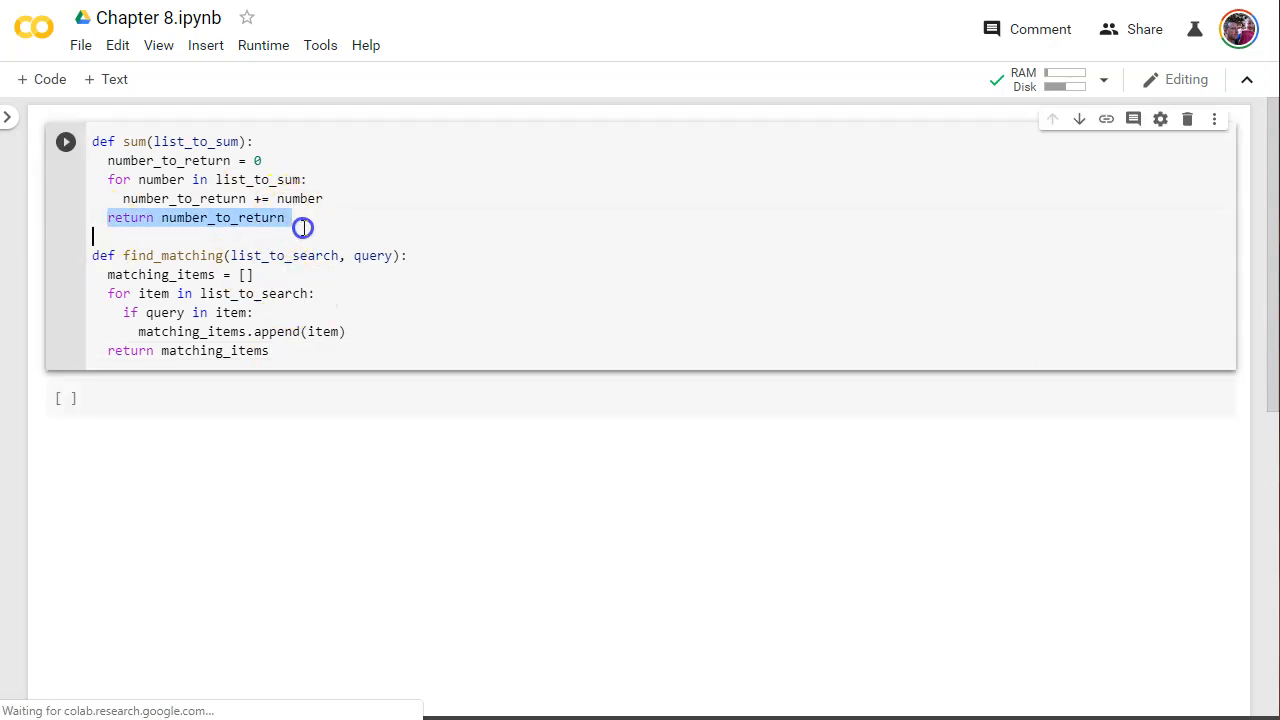
left_click(64, 140)
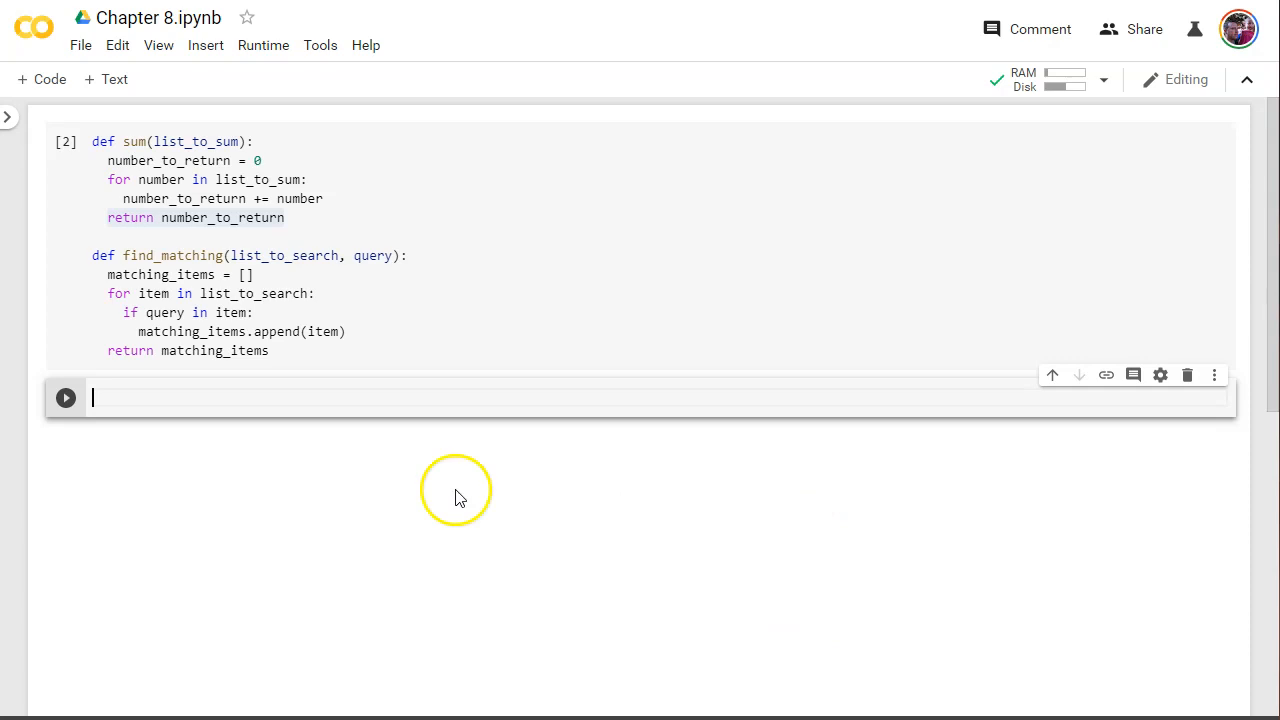
mouse_move(170, 470)
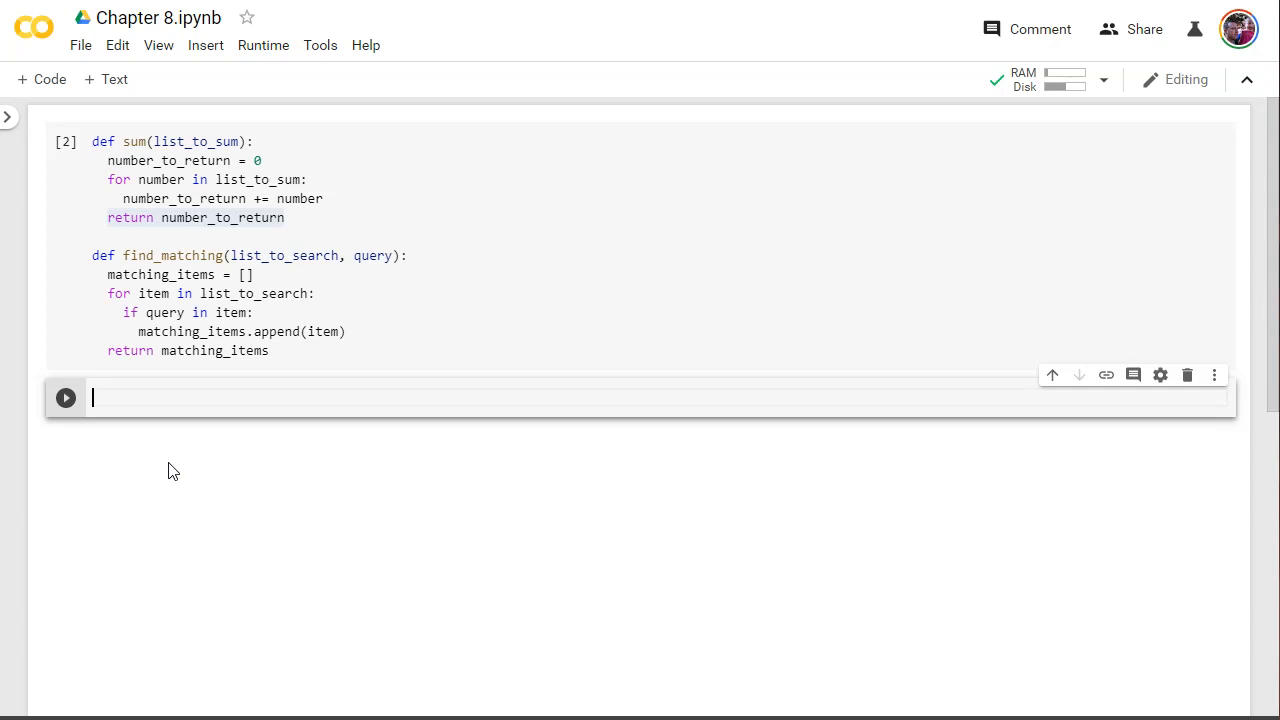
- Define my_list = [2, 87, 41, 0, 19] in a new cell
type("mu")
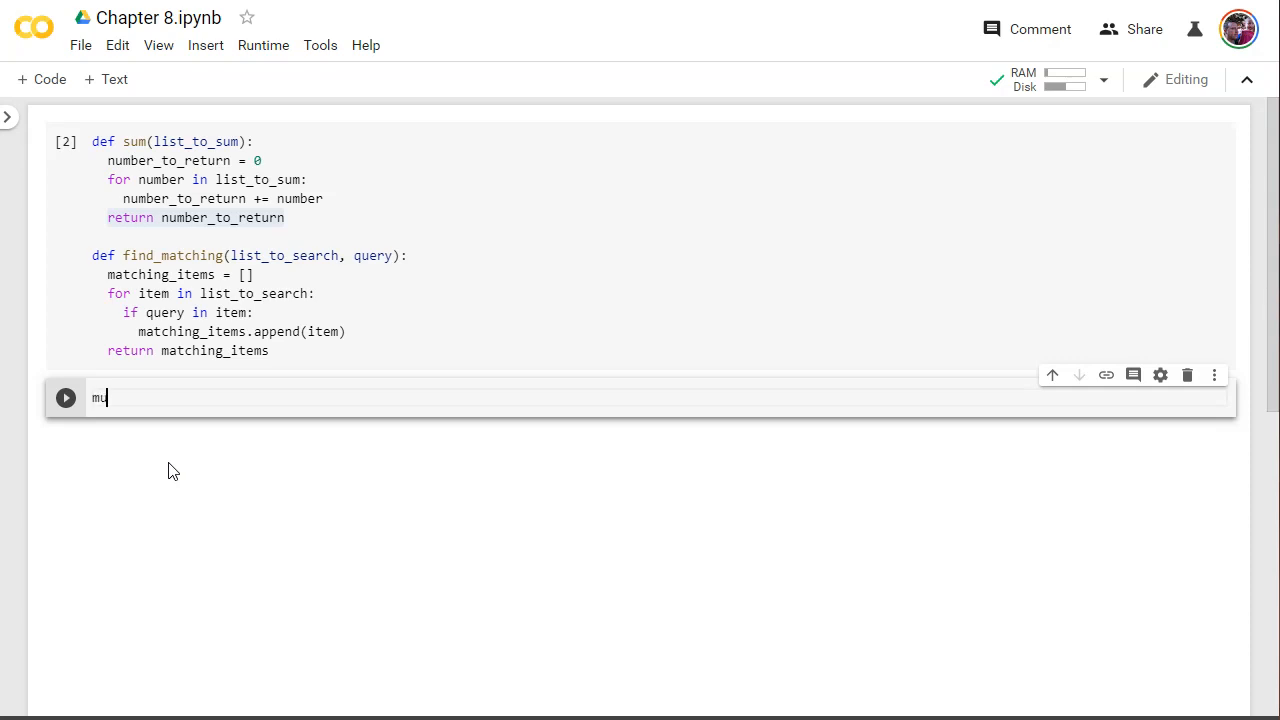
key("Backspace")
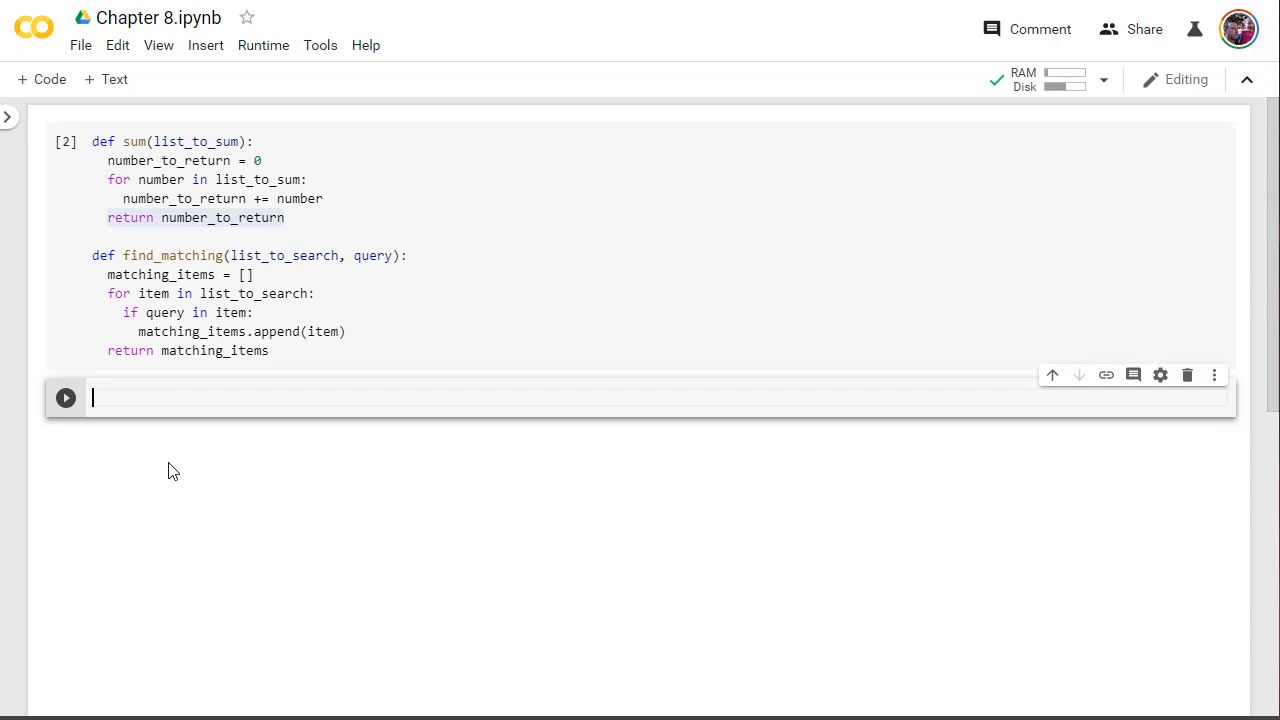
type("my_list")
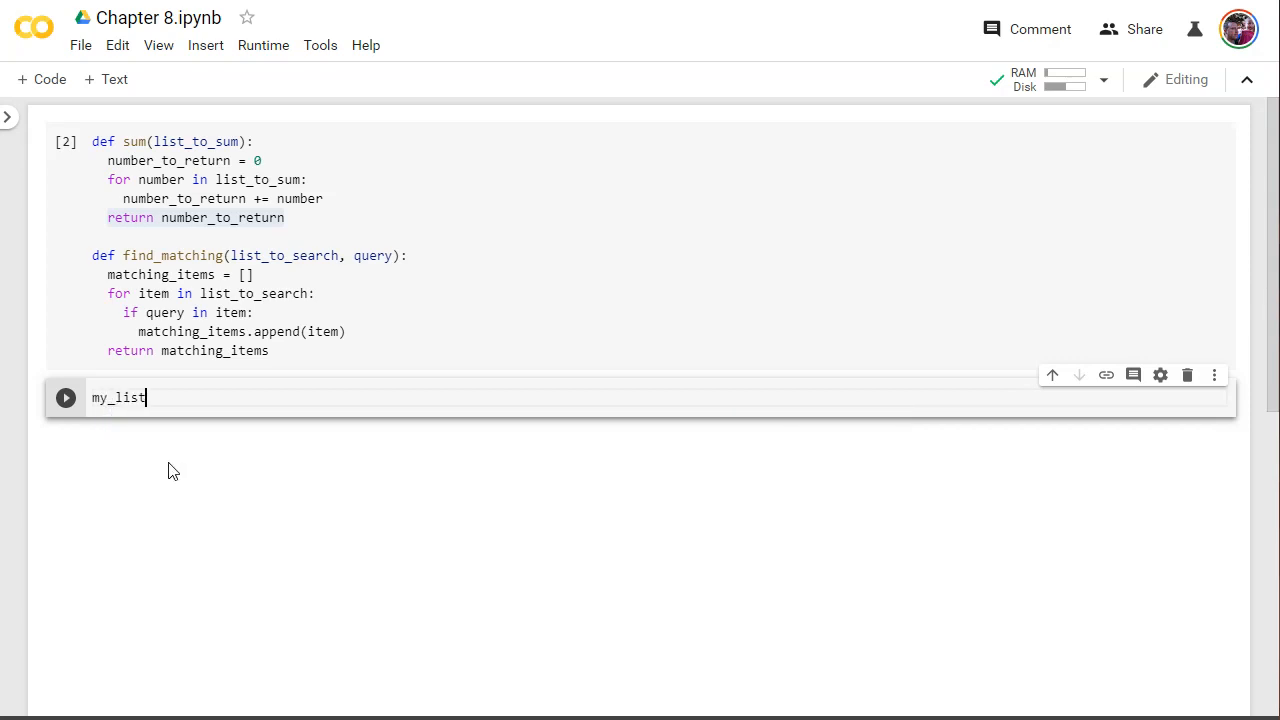
type("= []")
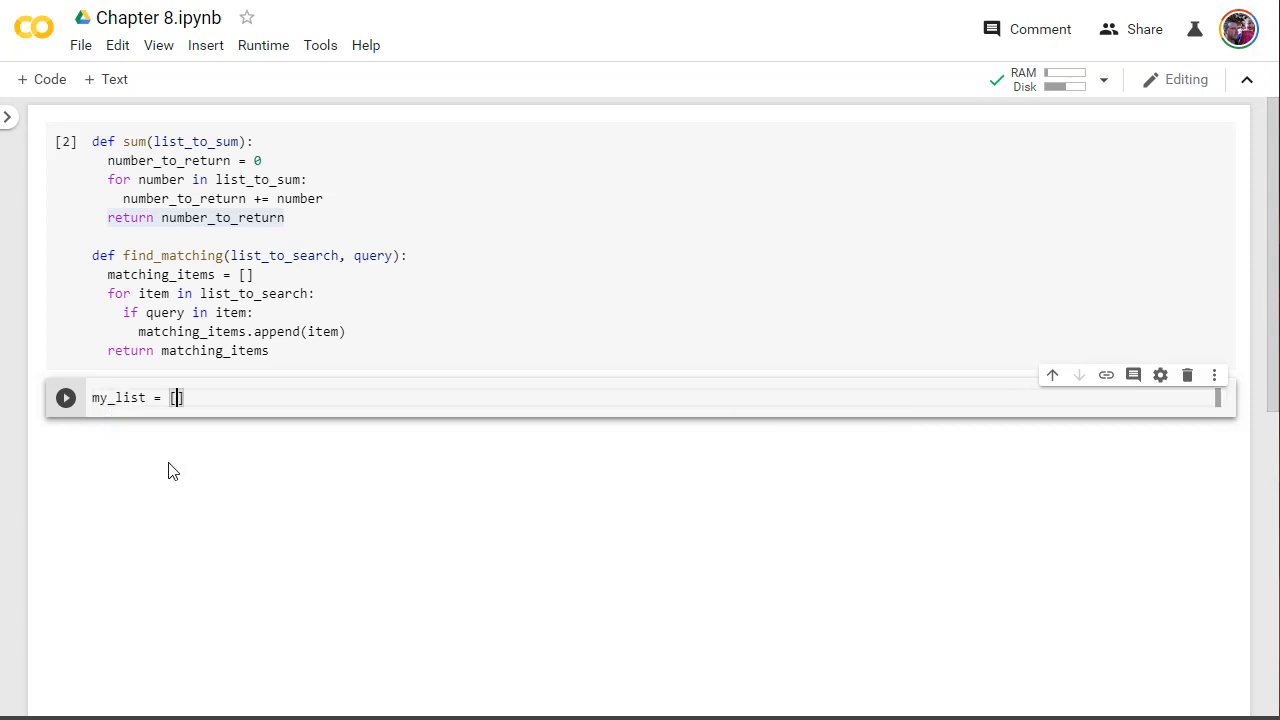
type("2,")
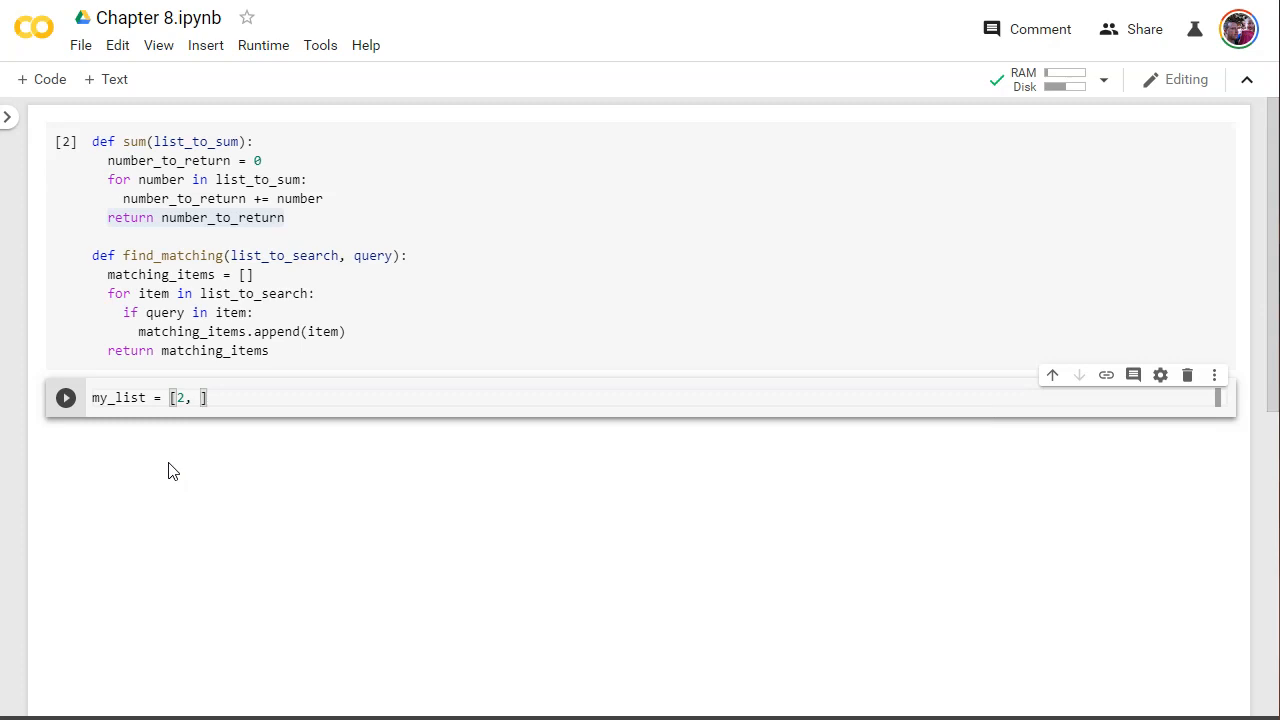
type("87,")
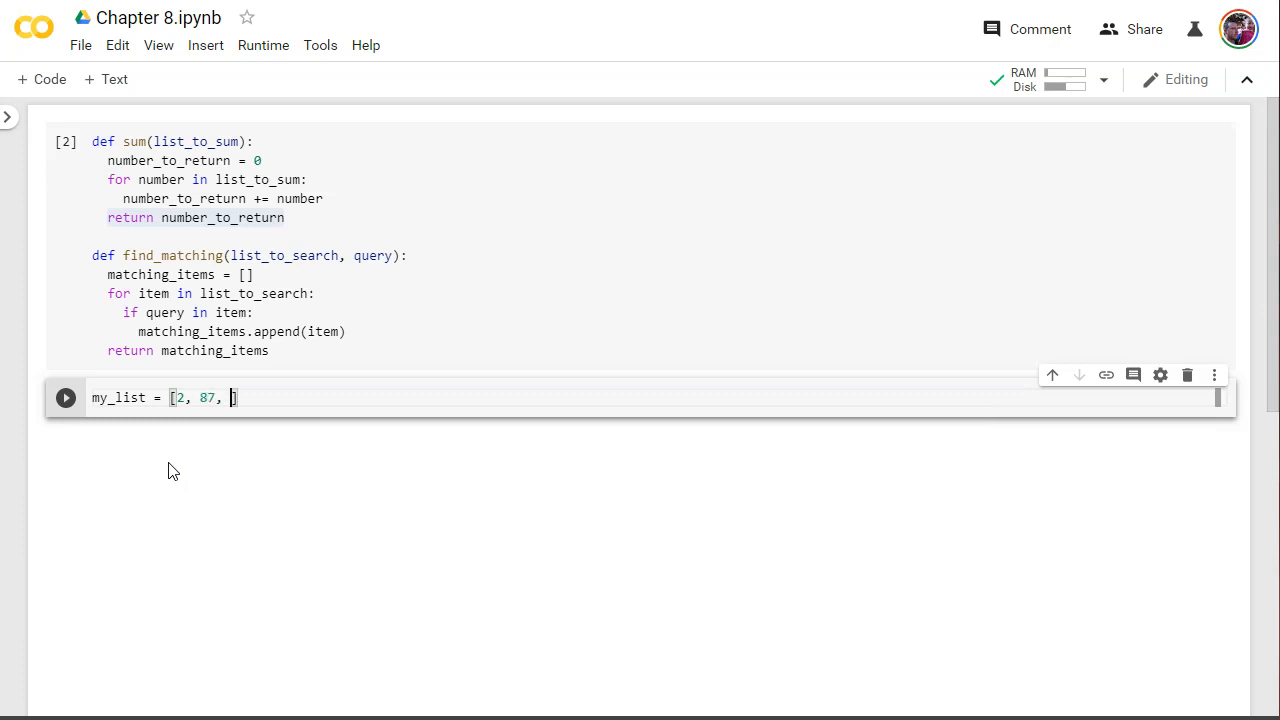
type("41,")
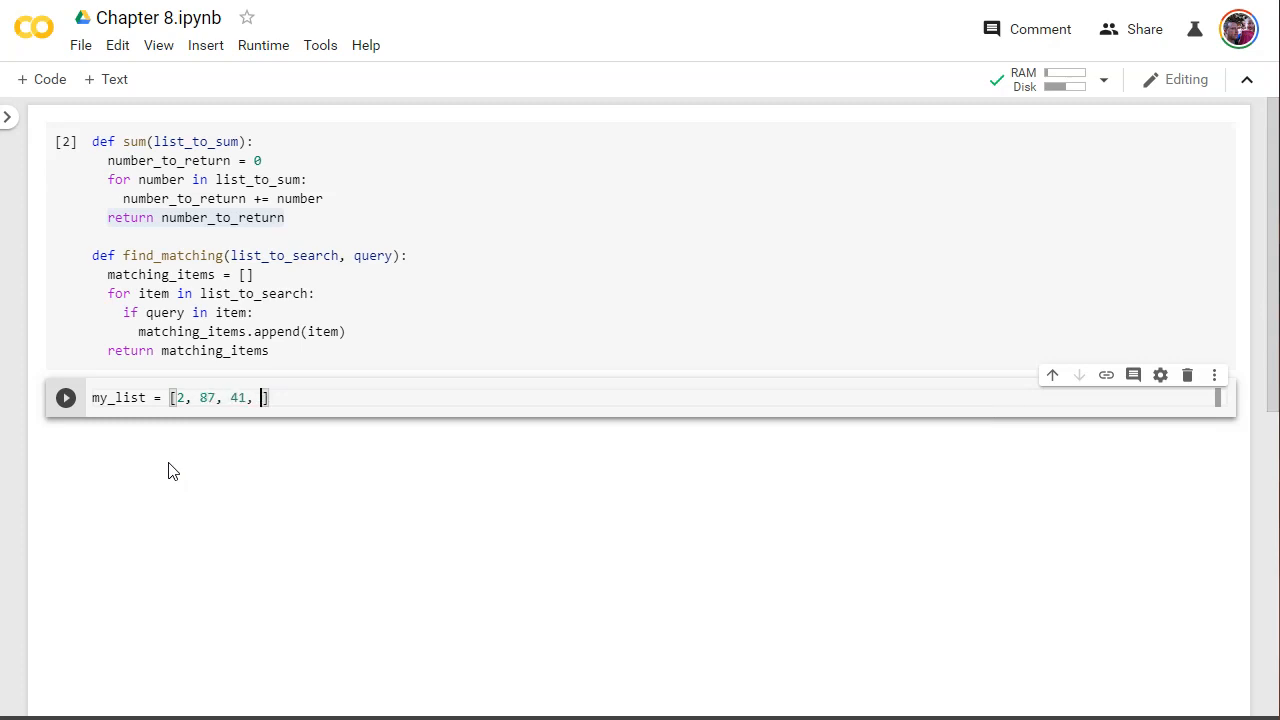
type("0,")
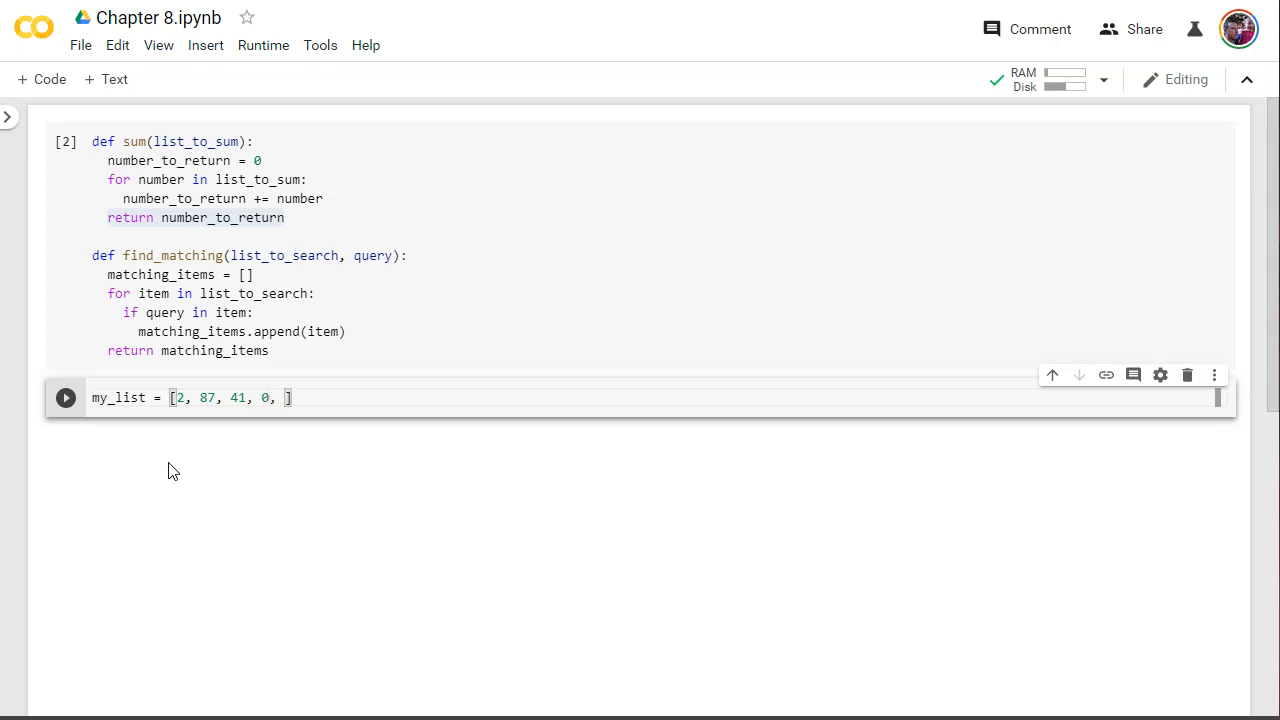
type("19")
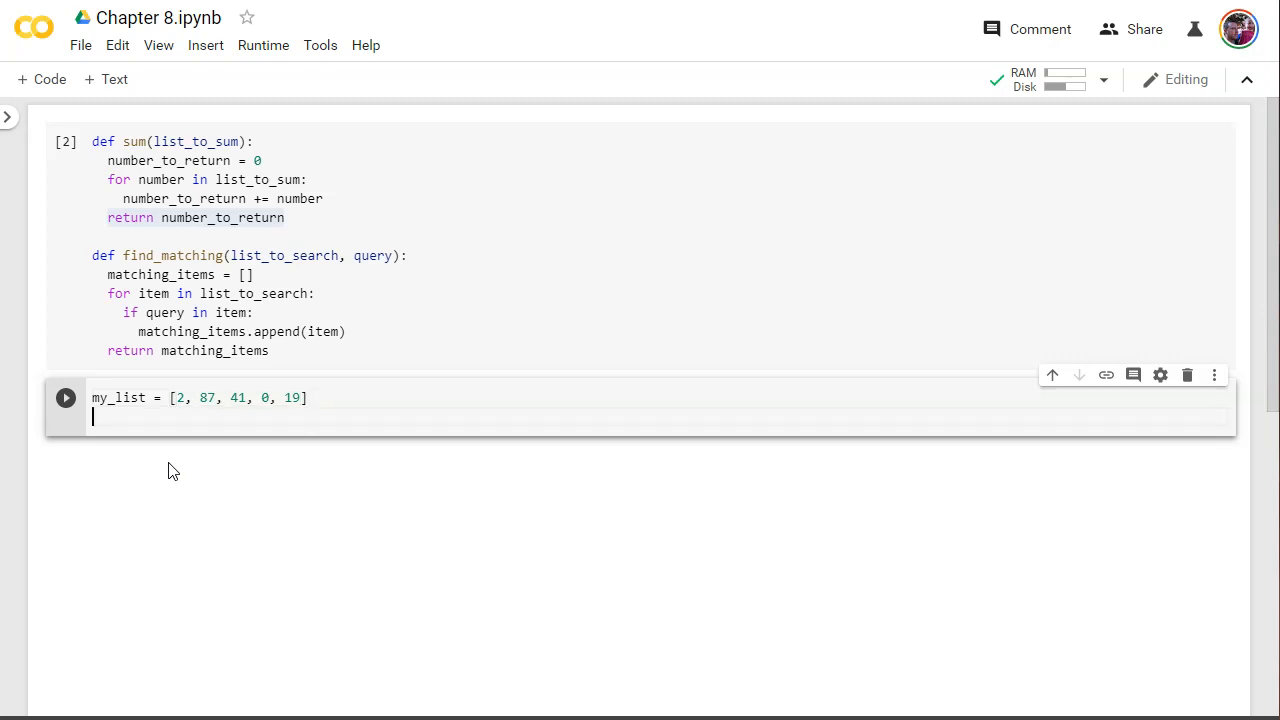
- Add print(sum_list(my_list)), briefly renaming my_list to purplemonkeydishwater and back
type("p")
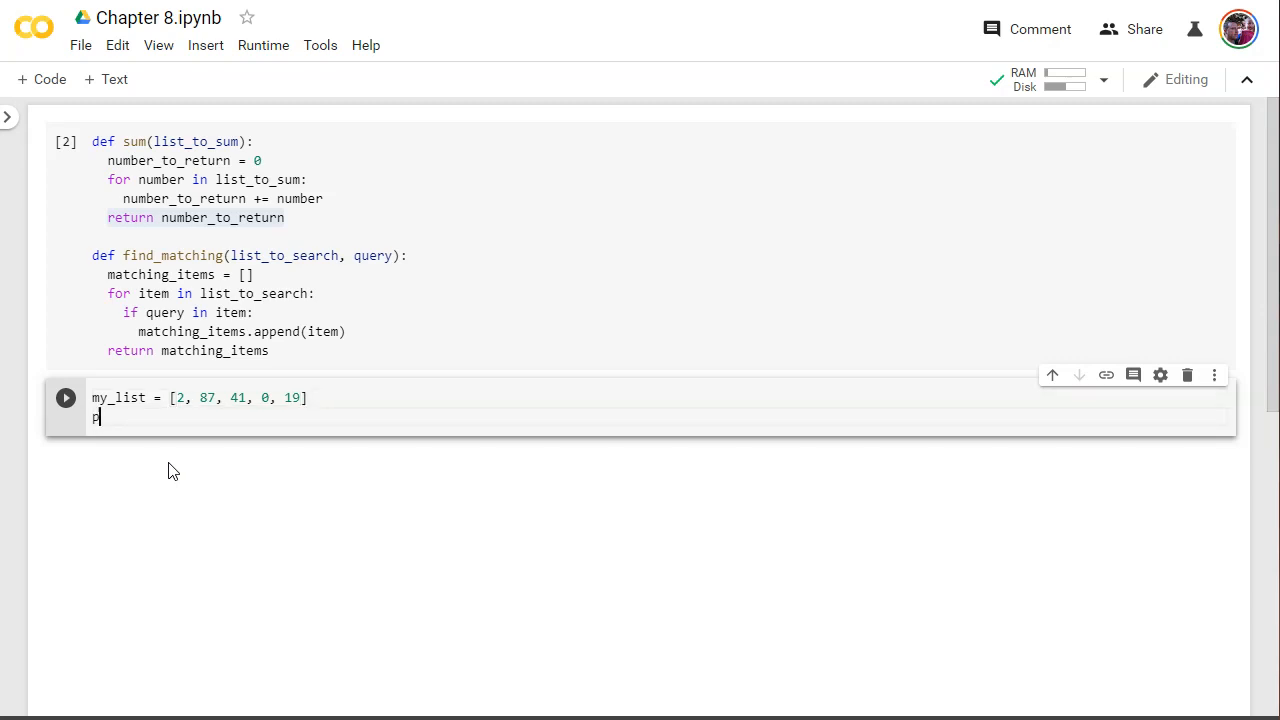
type("rint(")
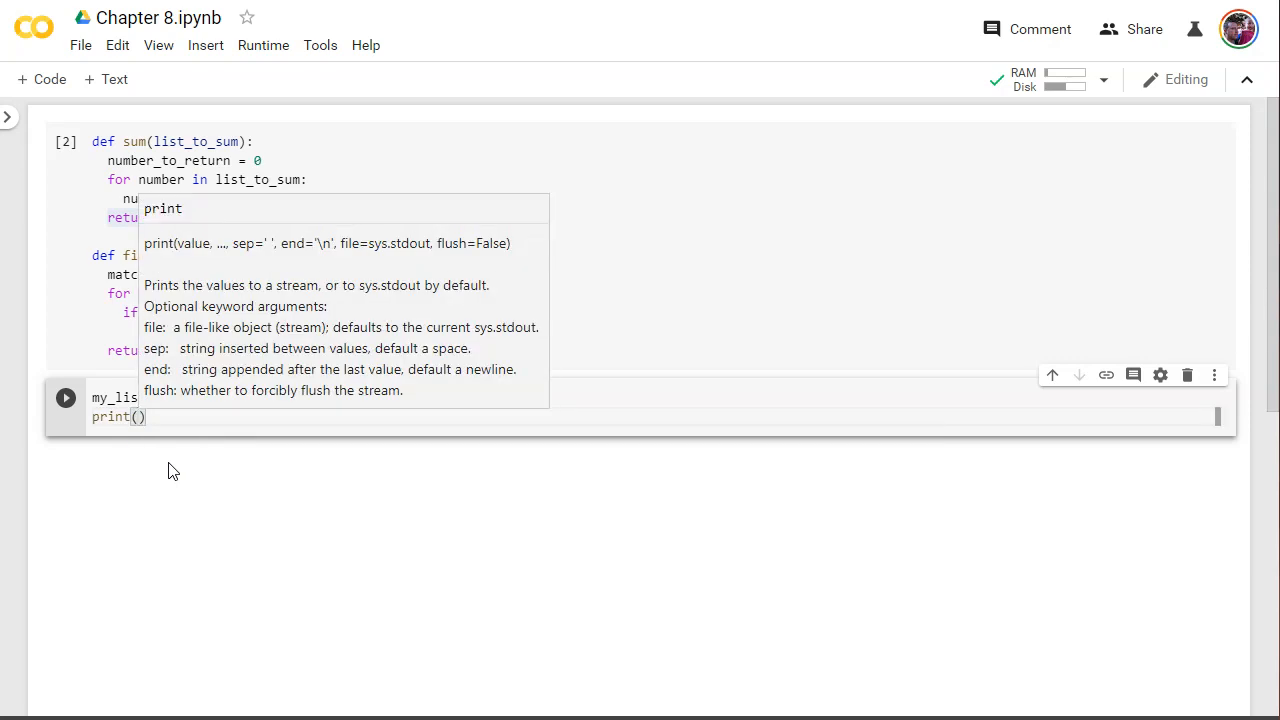
type("sum_list(")
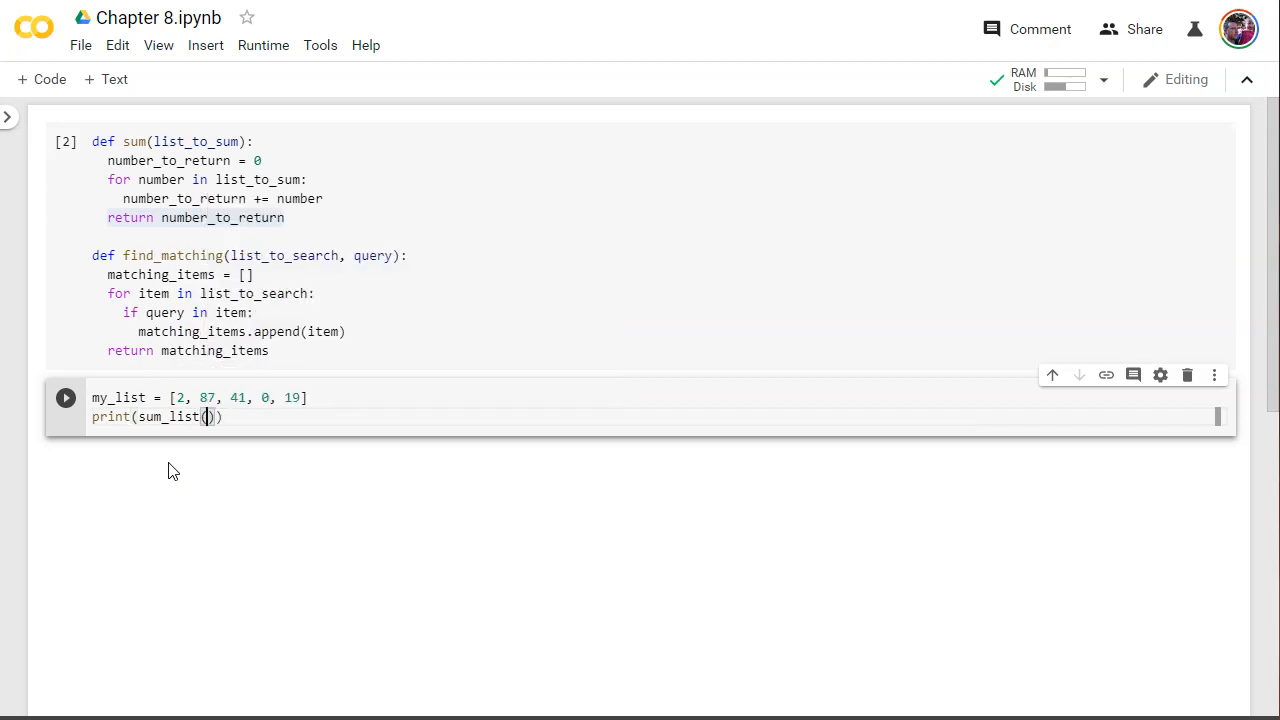
type("my_list")
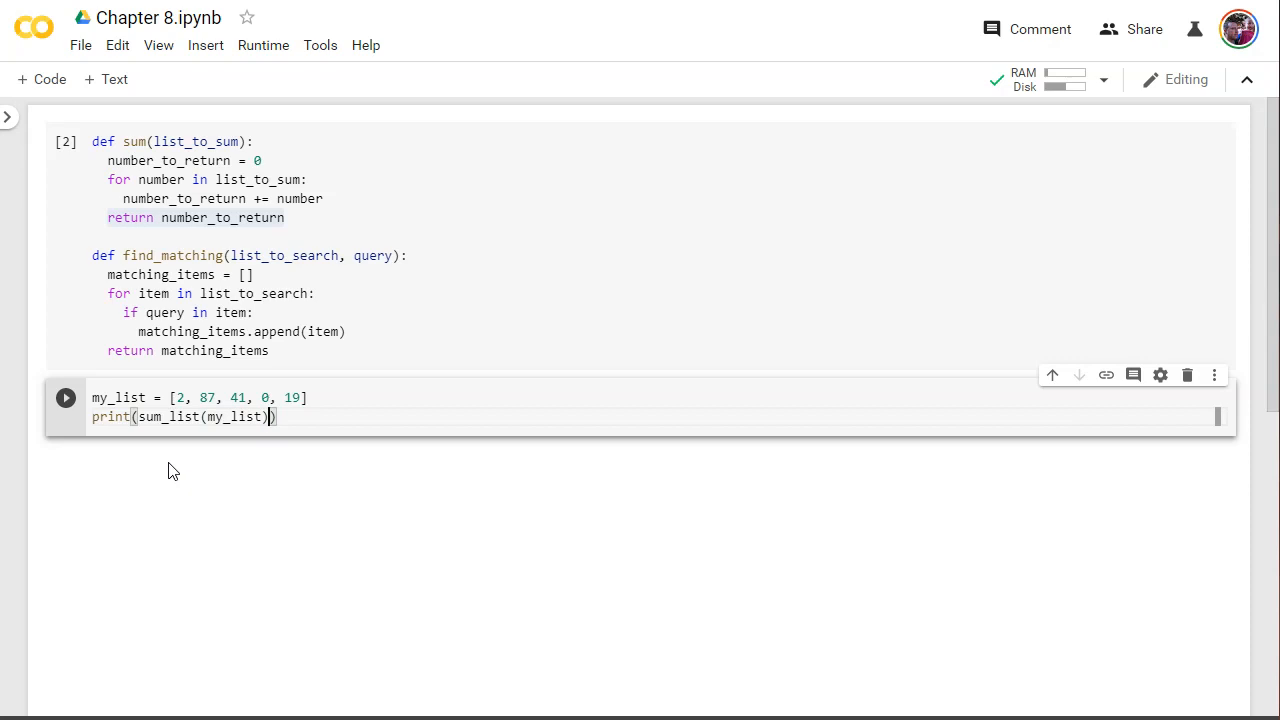
double_click(170, 418)
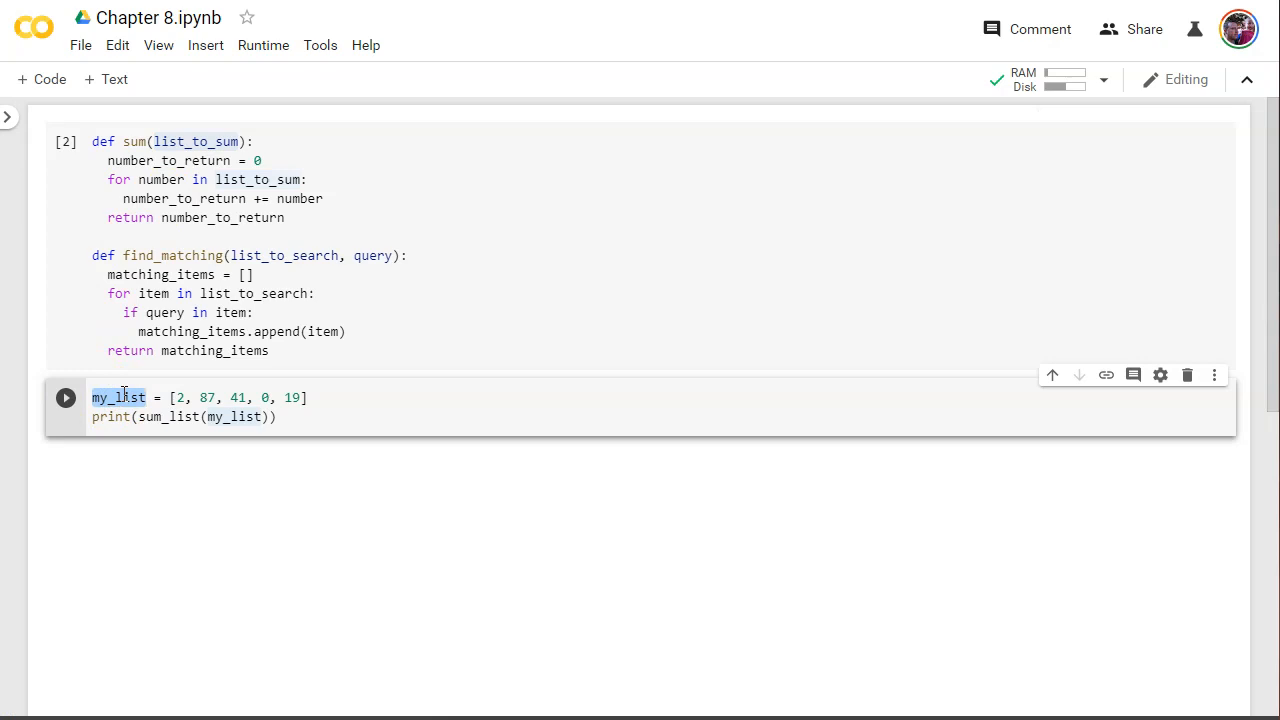
type("purplemonkey")
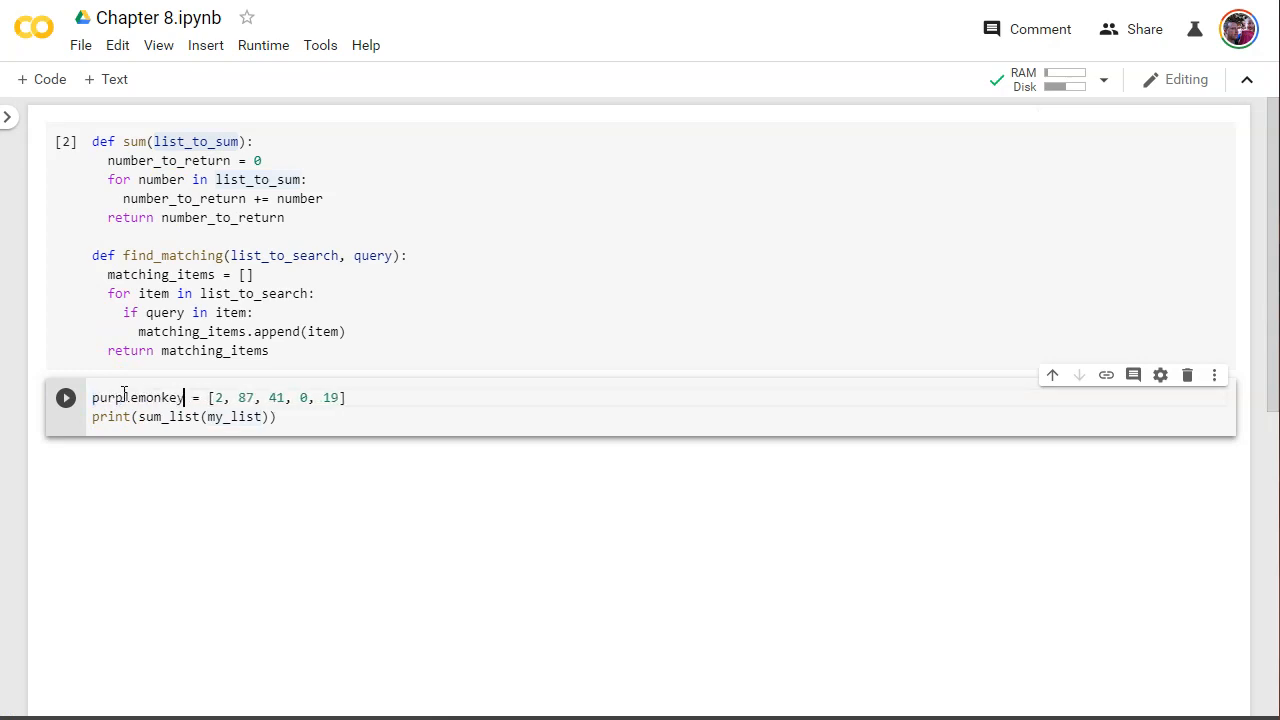
type("dishwater")
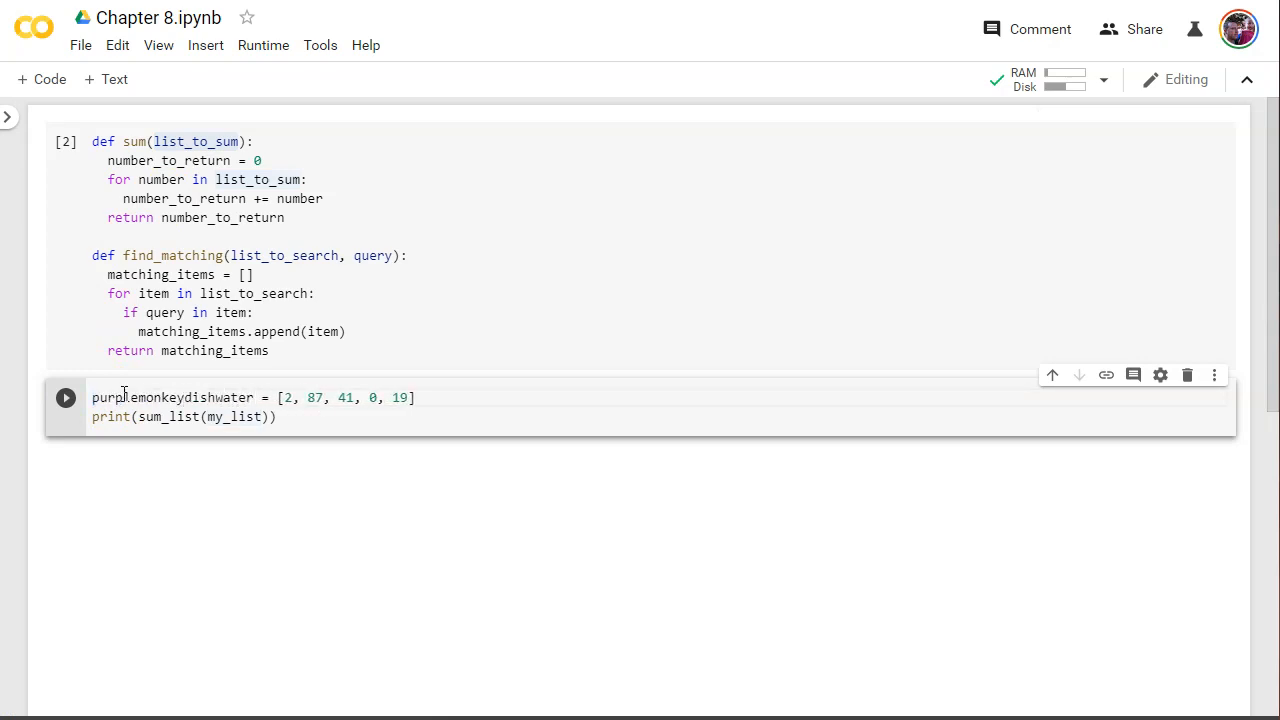
double_click(172, 396)
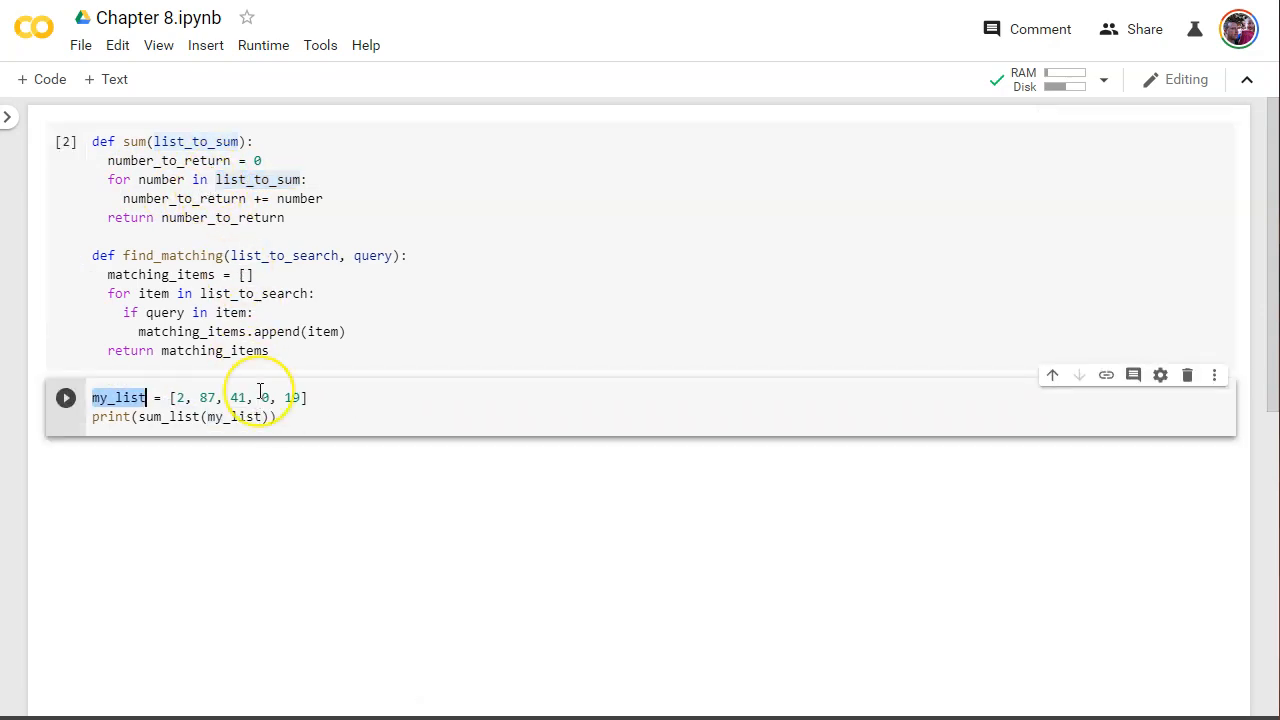
- Run the cell, change sum_list to sum after the NameError, and rerun to print 149
left_click(64, 396)
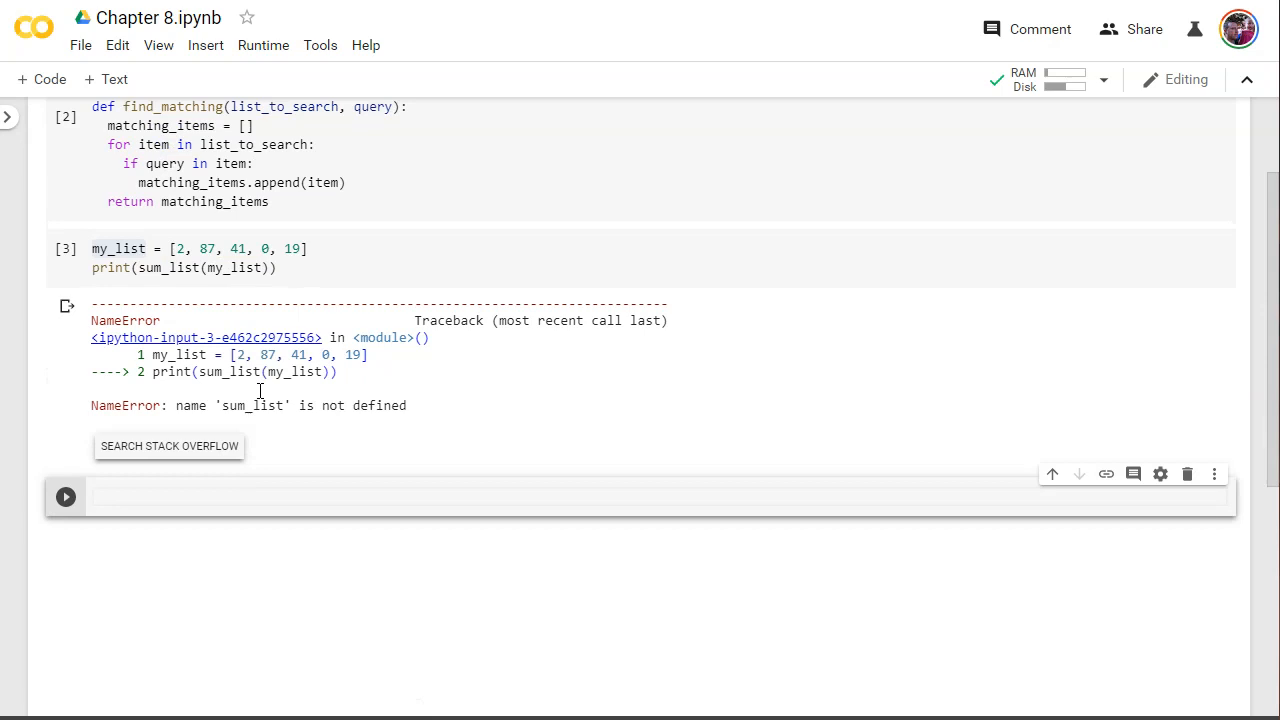
scroll("up", 3)
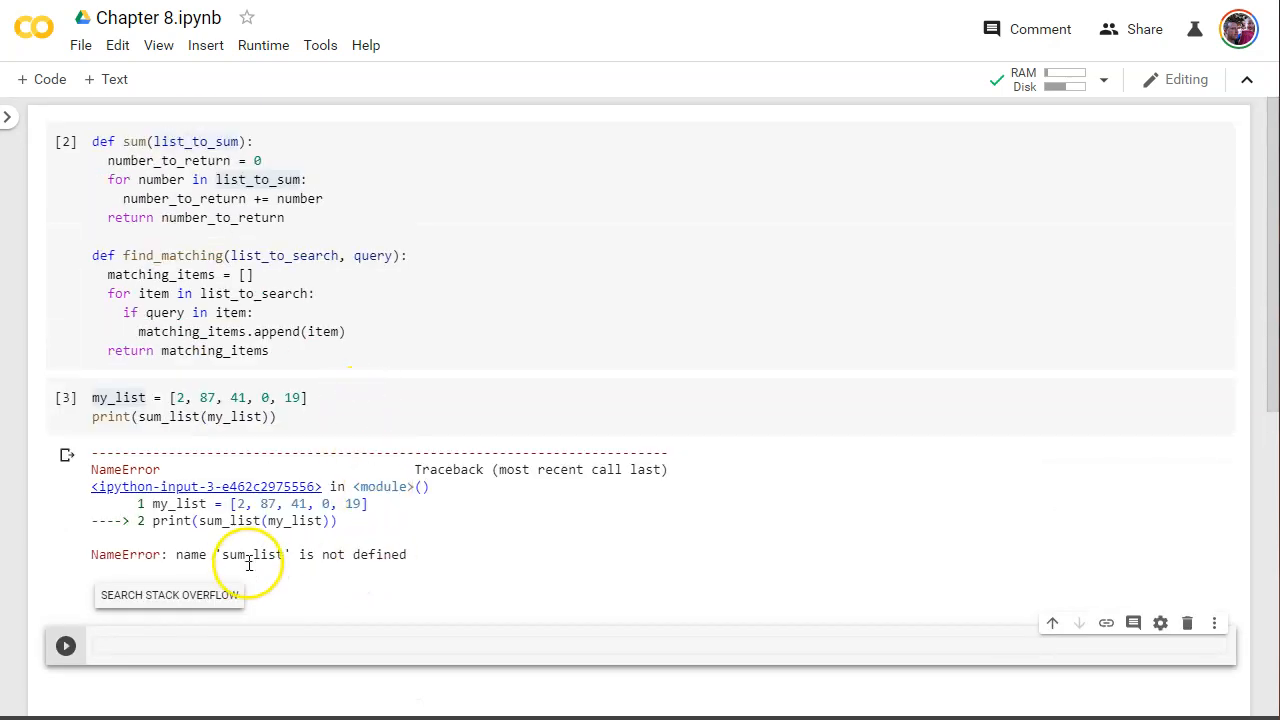
mouse_move(168, 384)
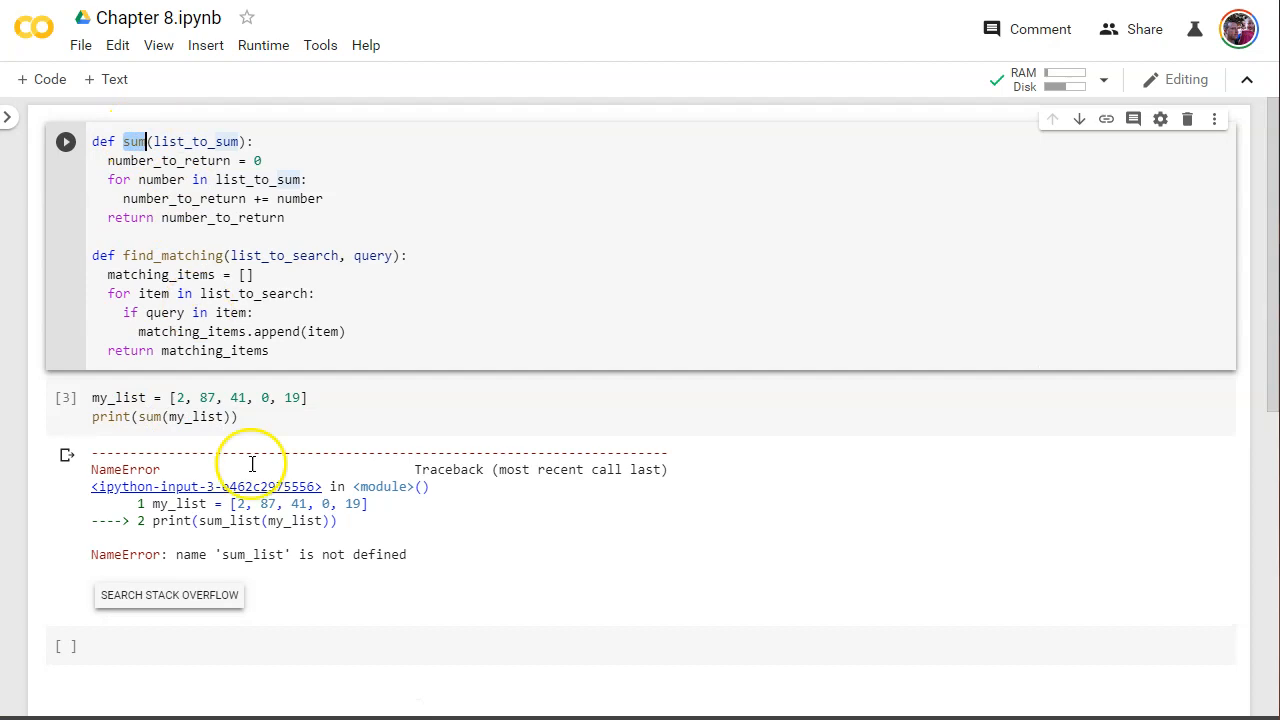
left_click(64, 396)
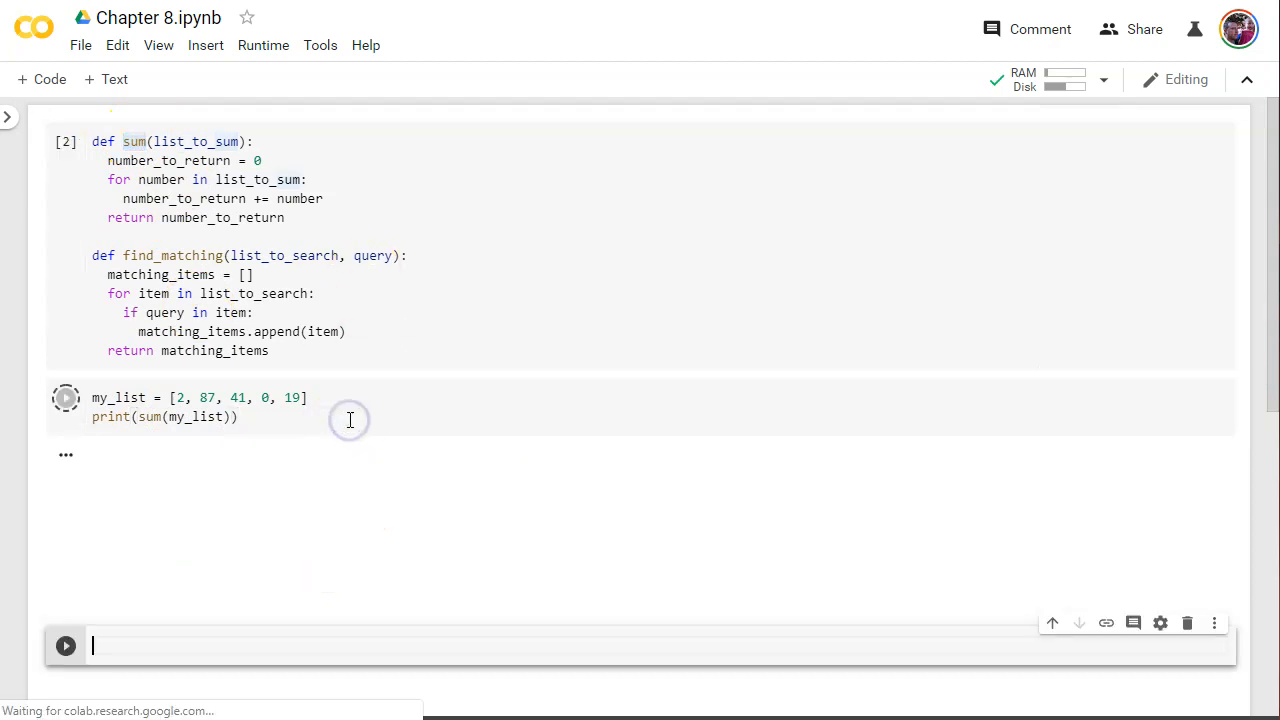
left_click(64, 396)
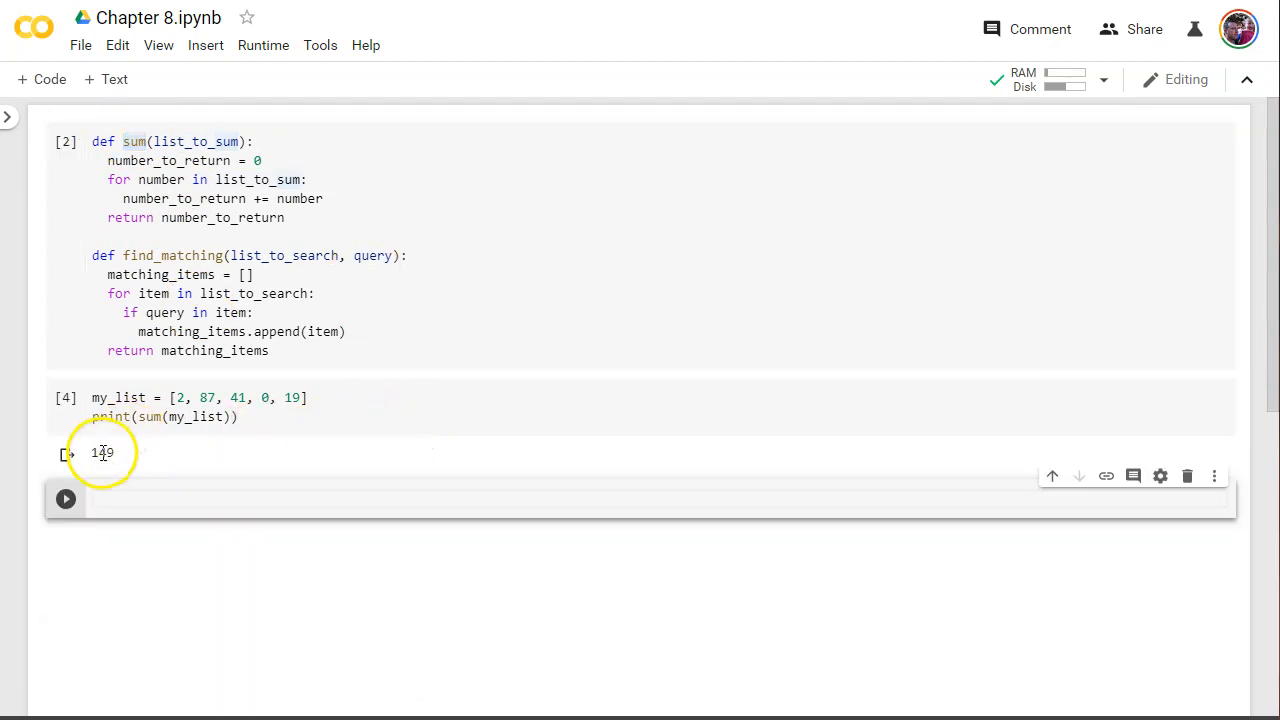
left_click(148, 418)
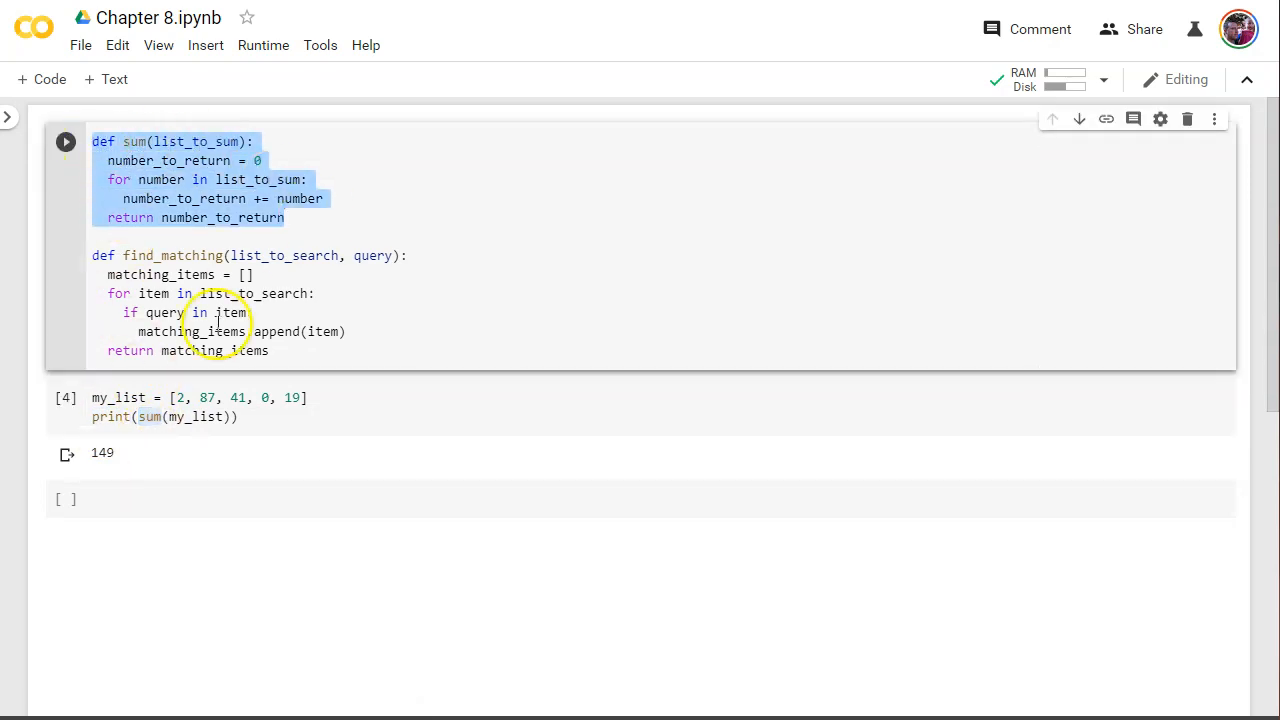
- Duplicate the sum function and rename it average with parameter list_to_average
left_click(200, 418)
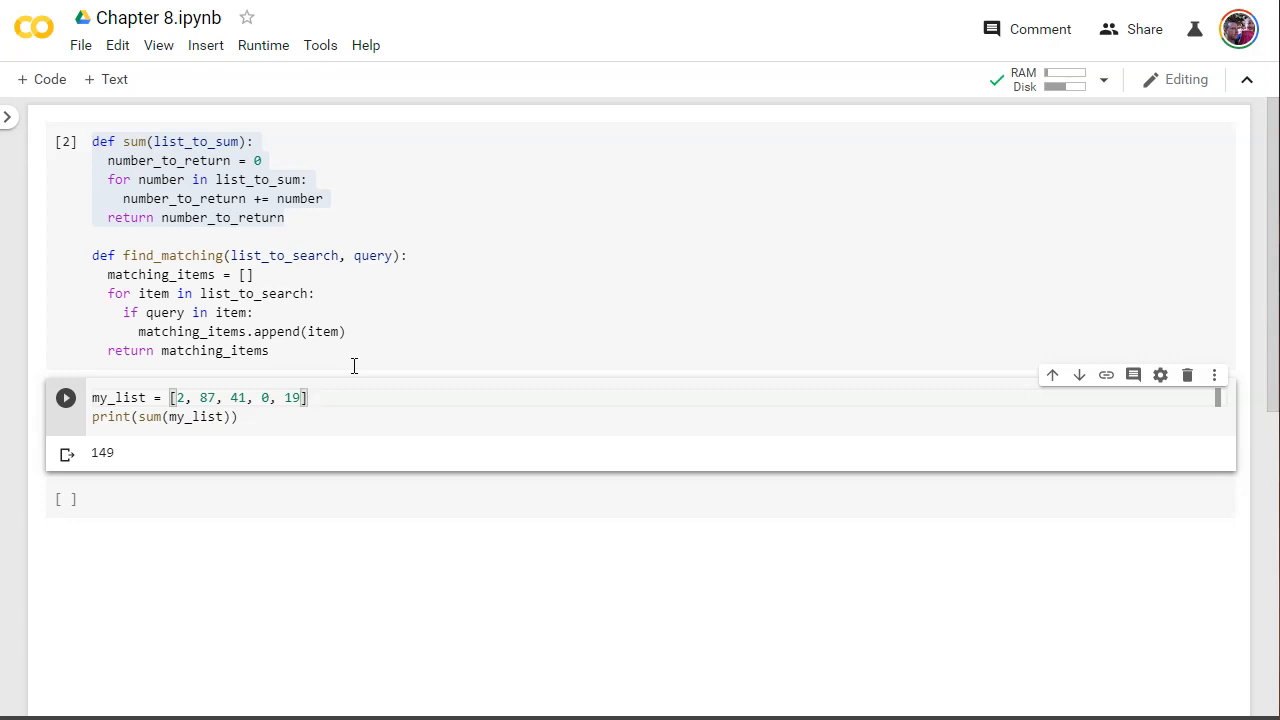
mouse_move(100, 136)
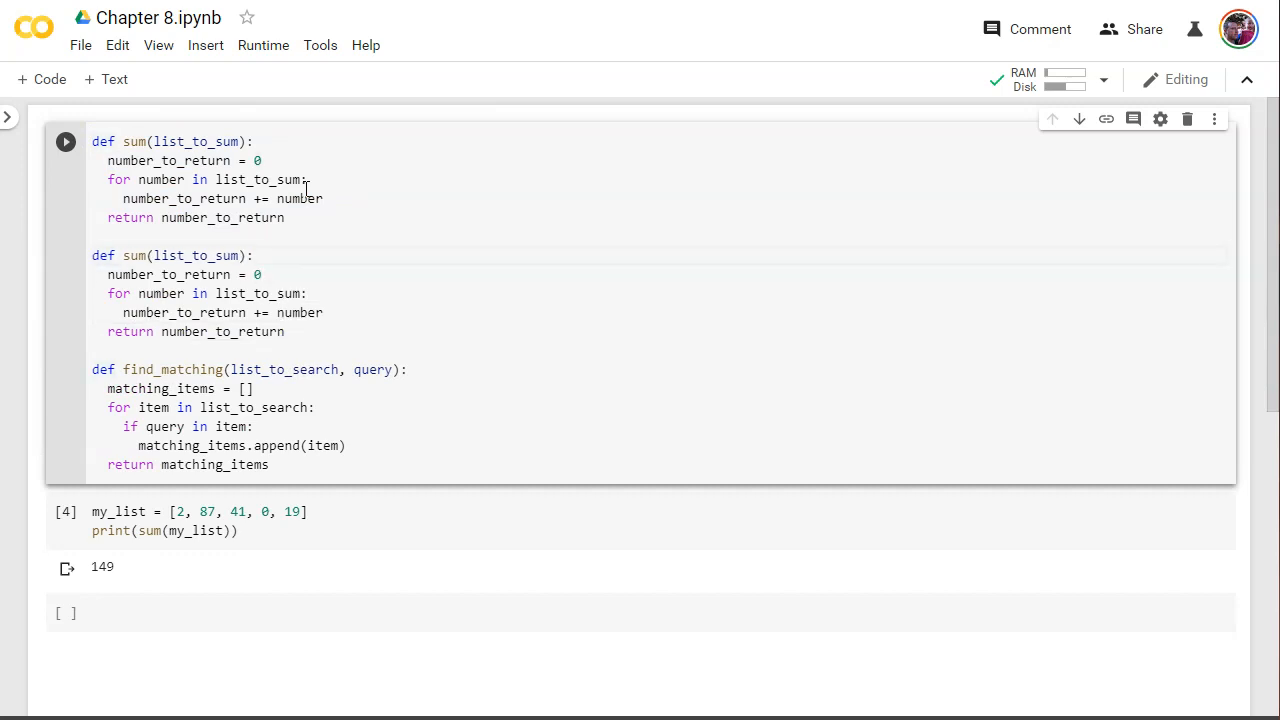
double_click(134, 256)
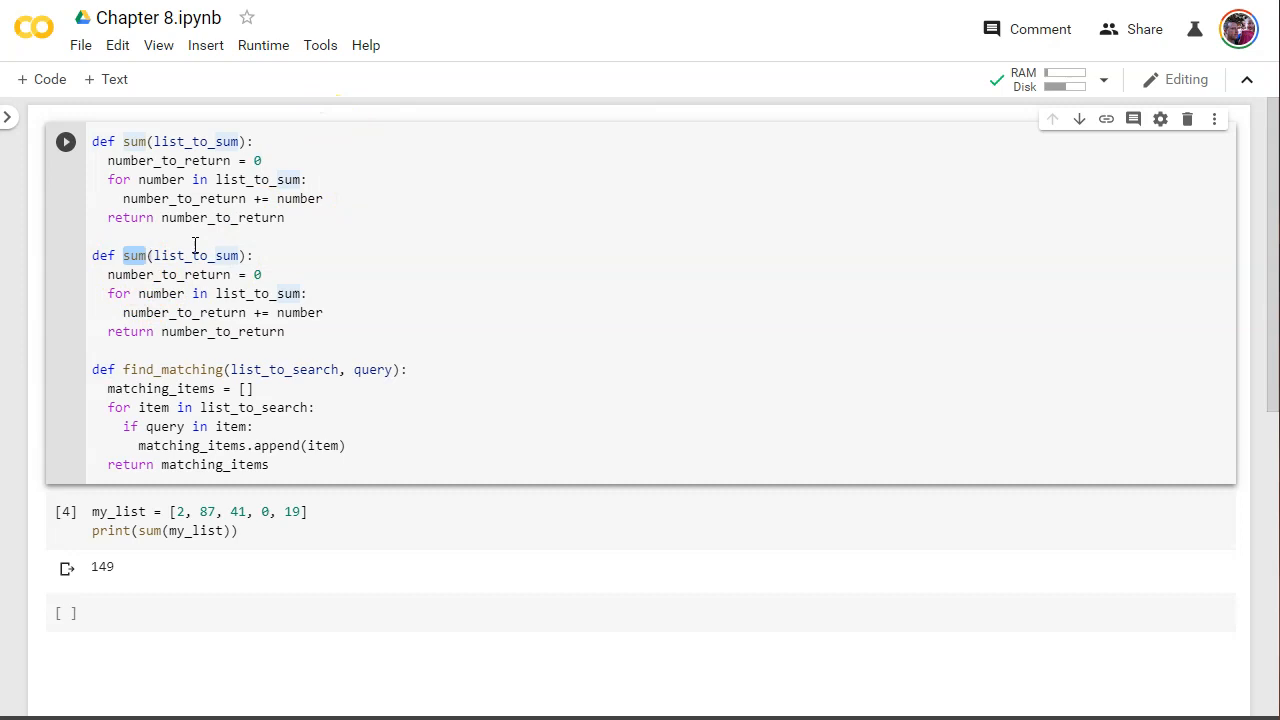
type("average")
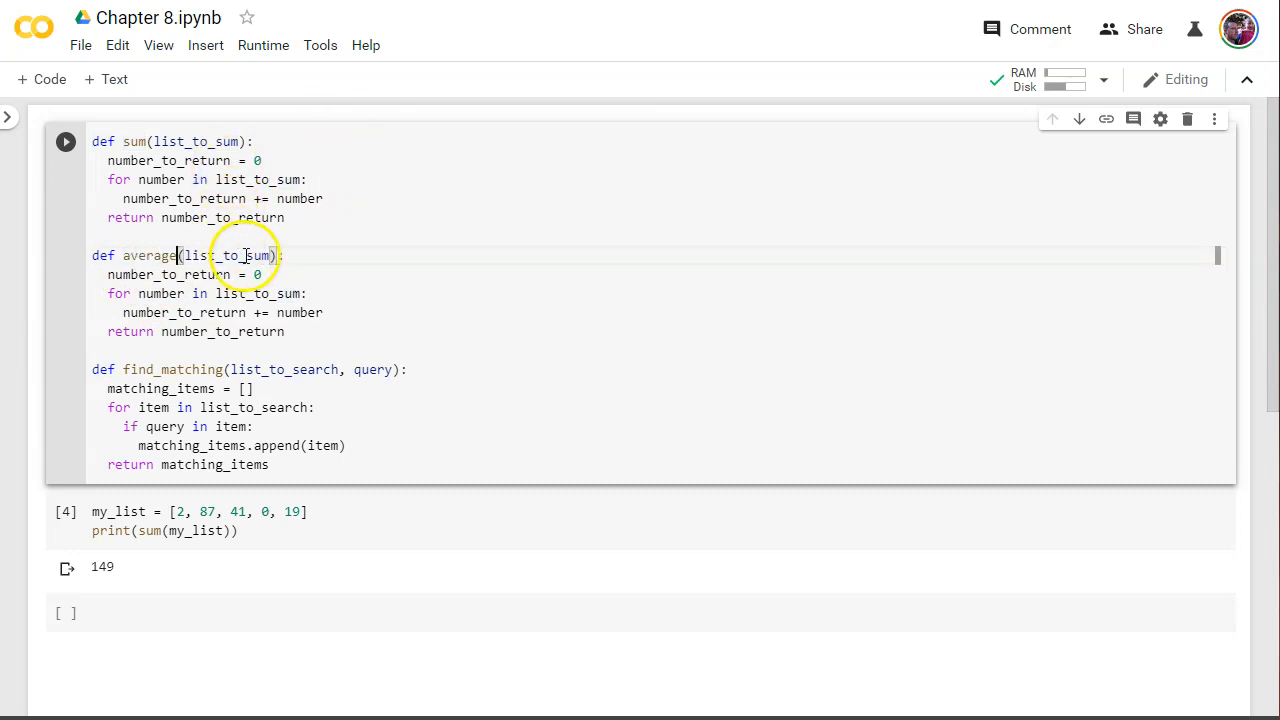
type("ave")
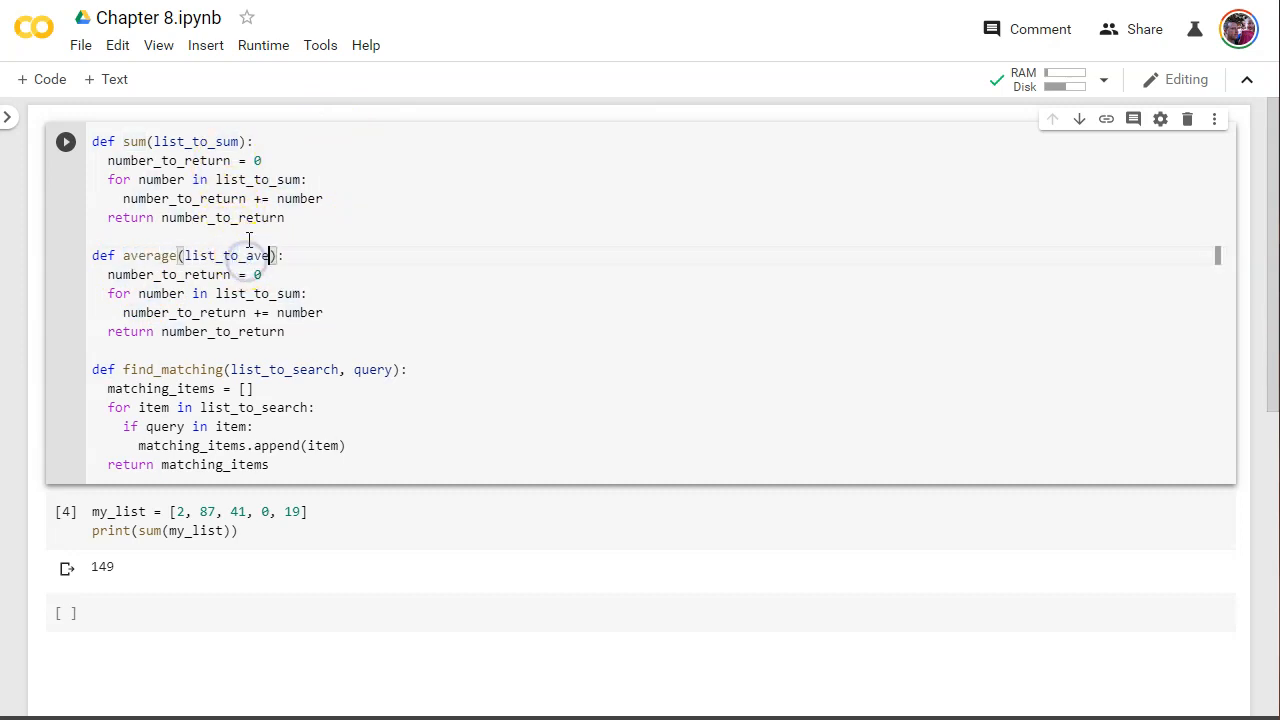
double_click(230, 256)
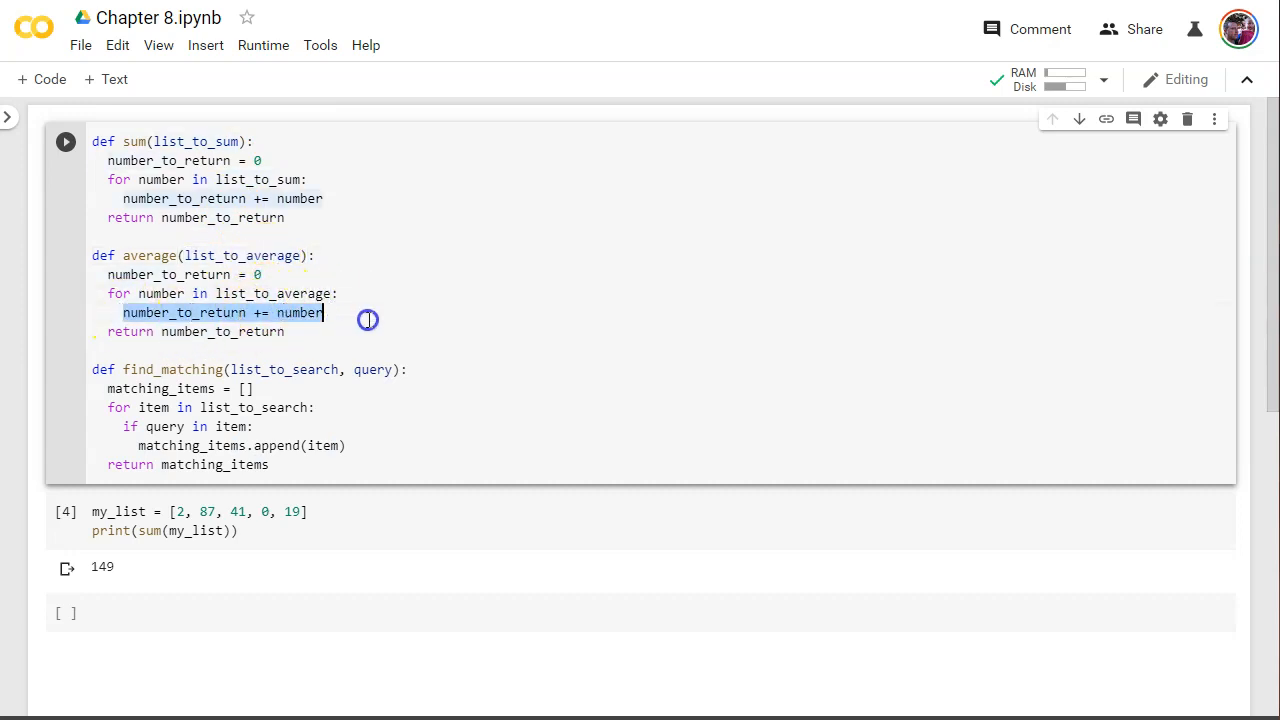
mouse_move(256, 312)
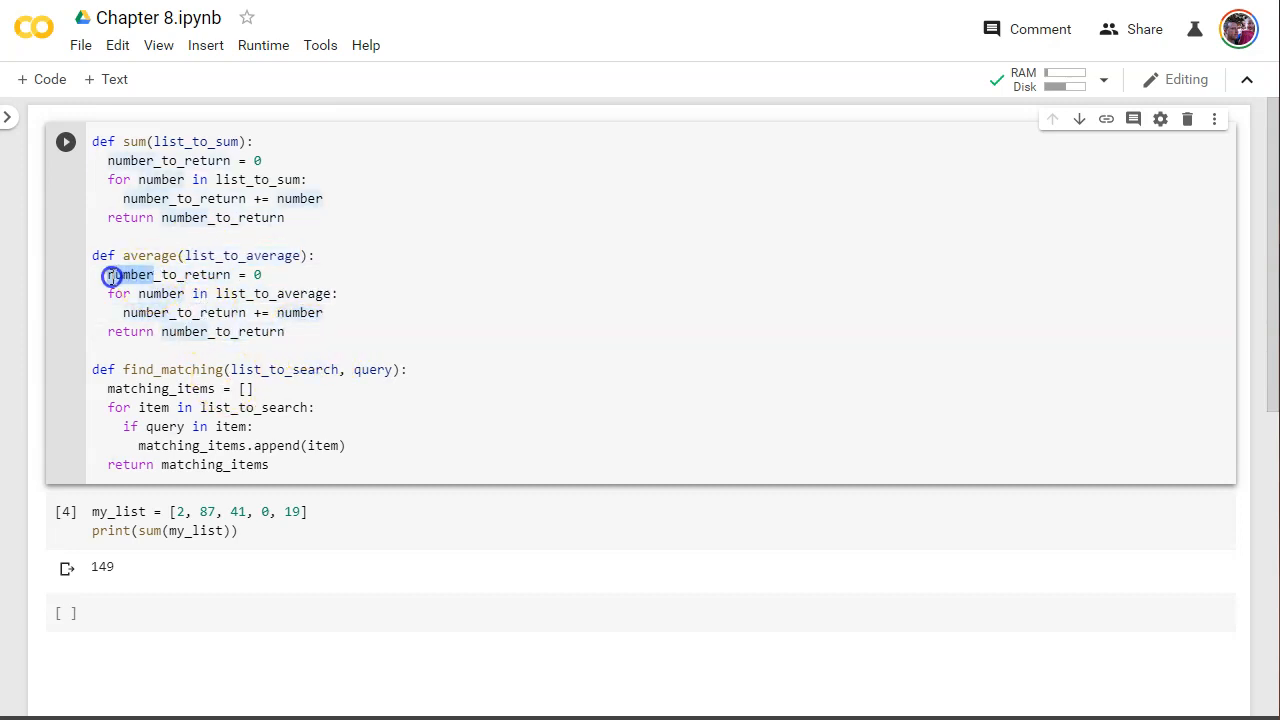
- Rename the accumulator to total and return total / len(list_to_average)
double_click(208, 274)
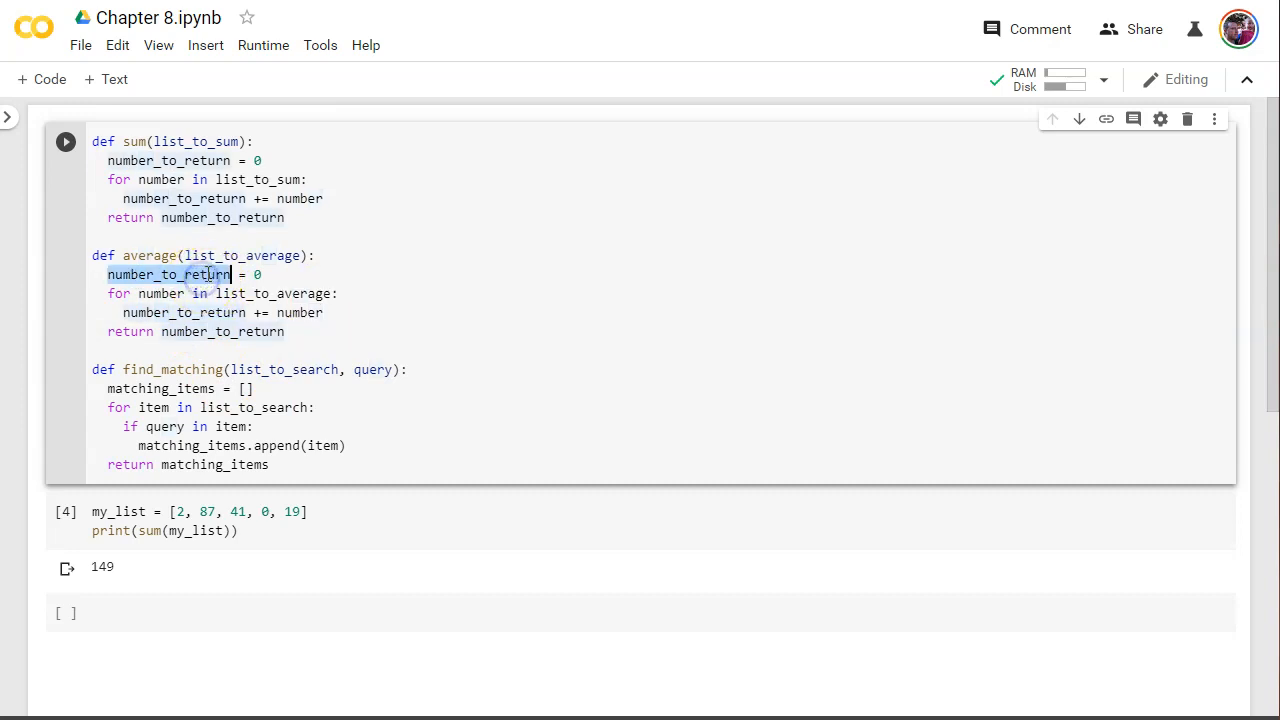
type("total")
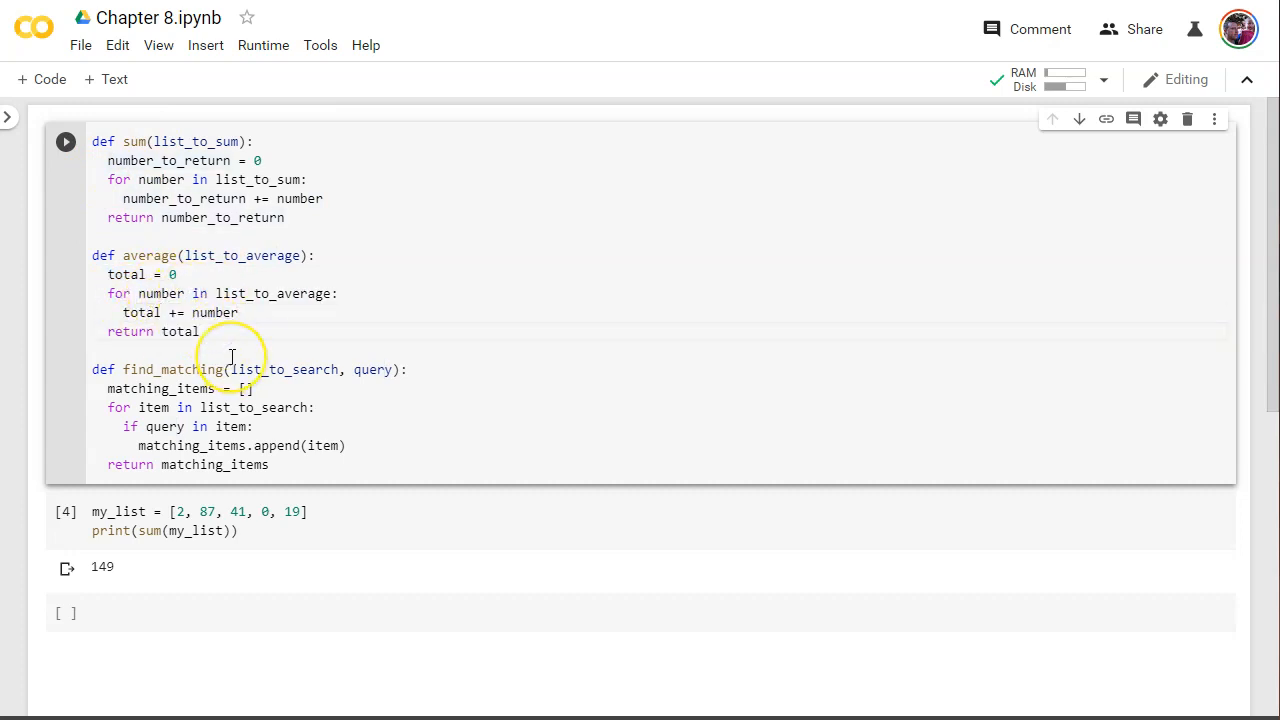
type("/")
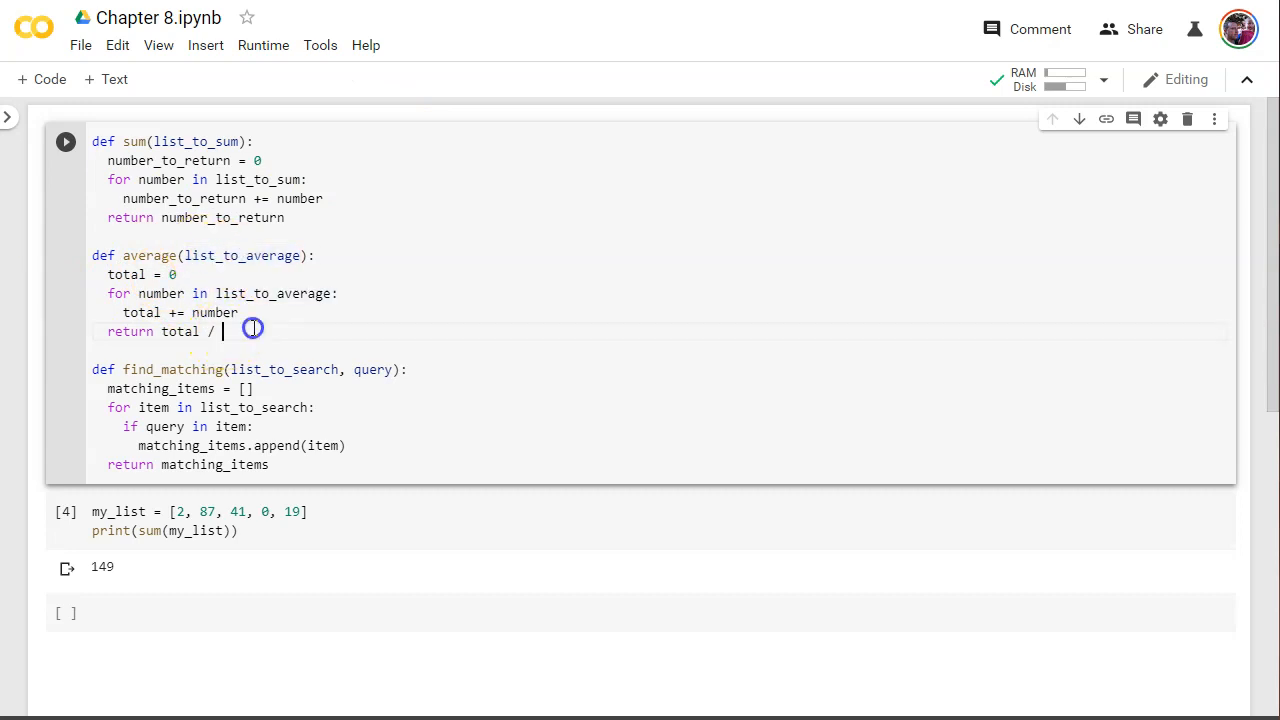
type("len(")
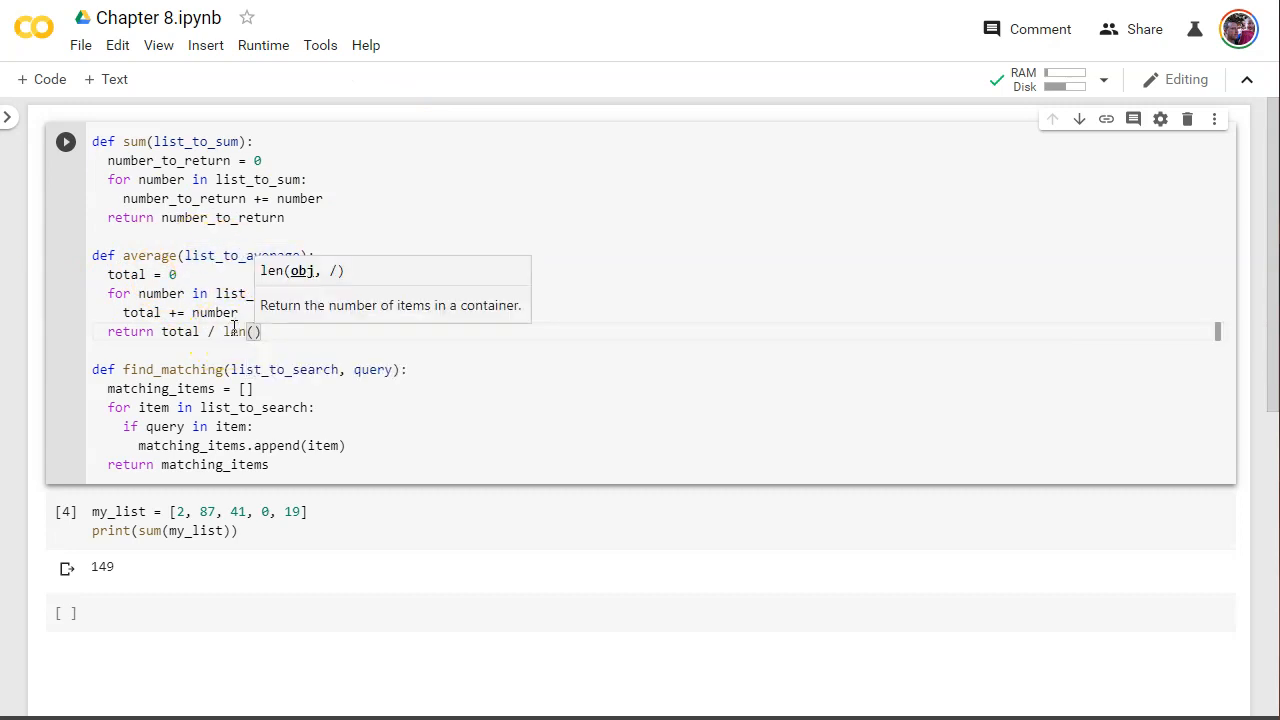
type("lin")
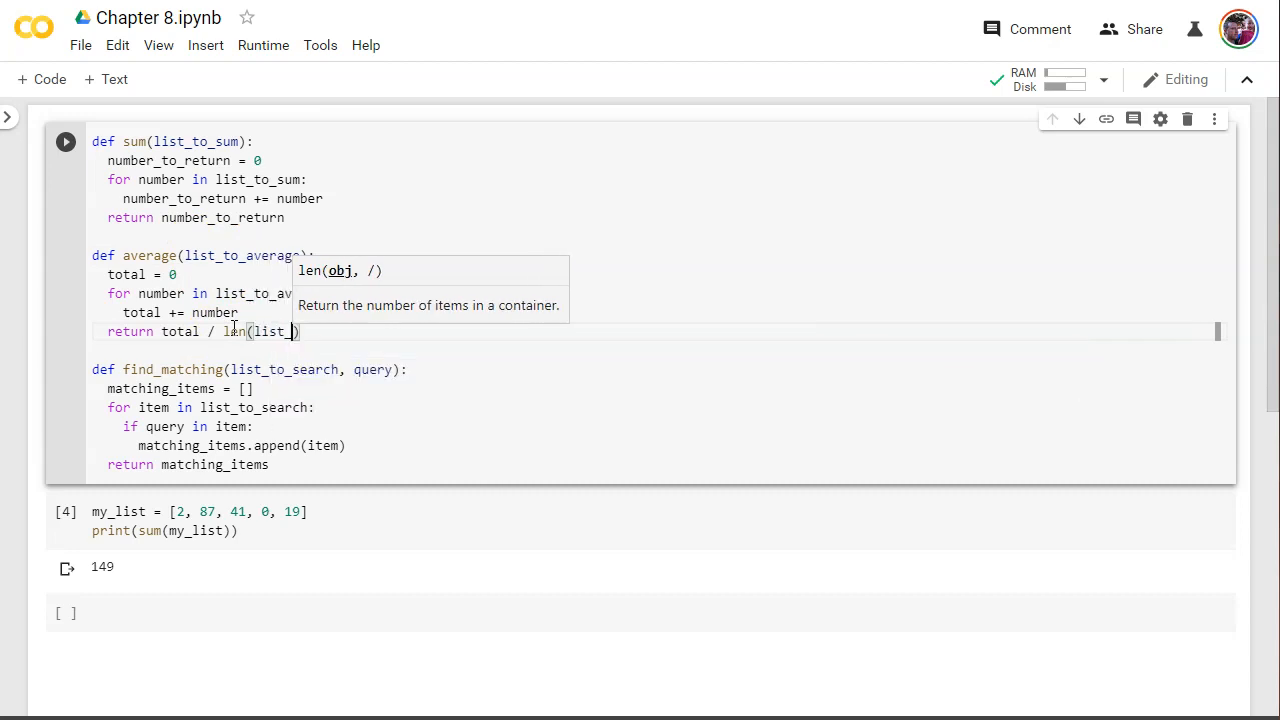
type("list_to_average")
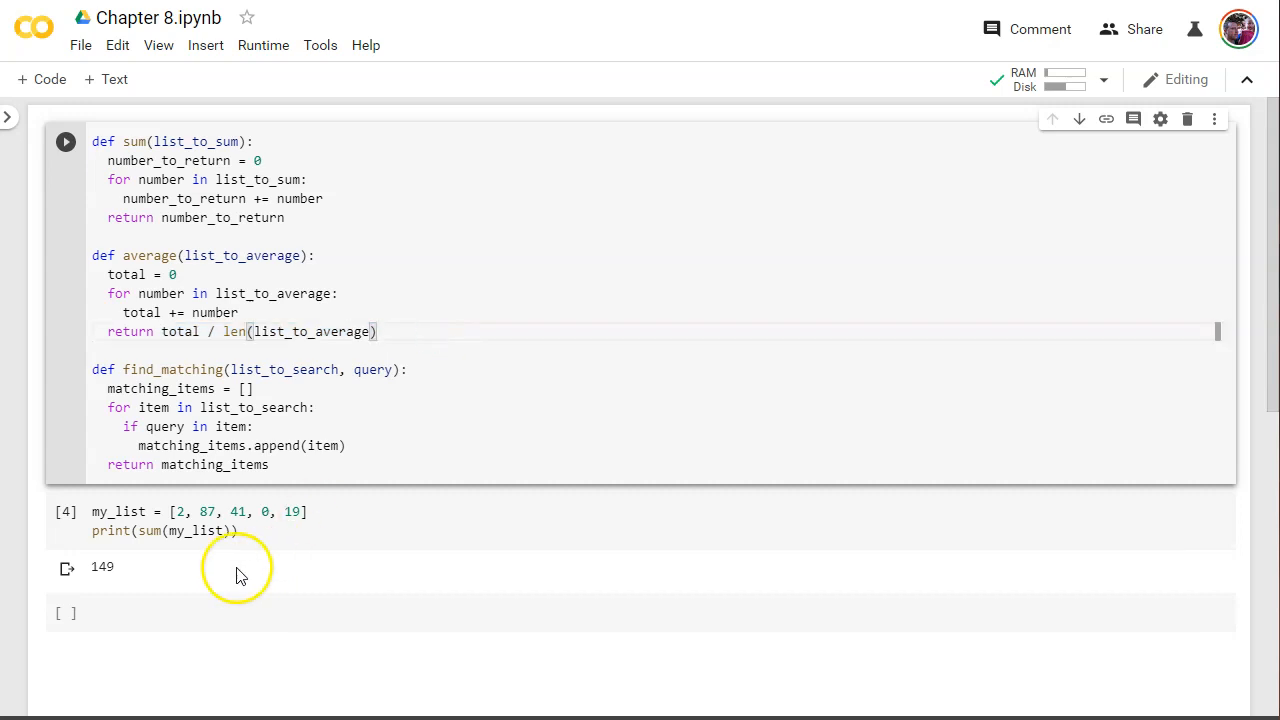
- Add average(my_list) to the print cell and rerun both cells, outputting 149 and 29.8
left_click(284, 522)
type("print(sum")
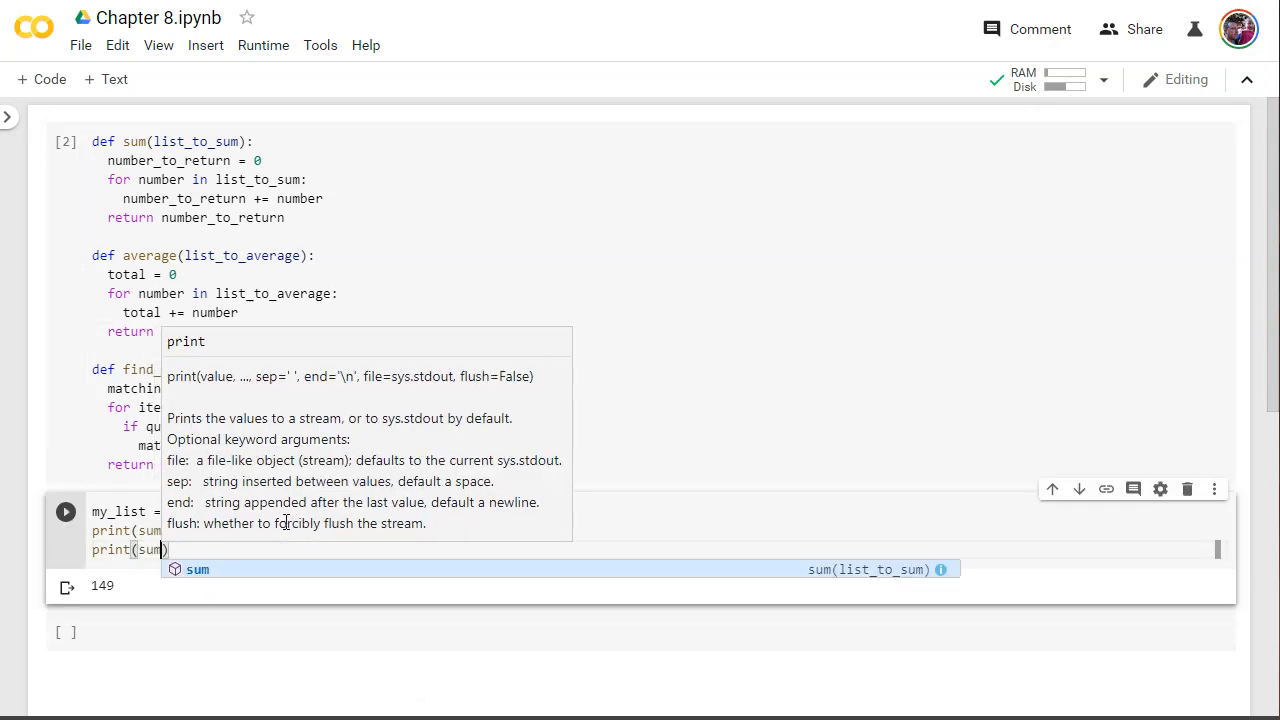
type("average(my_list")
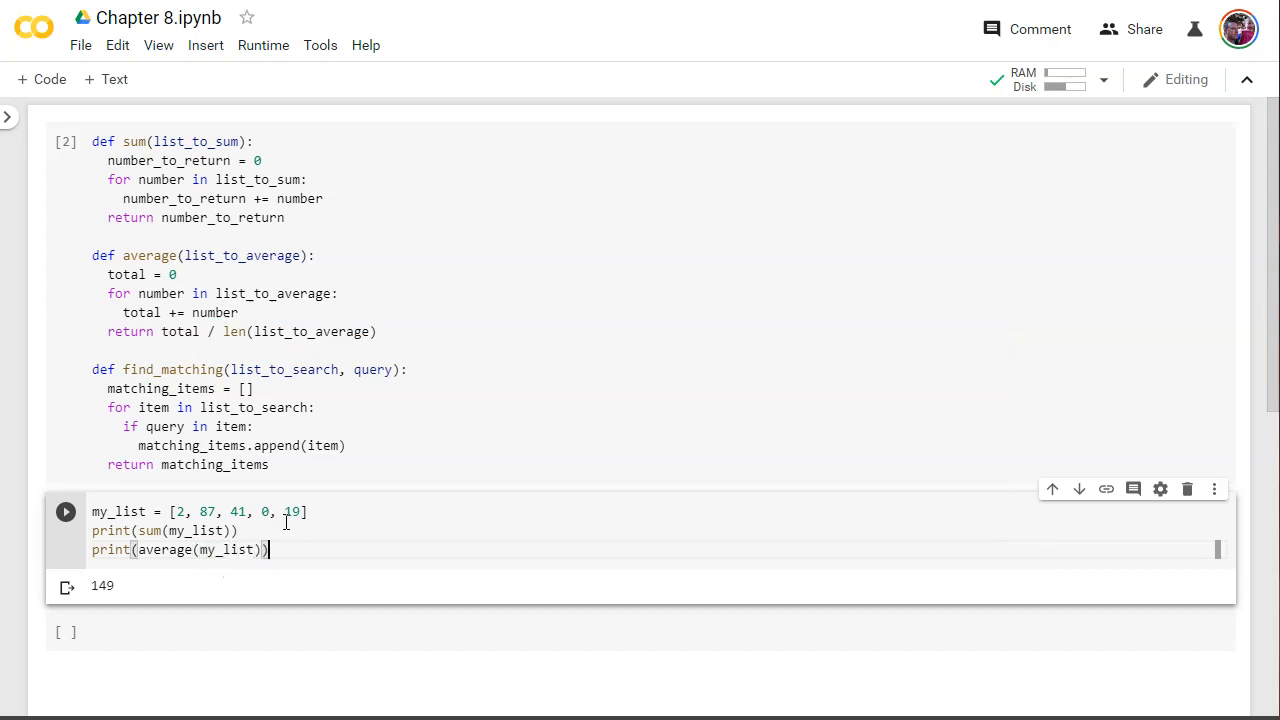
left_click(64, 512)
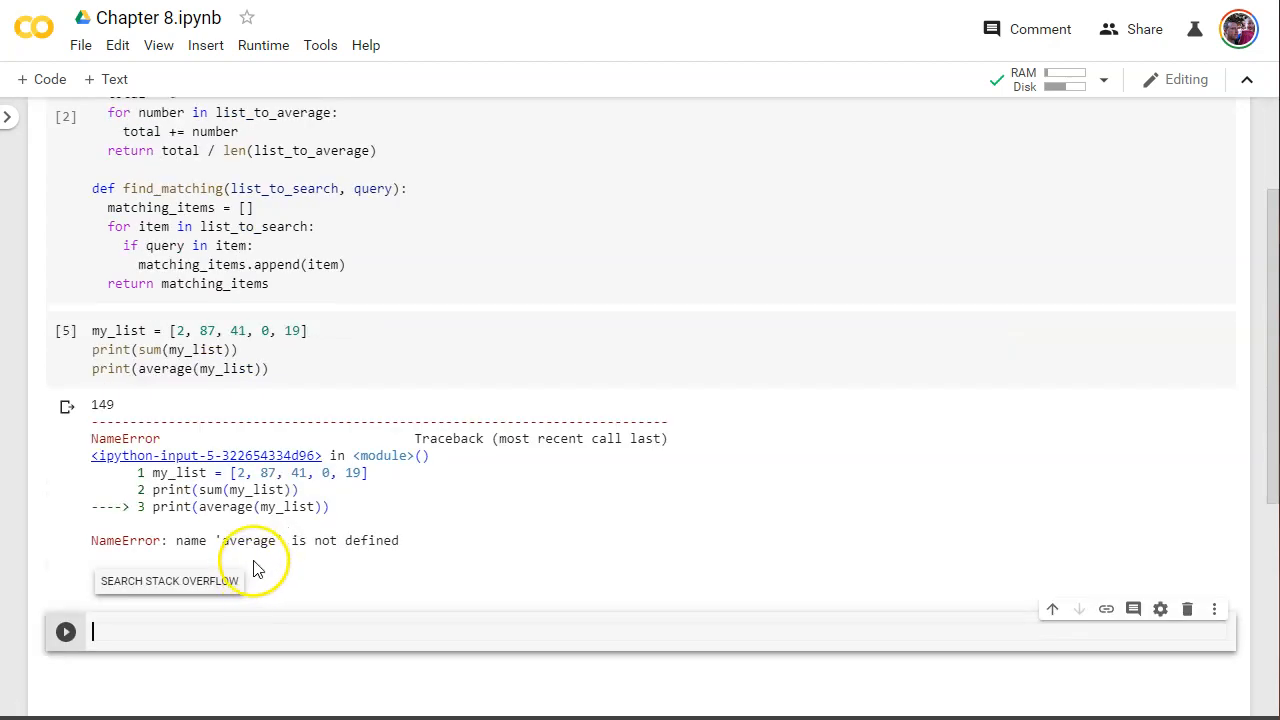
scroll("up", 3)
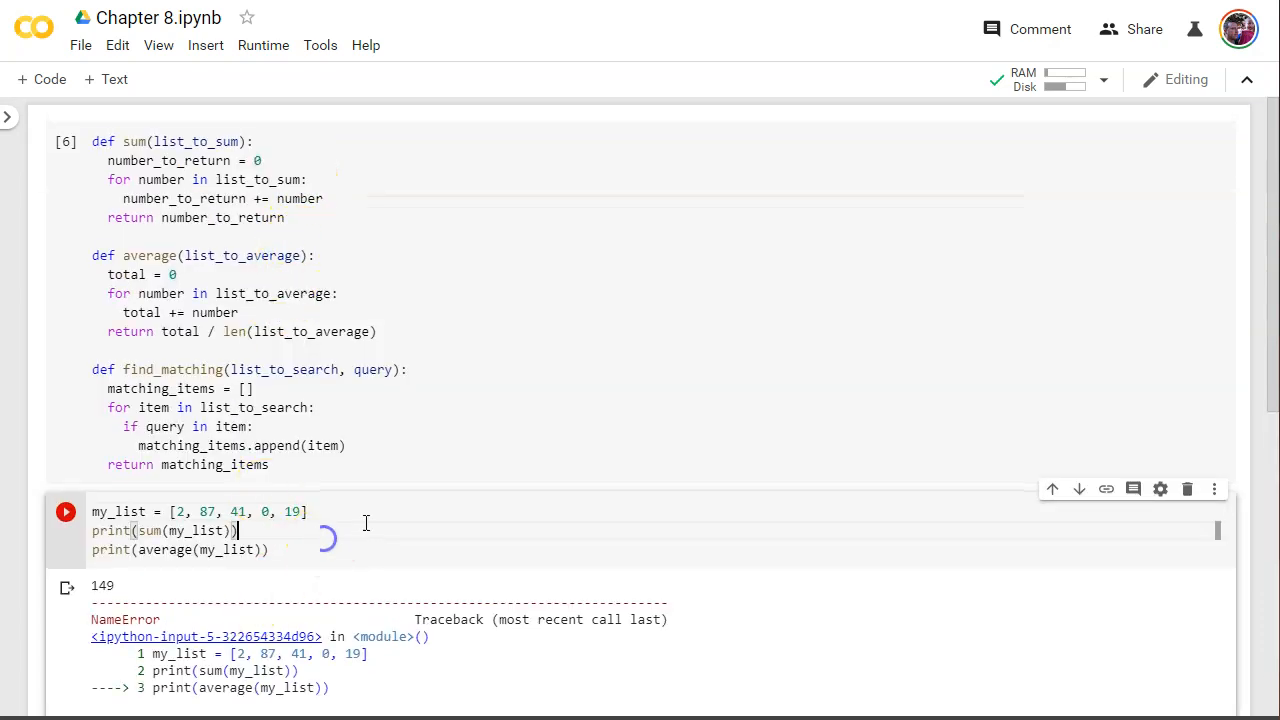
left_click(64, 512)
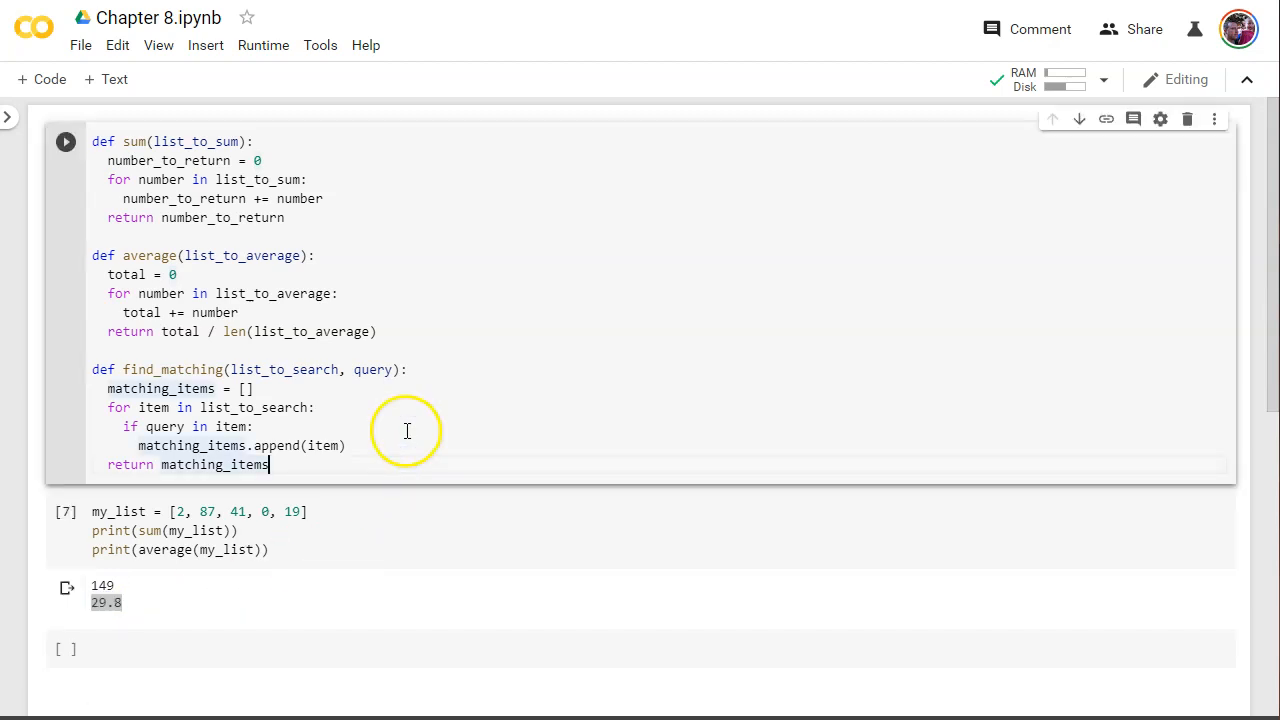
mouse_move(186, 374)
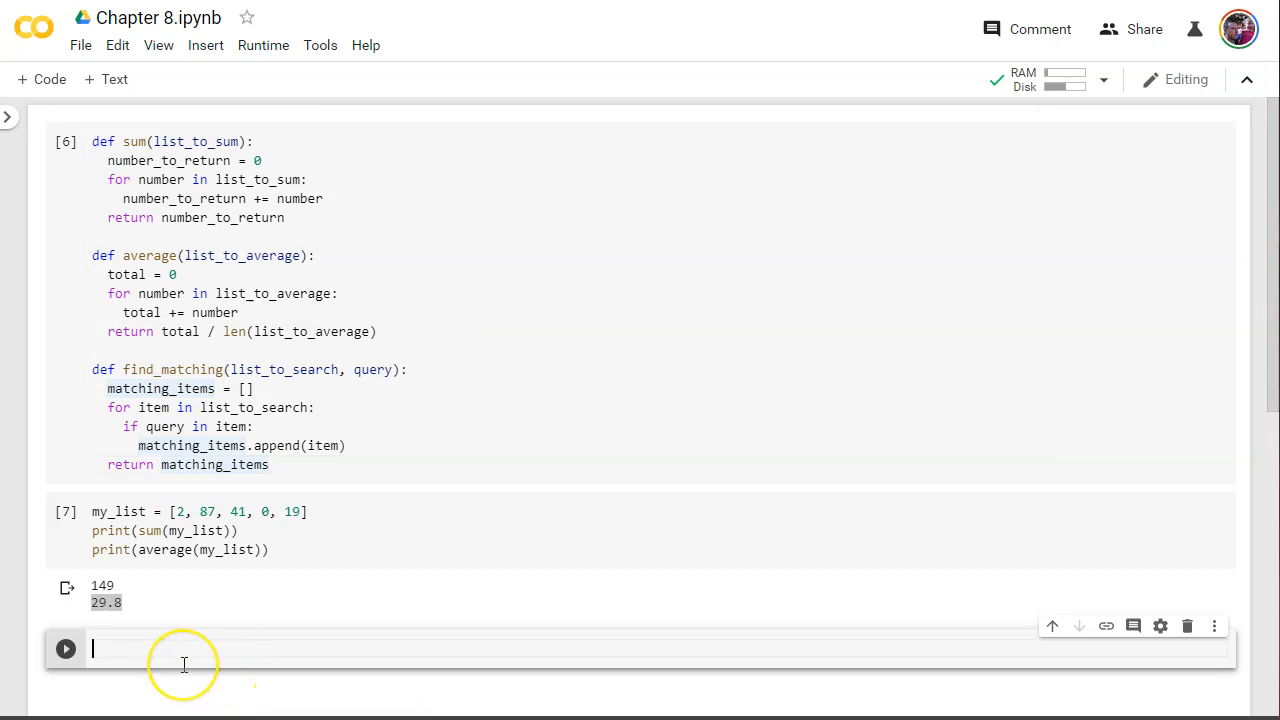
mouse_move(944, 690)
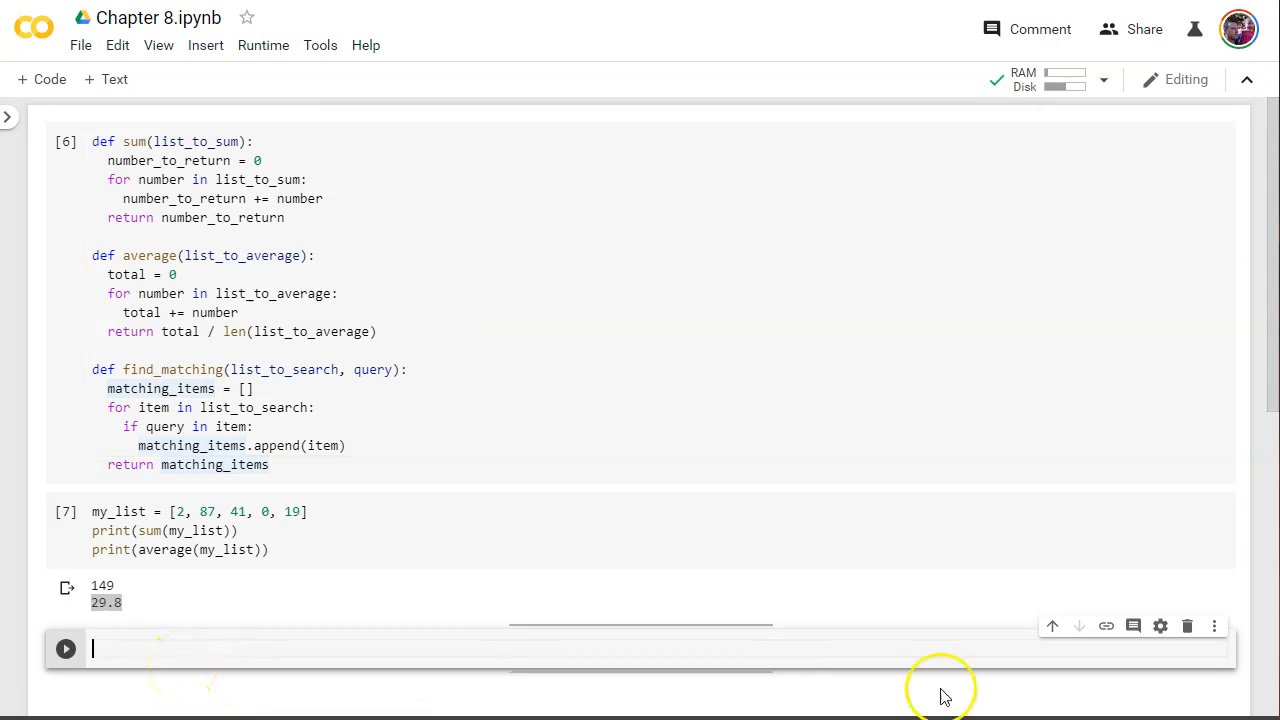
- Start a new cell with search_list = [] and a line inside the brackets
type("my")
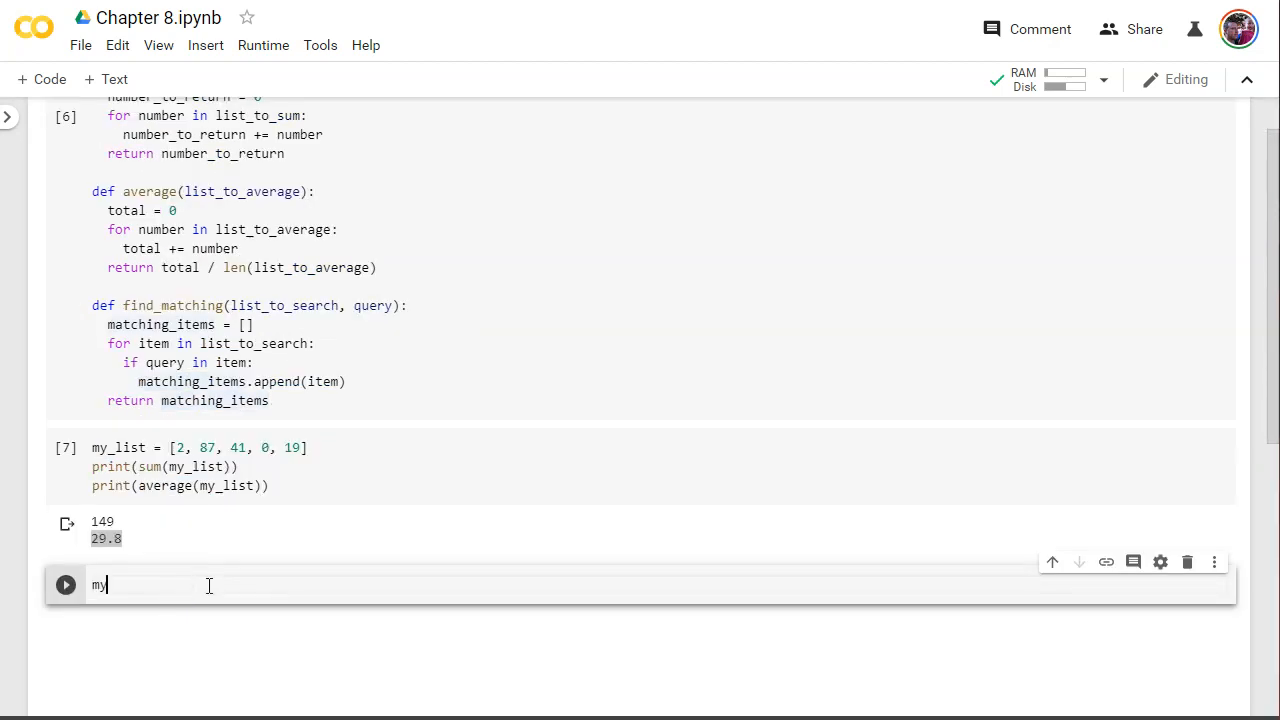
type("_list")
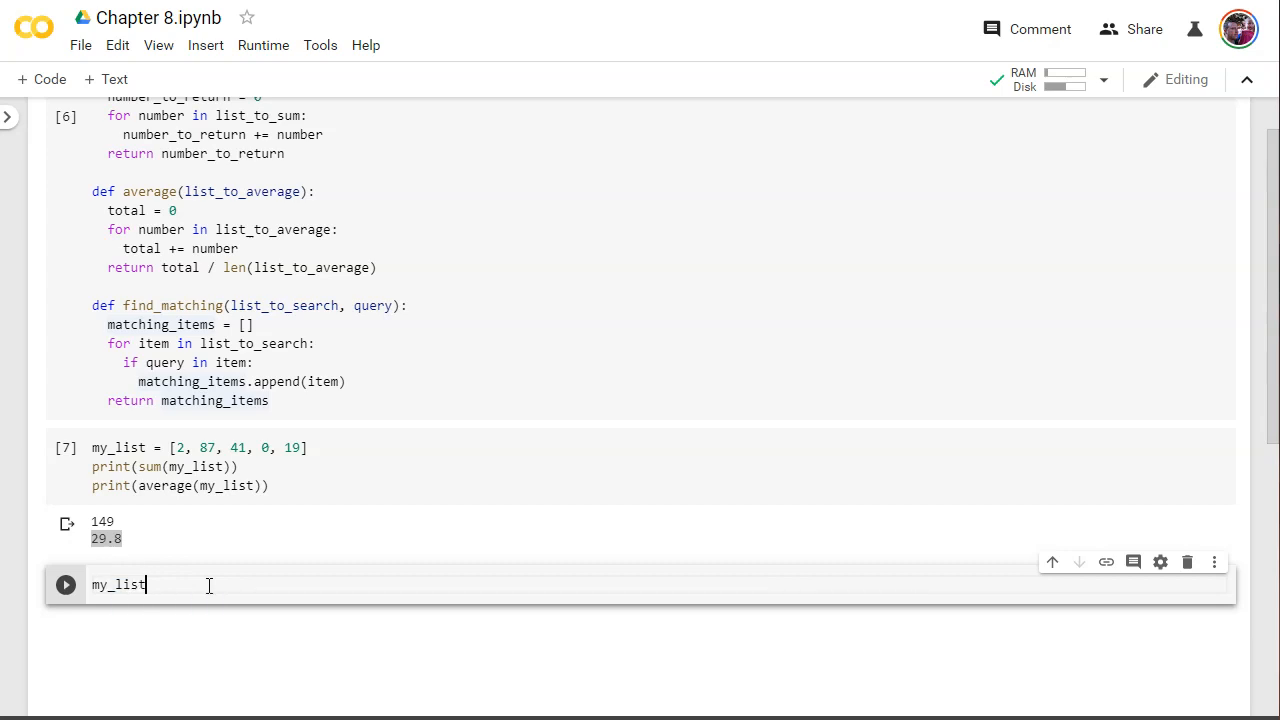
key("Backspace")
type("se")
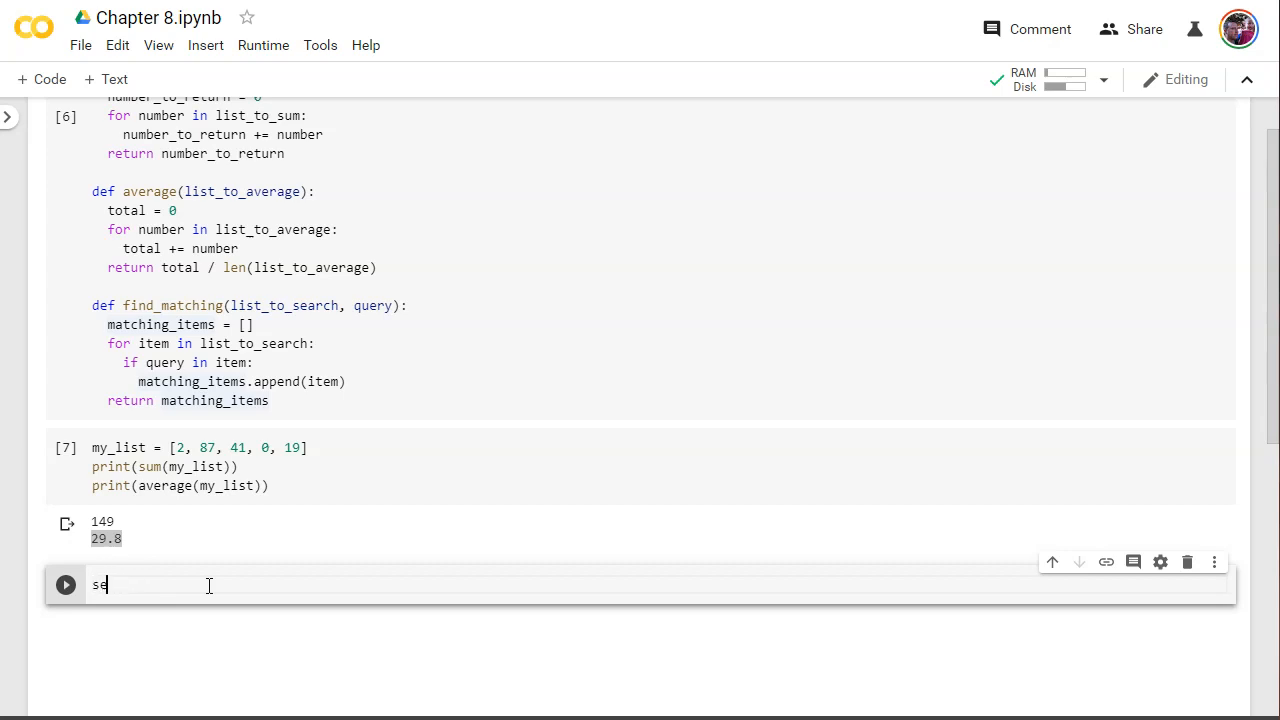
type("arch_list = \"")
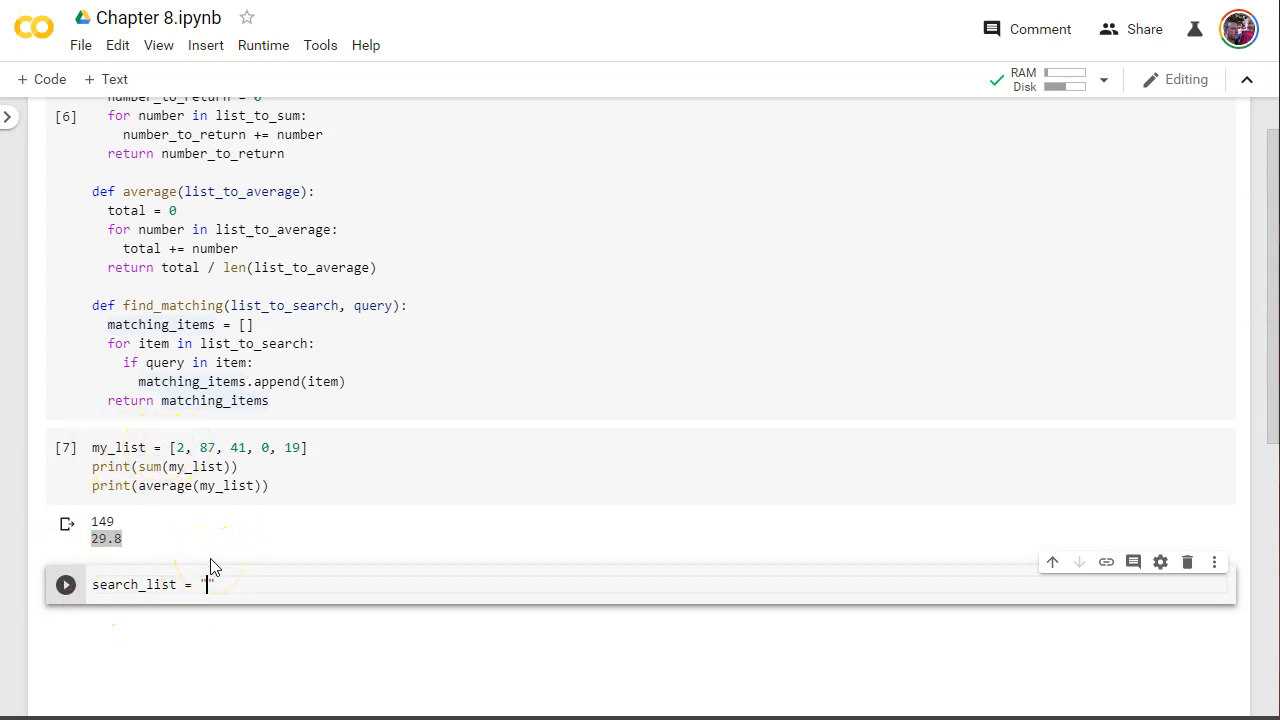
type("[]")
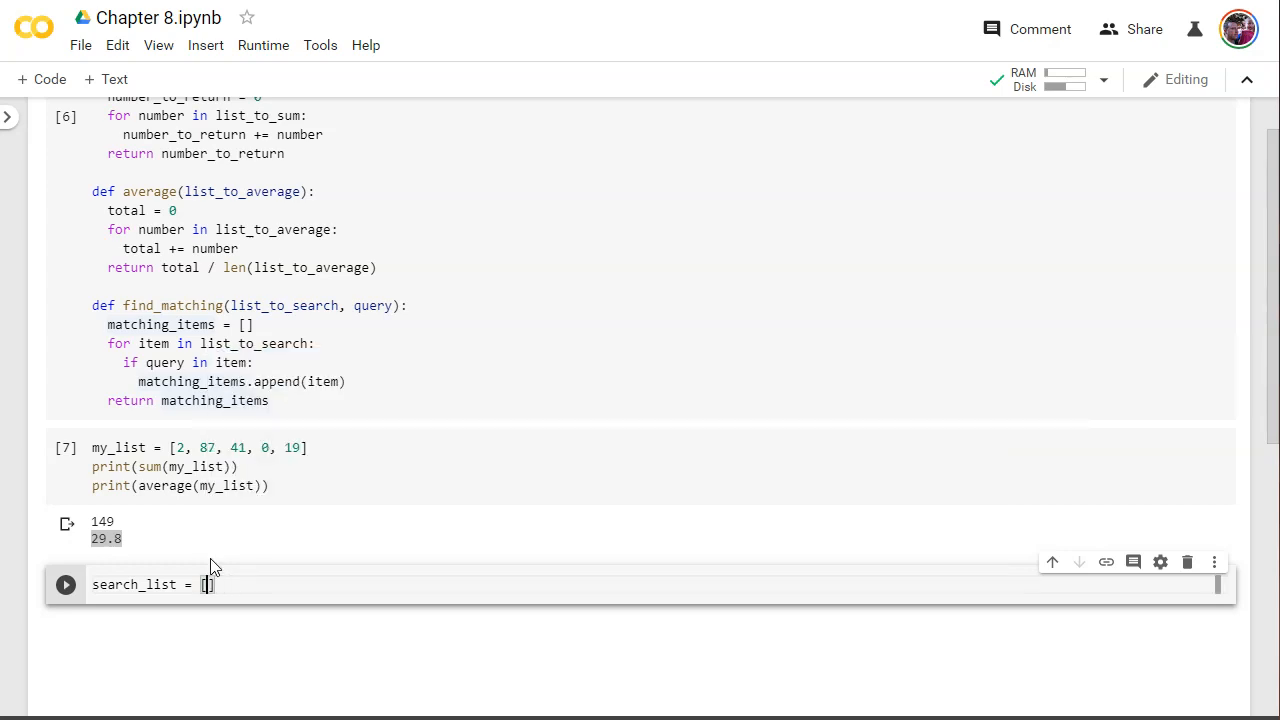
key("enter")
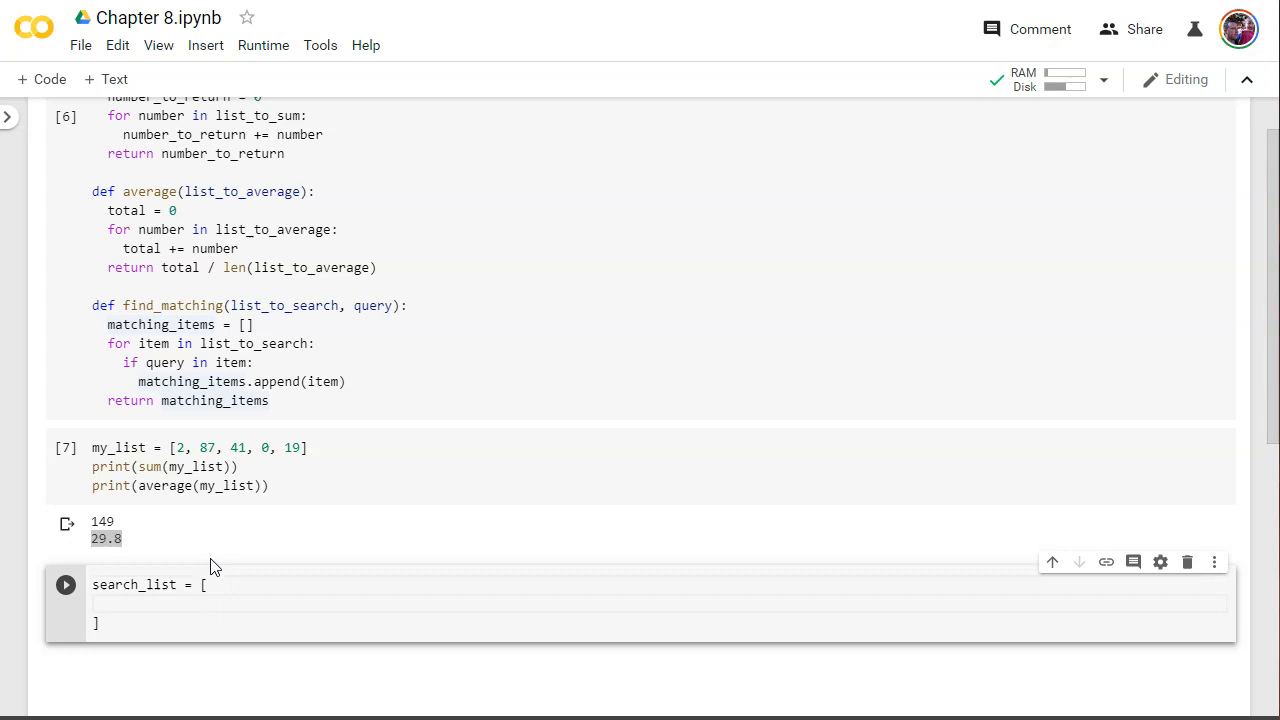
mouse_move(368, 462)
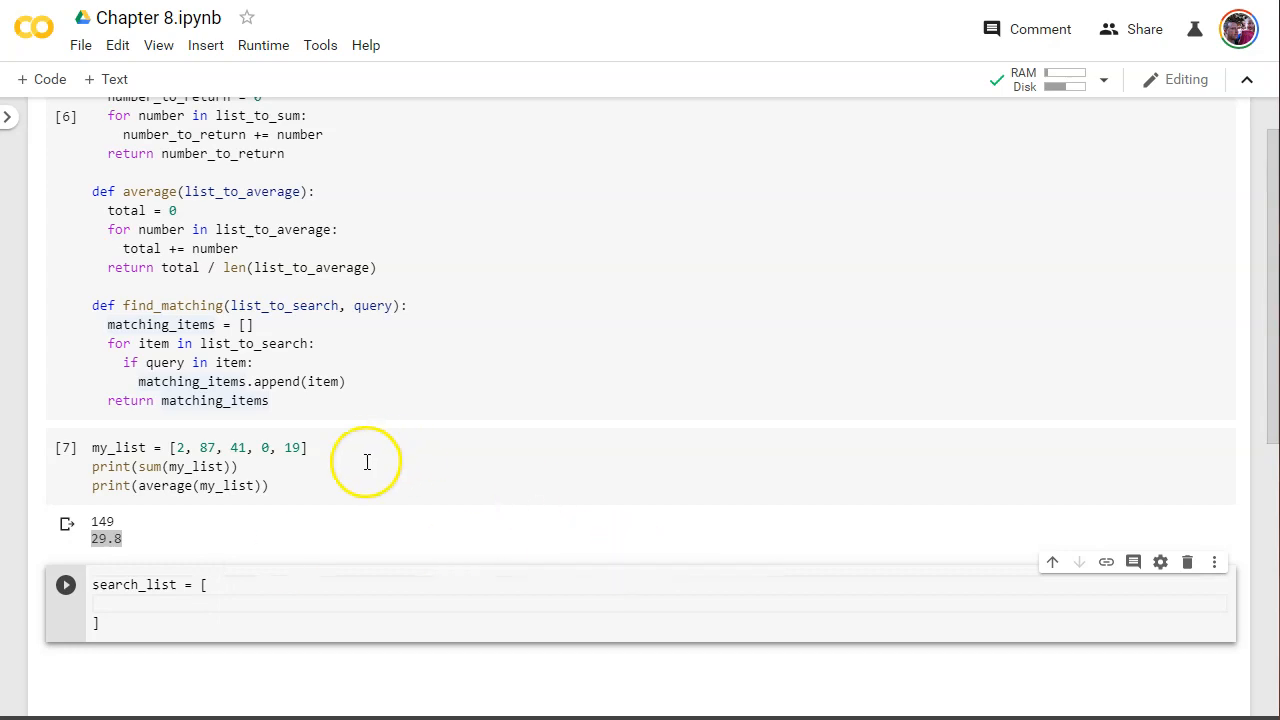
- Fill search_list with 'This is a sentence', 'Here is another string', 'Put a sentence here'
left_click(230, 584)
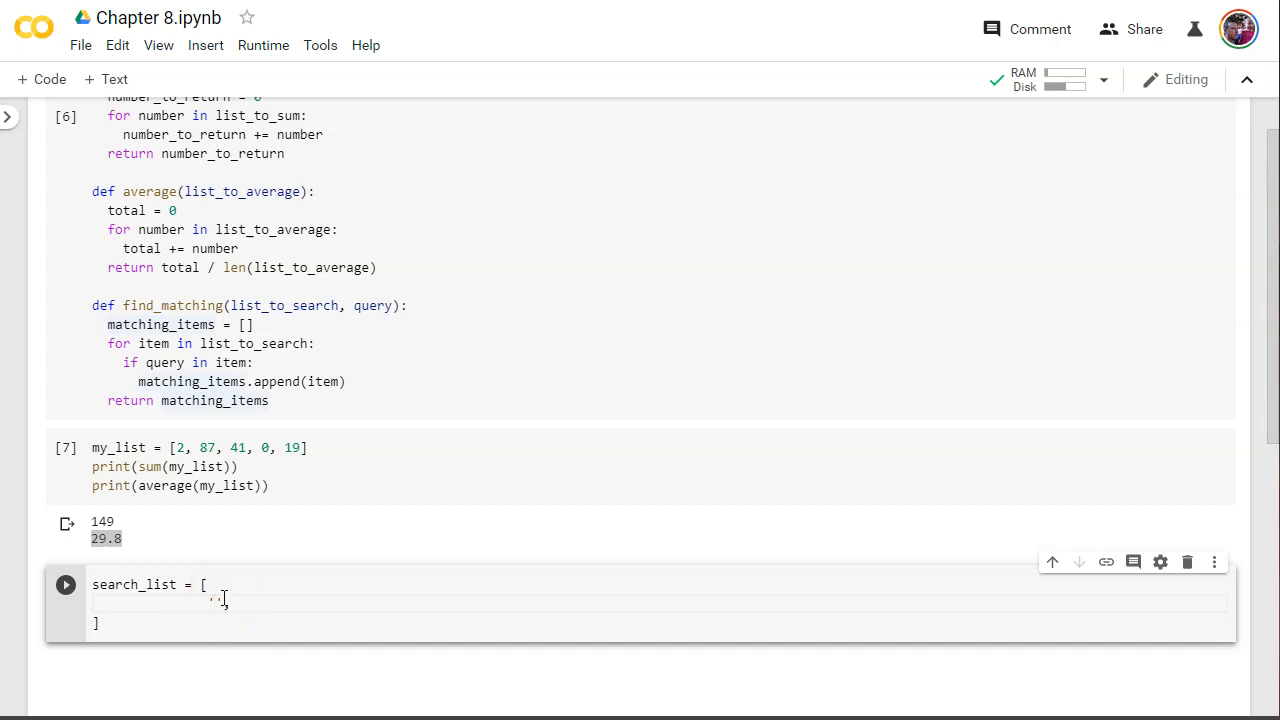
double_click(216, 600)
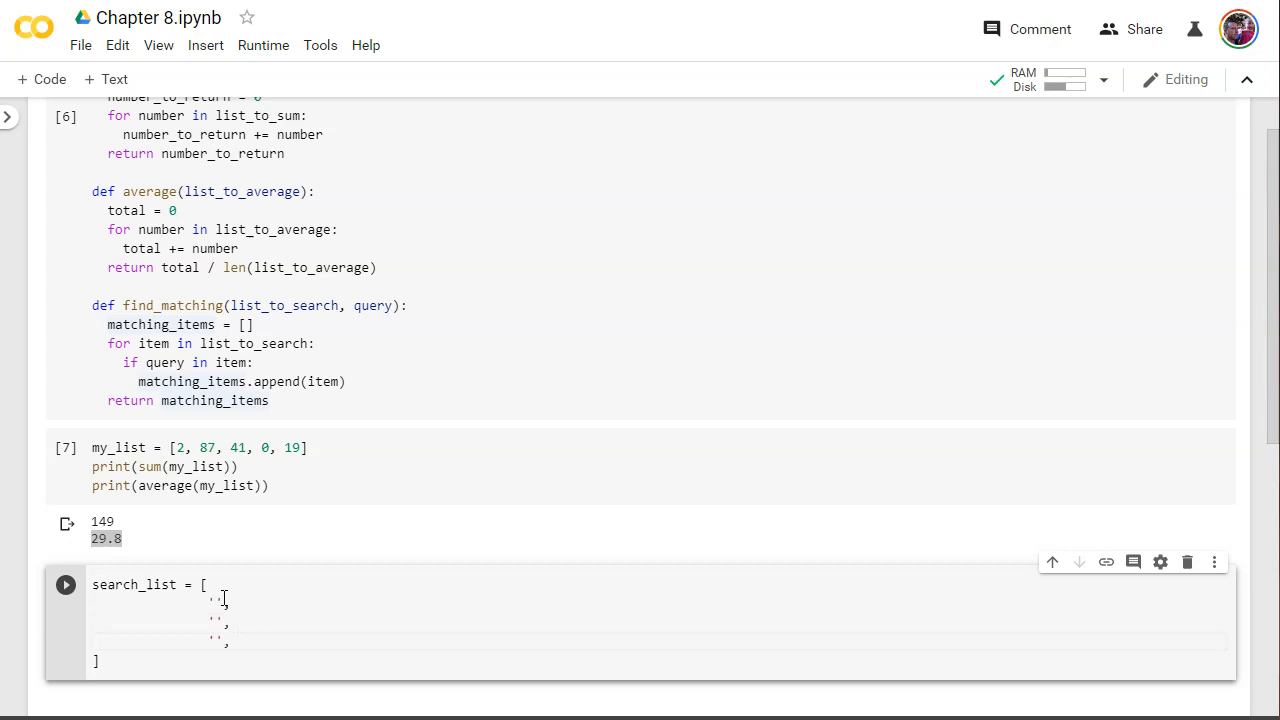
mouse_move(228, 572)
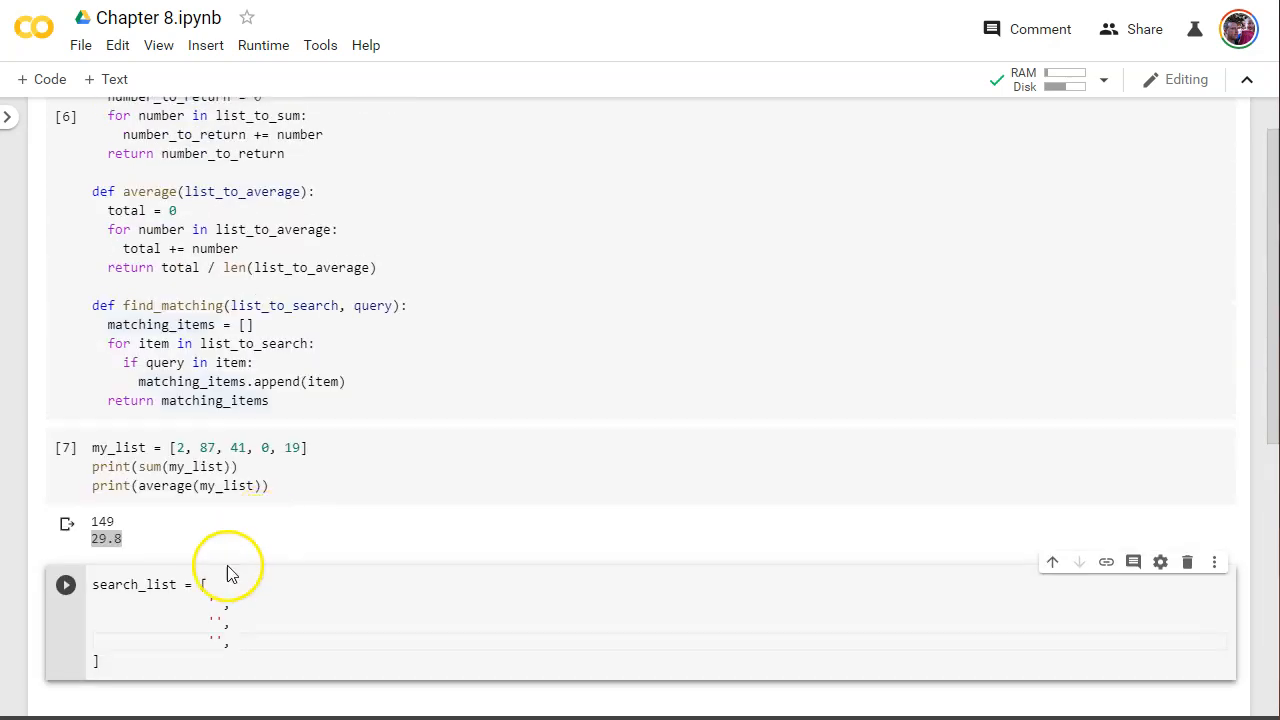
left_click(216, 604)
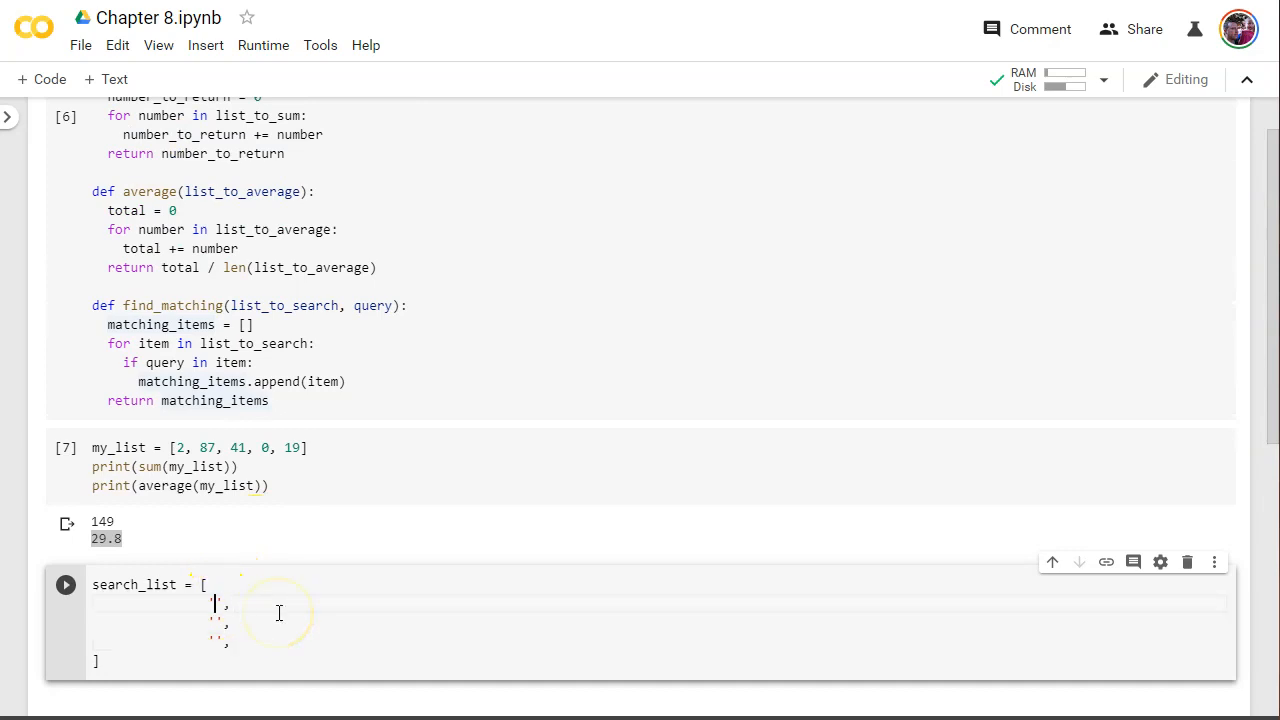
type("This is a")
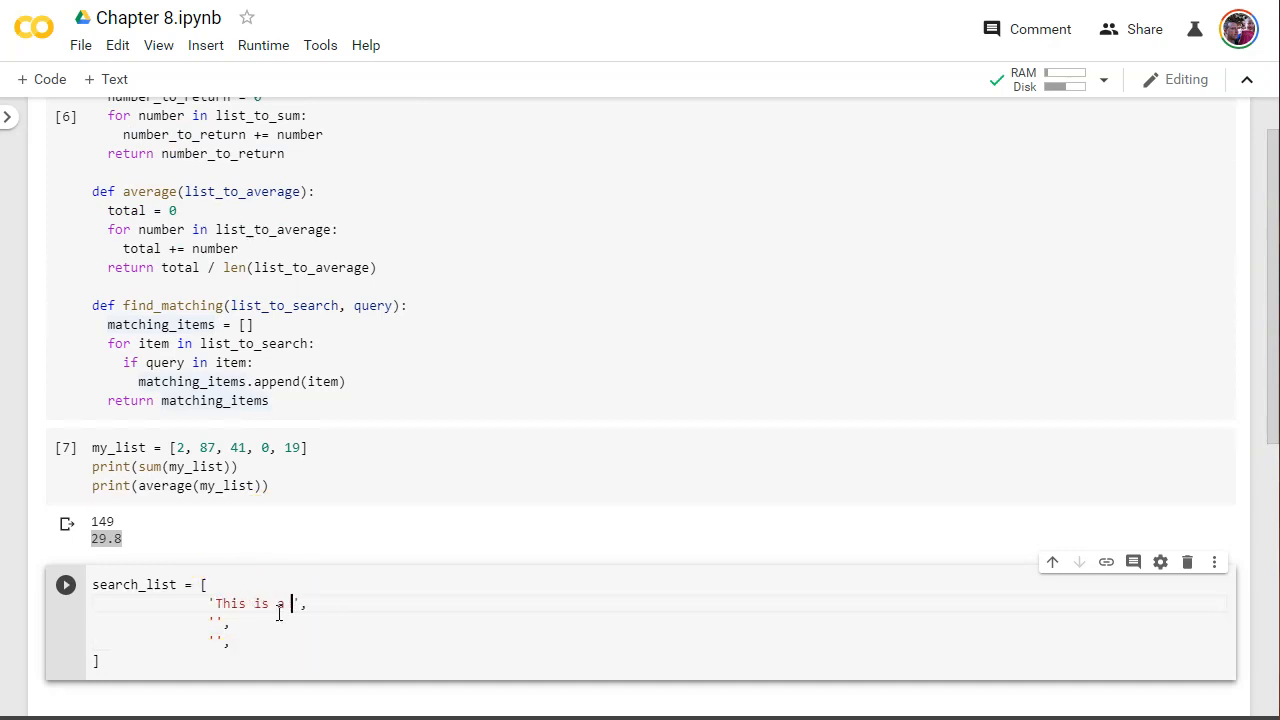
type("sentence")
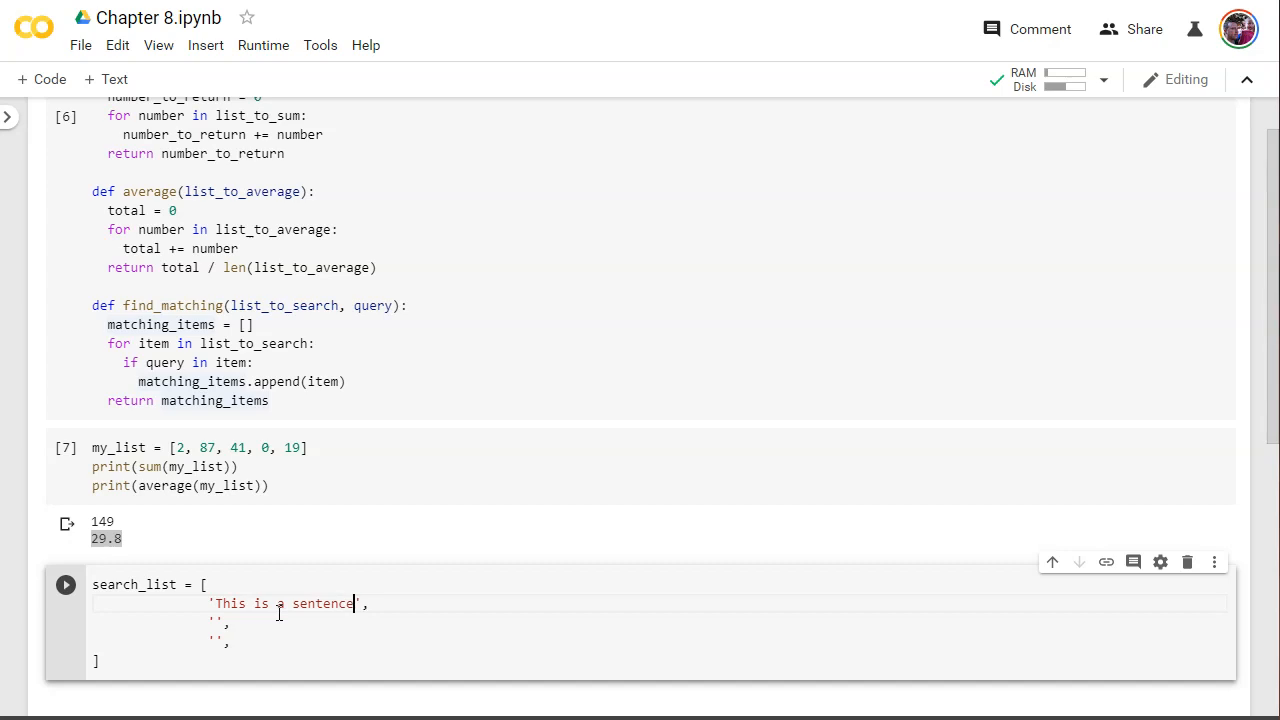
type("Here is another string")
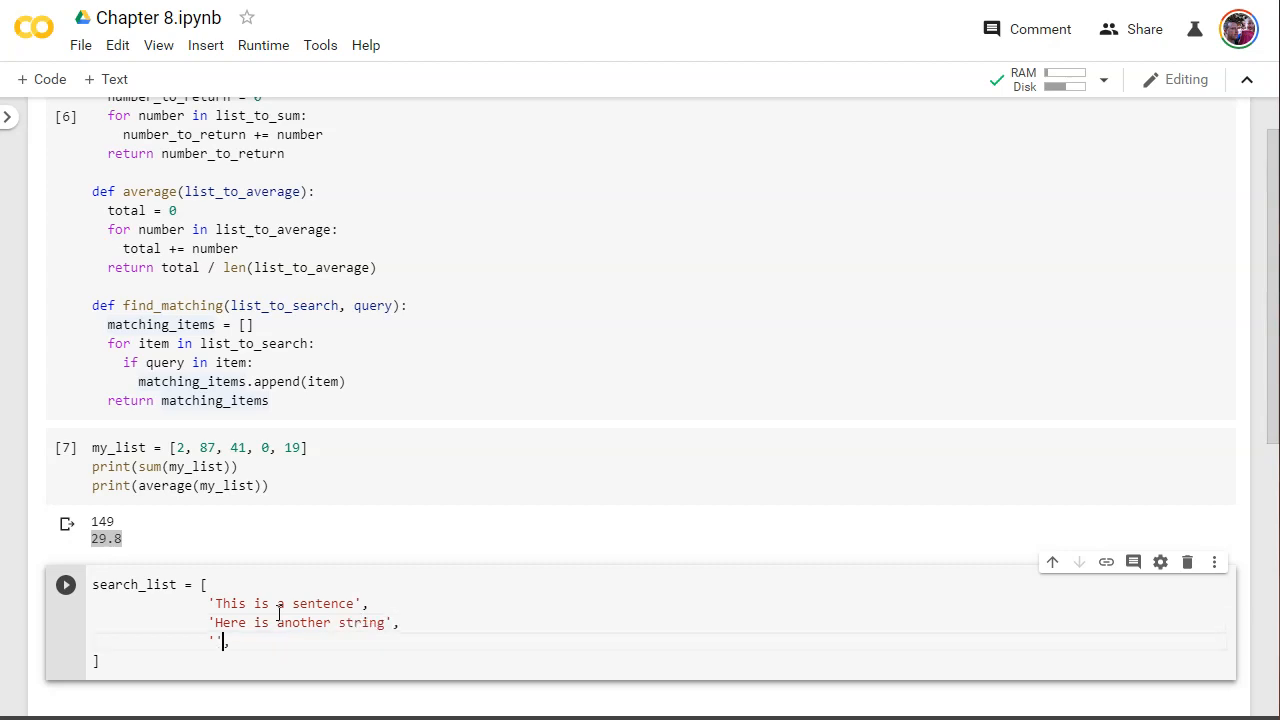
type("Put a sentence here")
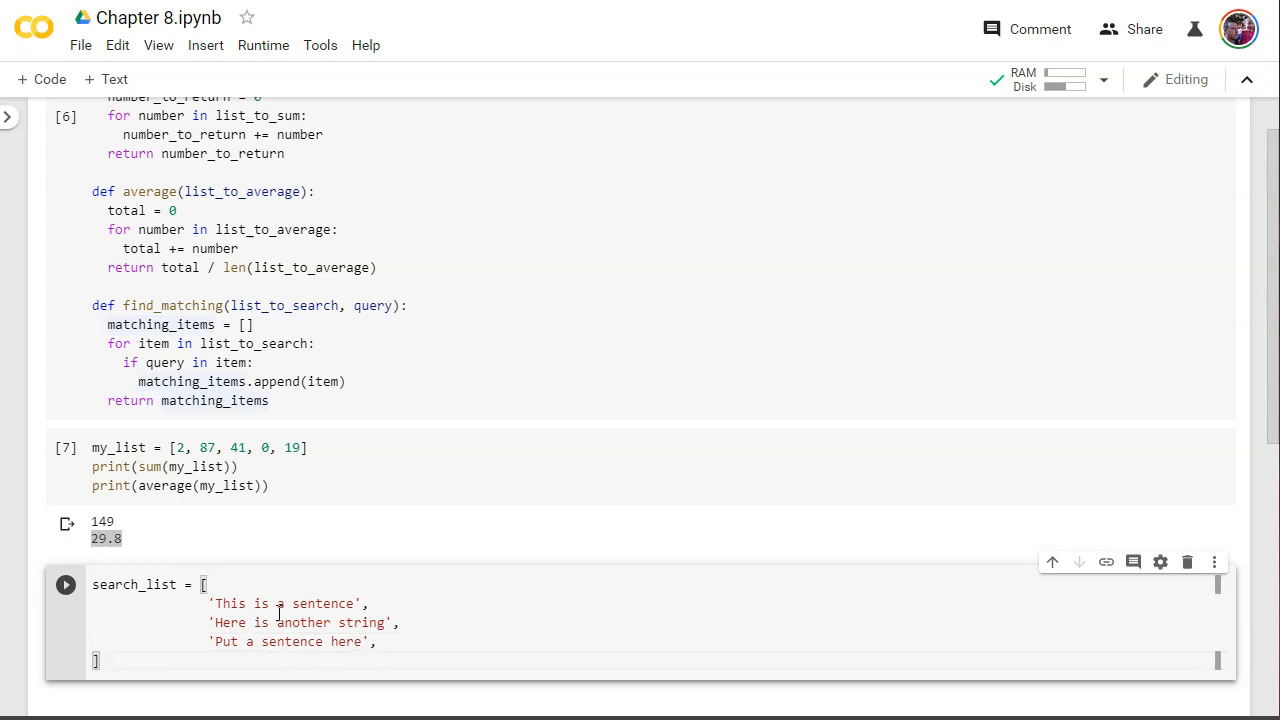
scroll("down", 3)
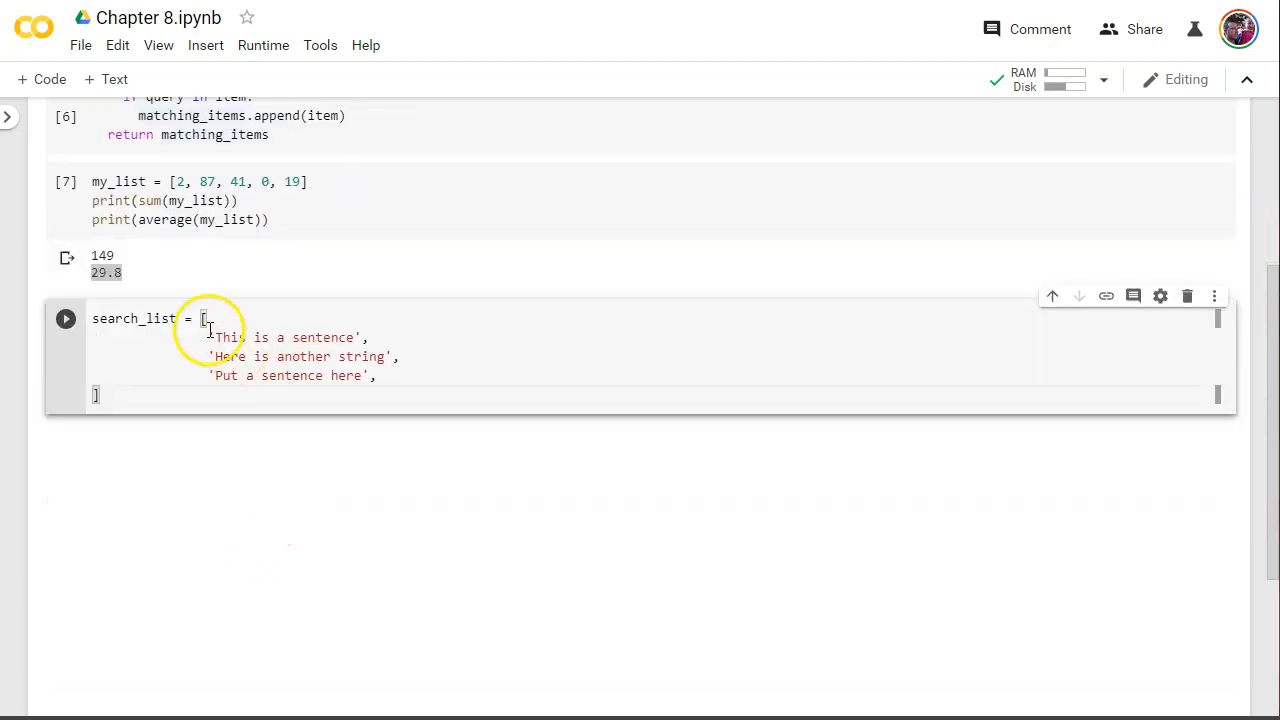
- Below search_list, write search_term = input("What do you want to search for?")
left_click(380, 376)
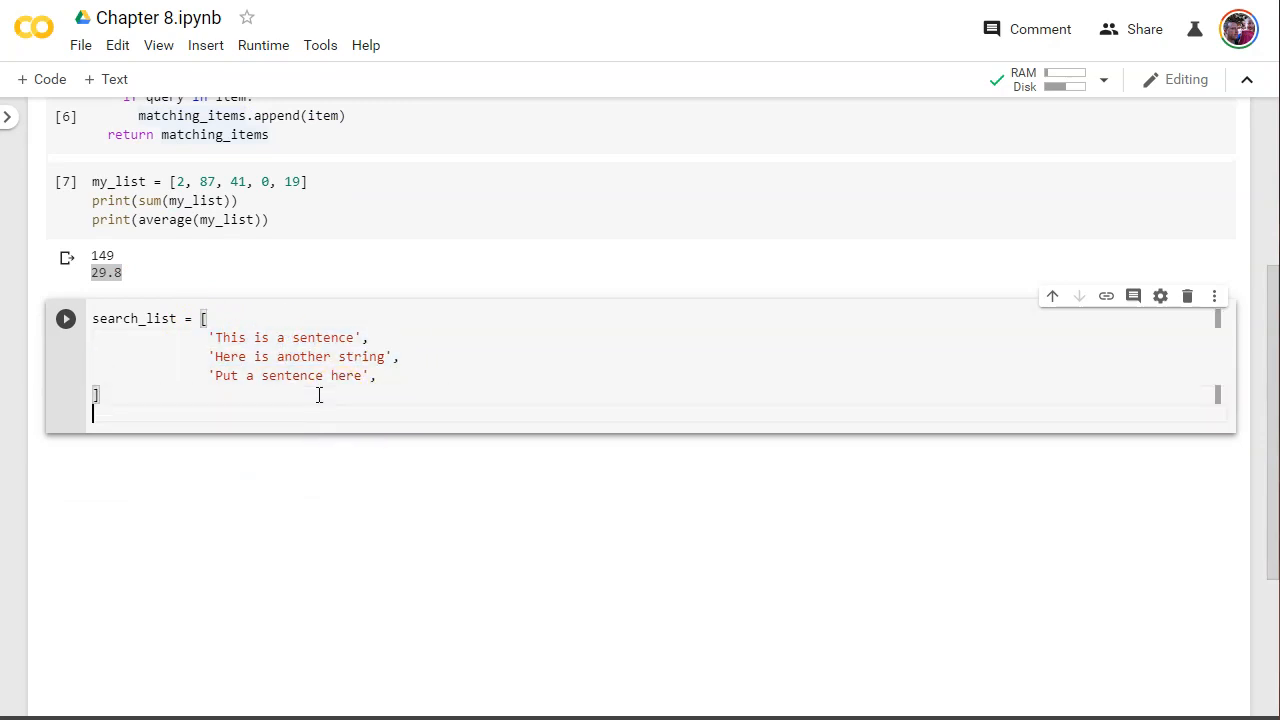
key("Backspace")
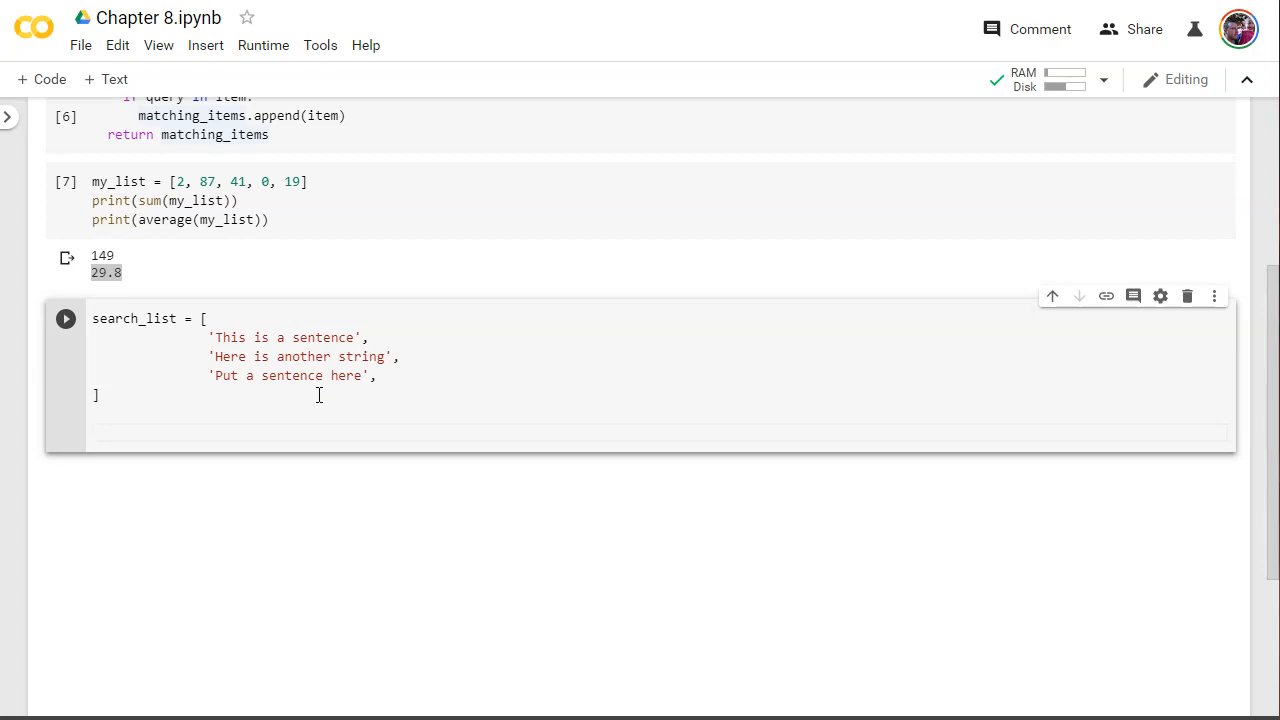
type("search_Term")
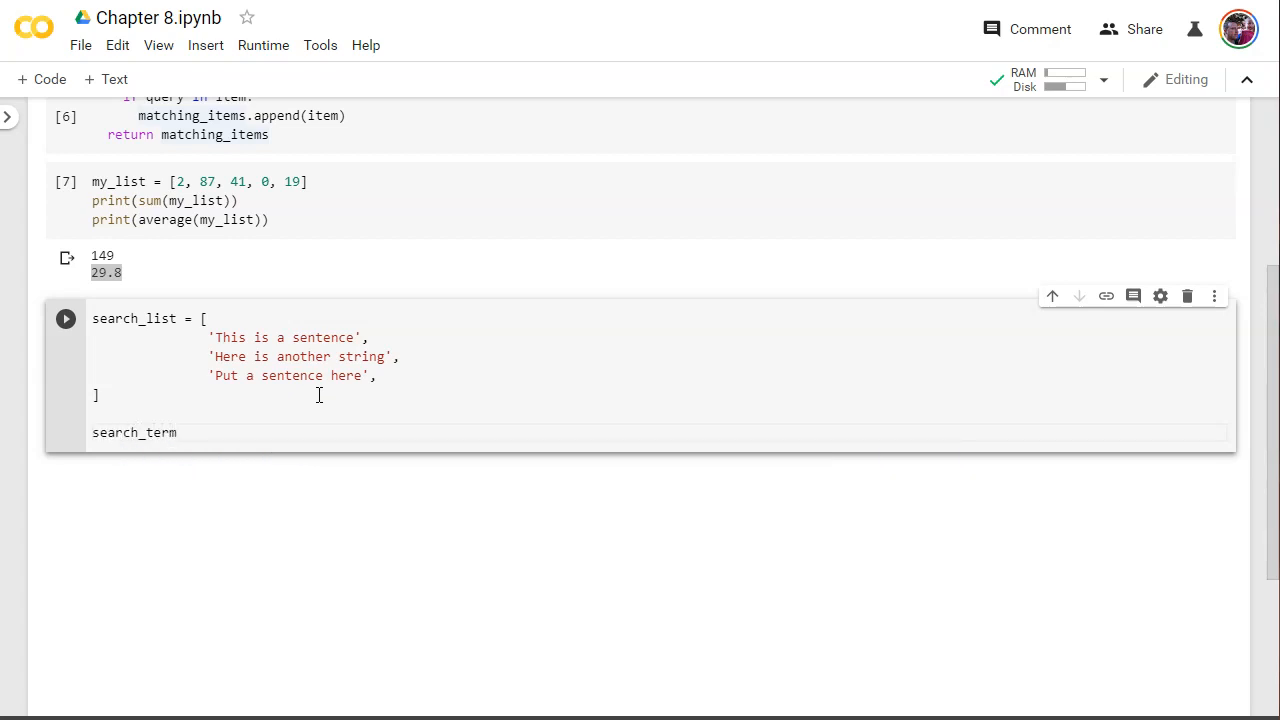
type("= input")
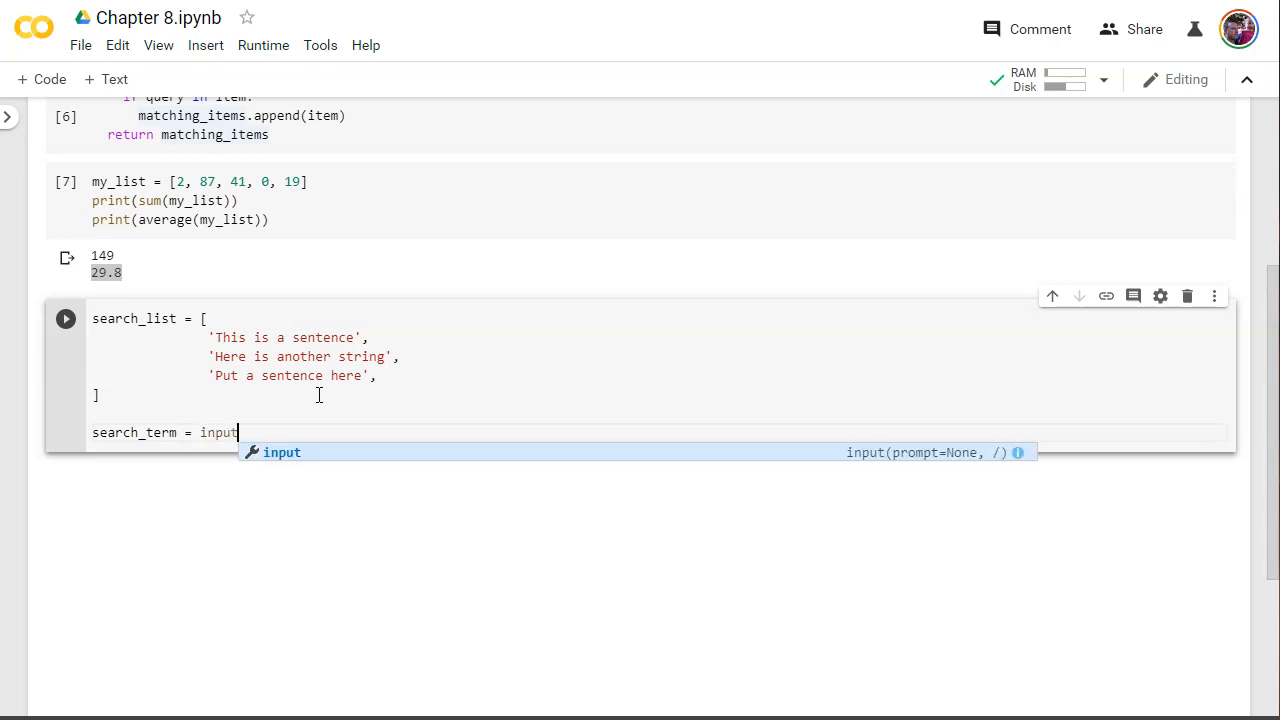
type("(\"\")")
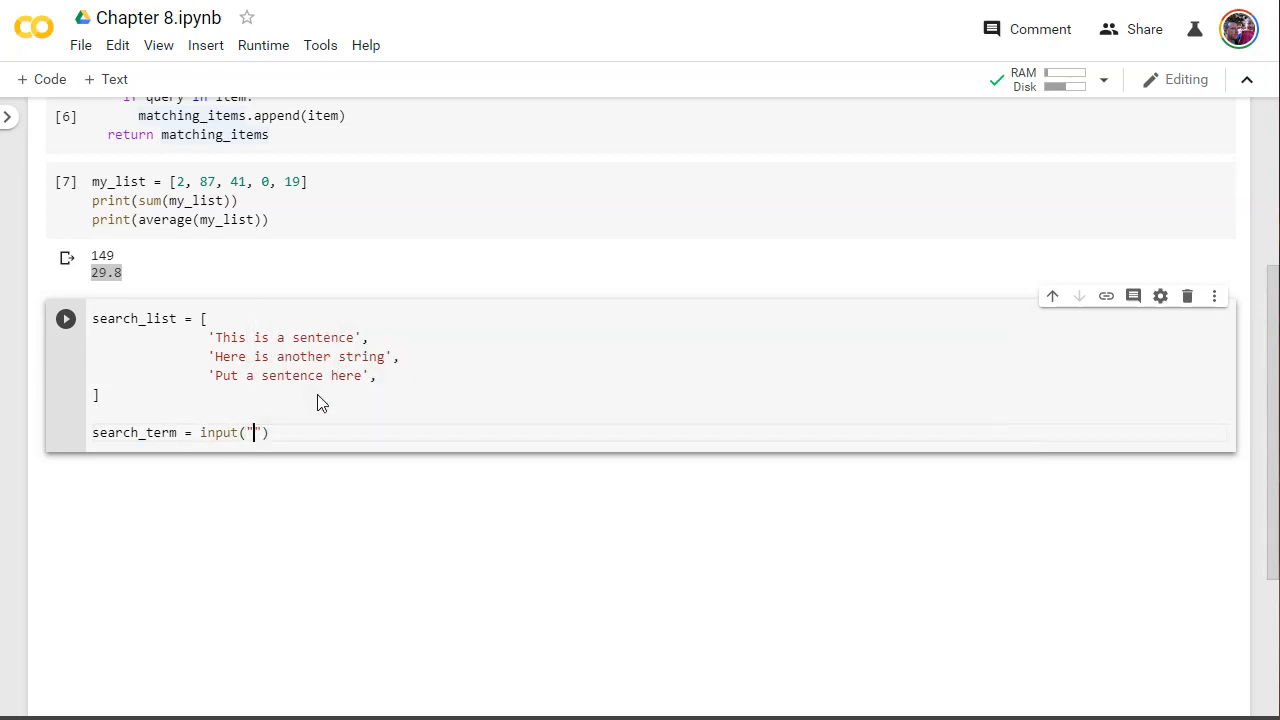
type("What do you want to searcch")
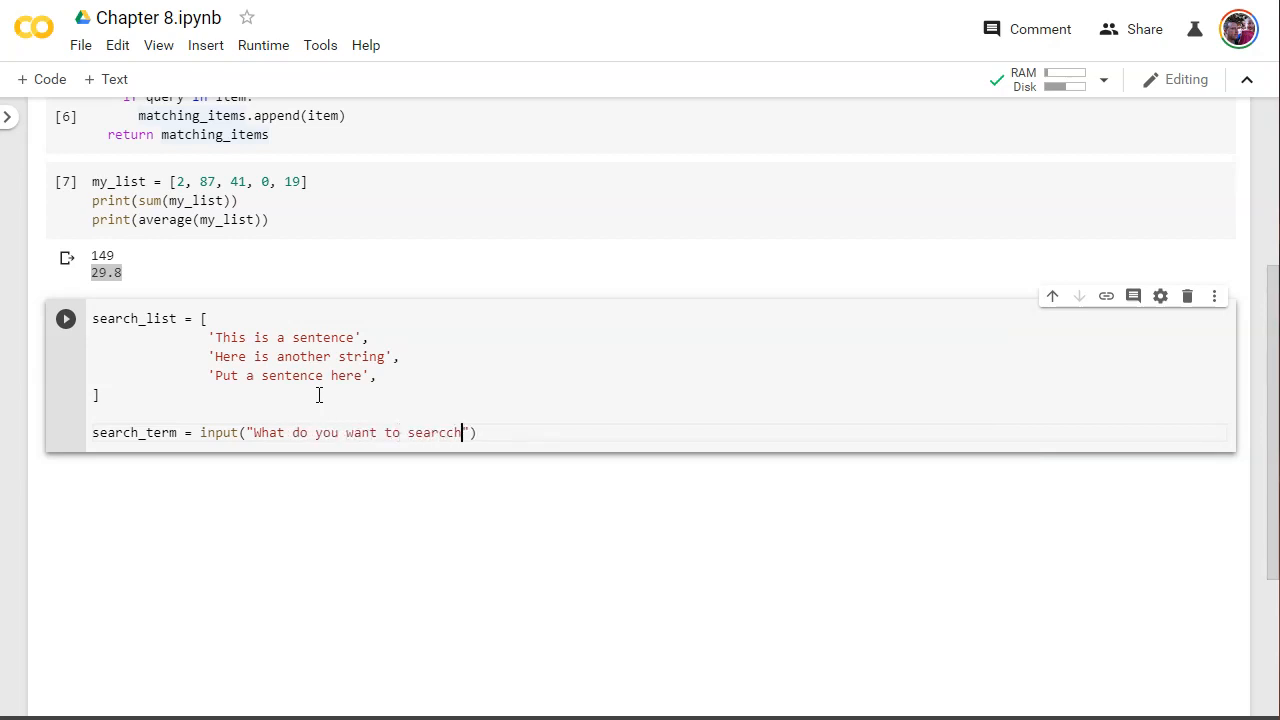
type("for?")
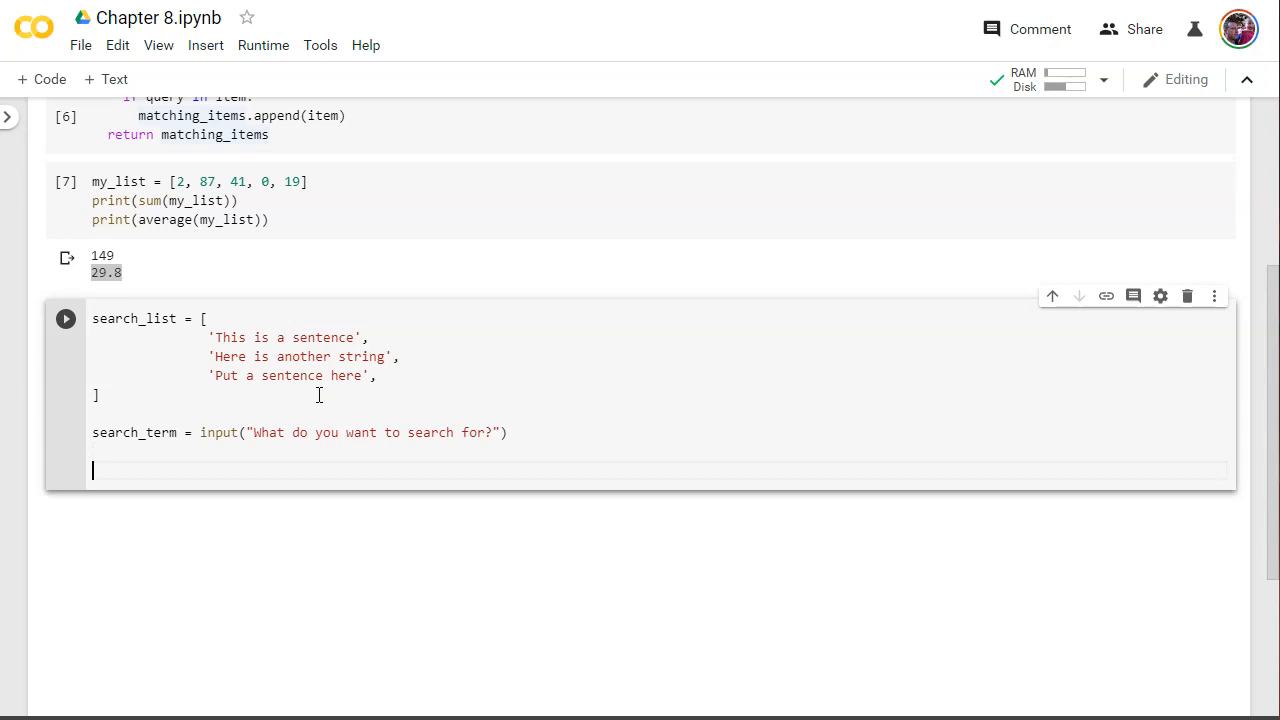
type("p")
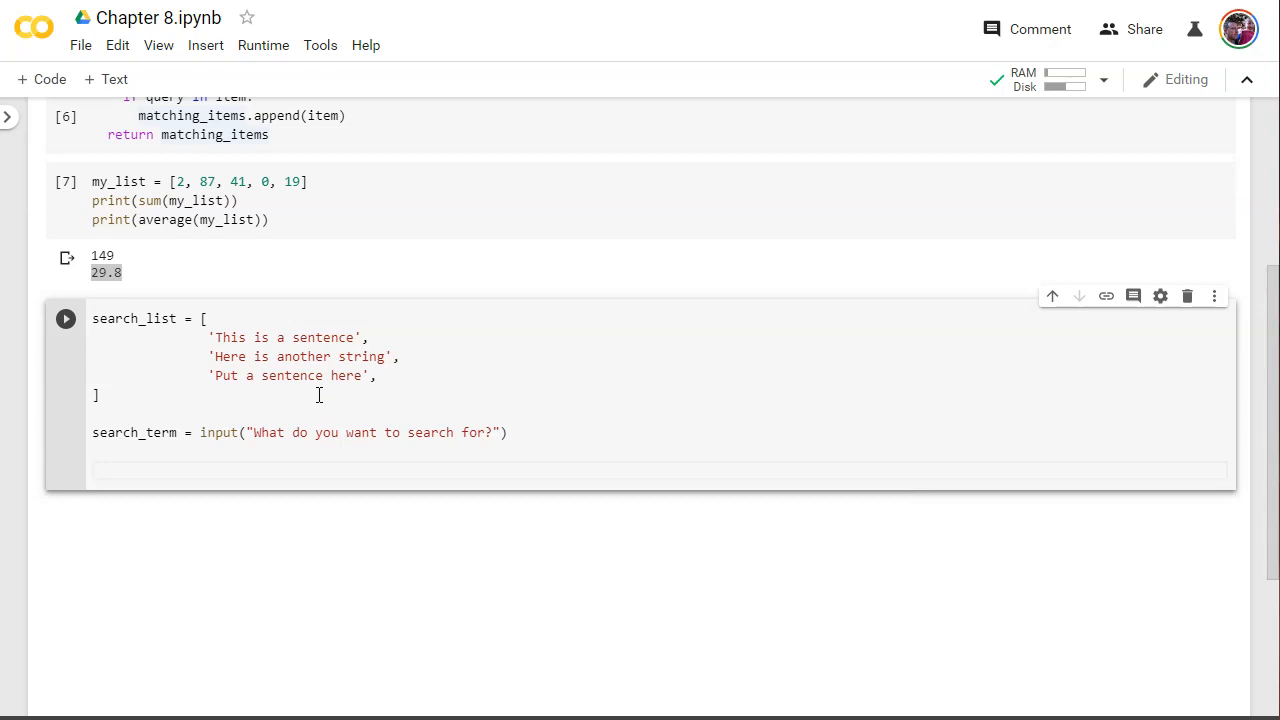
- Write search_results = find_matching(search_list, search_term), checking the function's parameters
type("search_re")
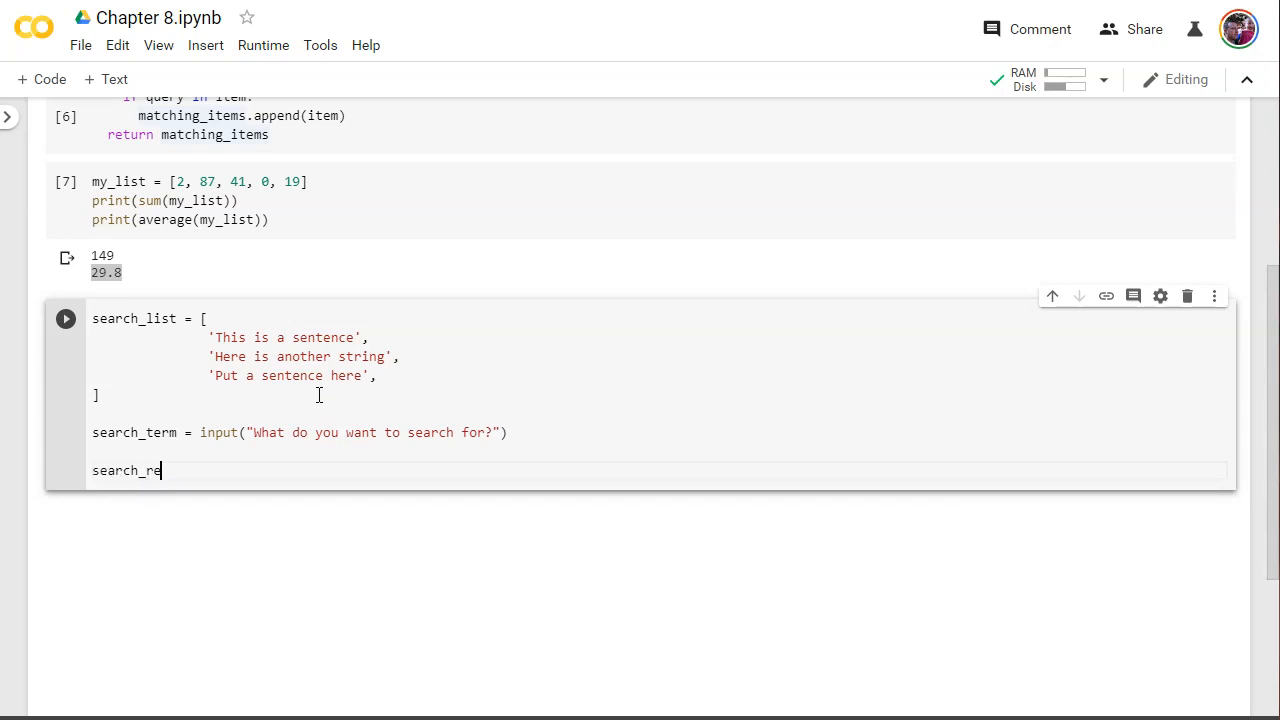
type("sults =")
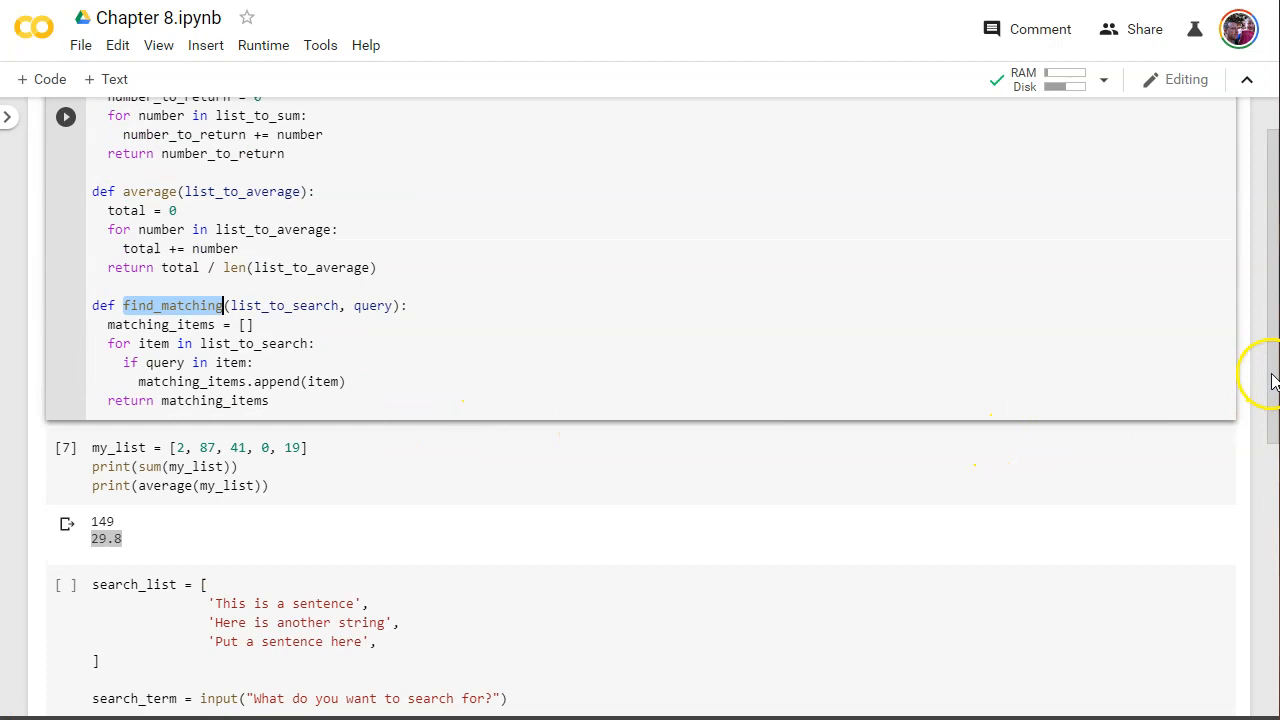
scroll("down", 3)
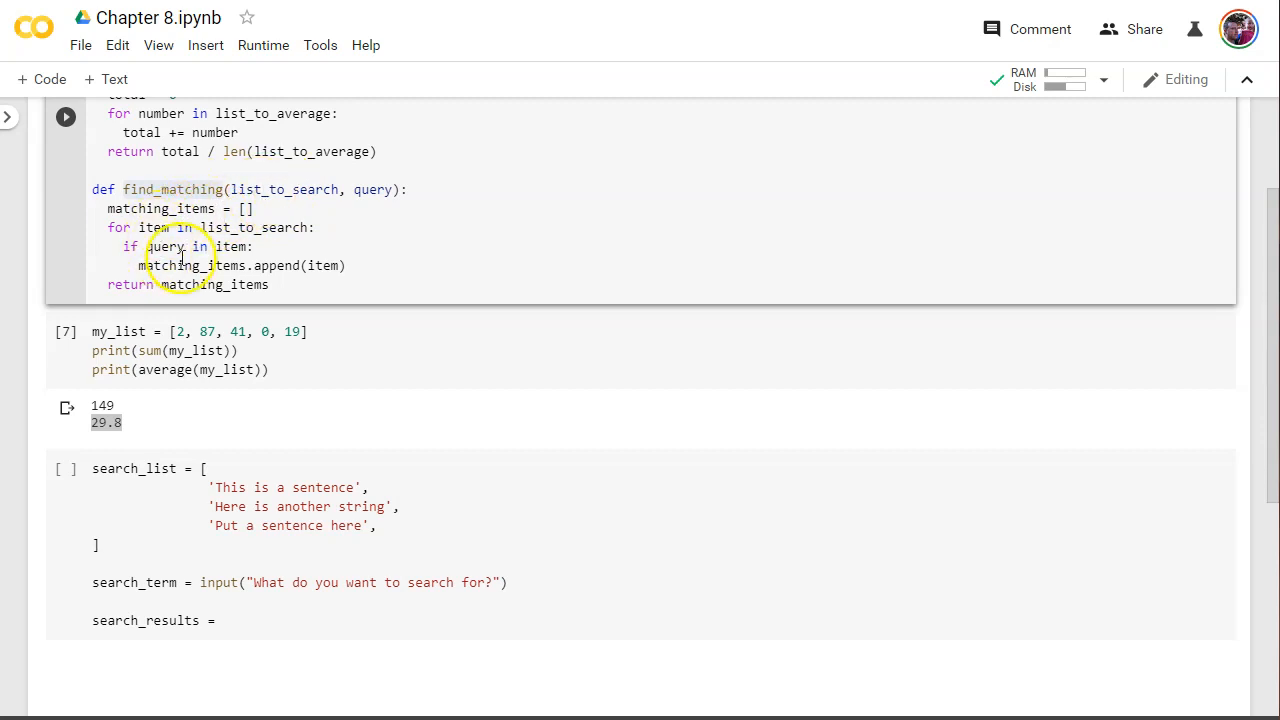
mouse_move(364, 188)
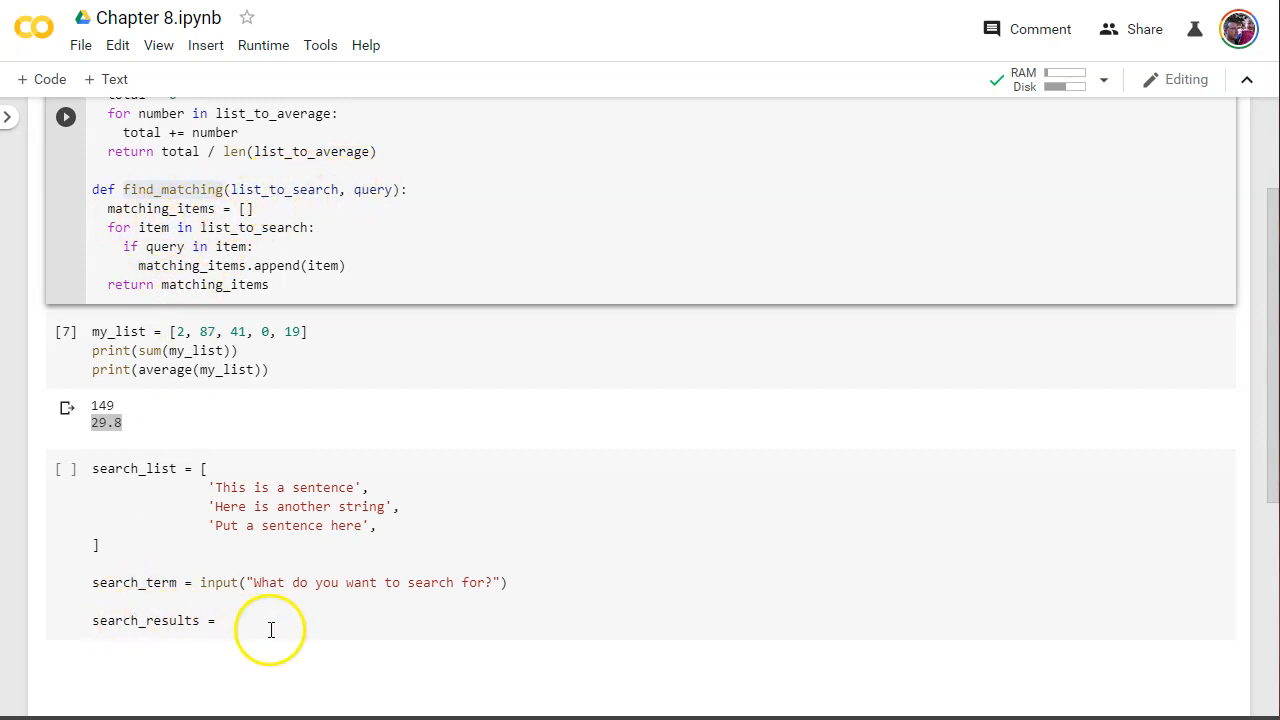
left_click(224, 620)
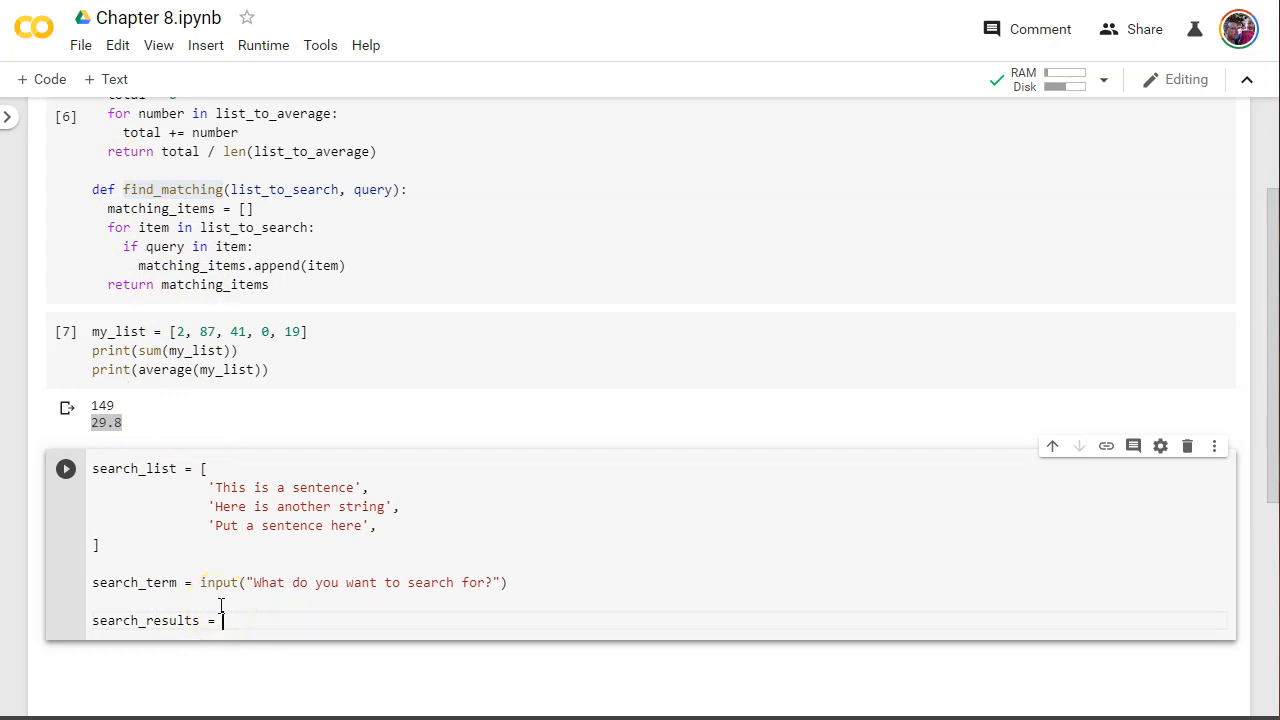
type("find_matching(")
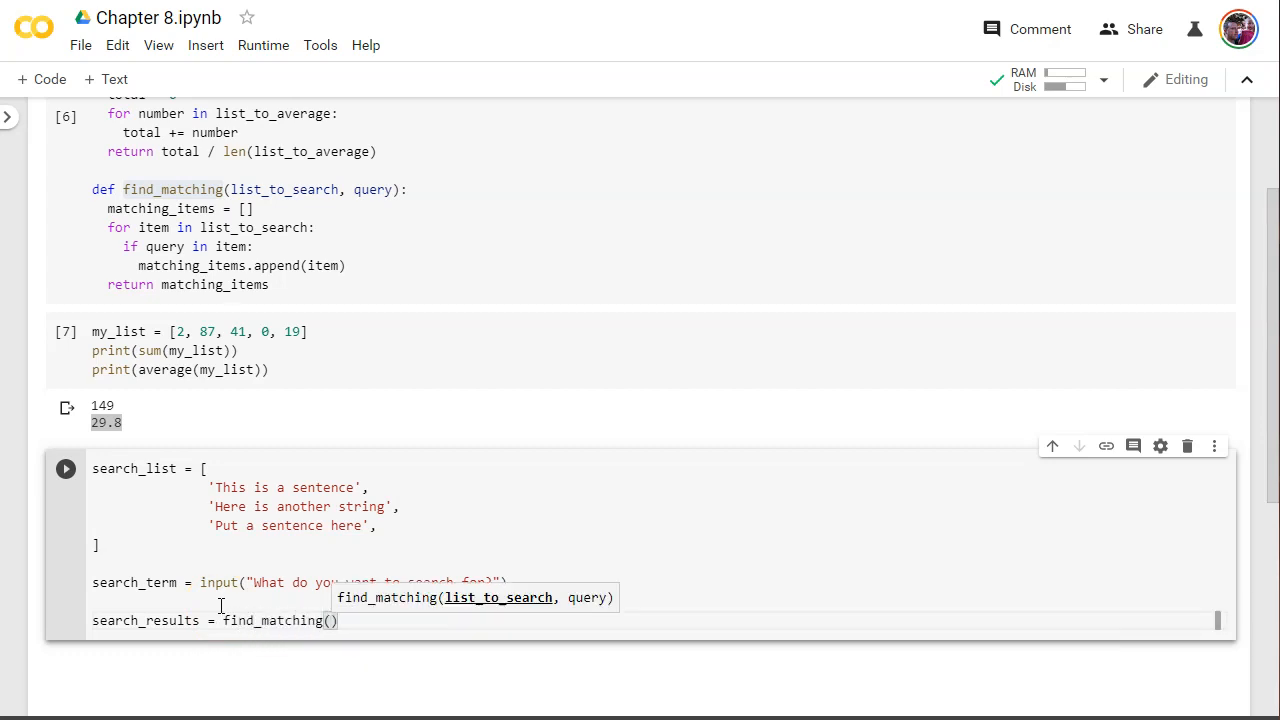
type("sear")
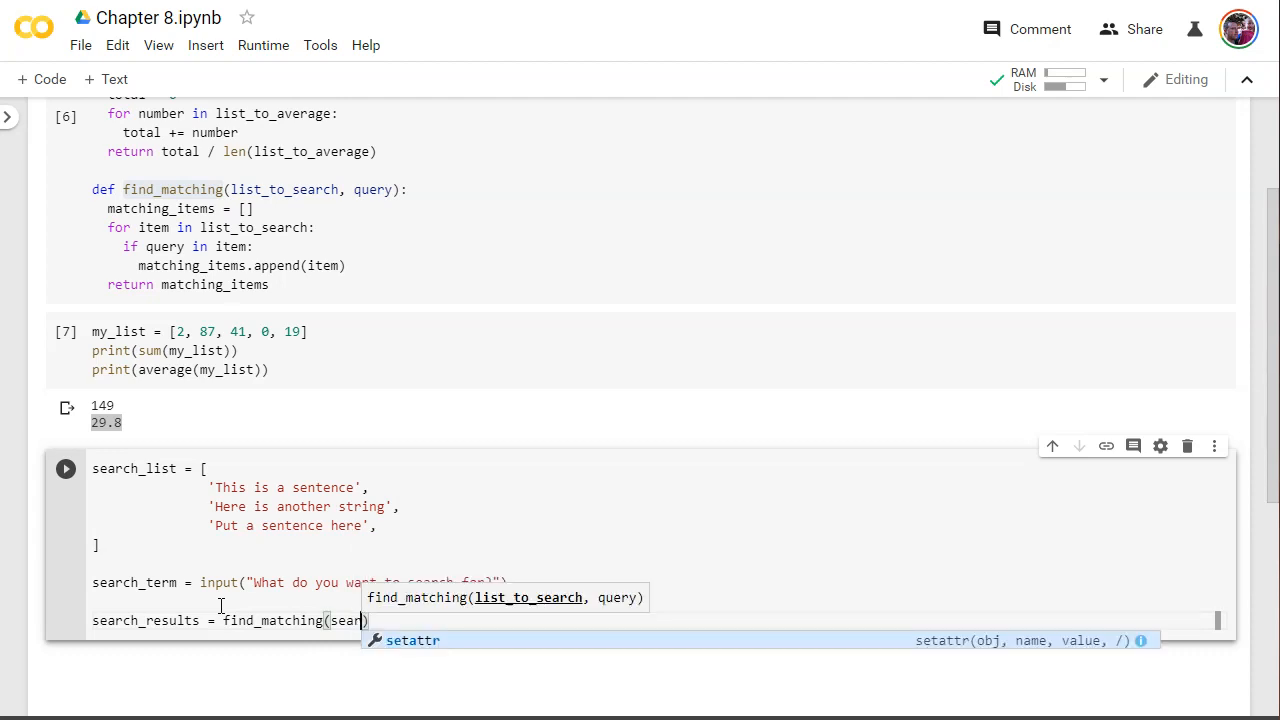
type("ch_list,")
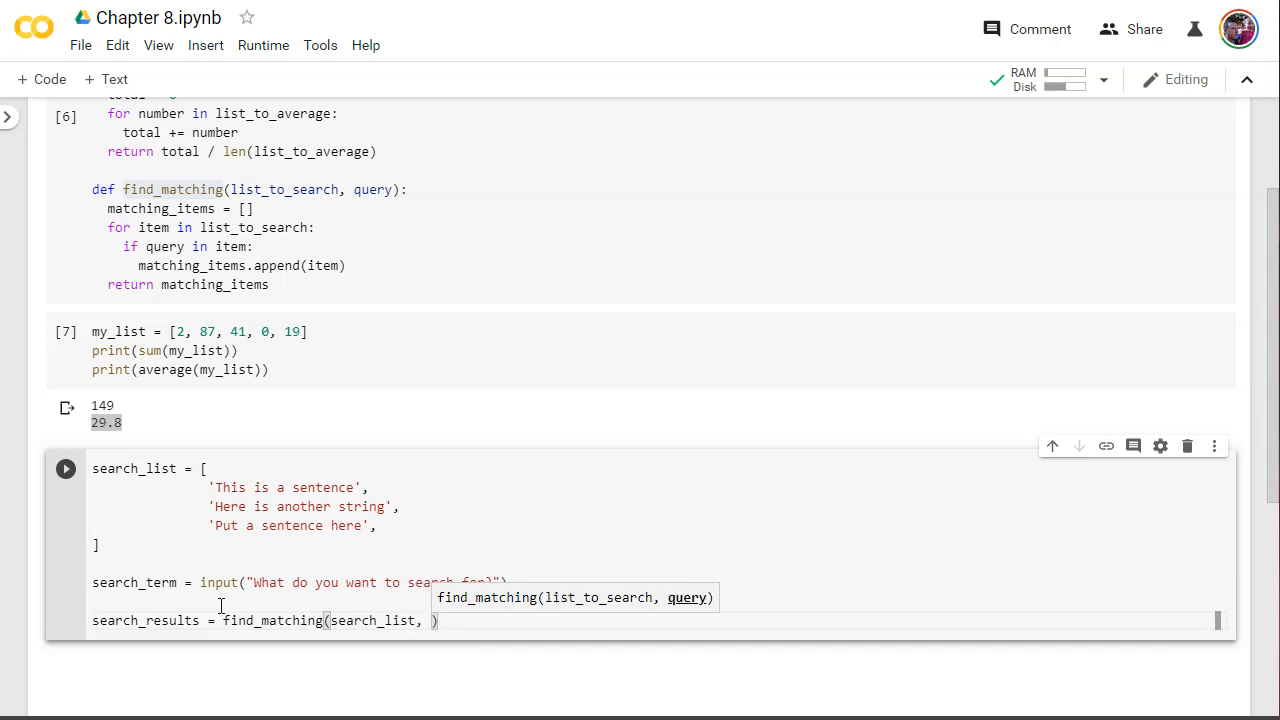
type("search")
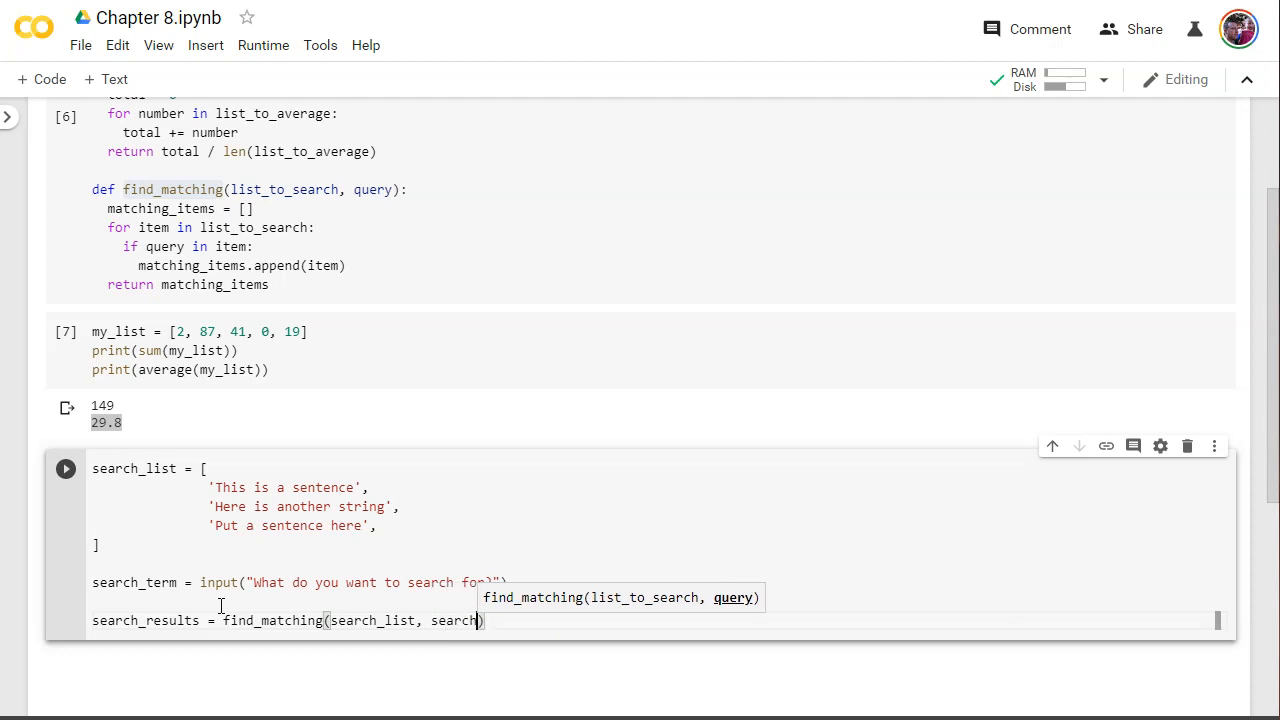
type("_term")
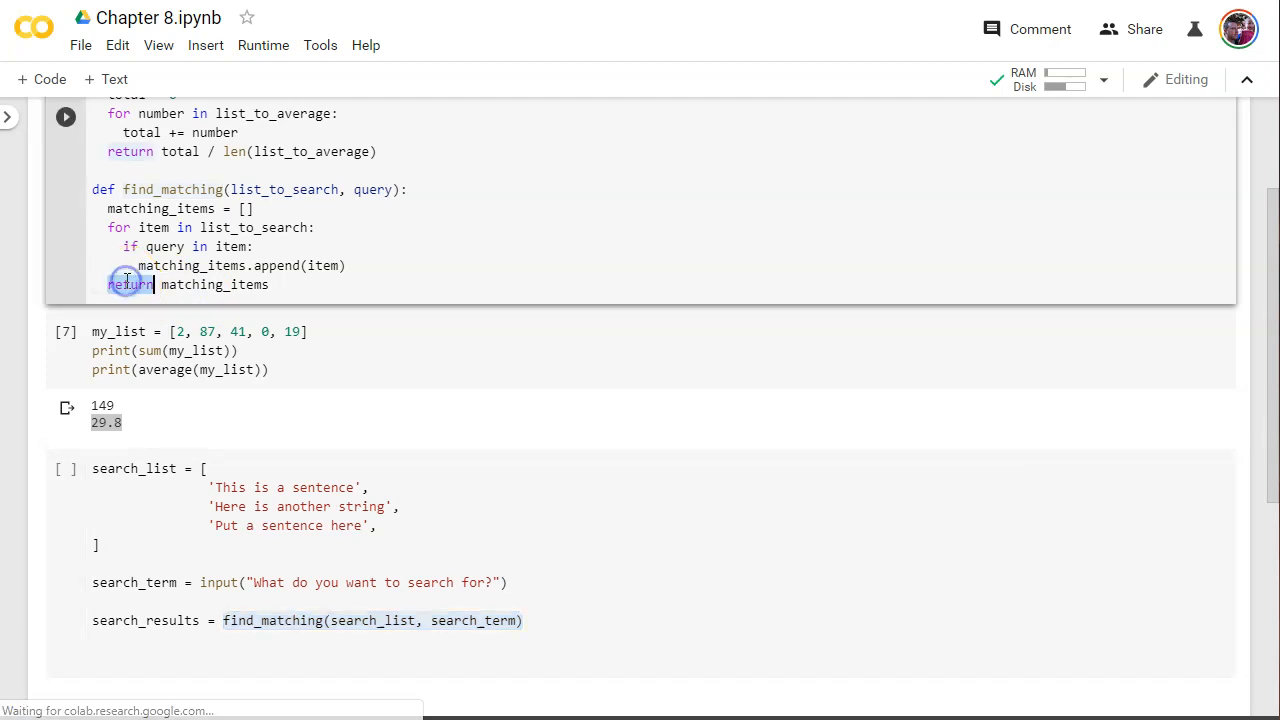
double_click(190, 284)
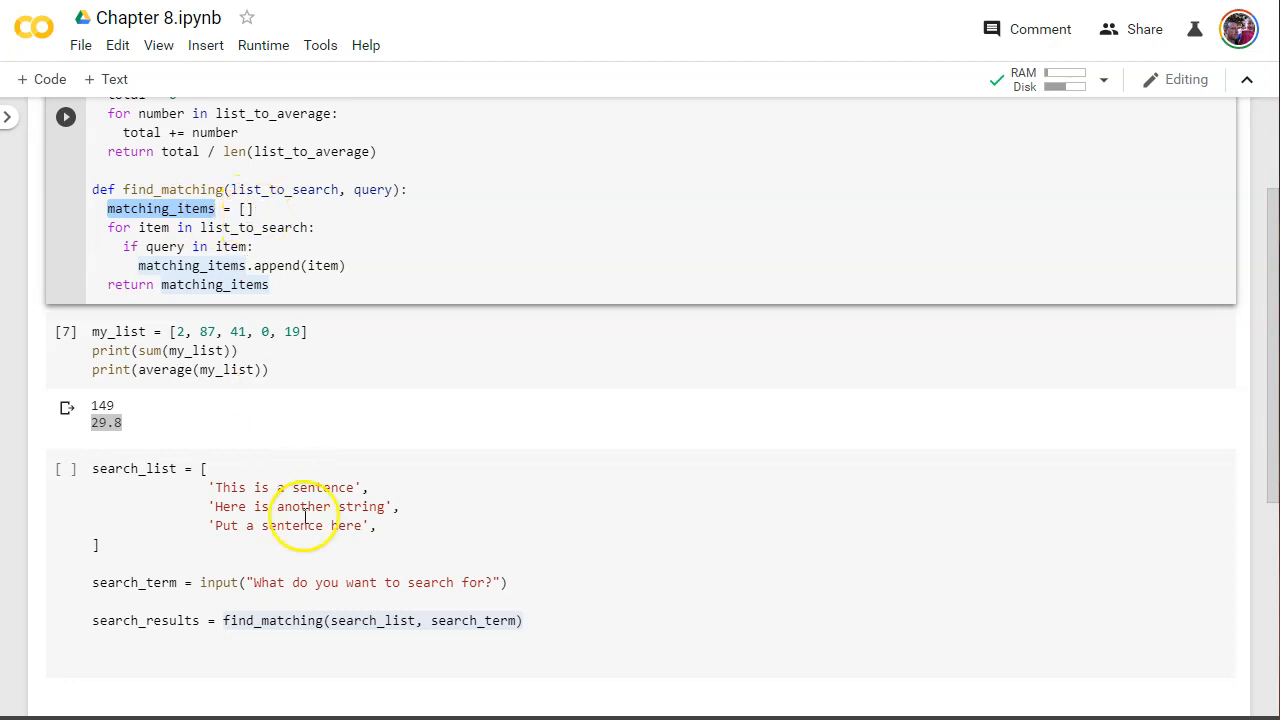
mouse_move(190, 236)
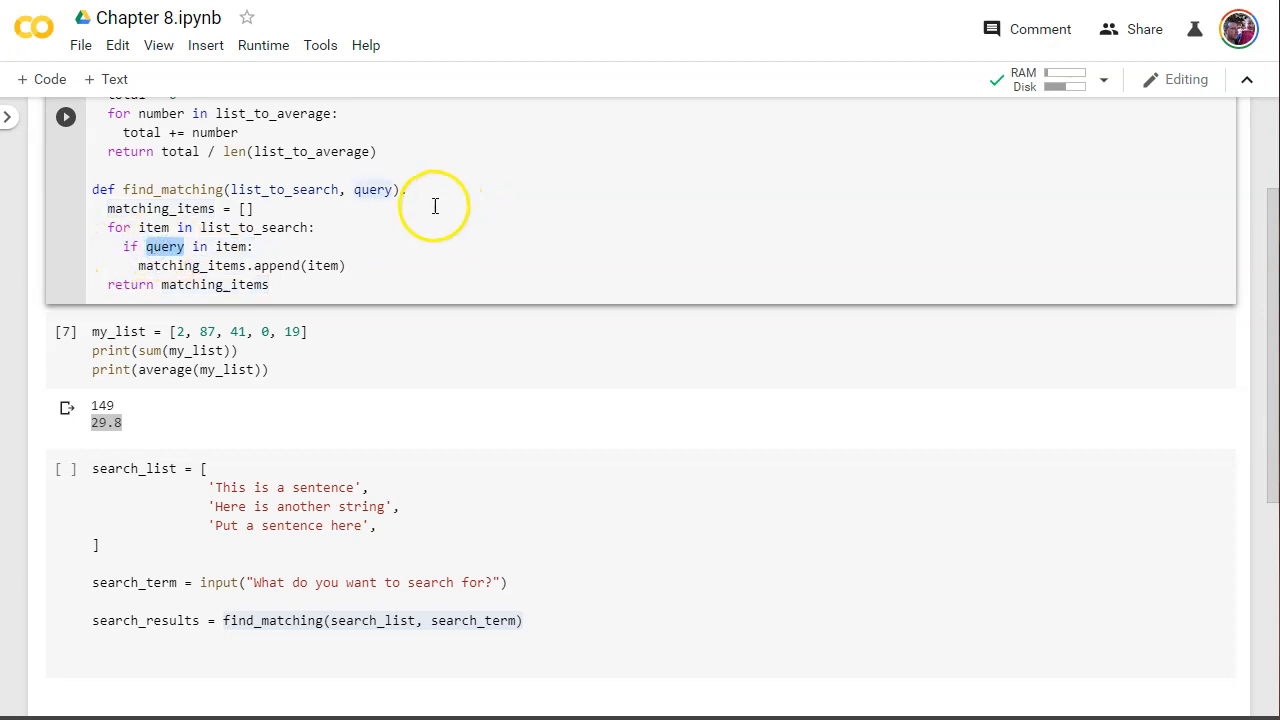
mouse_move(424, 636)
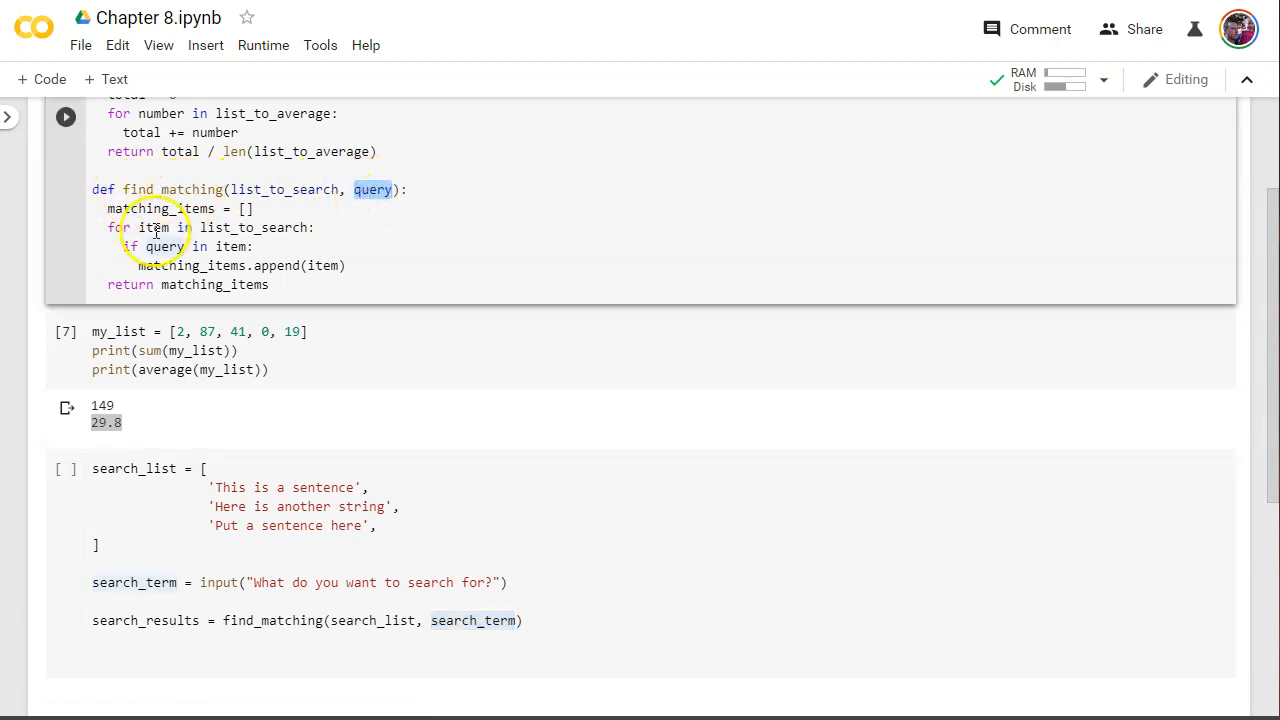
double_click(162, 246)
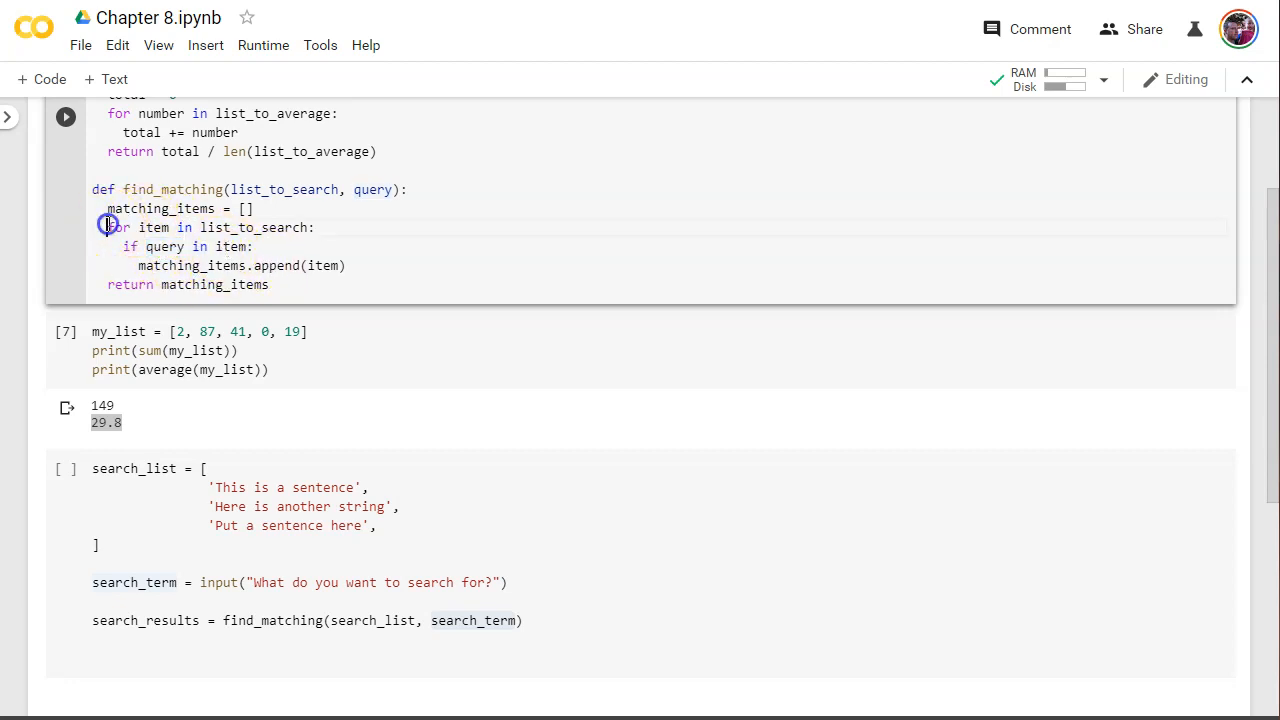
double_click(284, 188)
type("print(search_results)")
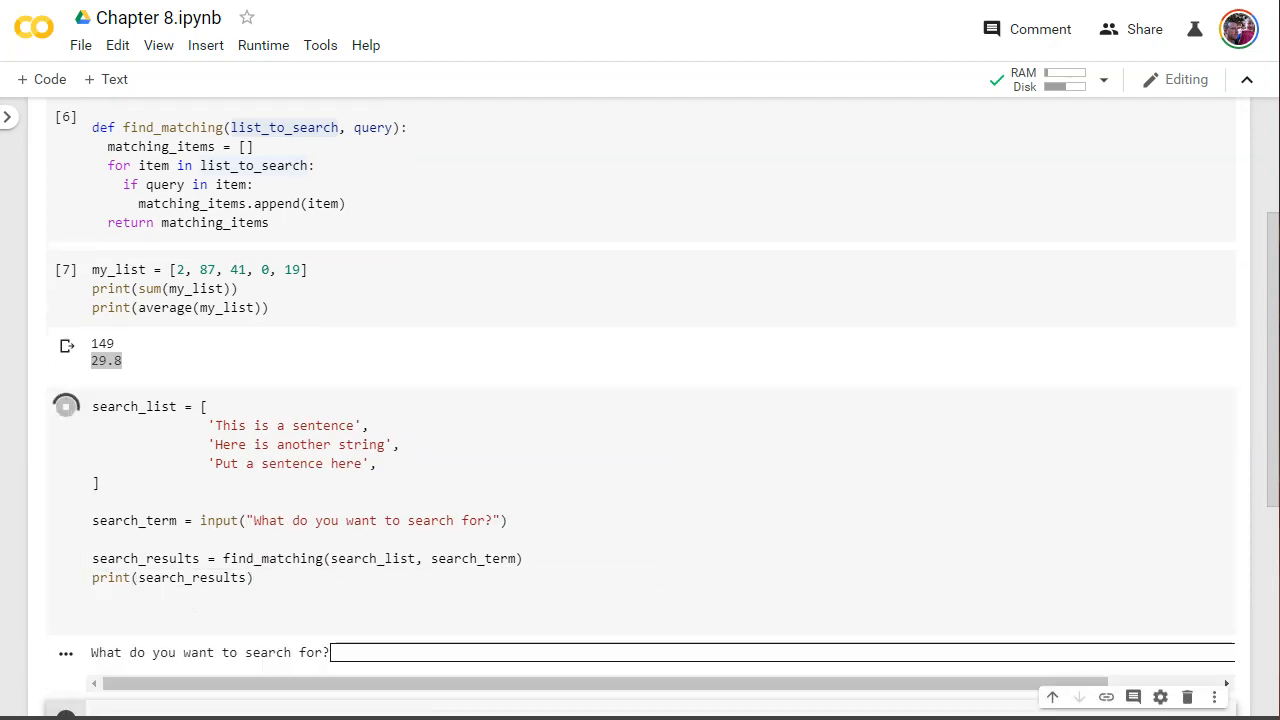
- Enter 'is' at the search prompt, printing ['This is a sentence', 'Here is another string']
left_click(460, 652)
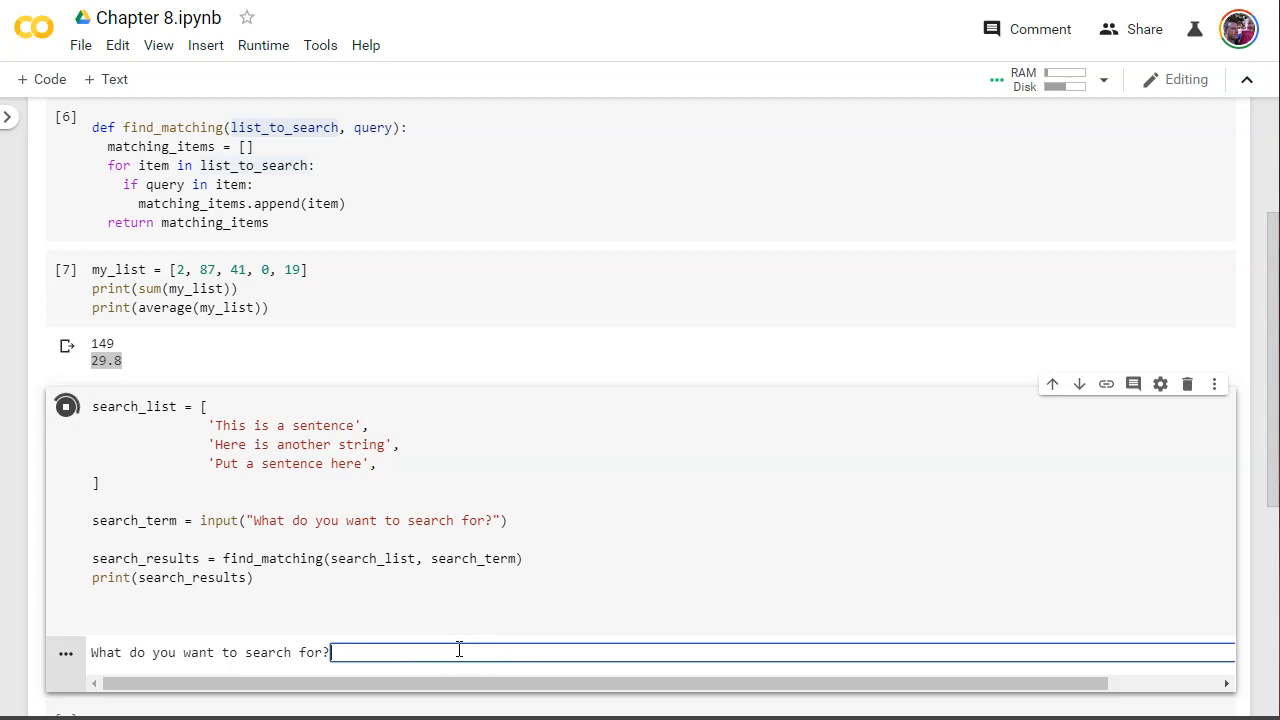
type("is")
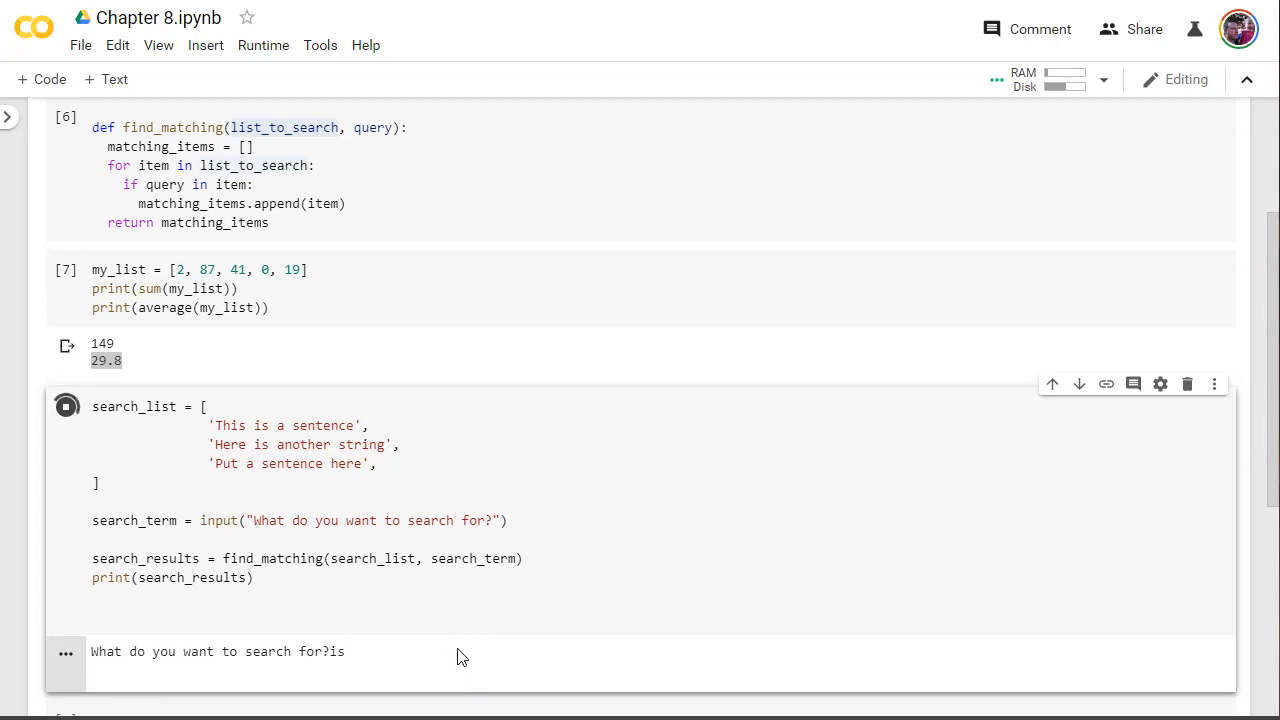
key("Return")
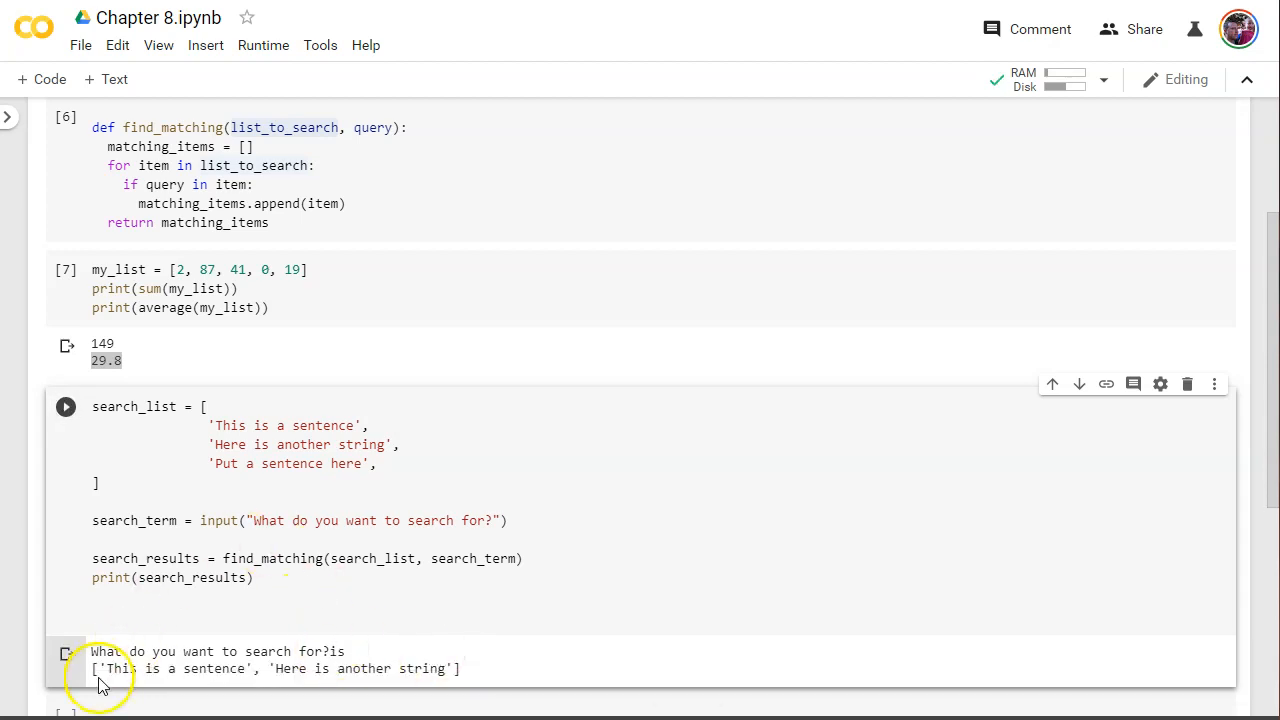
double_click(340, 668)
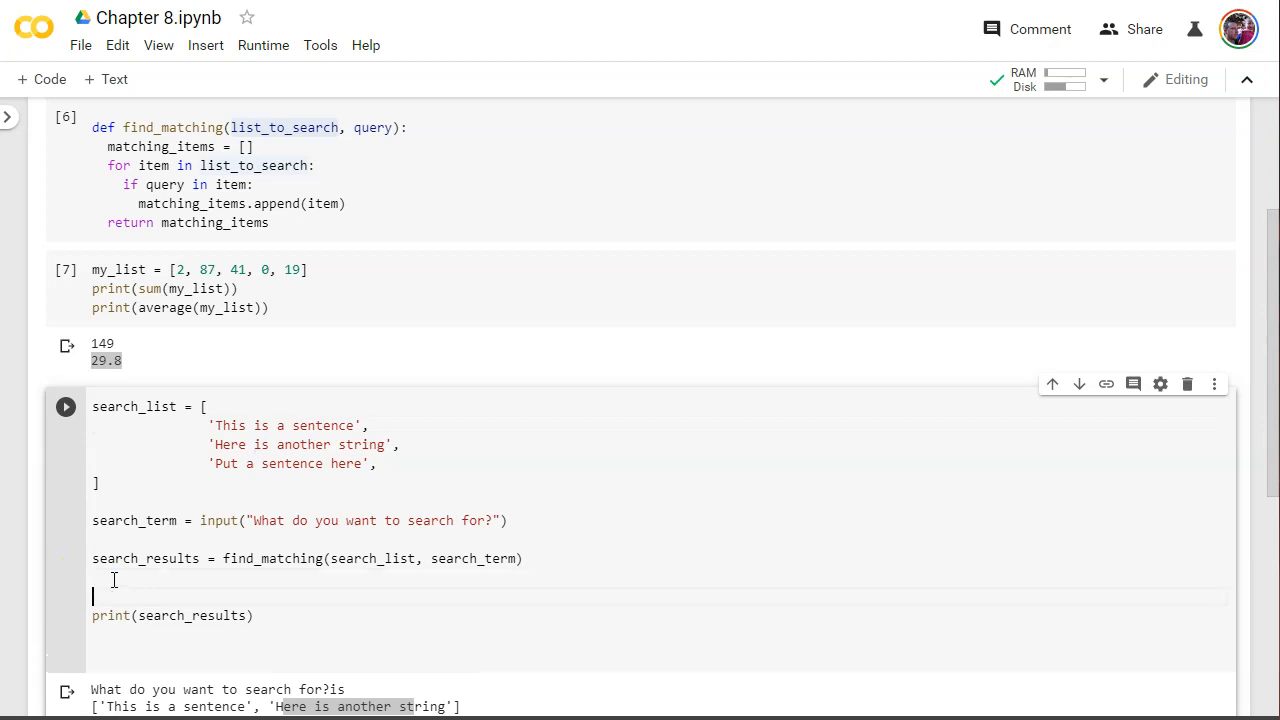
- Loop for result in search_results and print(result) so each match gets its own line
type("for")
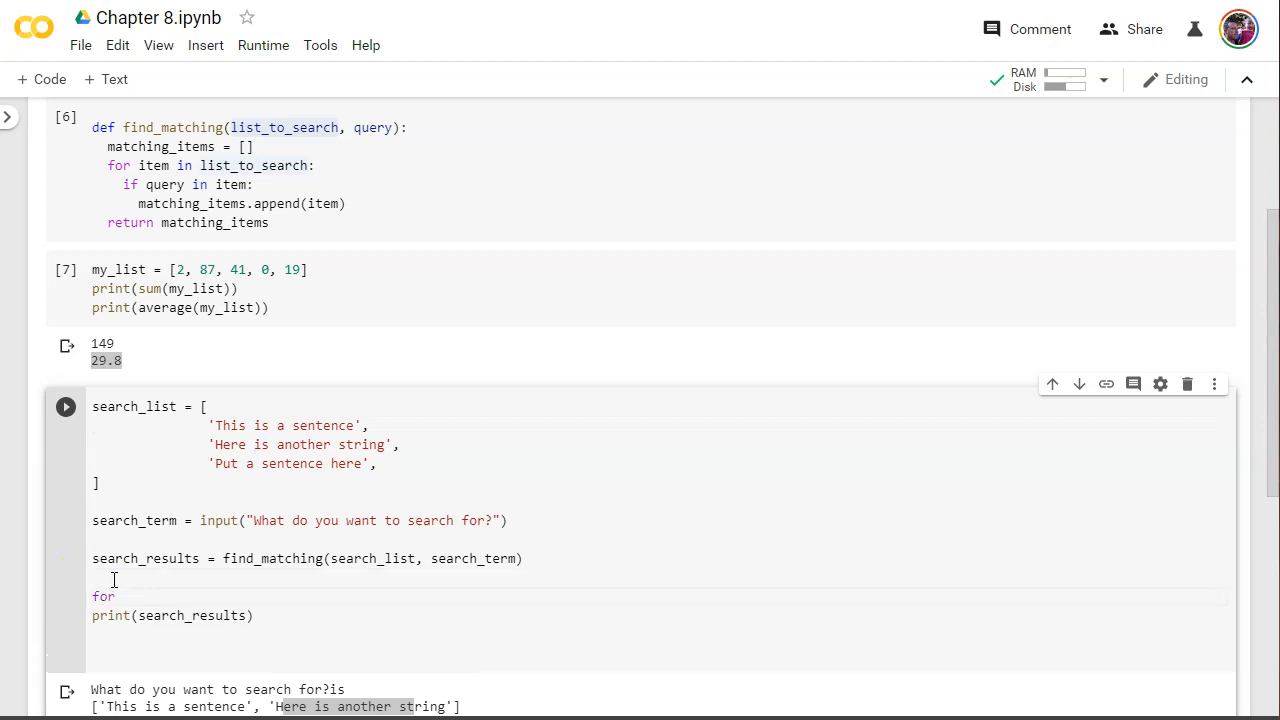
type("result in se")
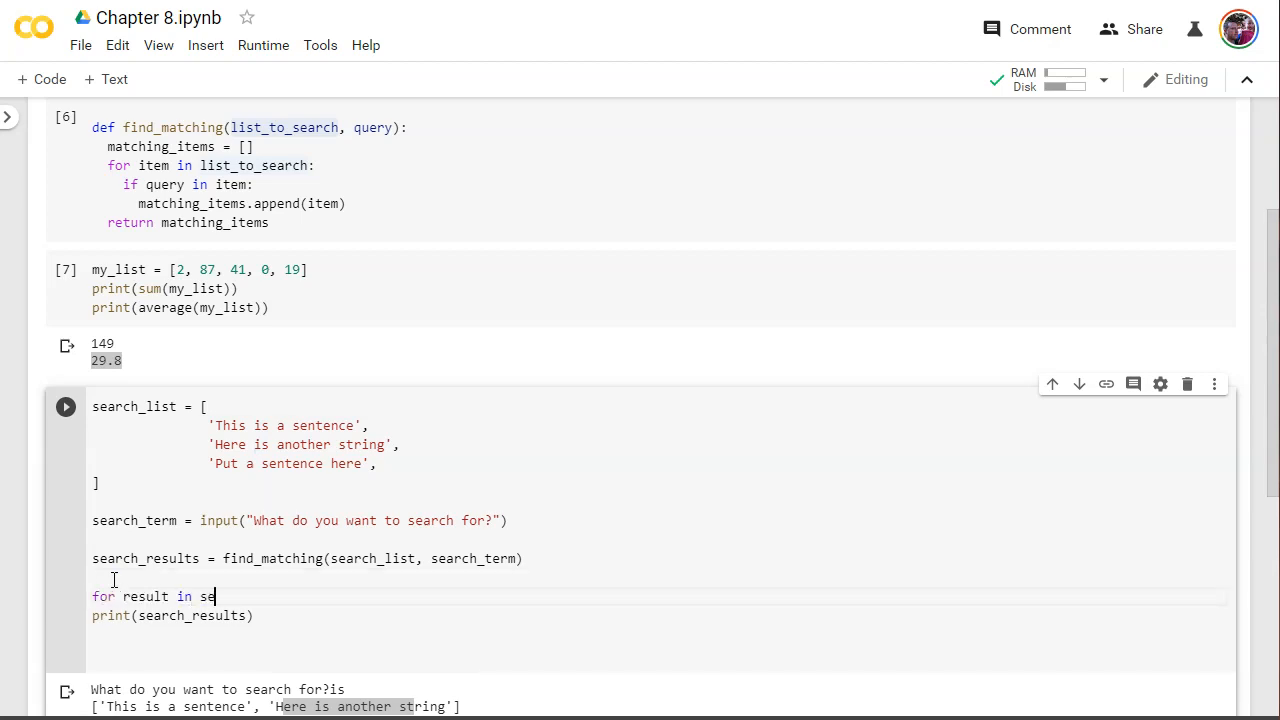
type("arch")
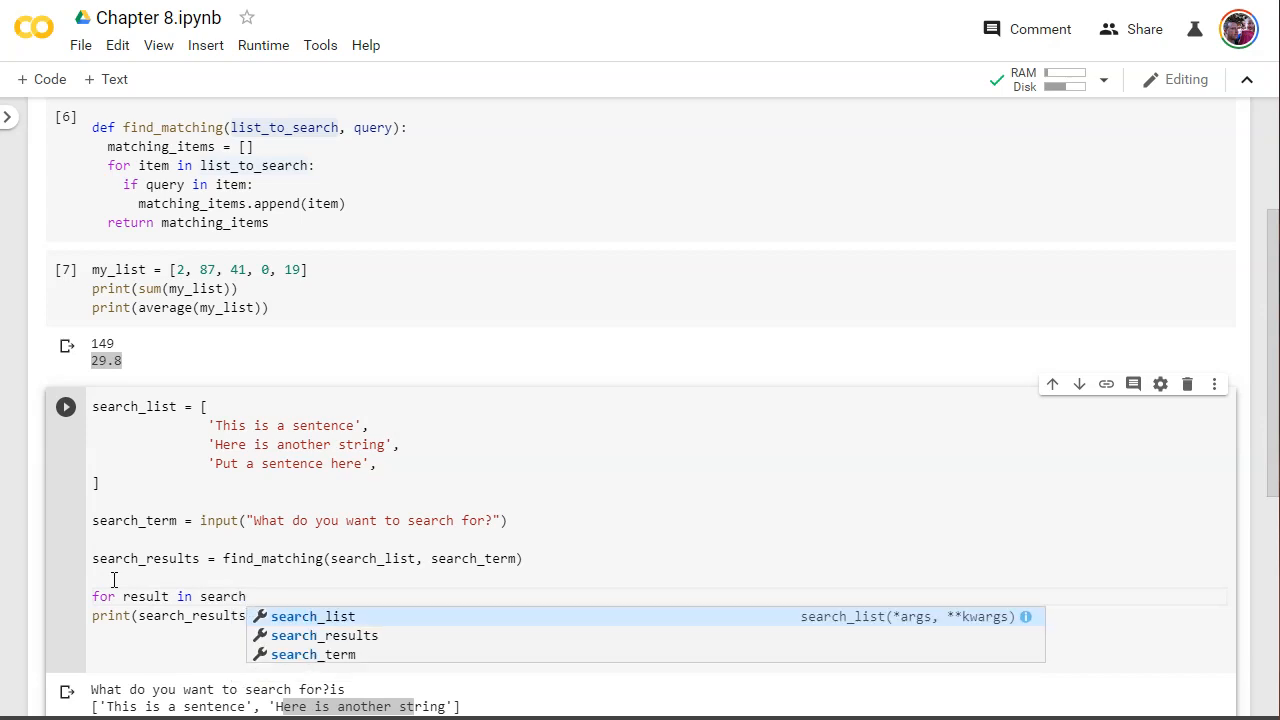
left_click(324, 636)
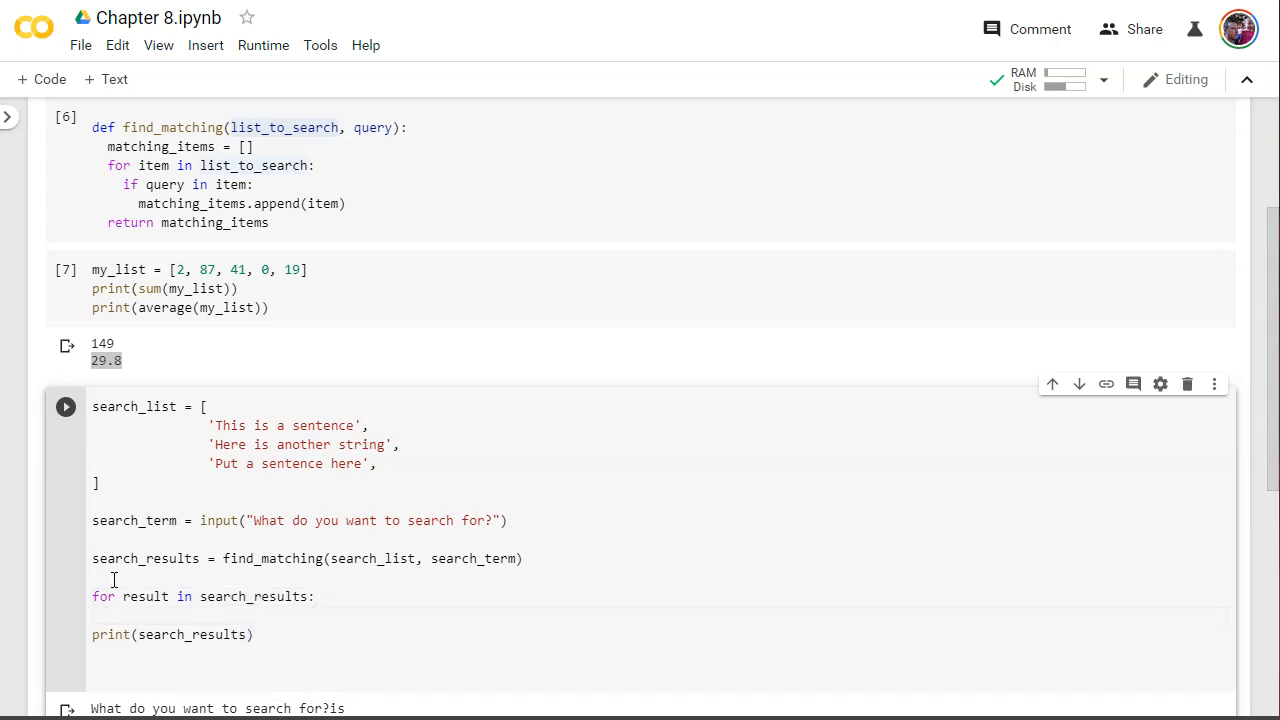
left_click(64, 406)
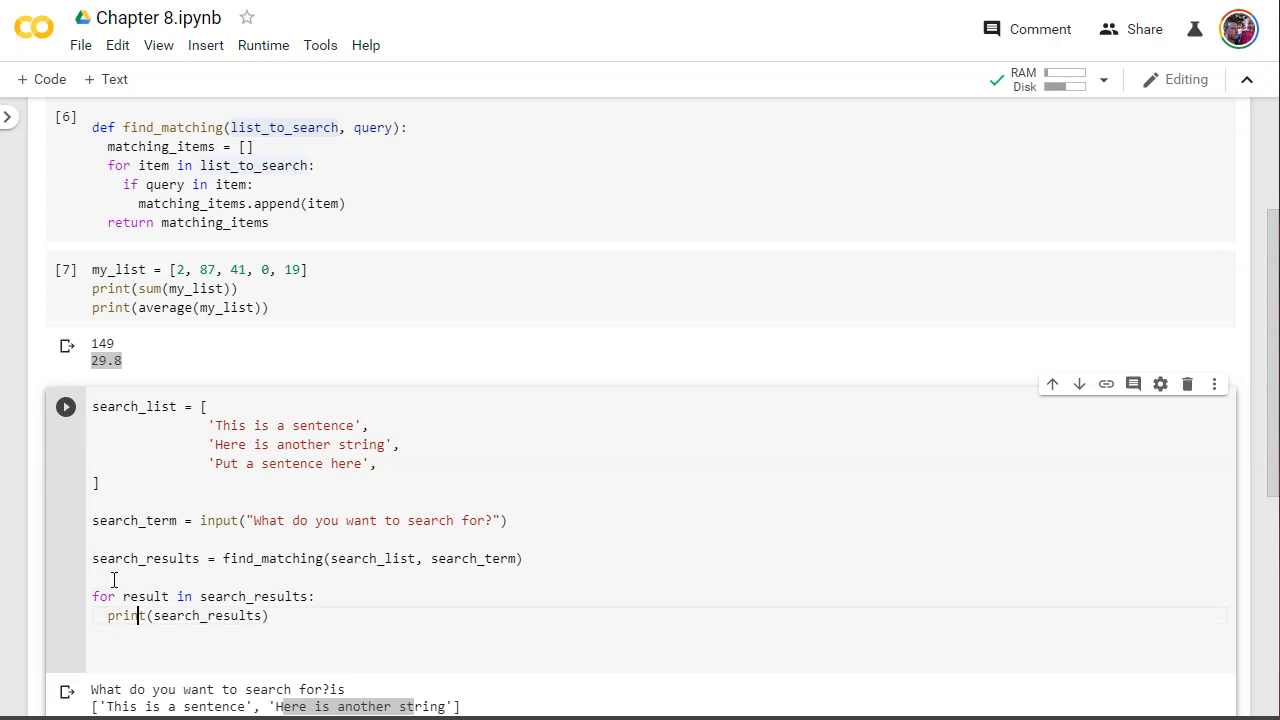
type("result")
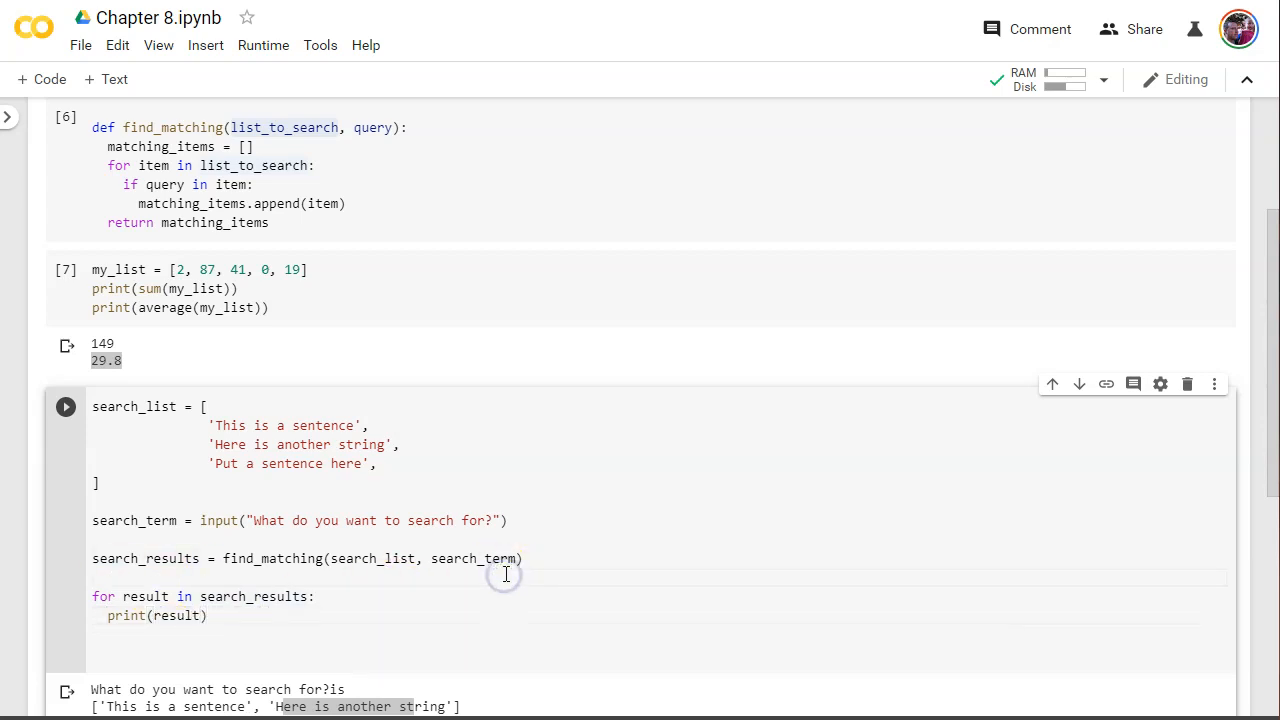
- Rerun the search cell with 'a', listing all three sentences on separate lines
left_click(66, 406)
type("a")
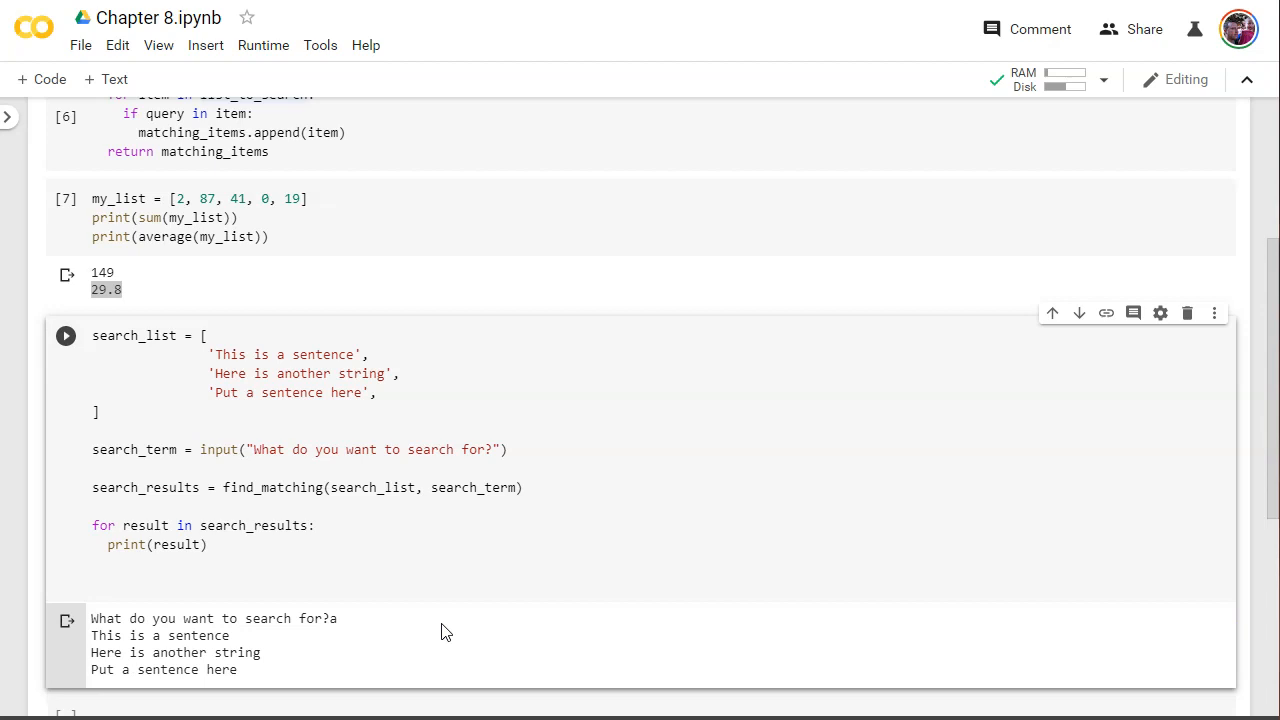
left_click_drag(96, 636, 244, 670)
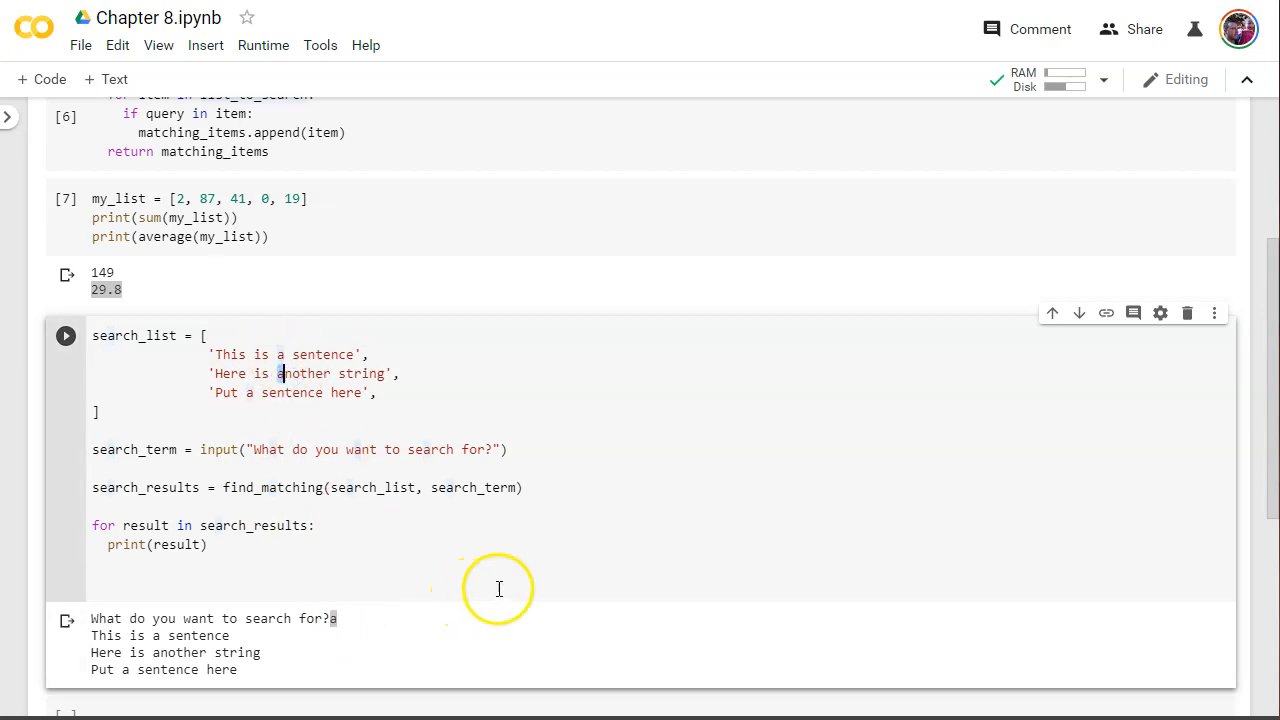
mouse_move(264, 580)
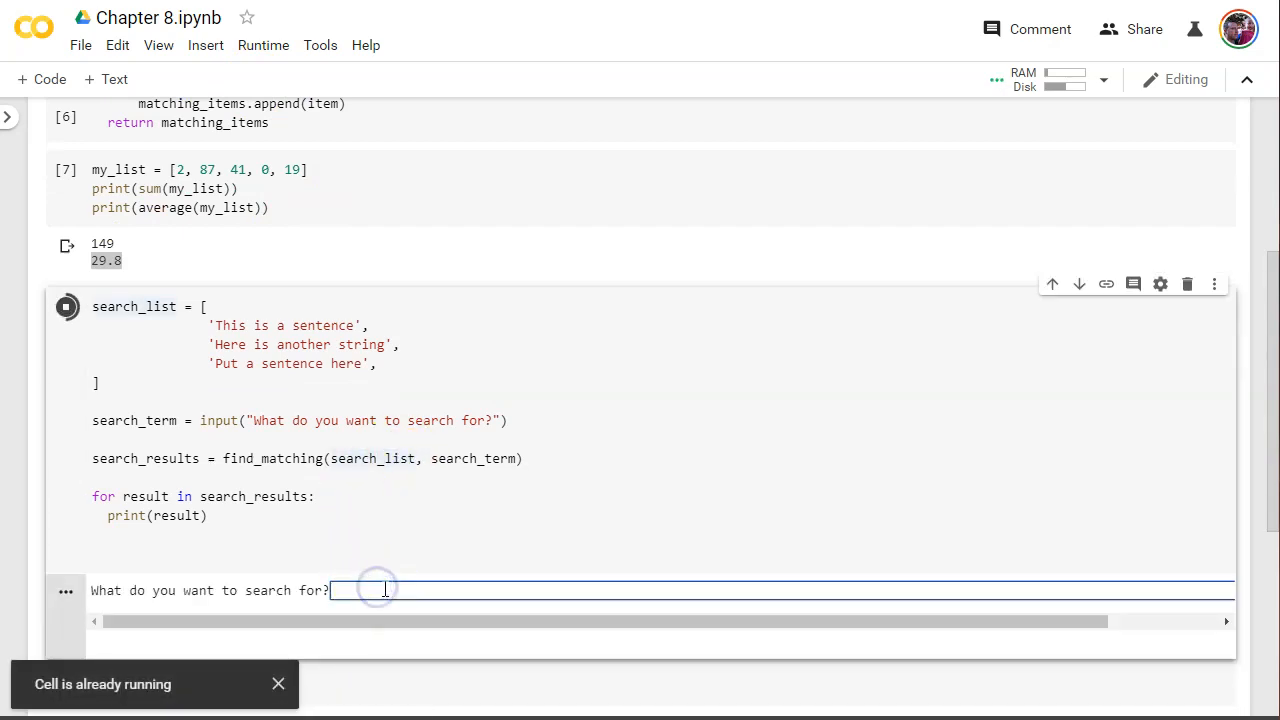
- Rerun the search cell and enter 'Sentence' as the search term
type("Sentence")
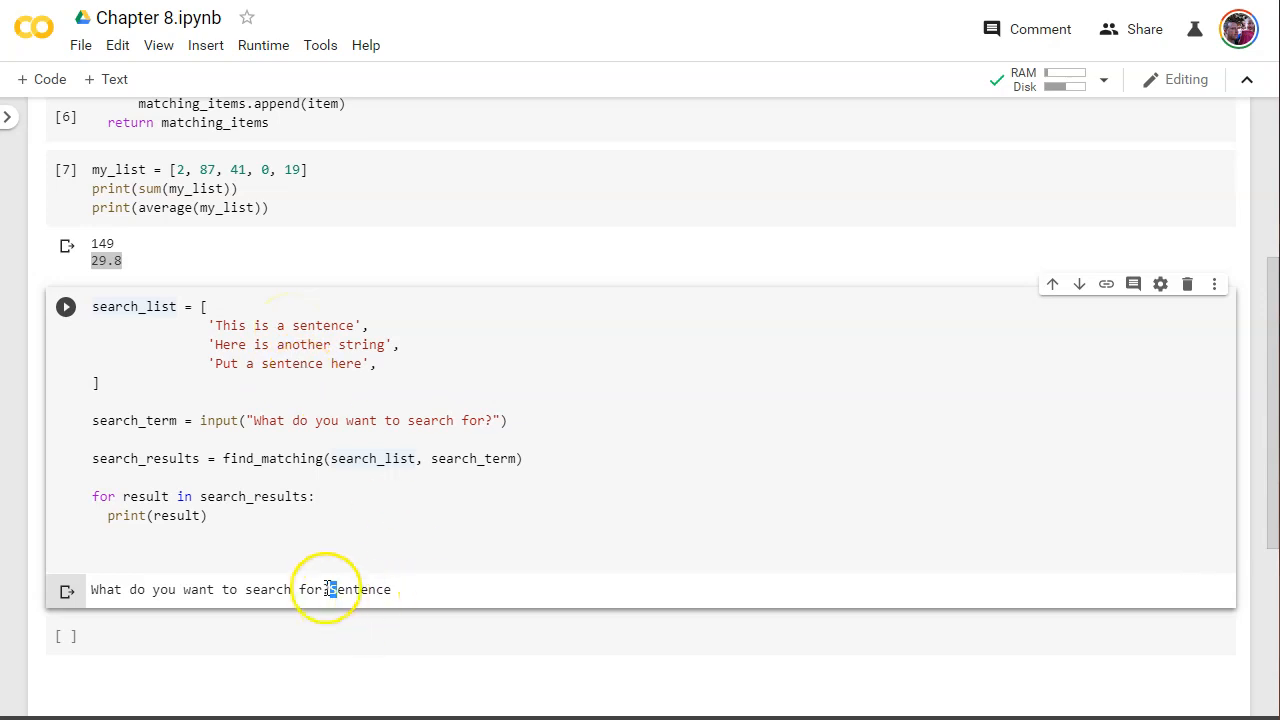
type("Sentence")
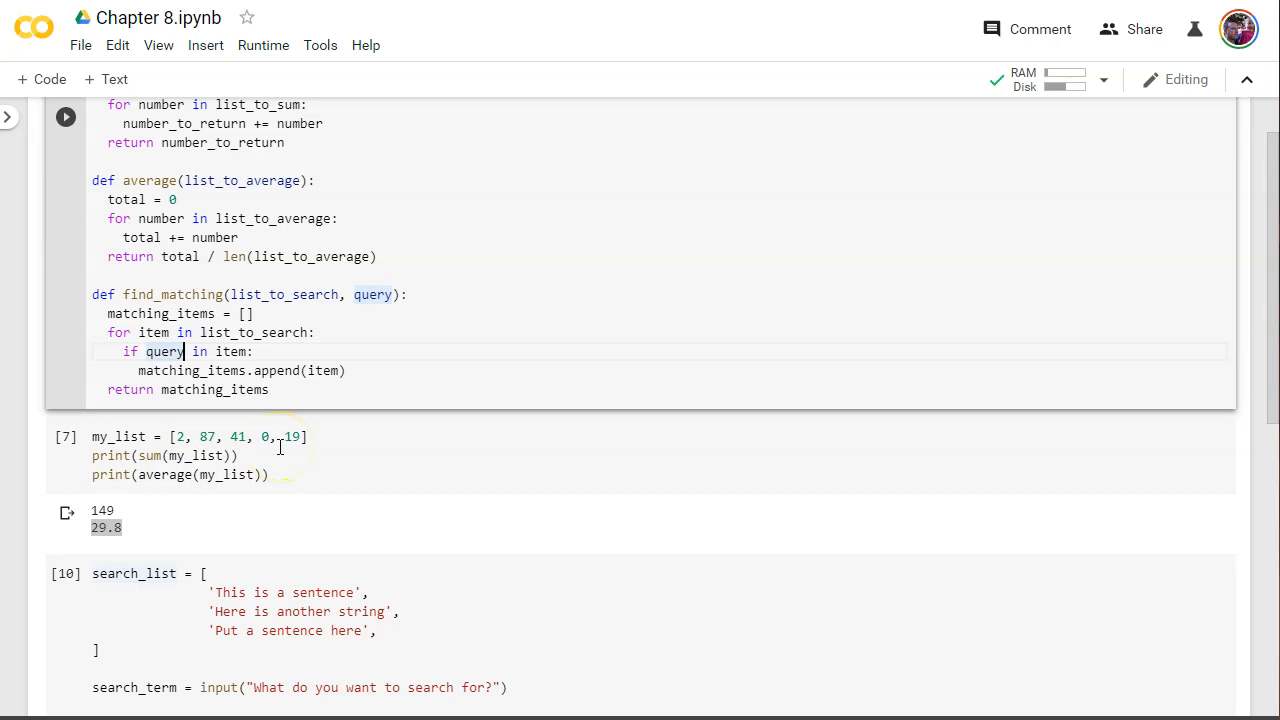
- Change the condition to if query.lower() in item.lower(): for case-insensitive matching
type(".lower")
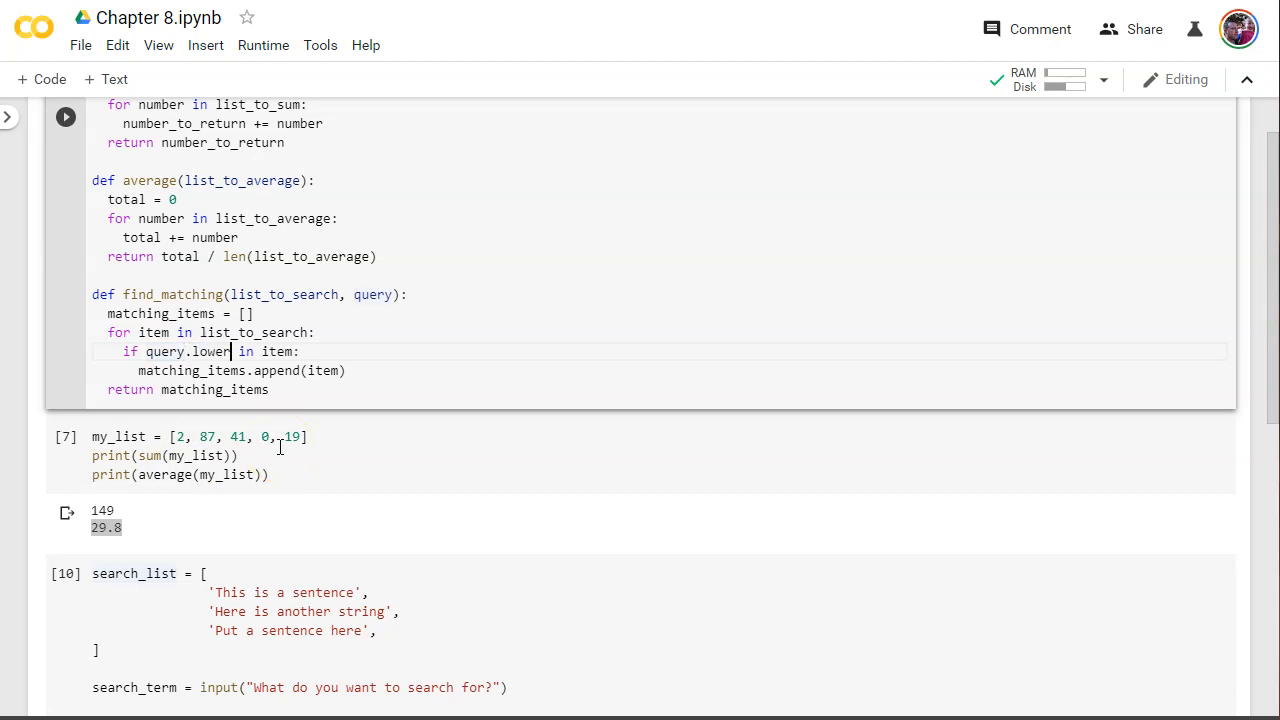
type("()")
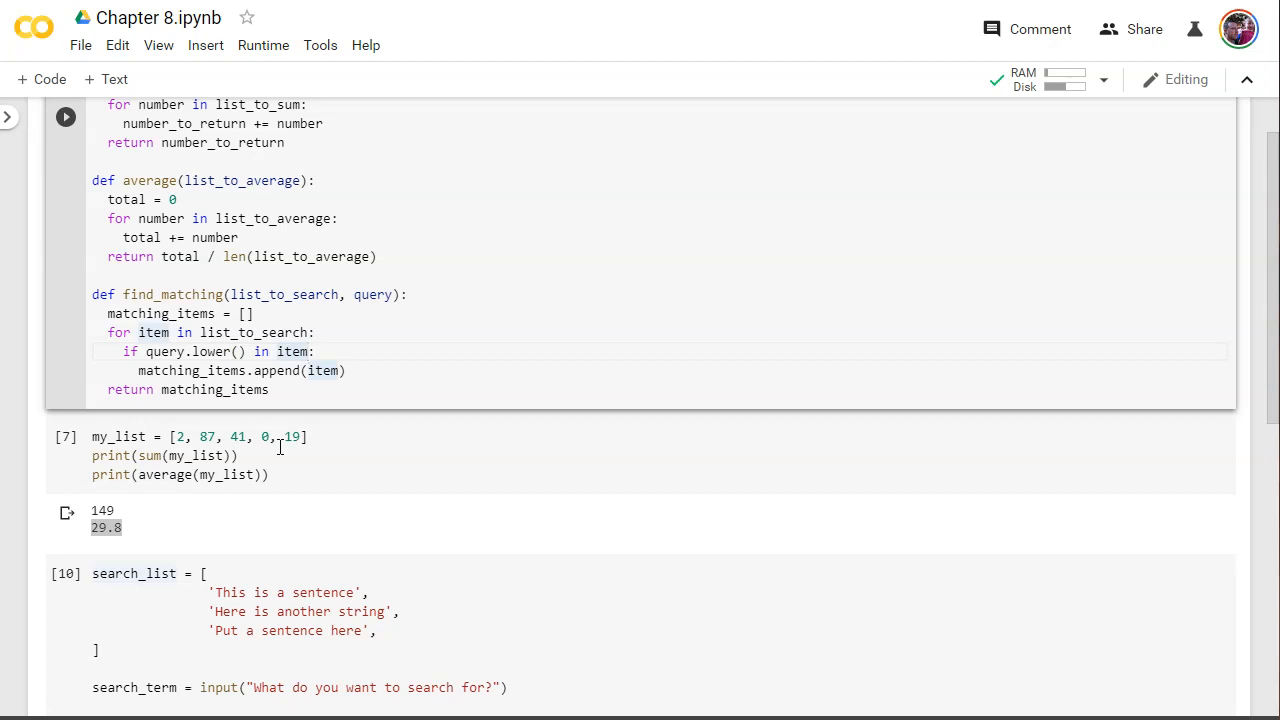
type(".lower()")
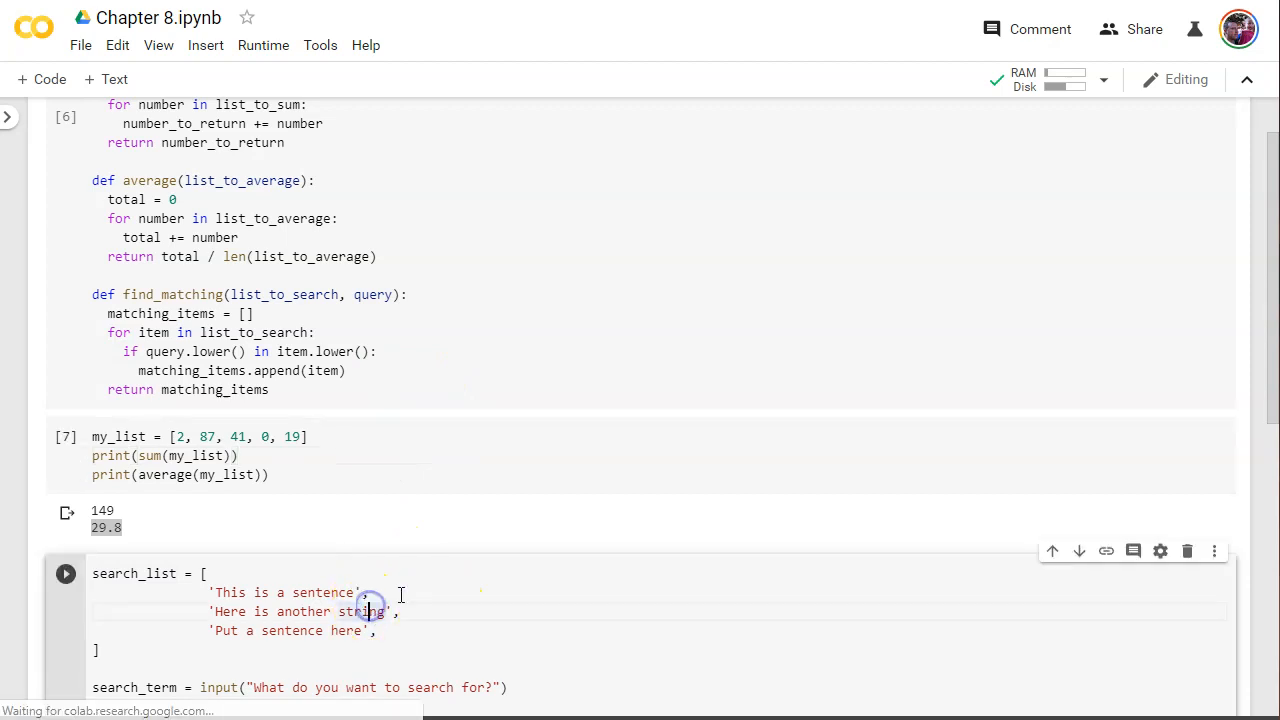
- Rerun the search with 'Sentence' as the term and scroll up to review find_matching
left_click(64, 572)
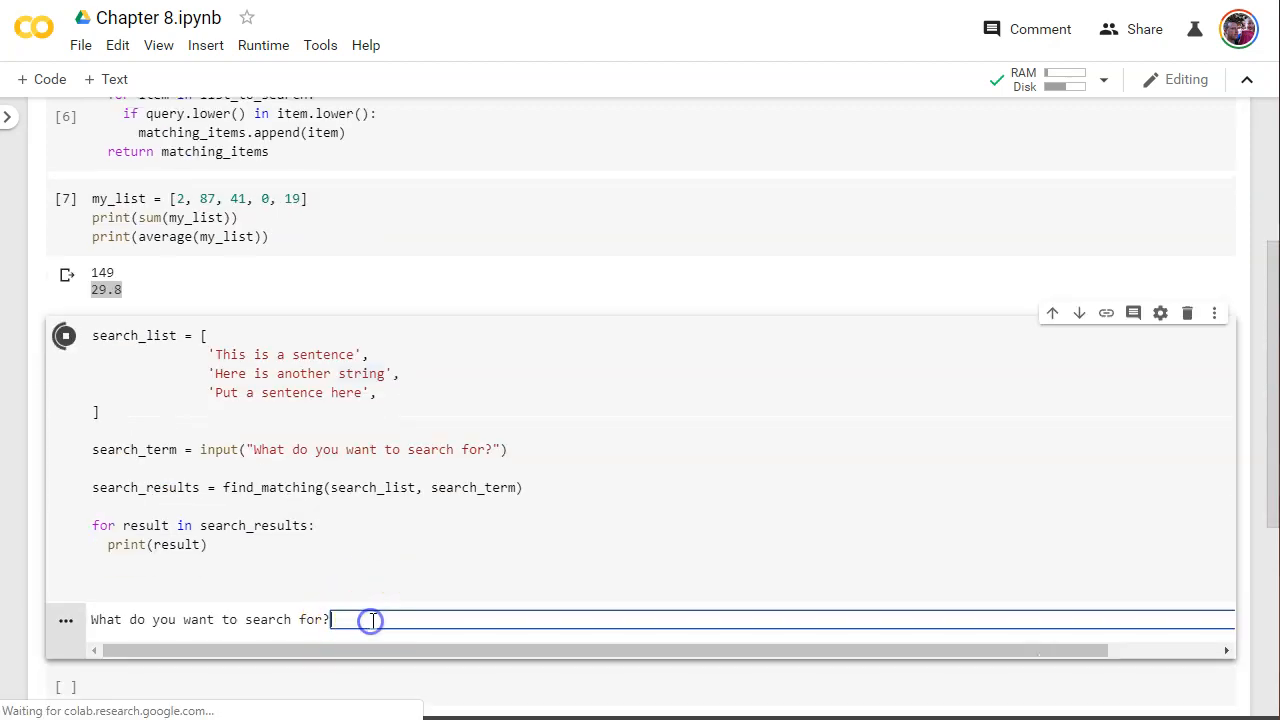
type("Sentence")
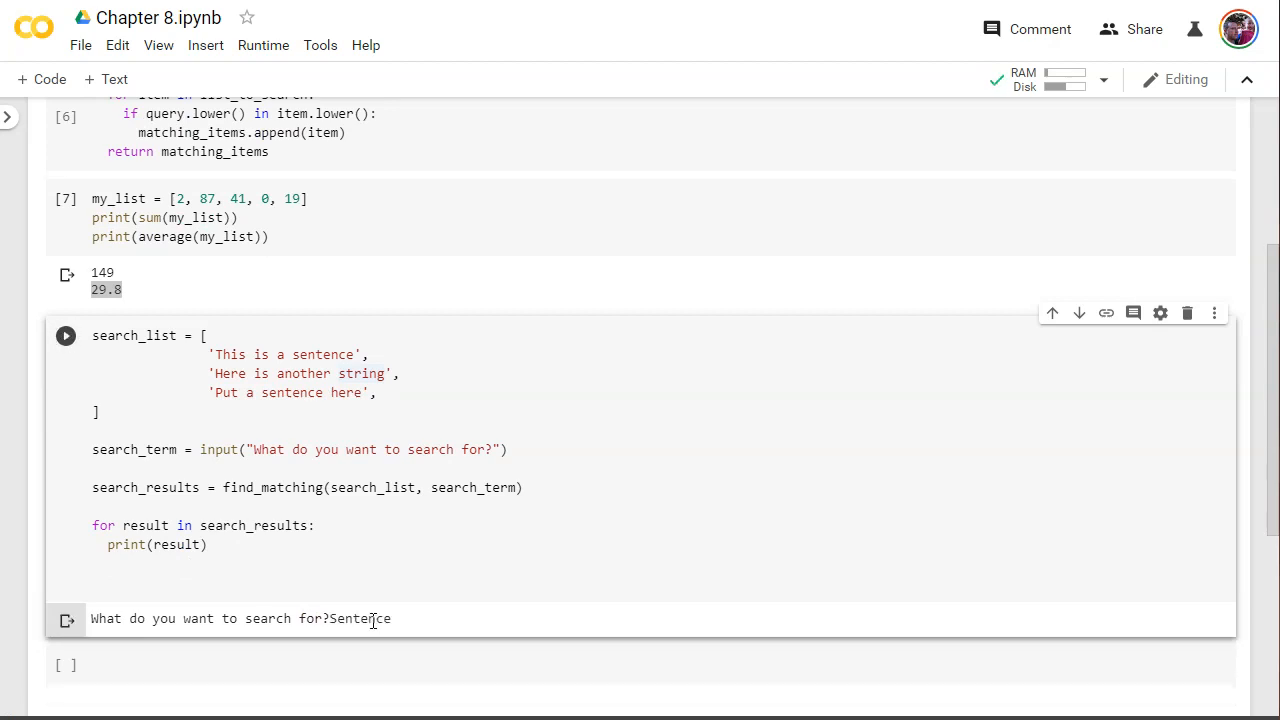
mouse_move(396, 572)
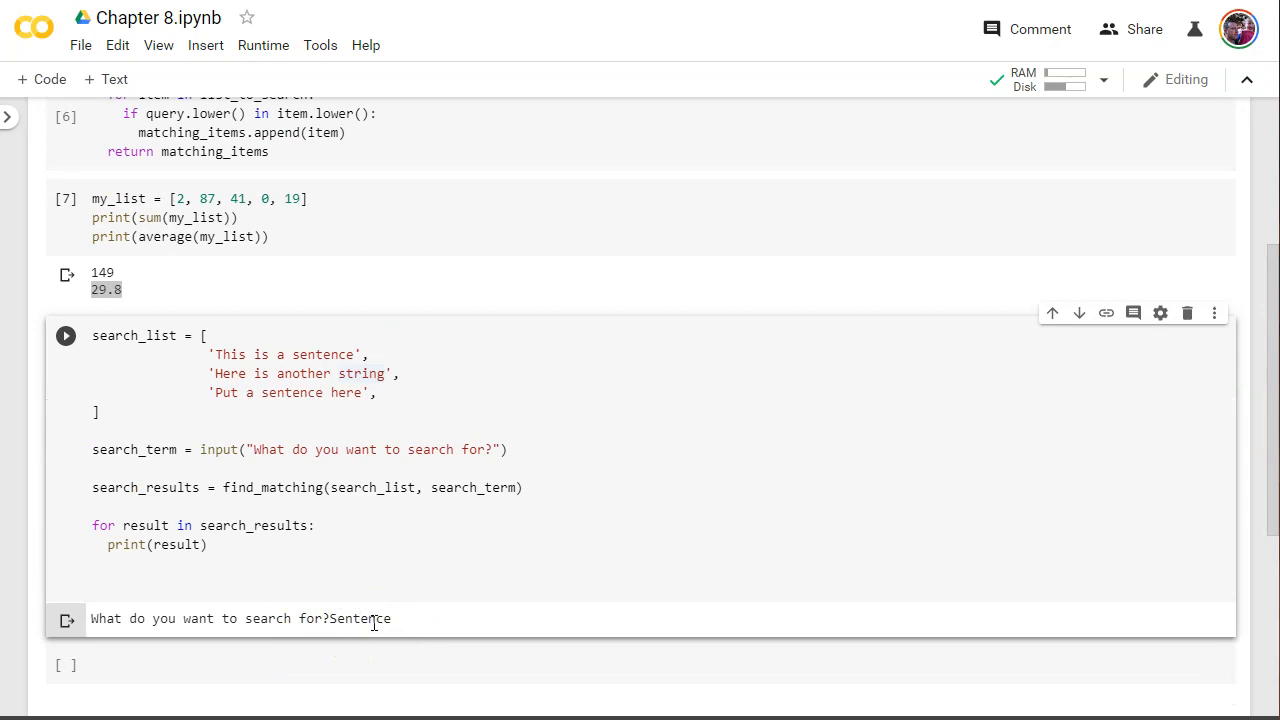
scroll("up", 3)
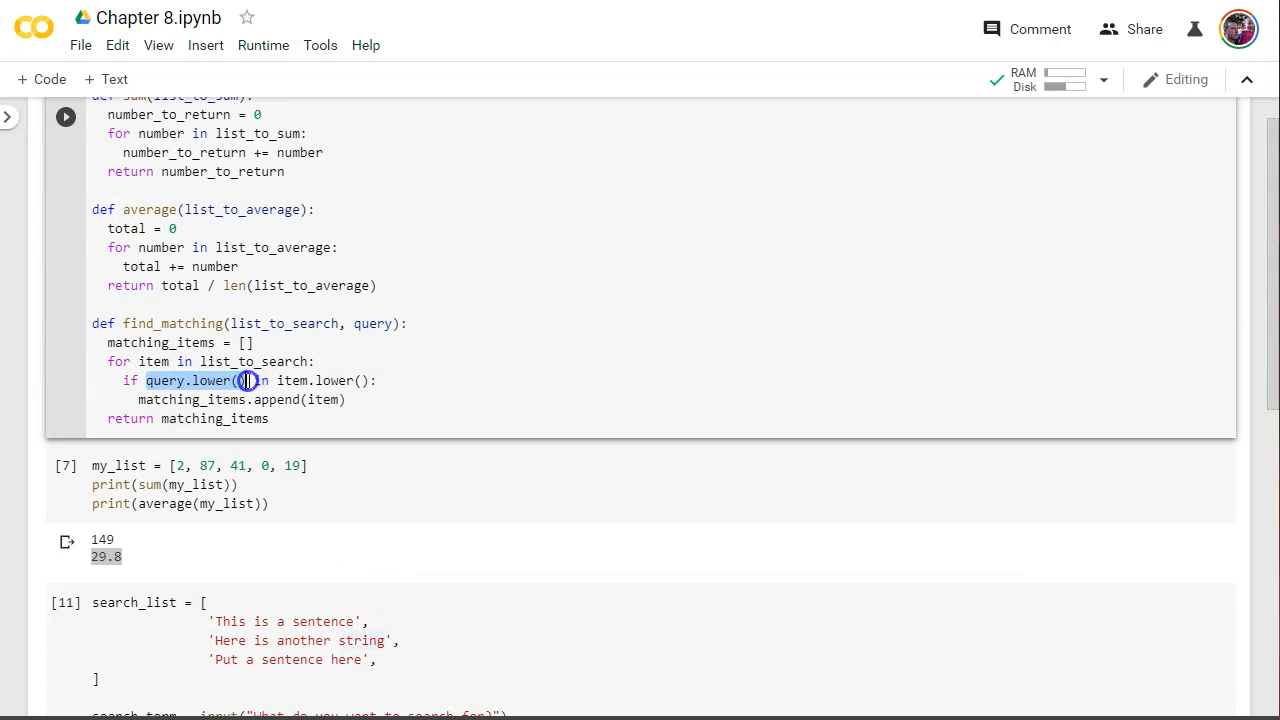
scroll("down", 3)
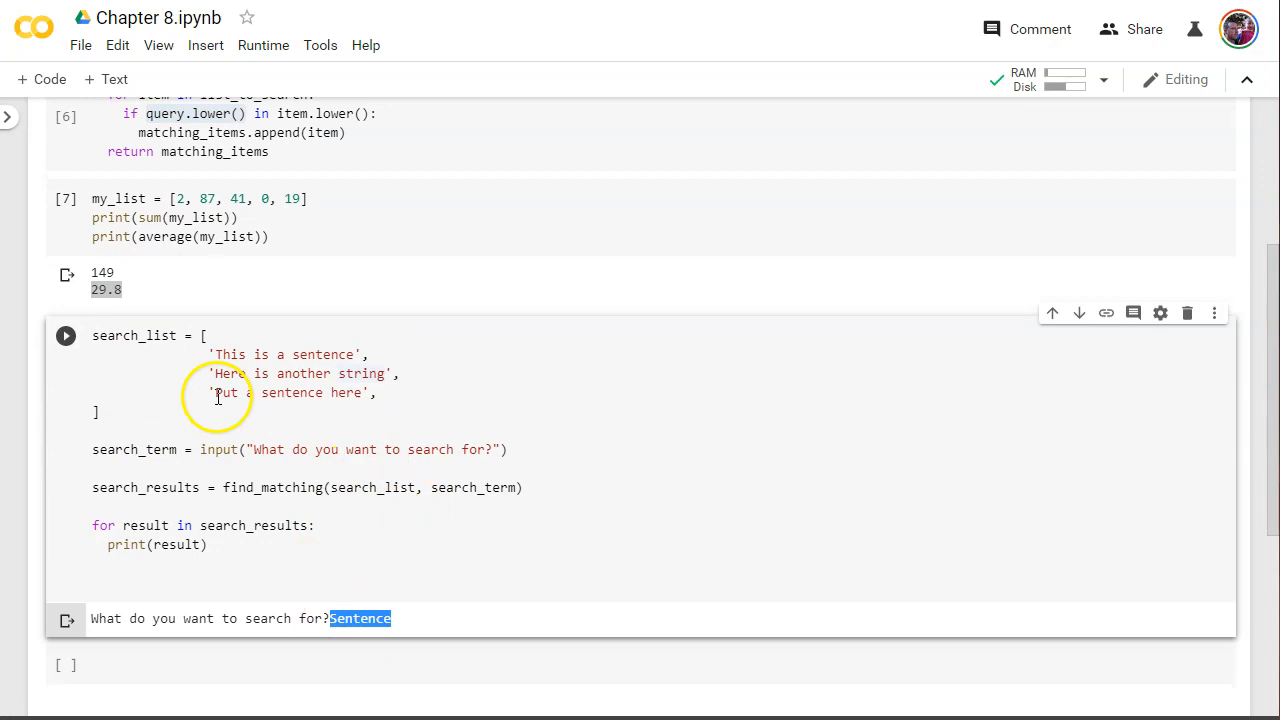
scroll("up", 3)
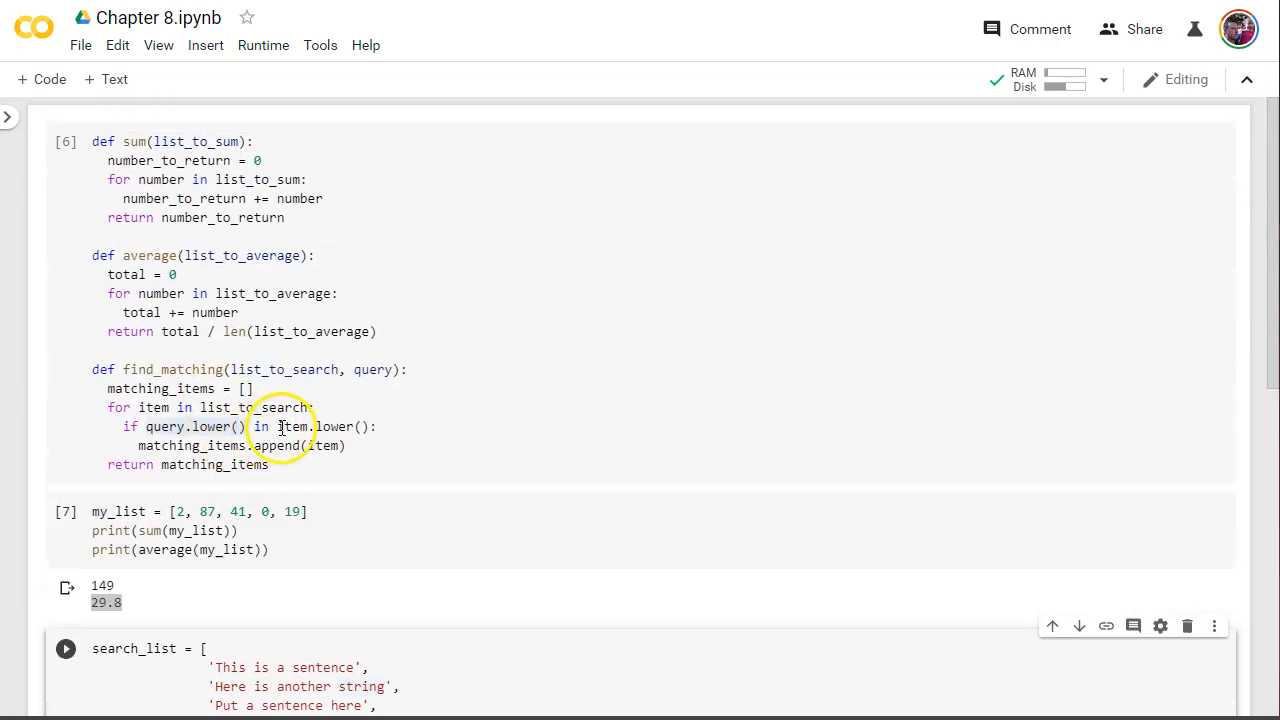
double_click(316, 428)
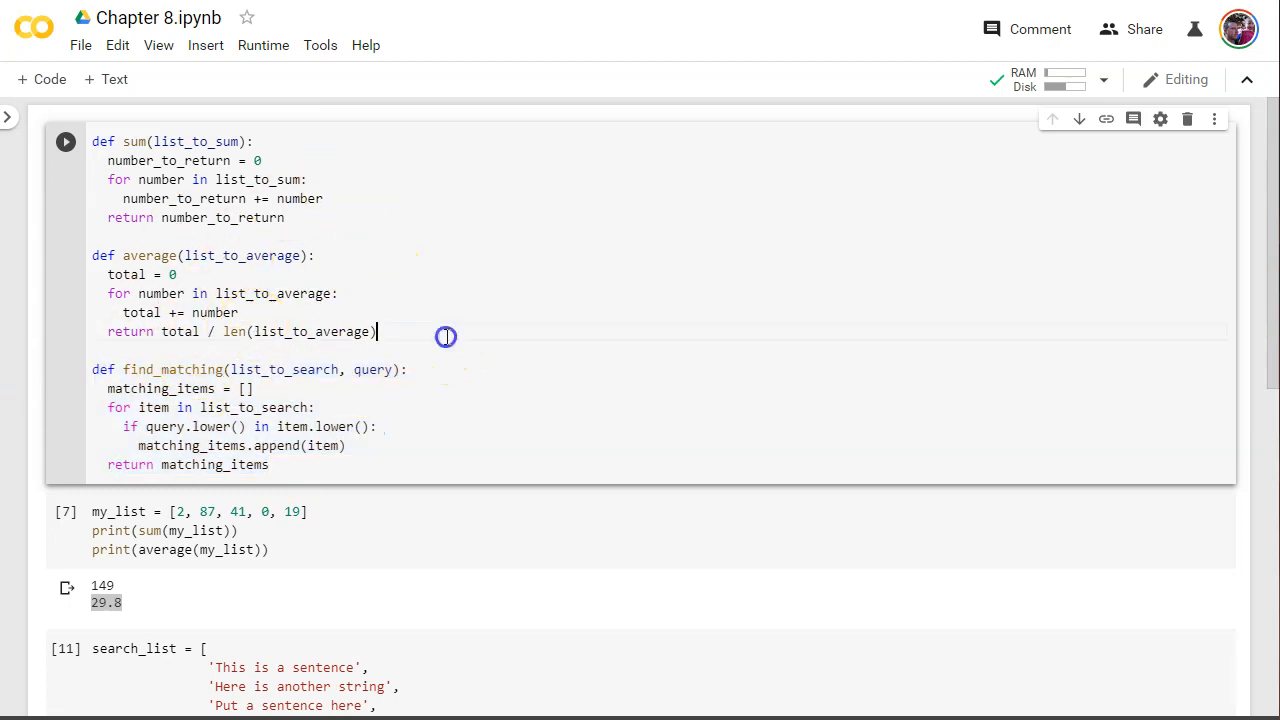
scroll("down", 3)
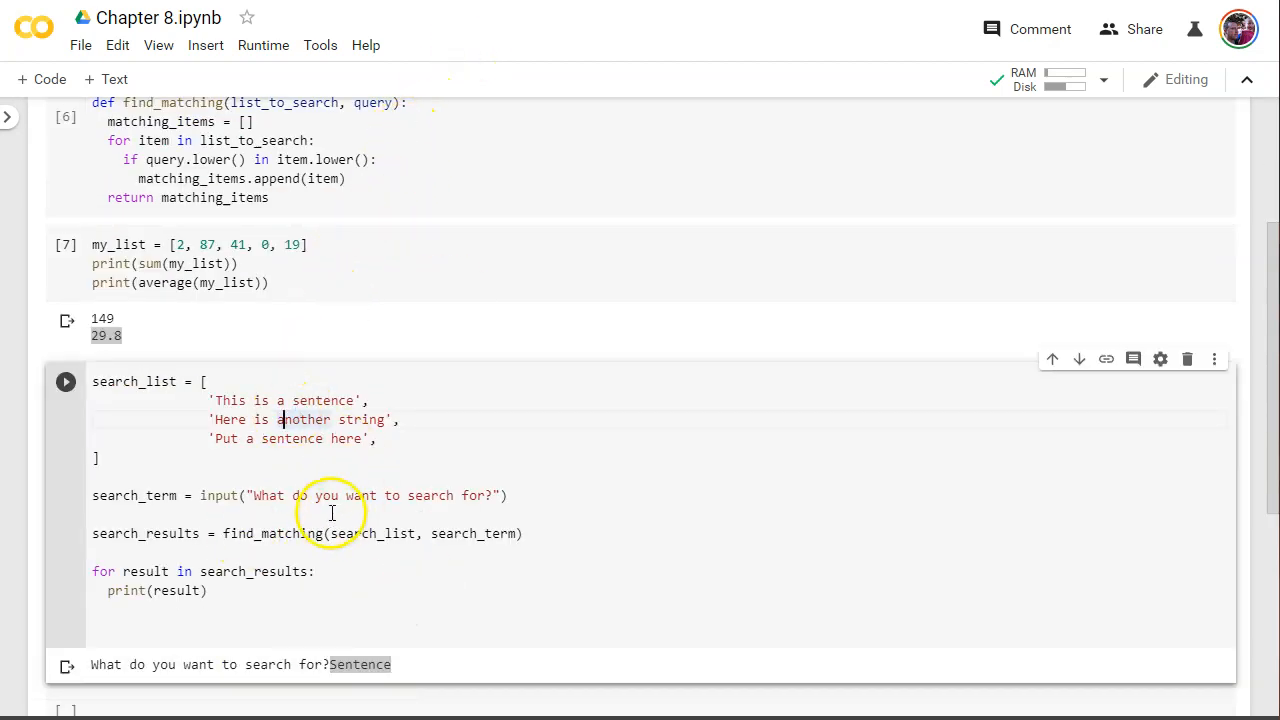
scroll("up", 3)
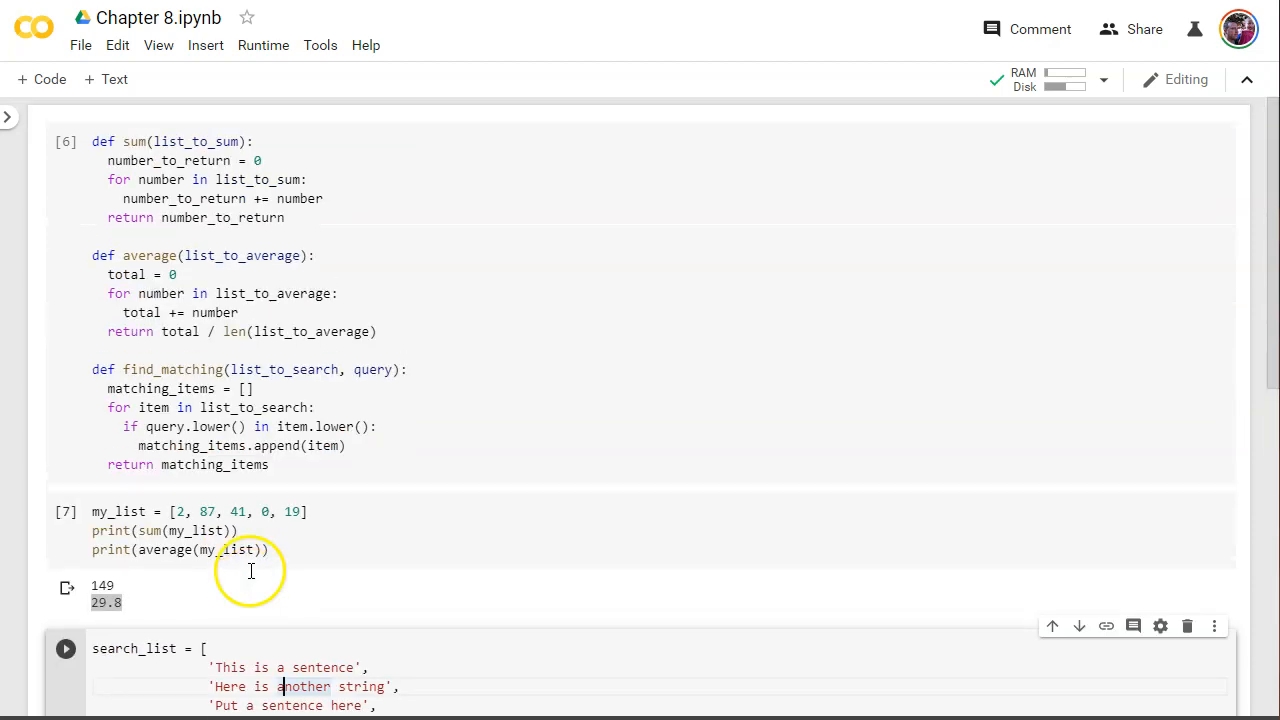
scroll("down", 3)
type("Sentence")
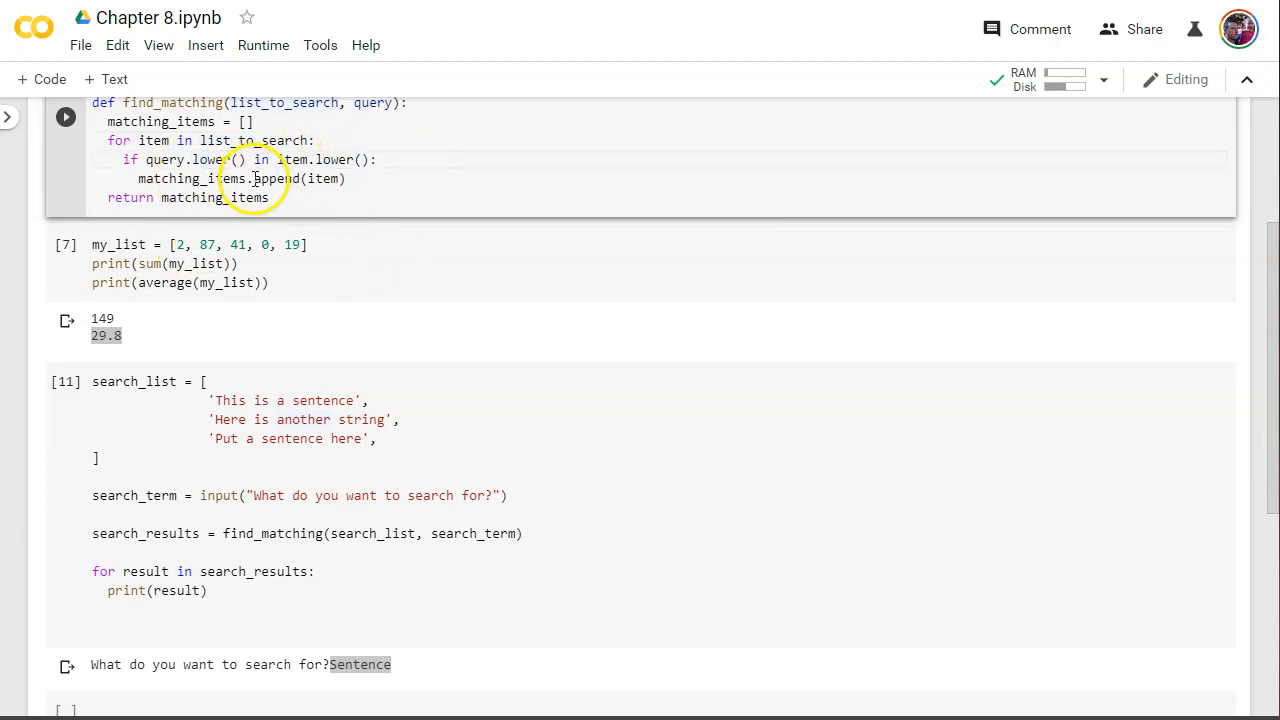
- Scroll up to the cell defining sum, average and case-insensitive find_matching
scroll("up", 3)
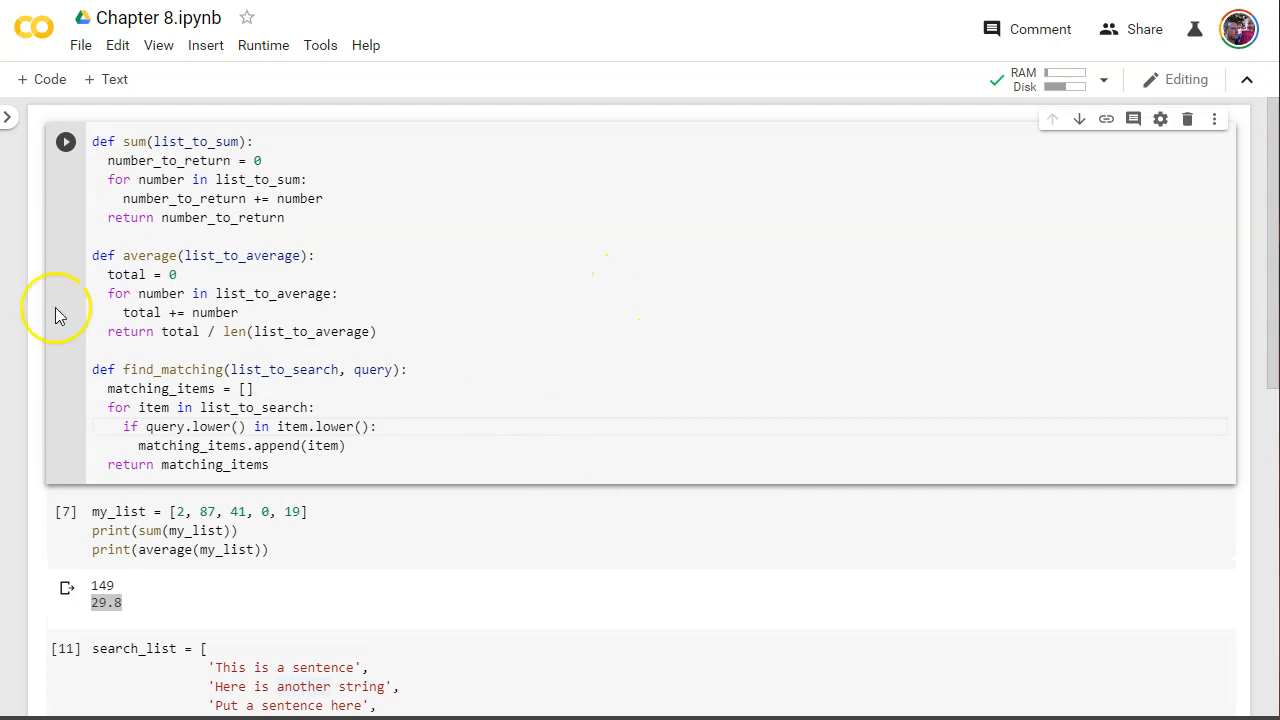
mouse_move(348, 344)
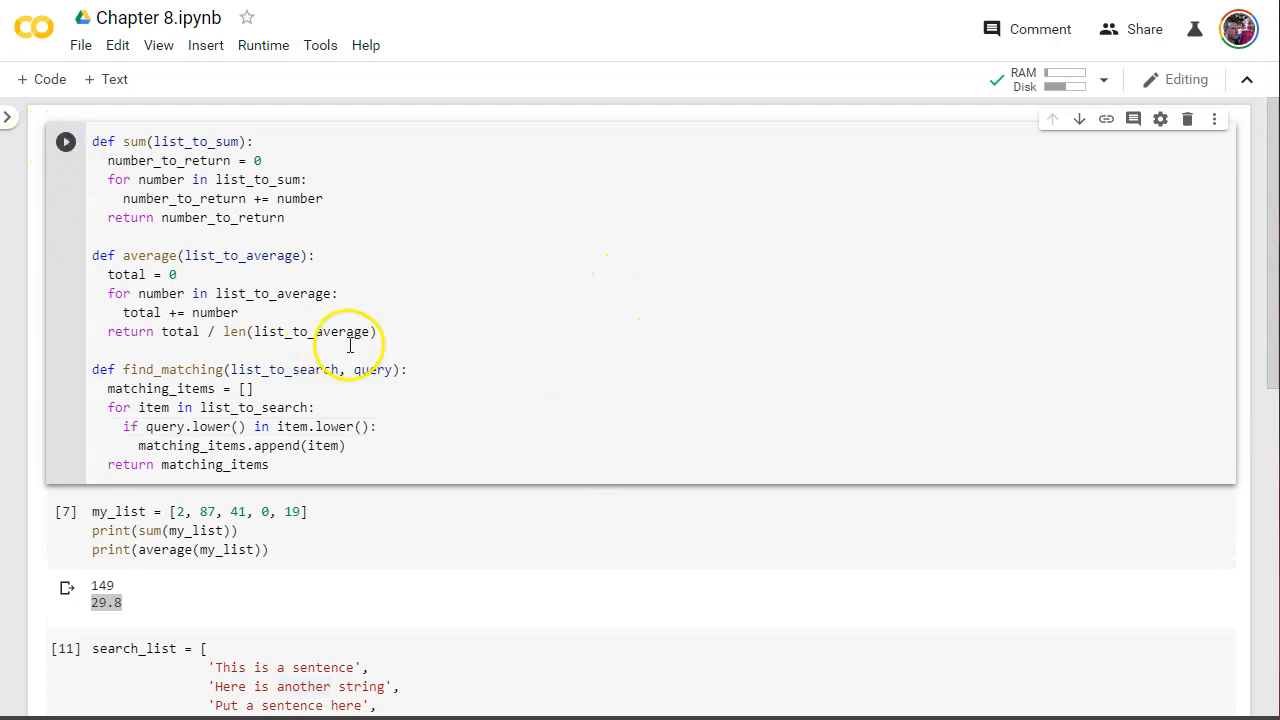
mouse_move(190, 428)
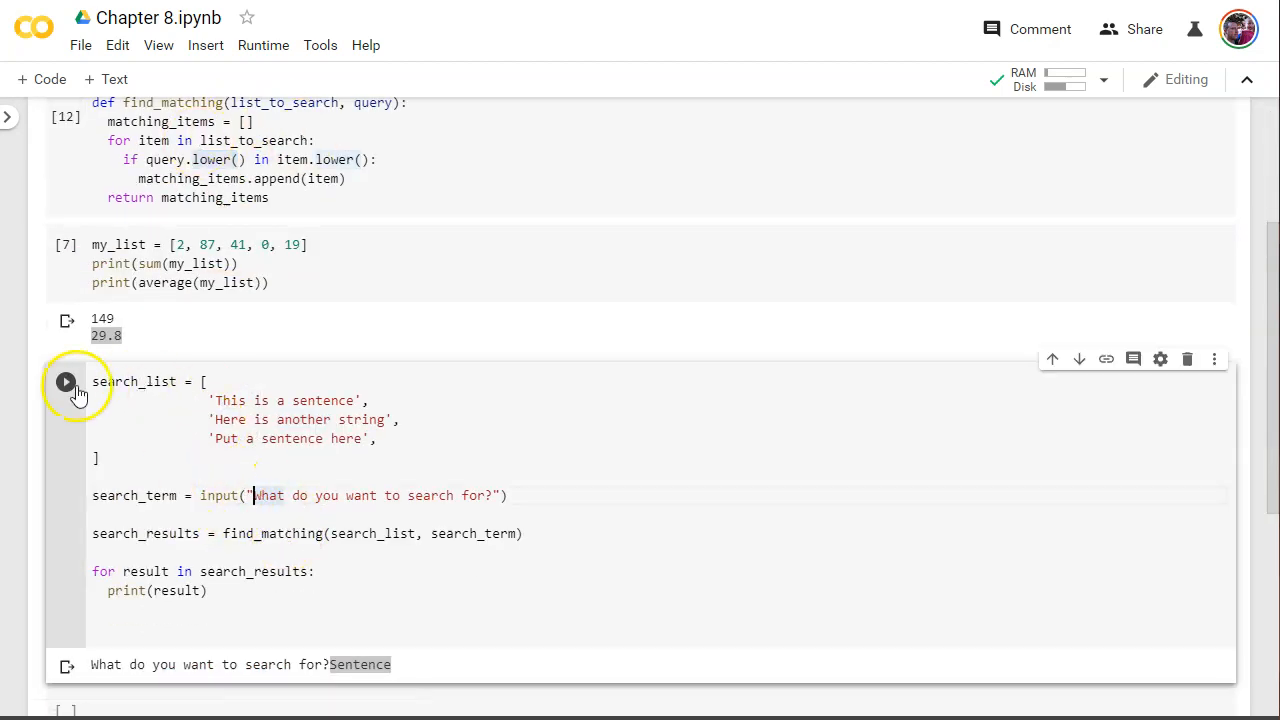
- Run the search cell with 'Sentence', printing 'This is a sentence' and 'Put a sentence here'
left_click(66, 380)
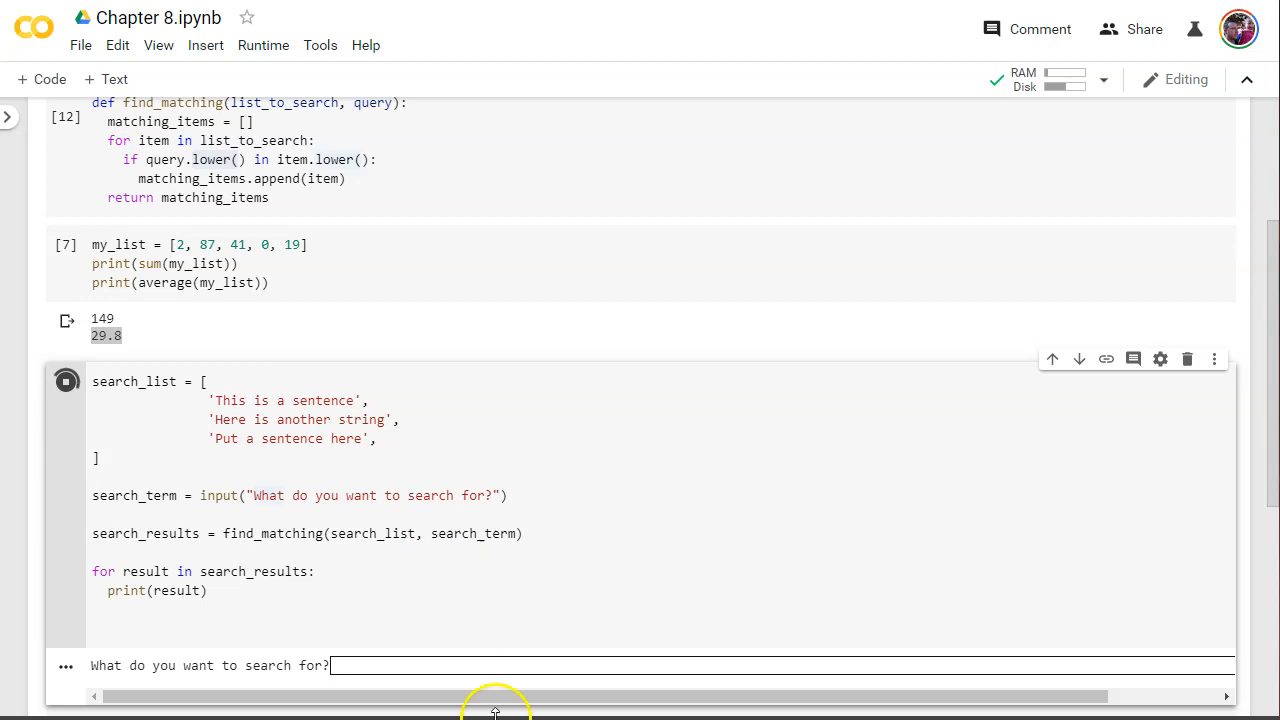
type("Sente")
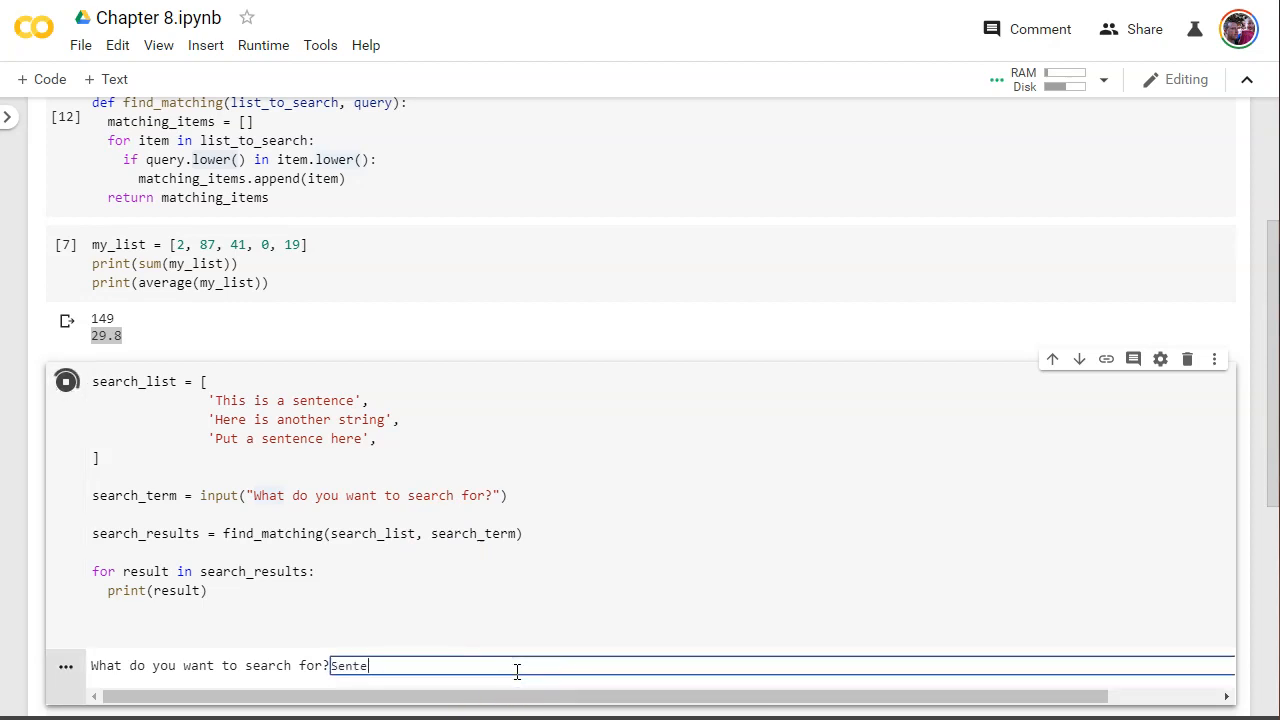
key("Return")
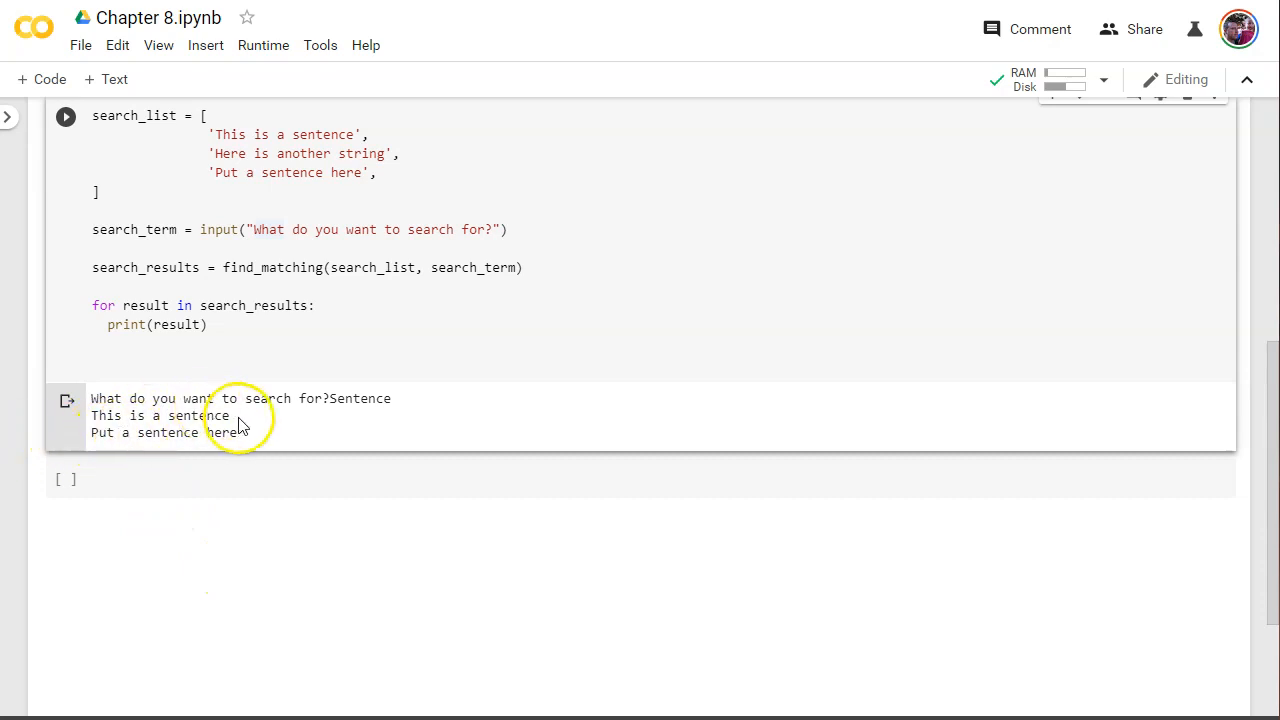
scroll("up", 3)
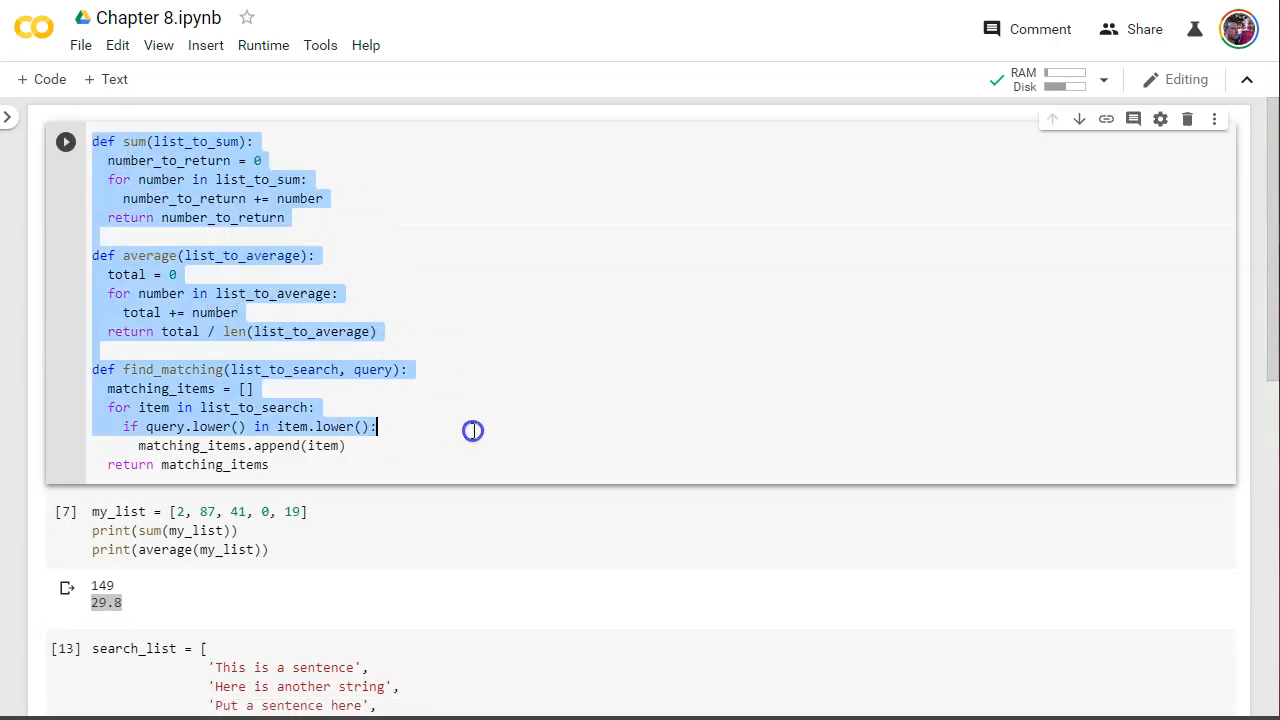
scroll("down", 3)
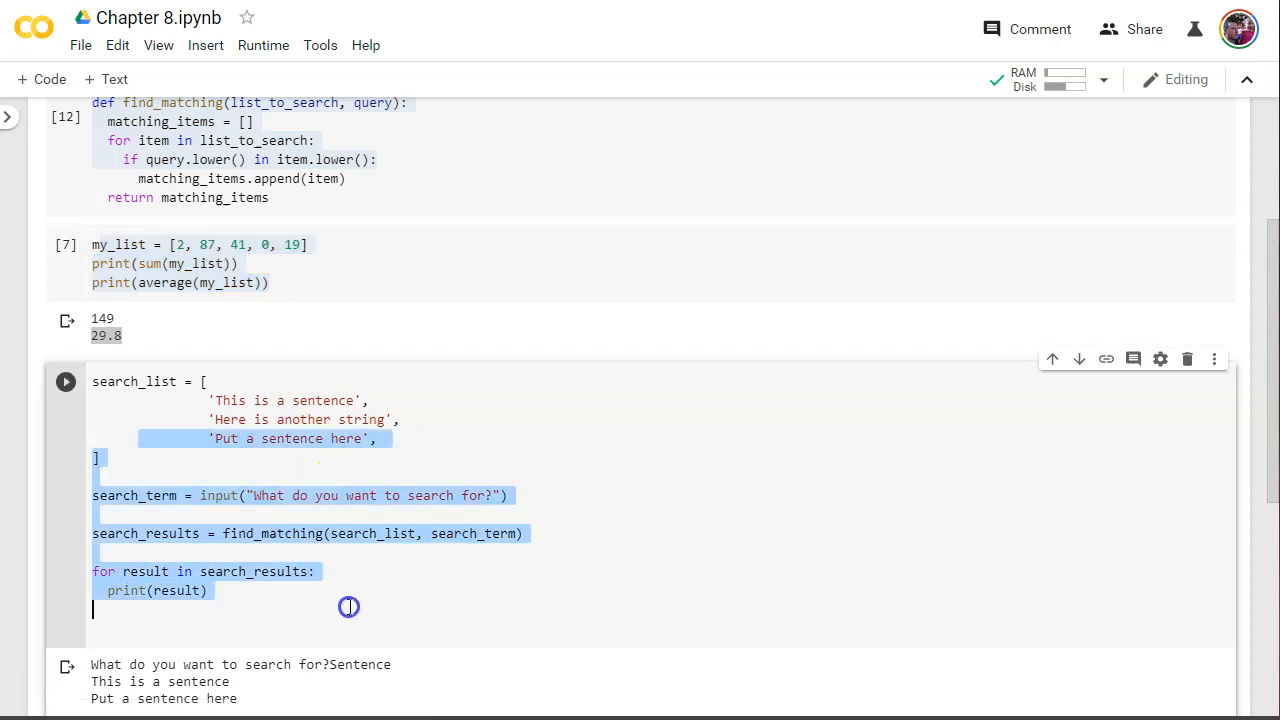
left_click(416, 612)
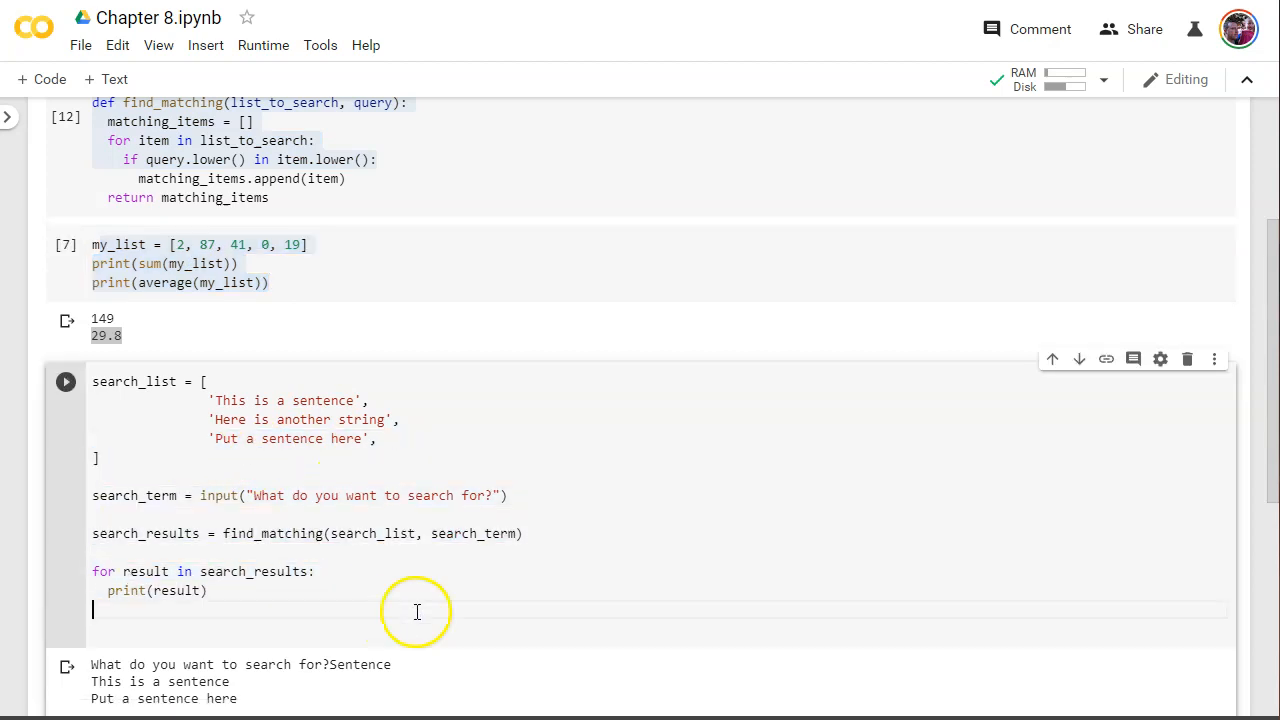
mouse_move(326, 630)
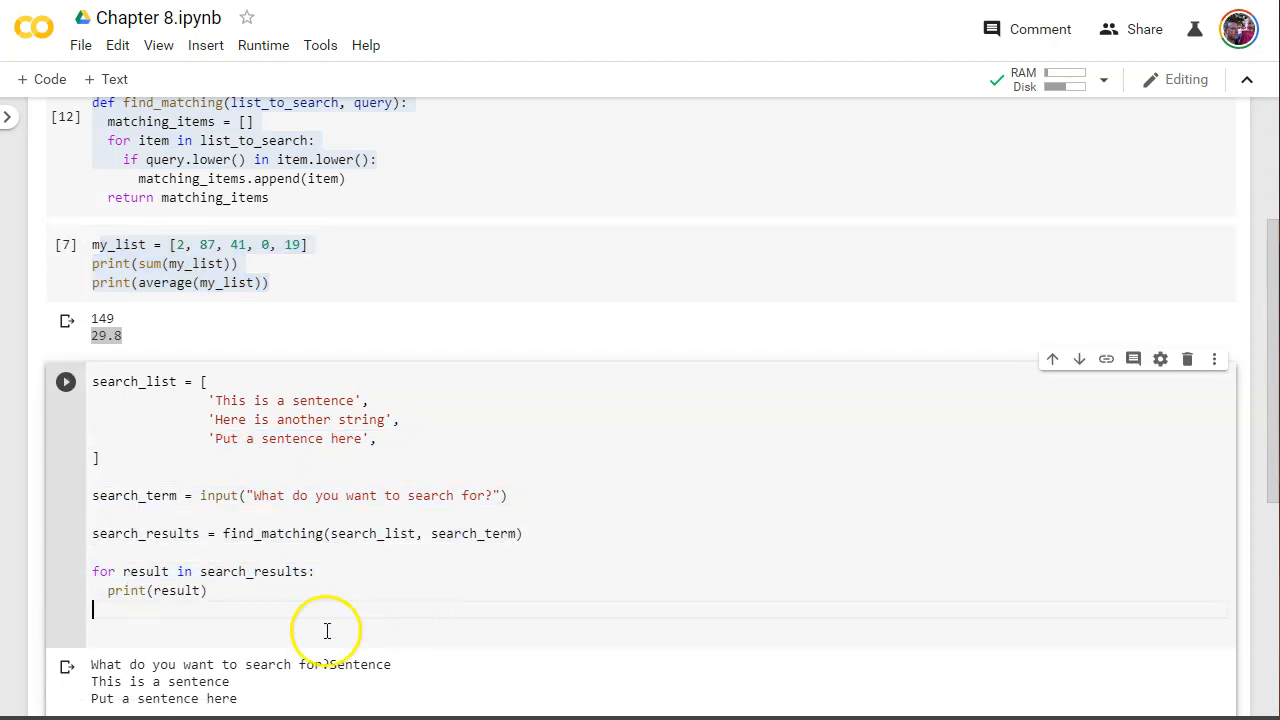